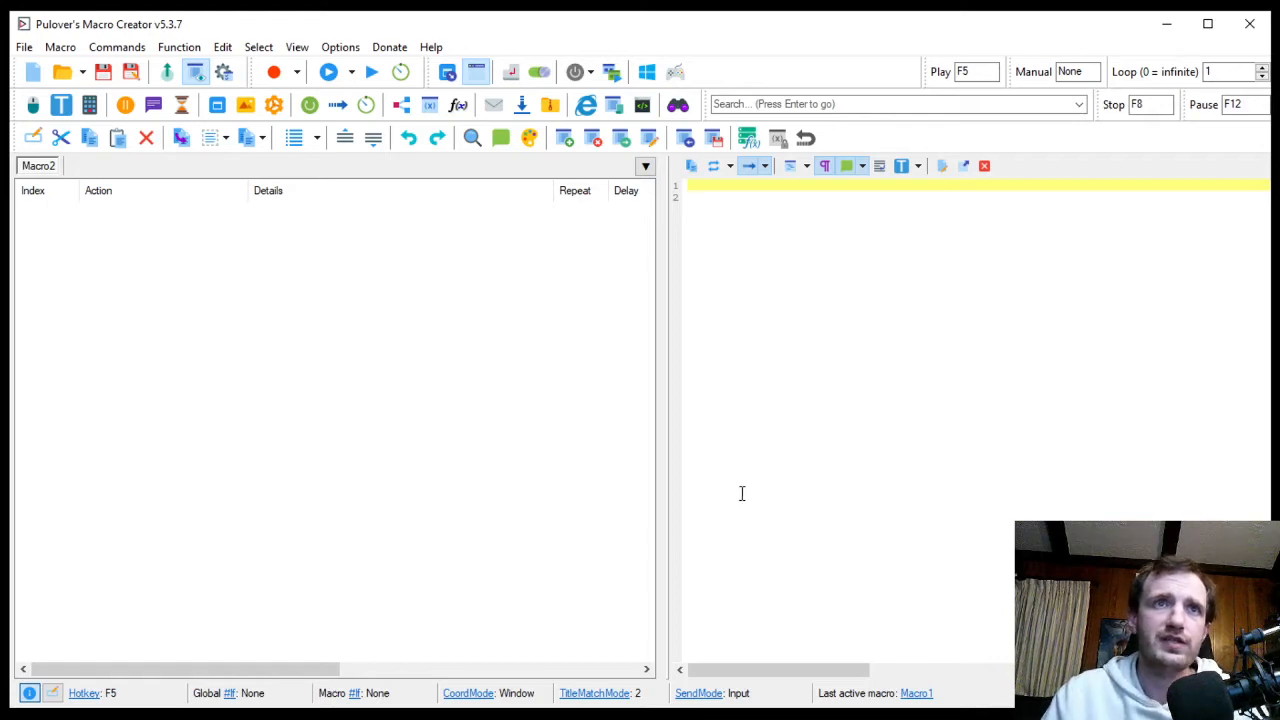
{"action": "mouse_move", "coordinate": [165, 370]}
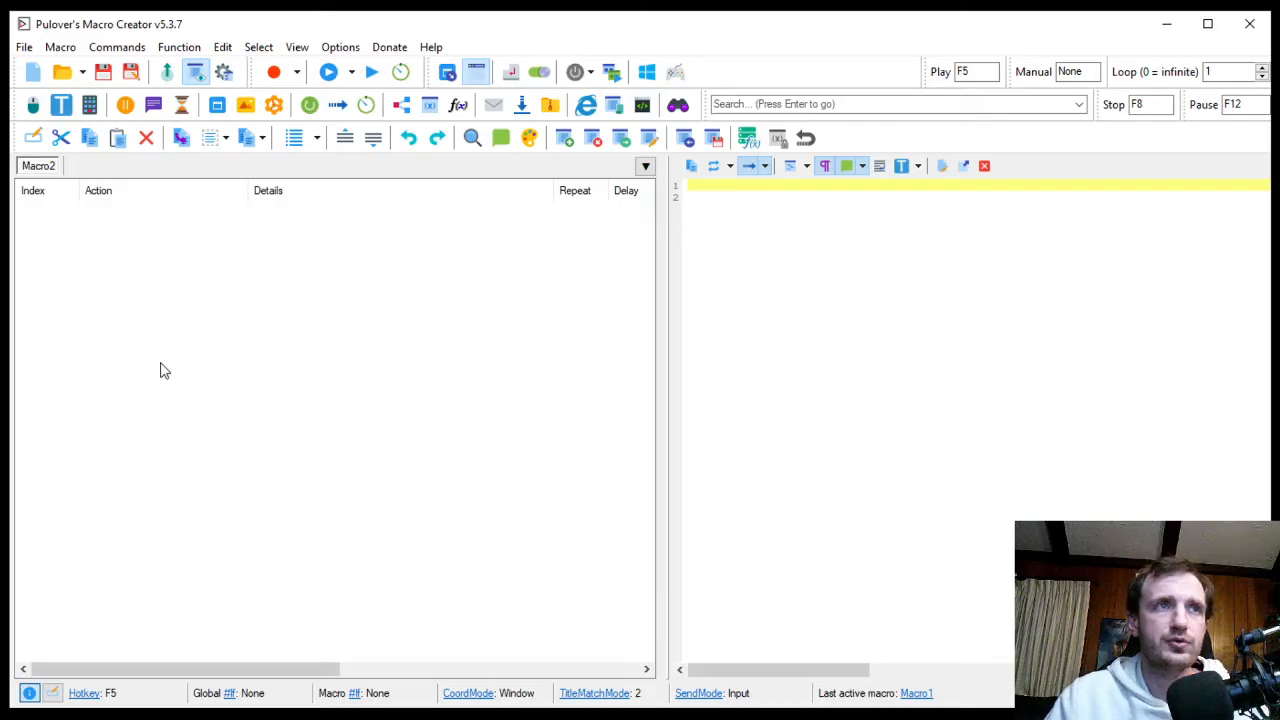
{"action": "mouse_move", "coordinate": [224, 371]}
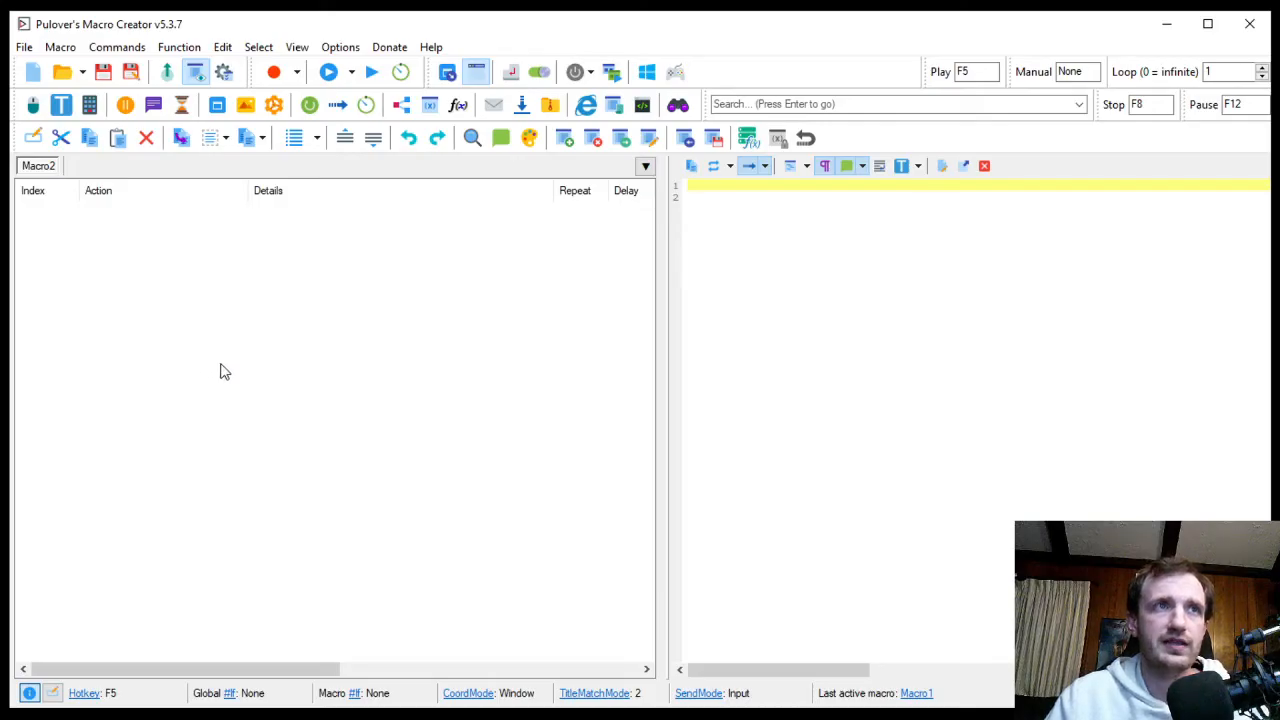
{"action": "mouse_move", "coordinate": [335, 371]}
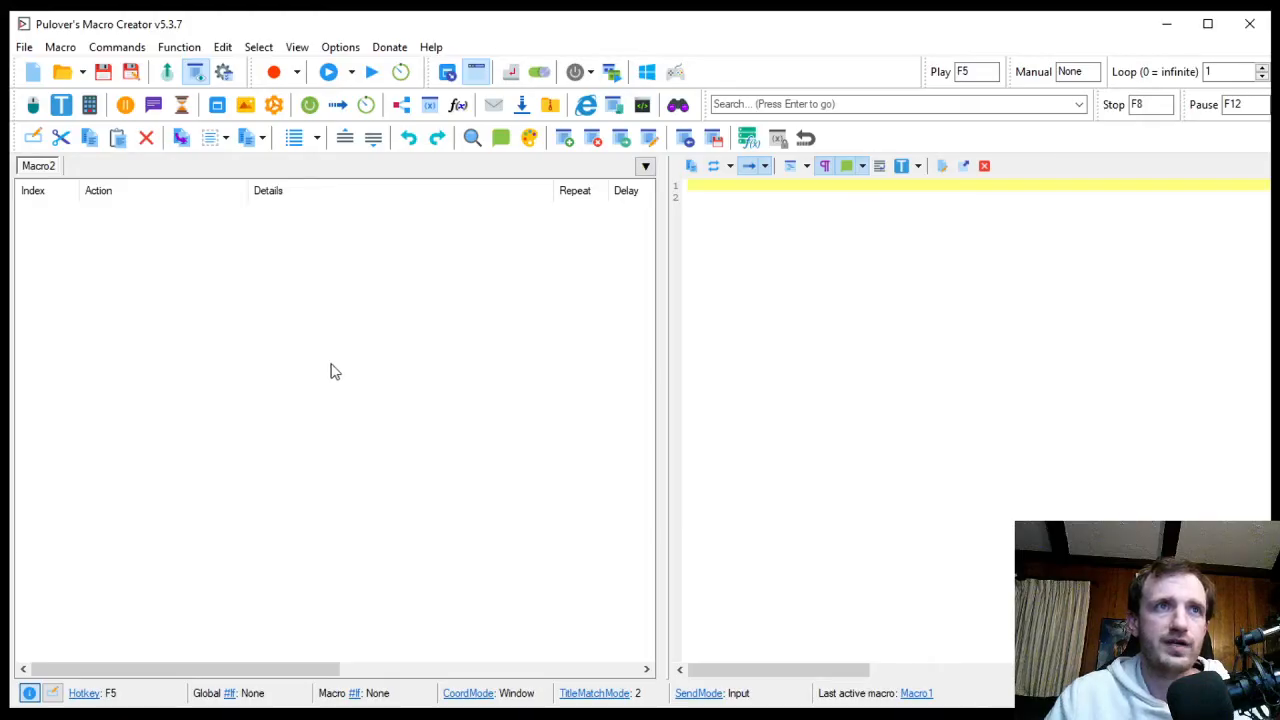
{"action": "mouse_move", "coordinate": [462, 372]}
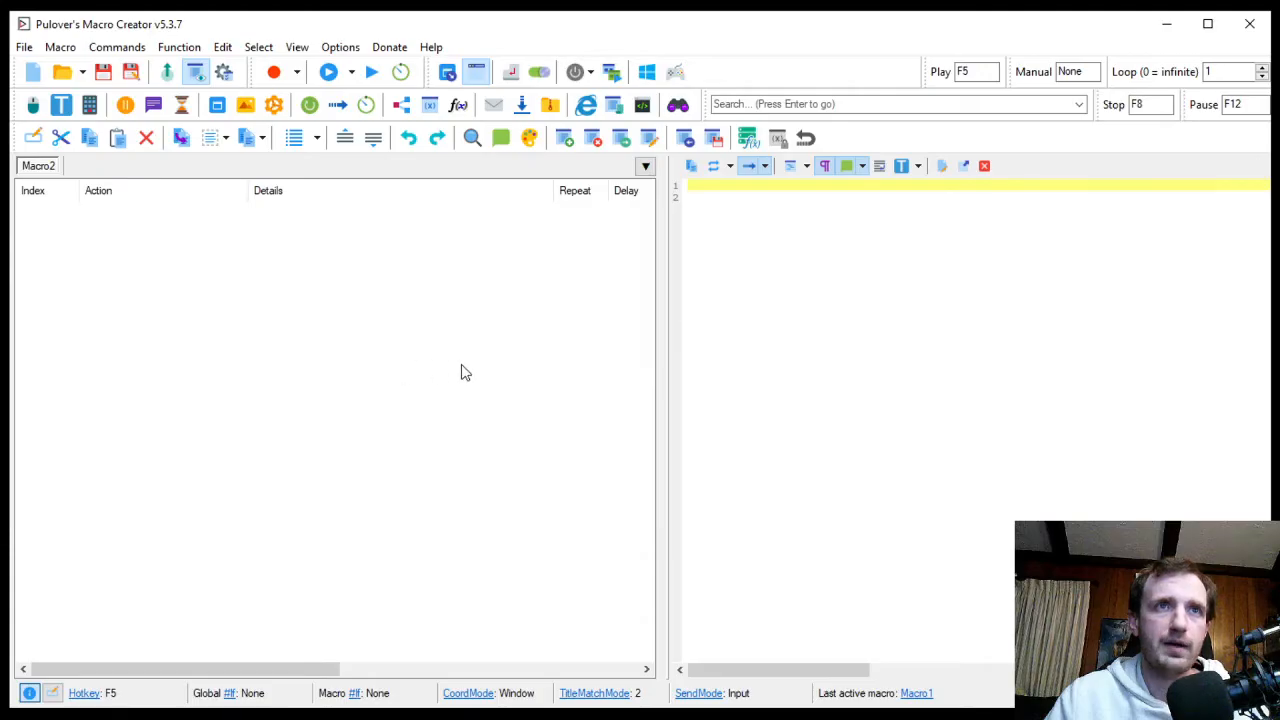
{"action": "mouse_move", "coordinate": [478, 374]}
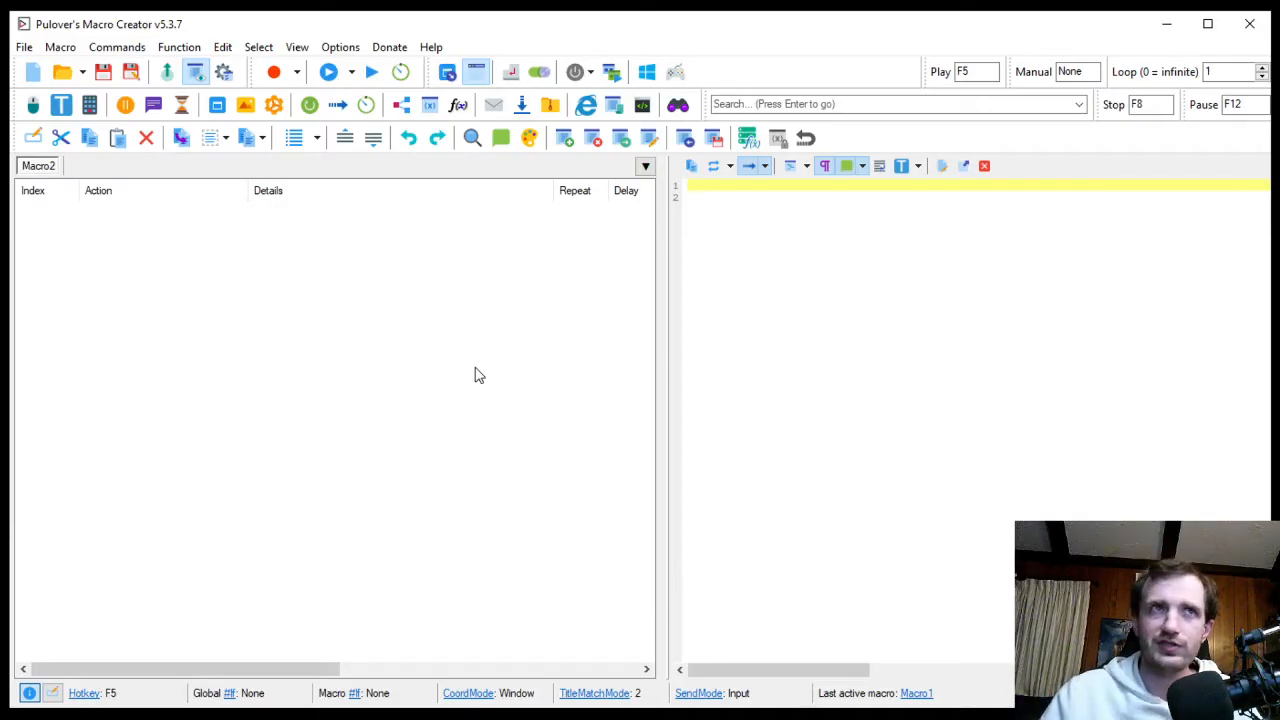
{"action": "mouse_move", "coordinate": [477, 362]}
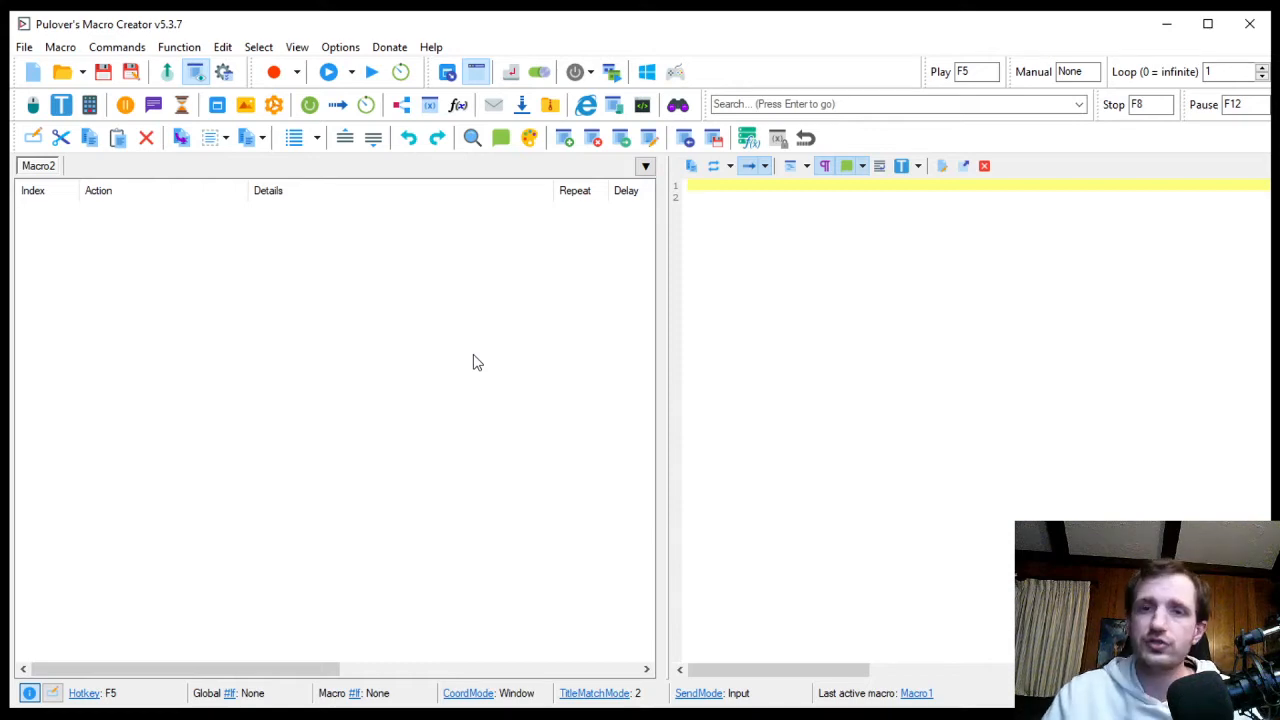
{"action": "mouse_move", "coordinate": [477, 340]}
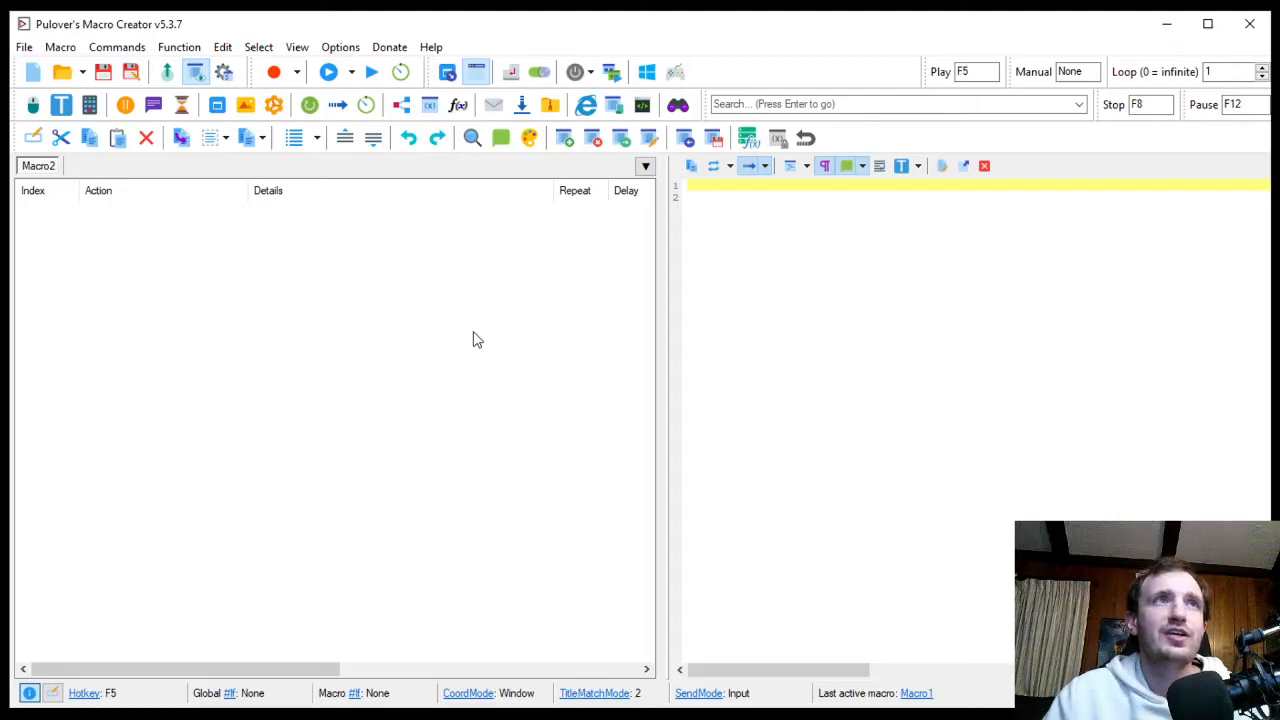
{"action": "mouse_move", "coordinate": [40, 166]}
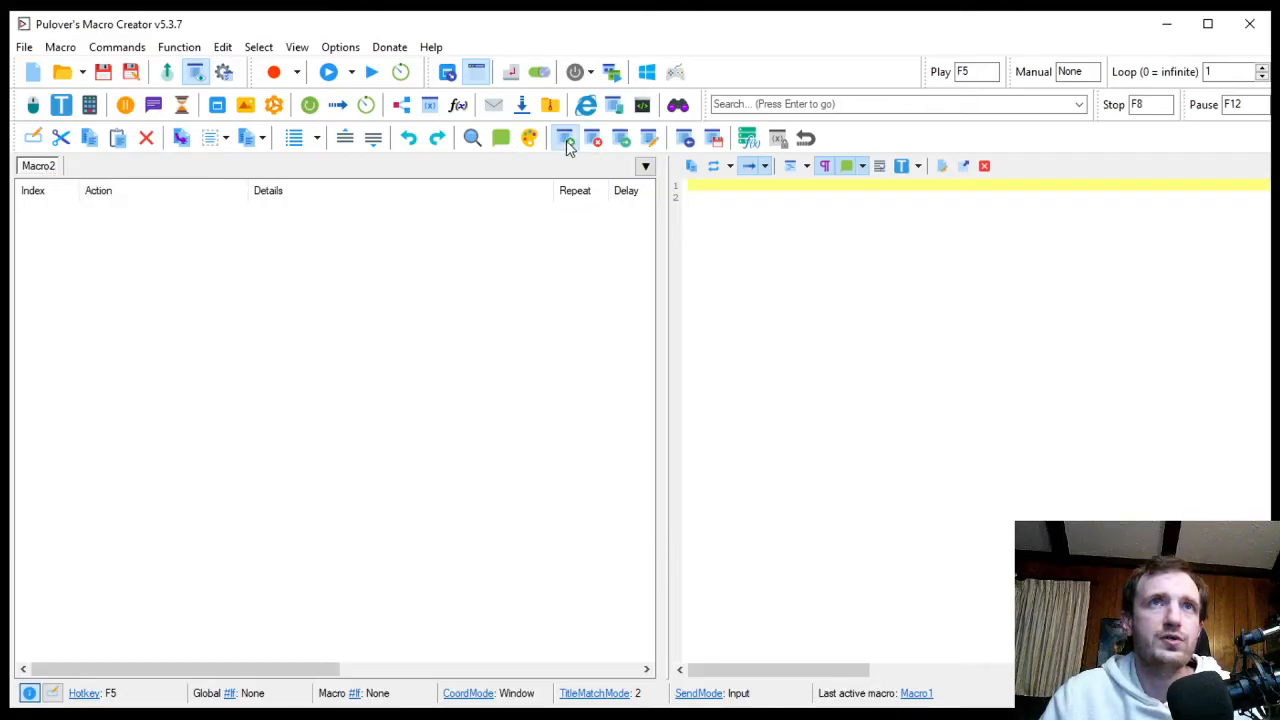
Add an empty Macro3 tab beside Macro2 from the toolbar.
{"action": "left_click", "coordinate": [565, 137]}
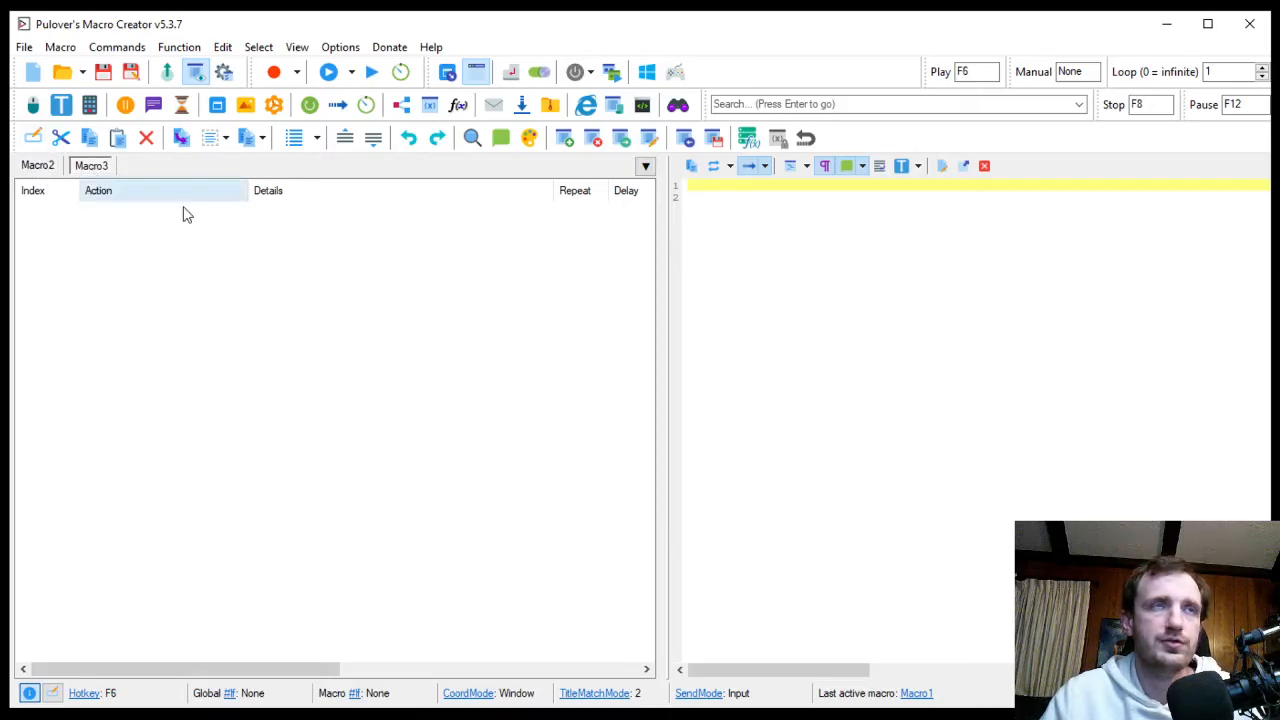
{"action": "mouse_move", "coordinate": [355, 385]}
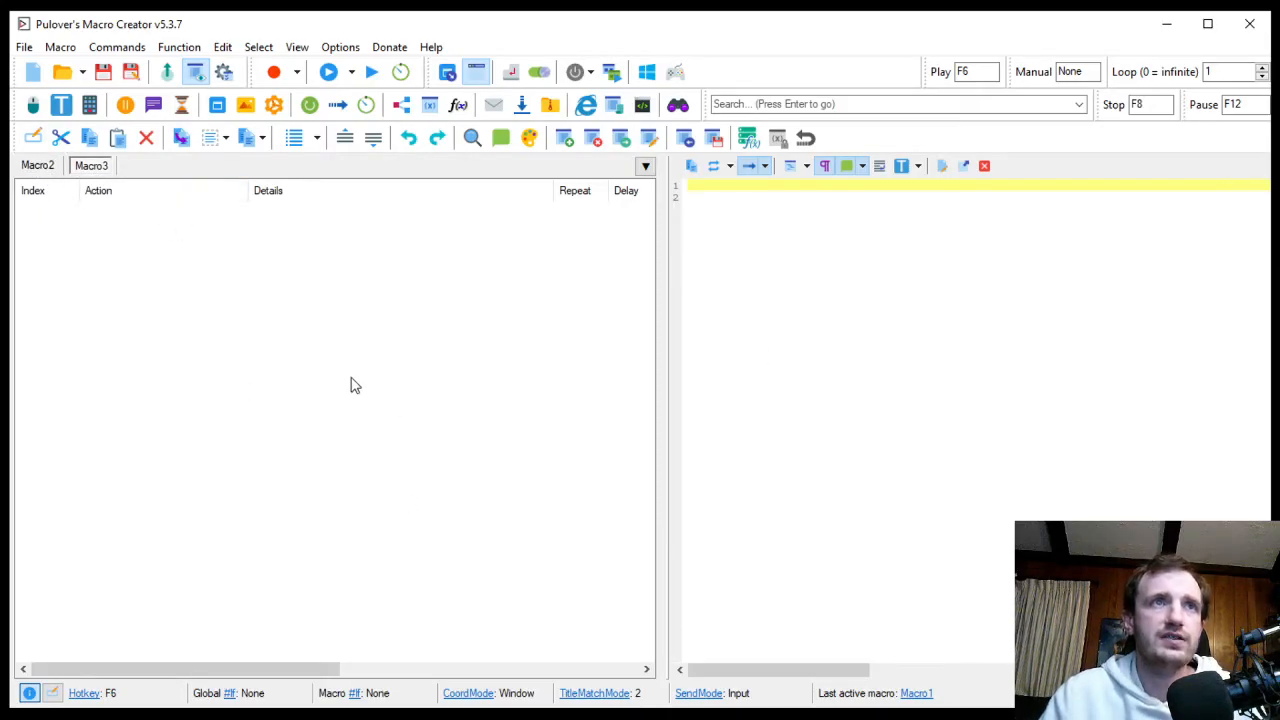
{"action": "mouse_move", "coordinate": [334, 338]}
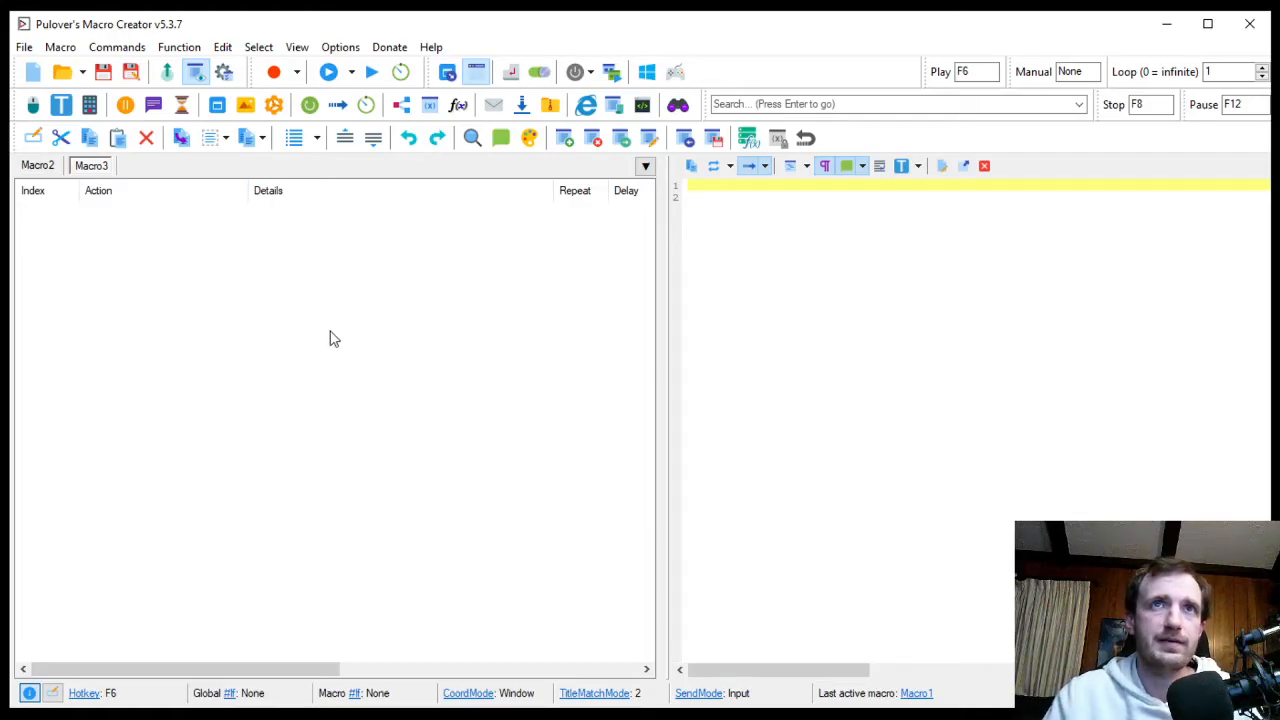
{"action": "mouse_move", "coordinate": [939, 395]}
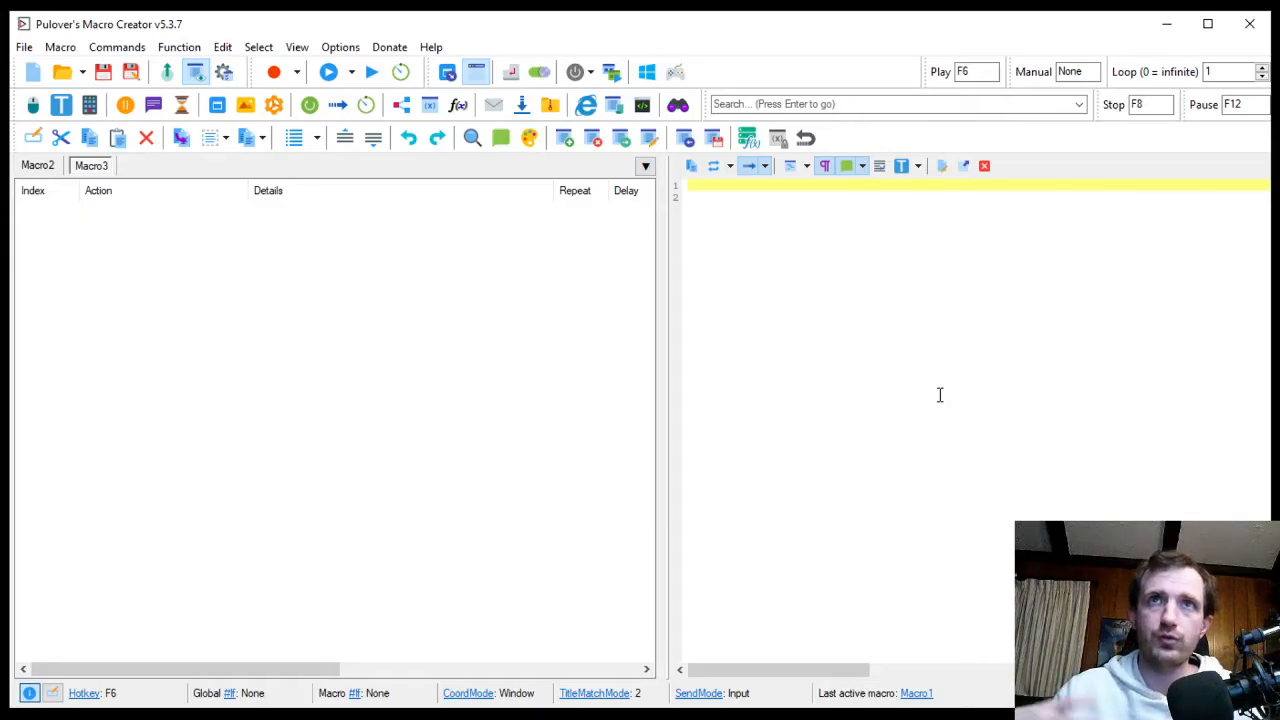
{"action": "mouse_move", "coordinate": [930, 381]}
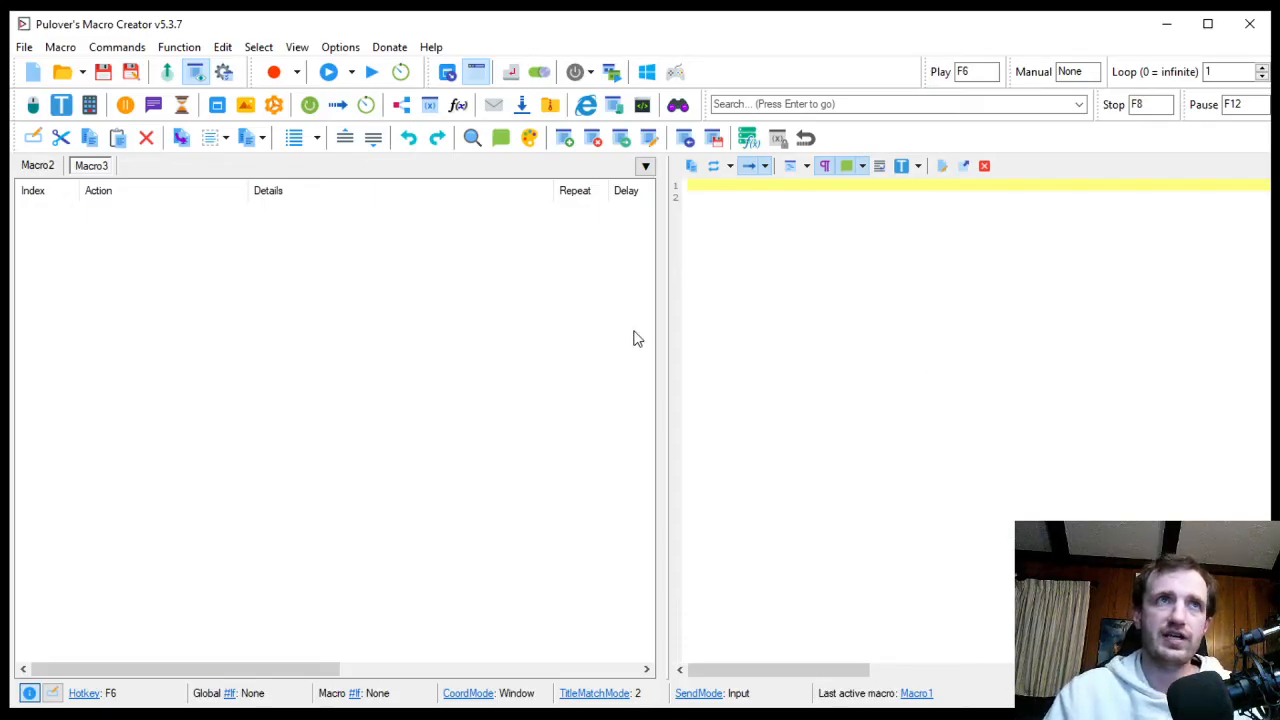
{"action": "mouse_move", "coordinate": [477, 342]}
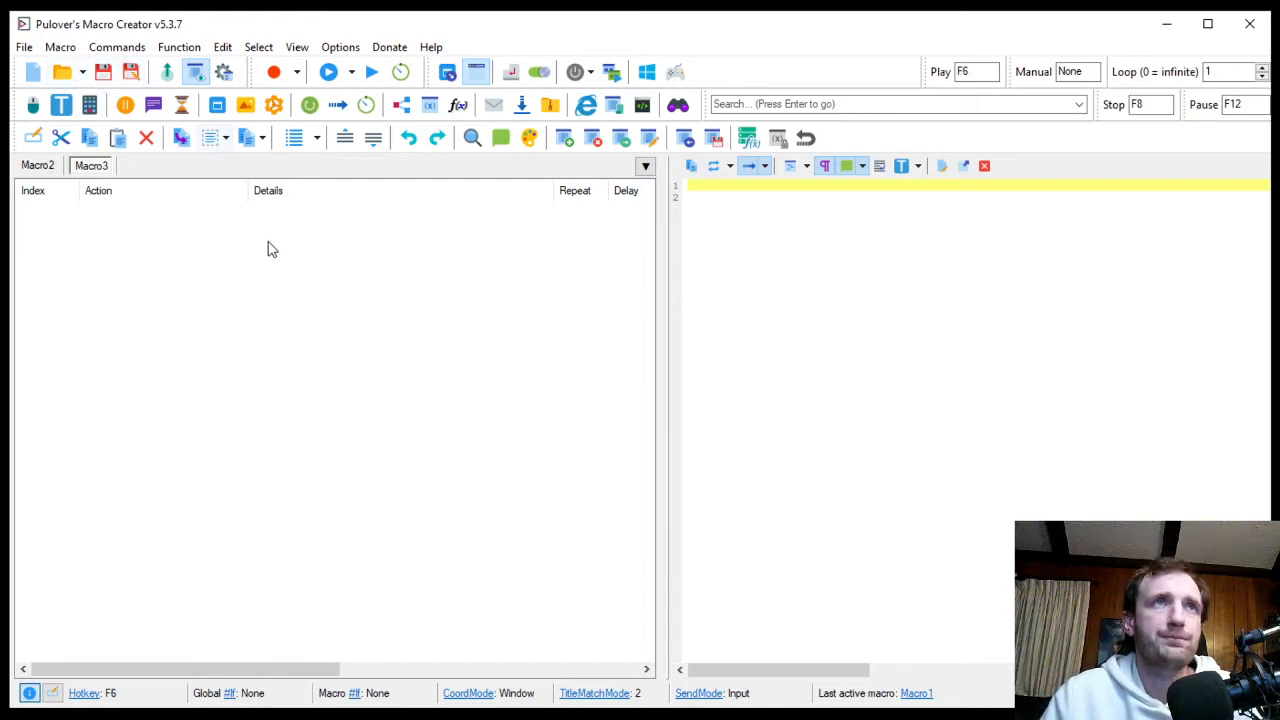
{"action": "mouse_move", "coordinate": [340, 47]}
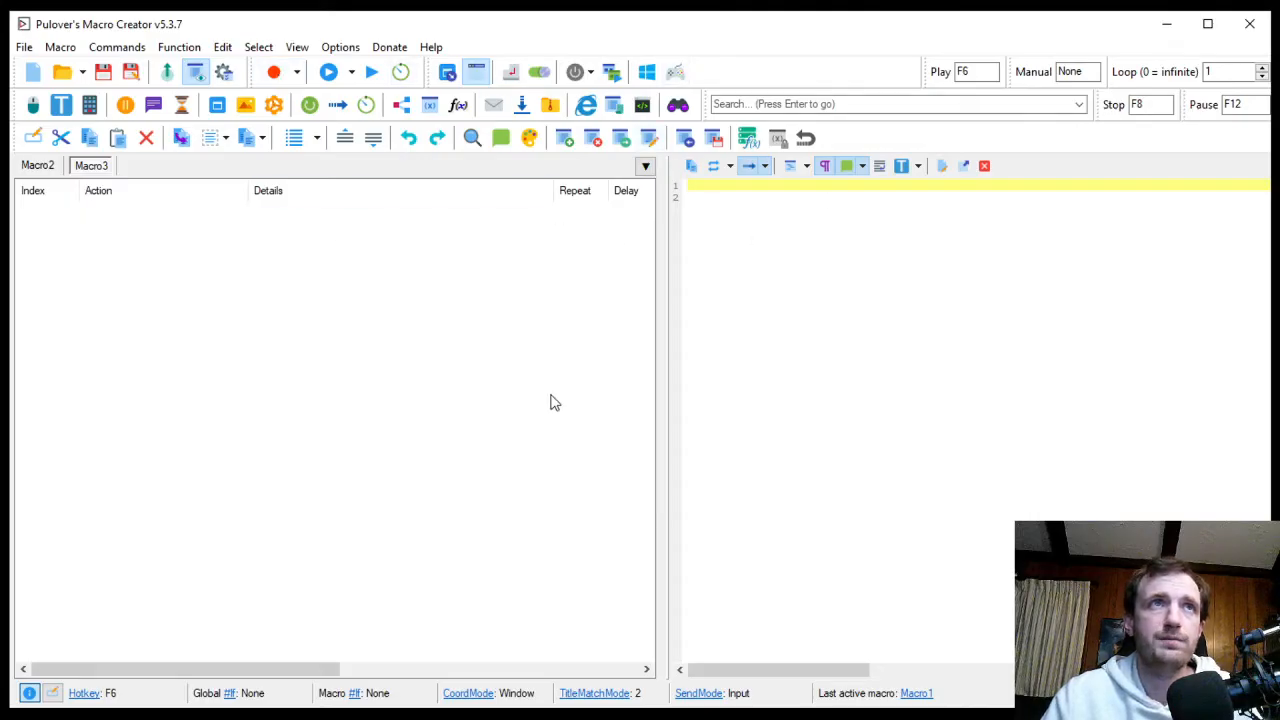
Enable the Mouse Moves option in the Record dropdown.
{"action": "left_click", "coordinate": [296, 71]}
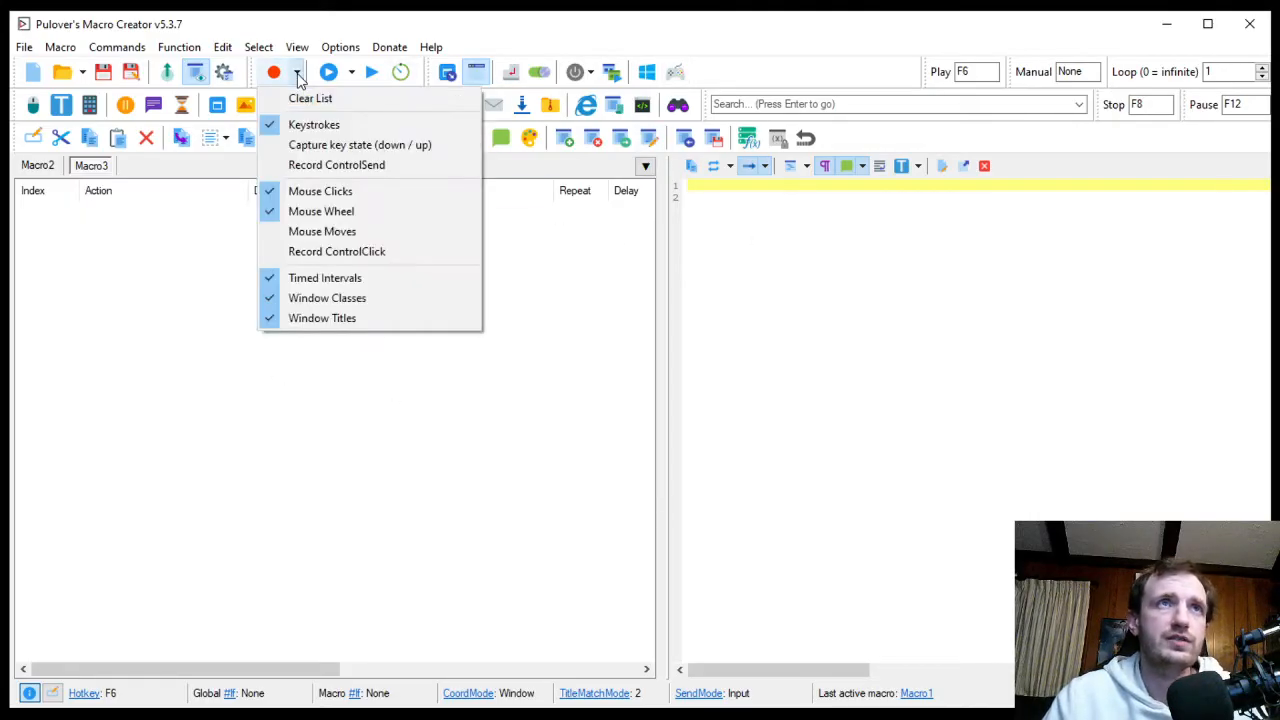
{"action": "mouse_move", "coordinate": [322, 231]}
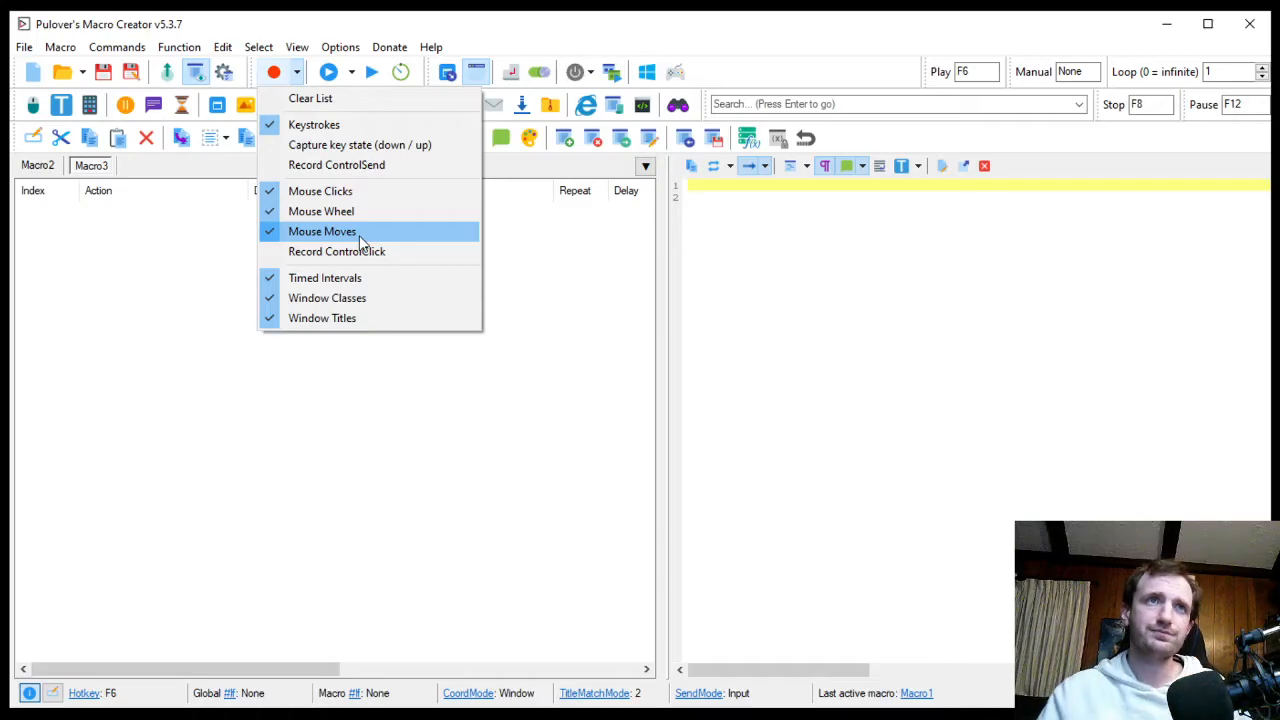
{"action": "left_click", "coordinate": [322, 231]}
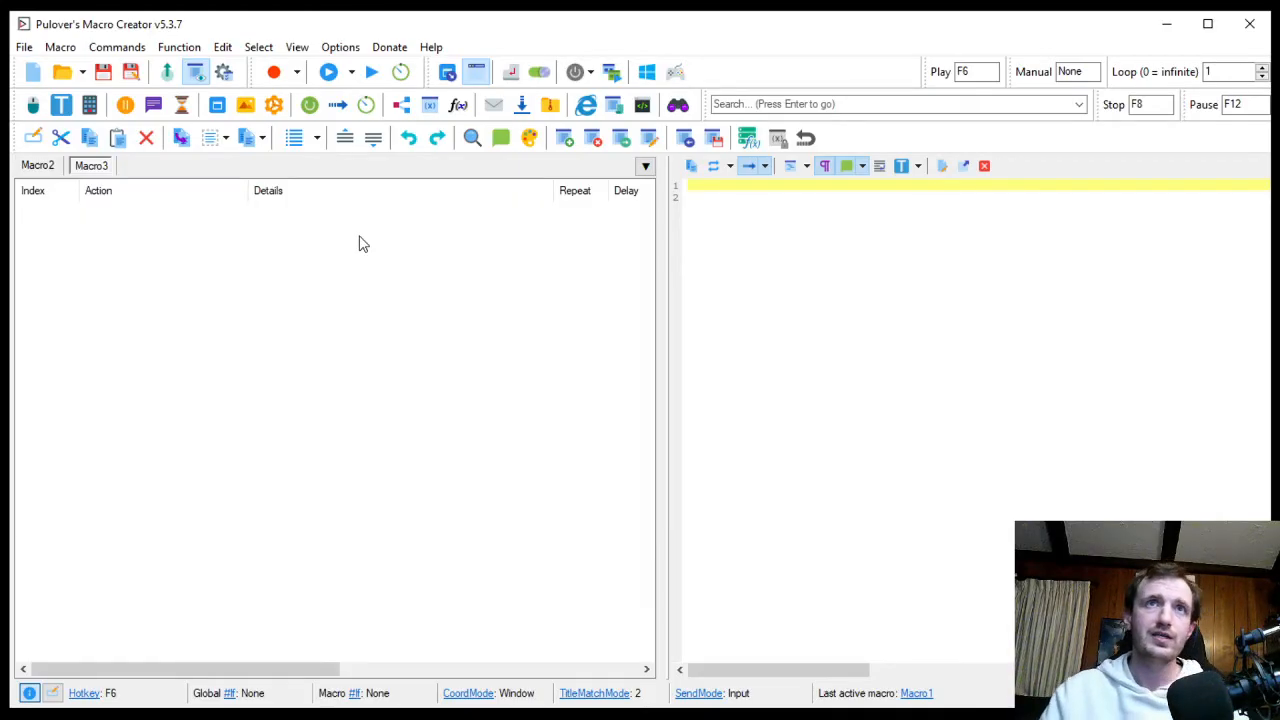
{"action": "mouse_move", "coordinate": [329, 293]}
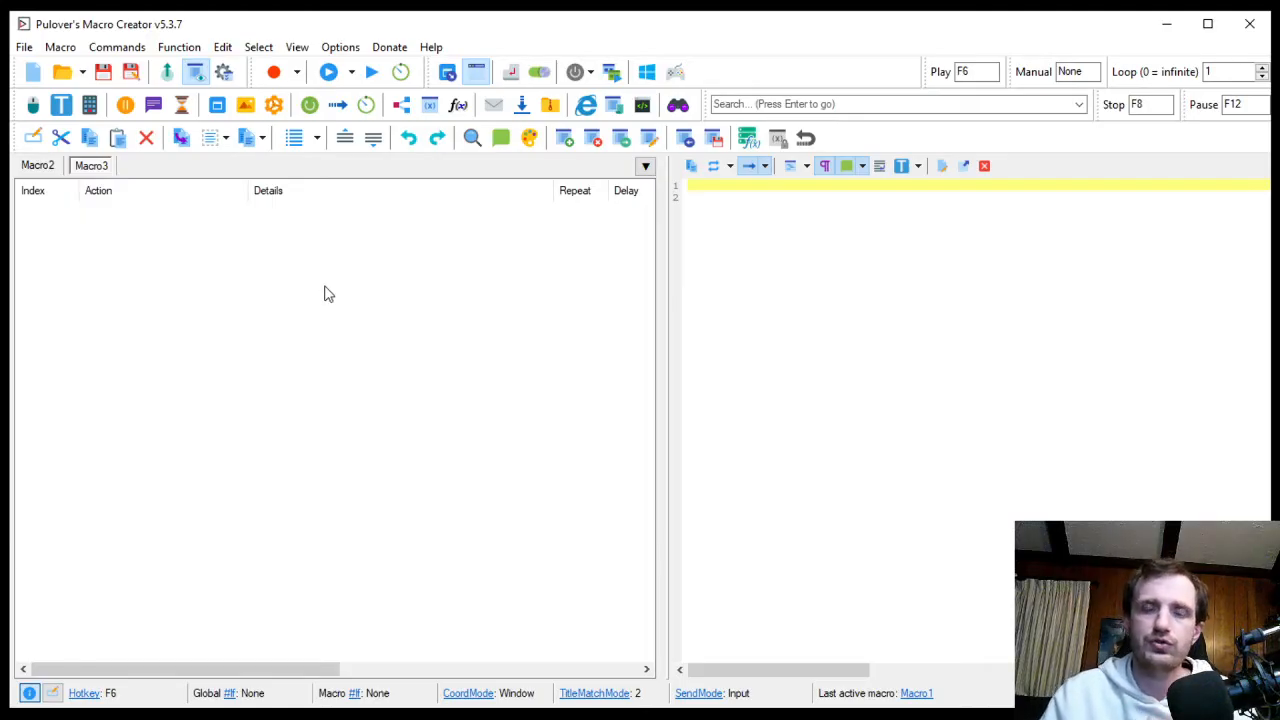
{"action": "mouse_move", "coordinate": [314, 327]}
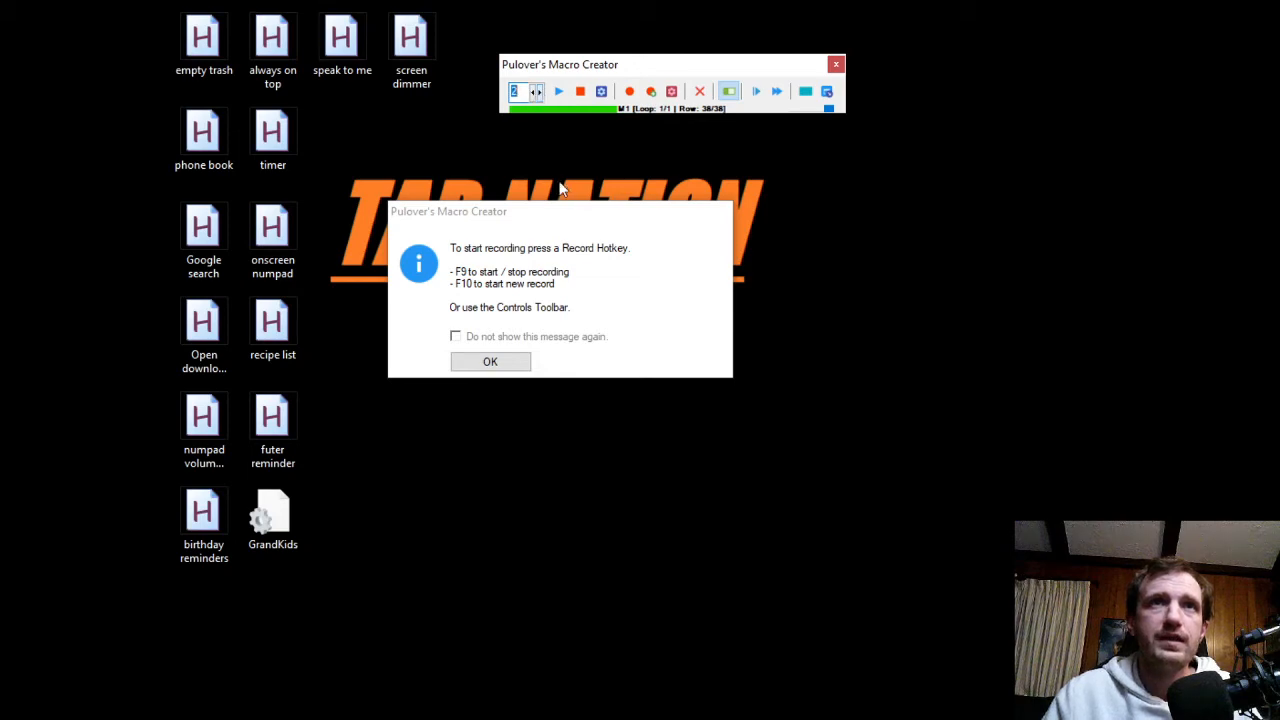
{"action": "mouse_move", "coordinate": [450, 92]}
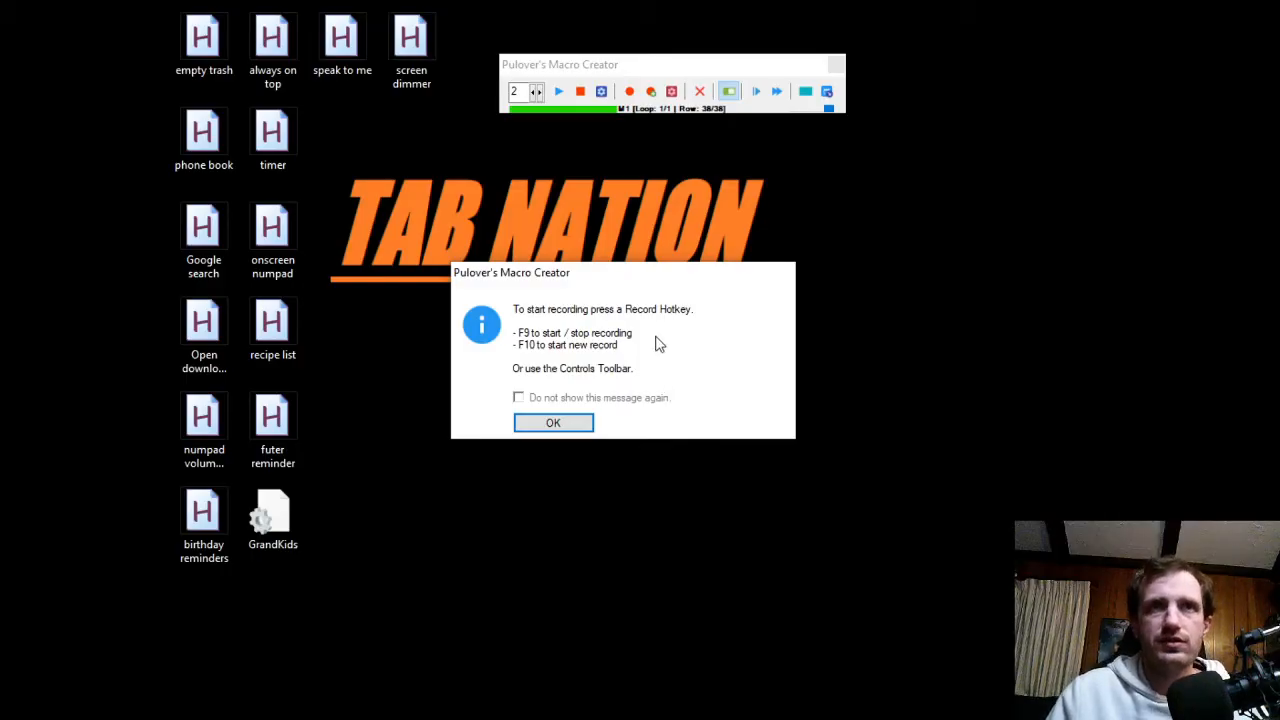
{"action": "mouse_move", "coordinate": [658, 335]}
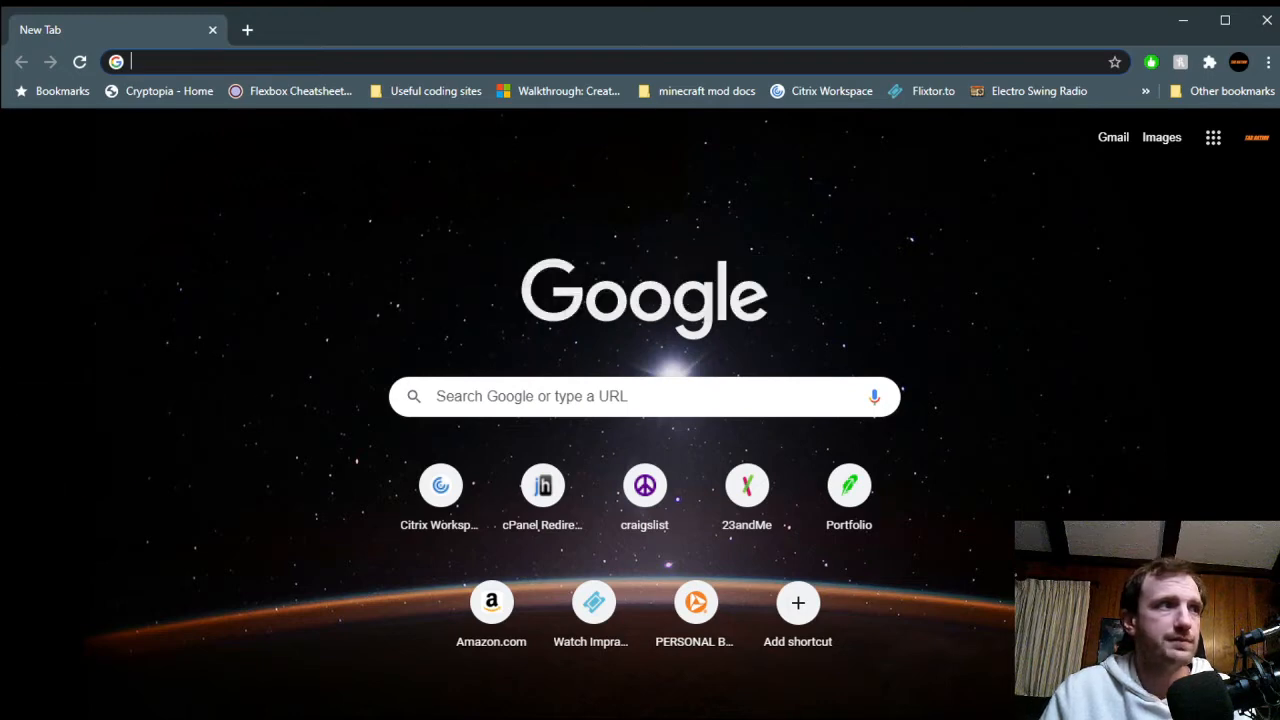
{"action": "mouse_move", "coordinate": [503, 289]}
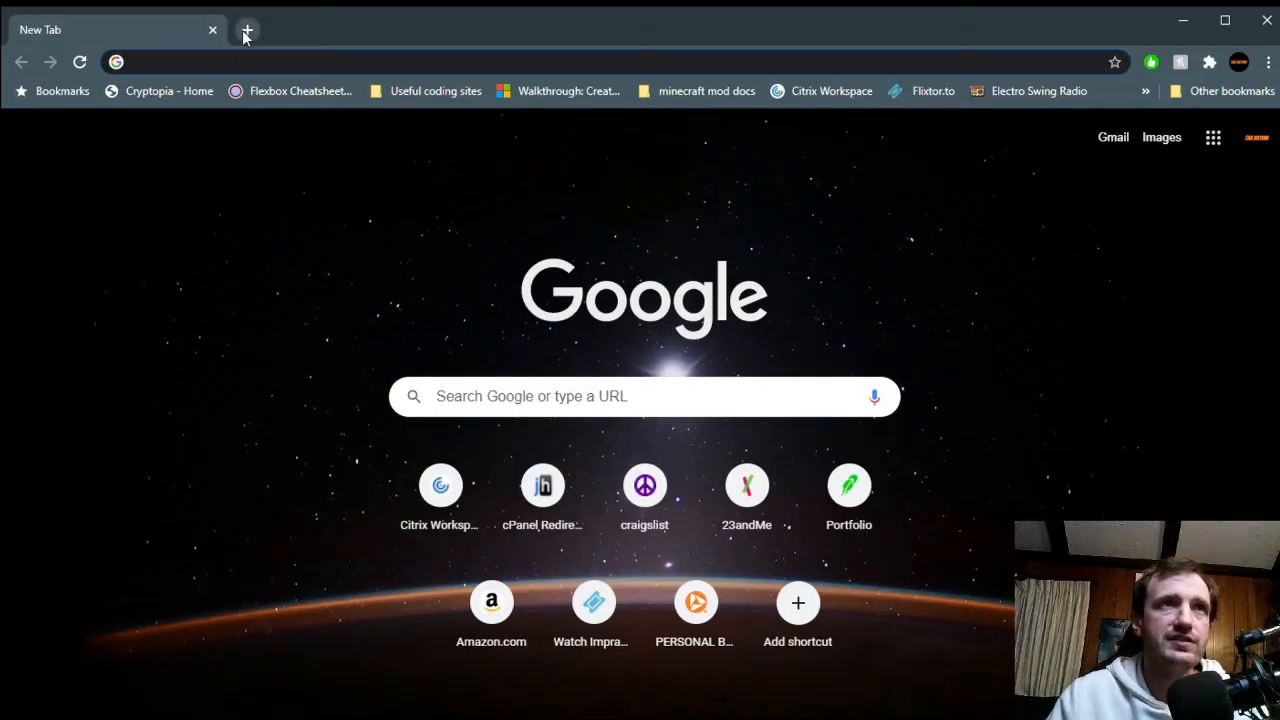
Open more blank Chrome tabs, type 'hel', and close one tab.
{"action": "left_click", "coordinate": [247, 29]}
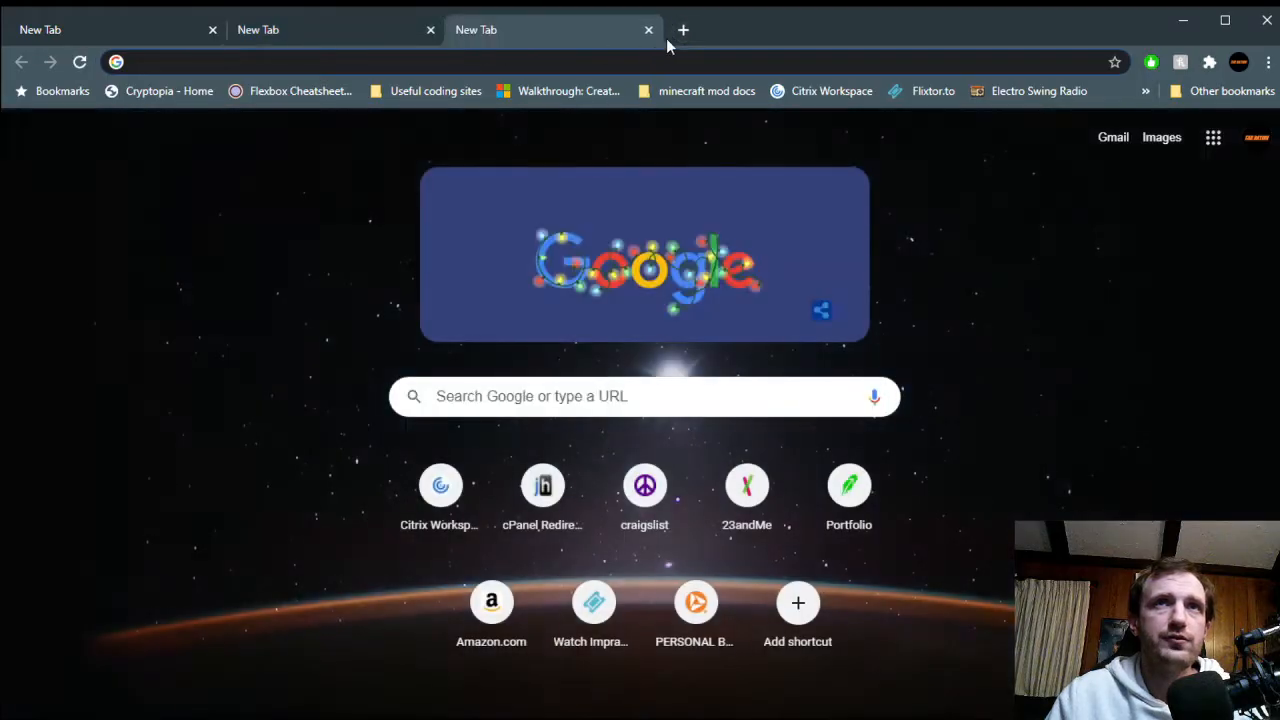
{"action": "left_click", "coordinate": [683, 29]}
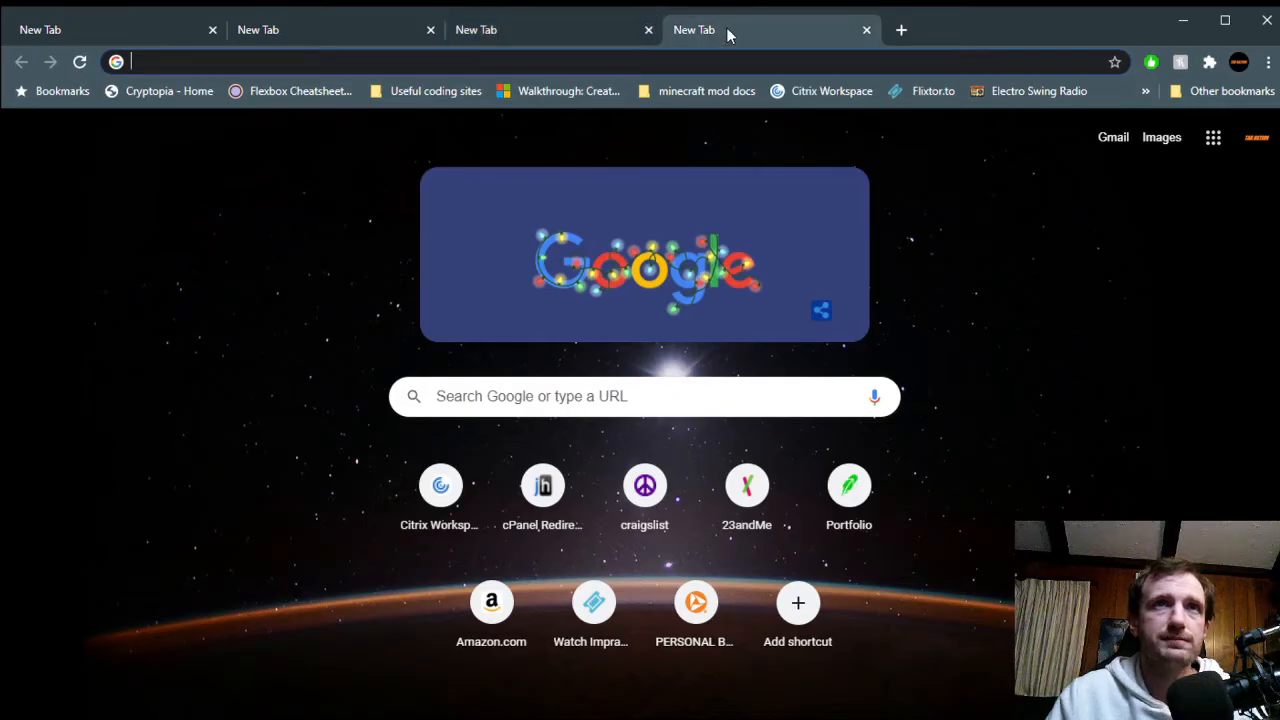
{"action": "type", "text": "hel"}
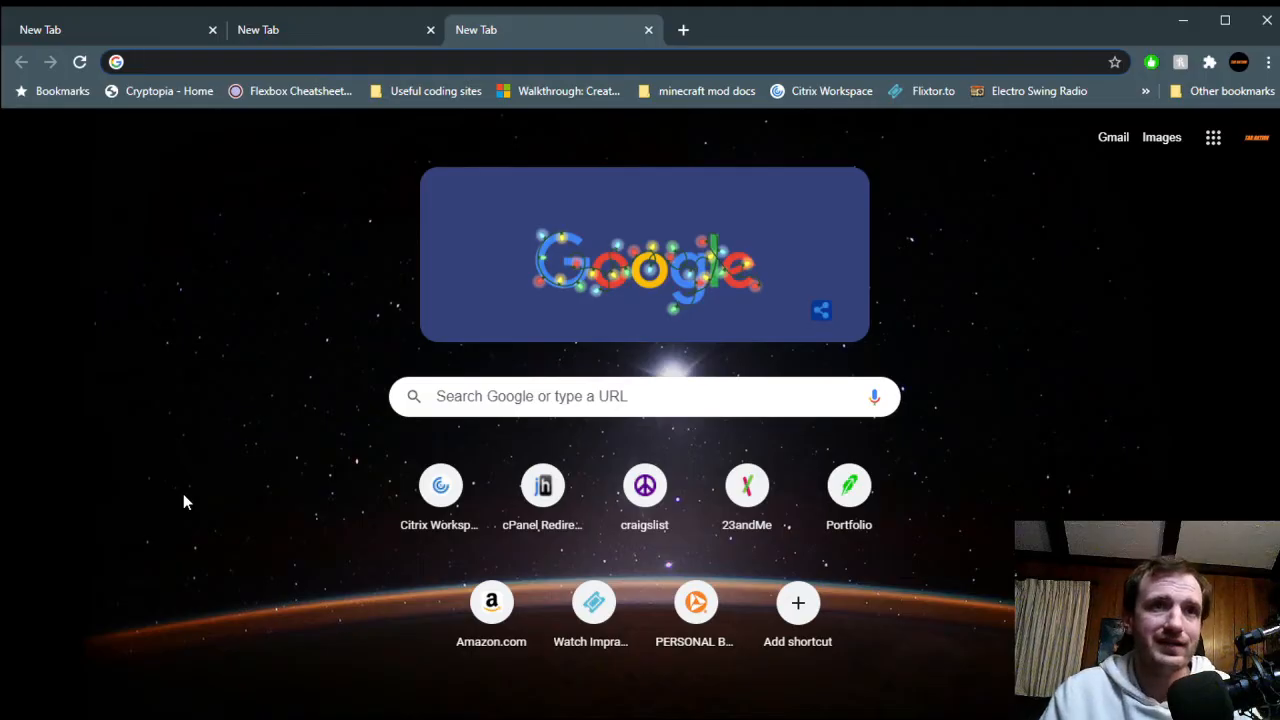
{"action": "left_click", "coordinate": [400, 61]}
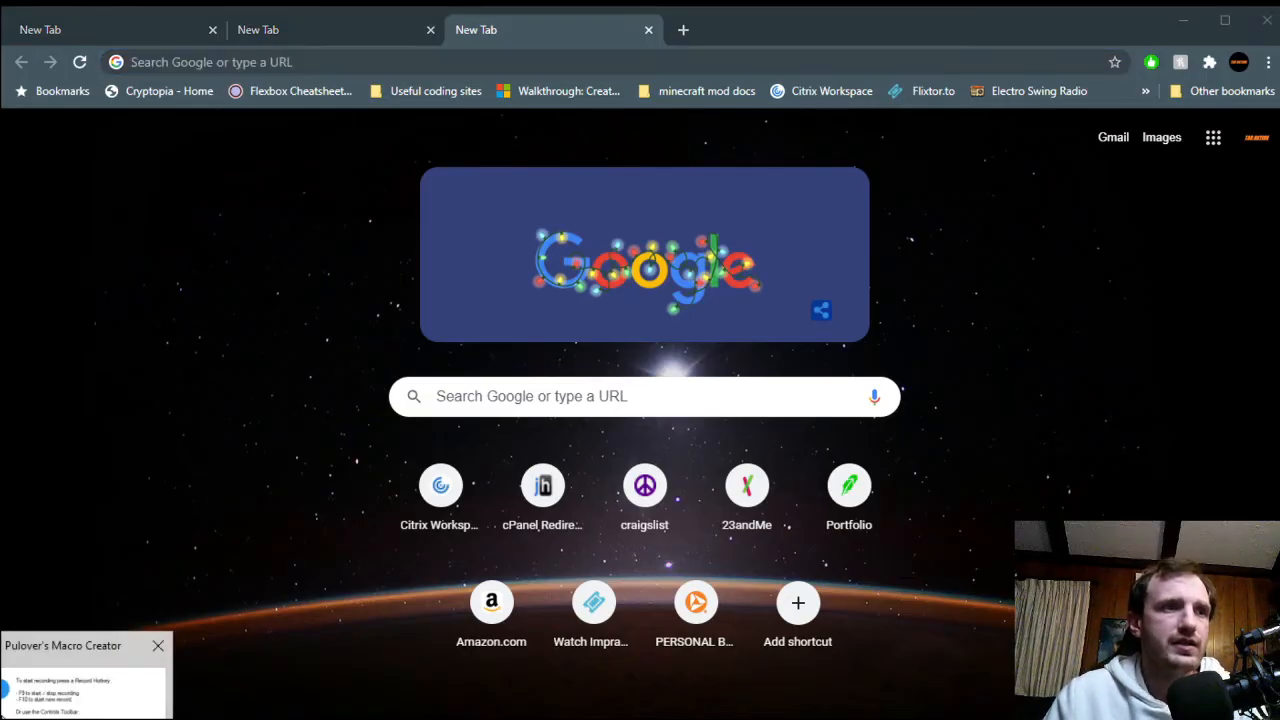
{"action": "left_click", "coordinate": [158, 645]}
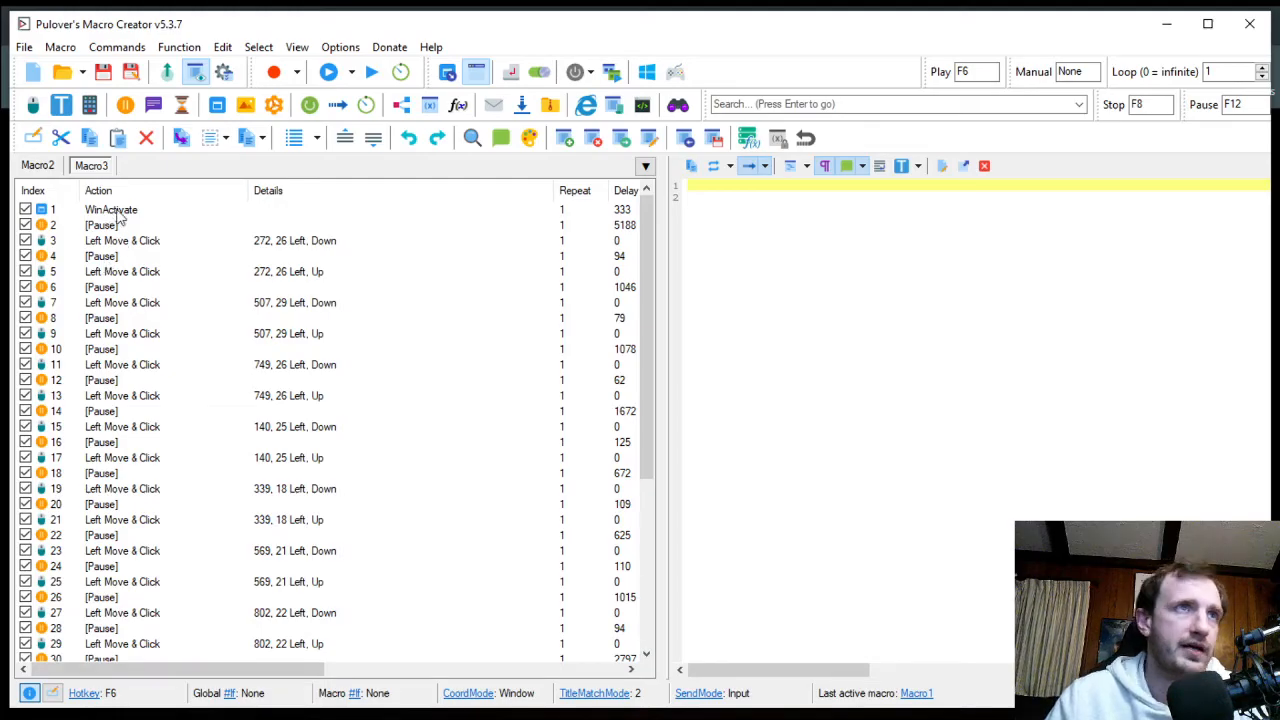
{"action": "mouse_move", "coordinate": [485, 240]}
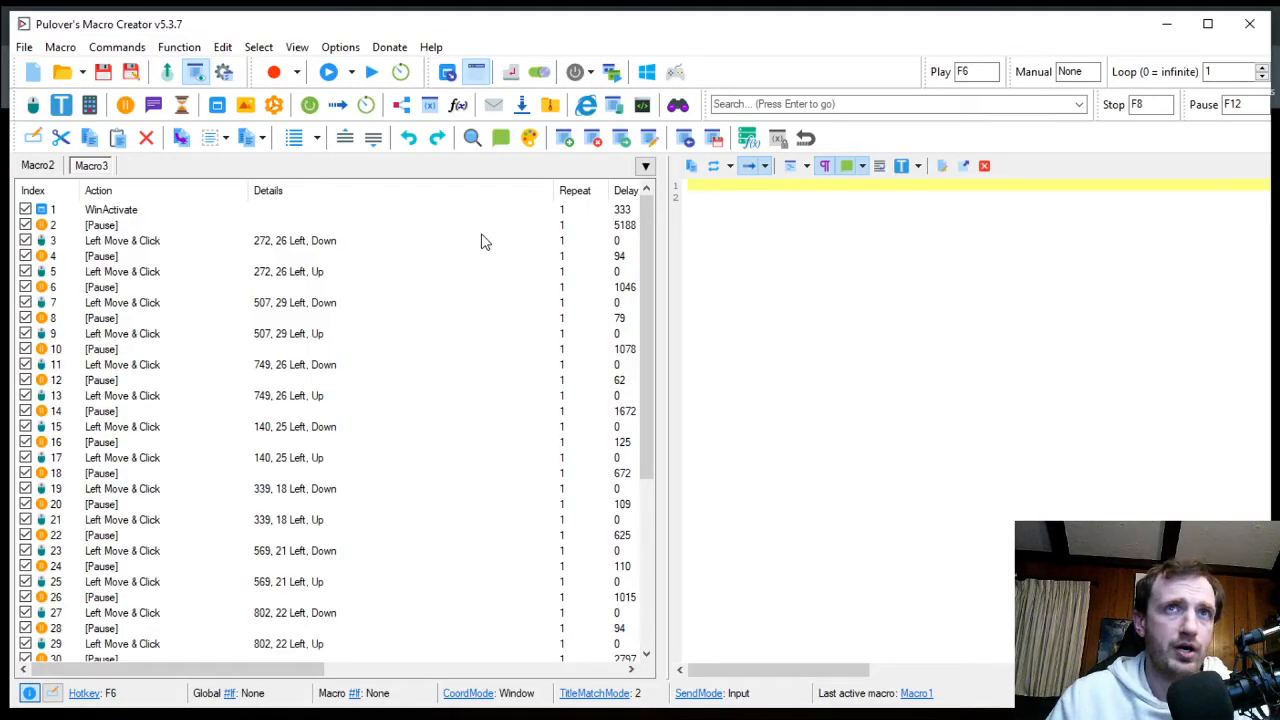
{"action": "mouse_move", "coordinate": [632, 234]}
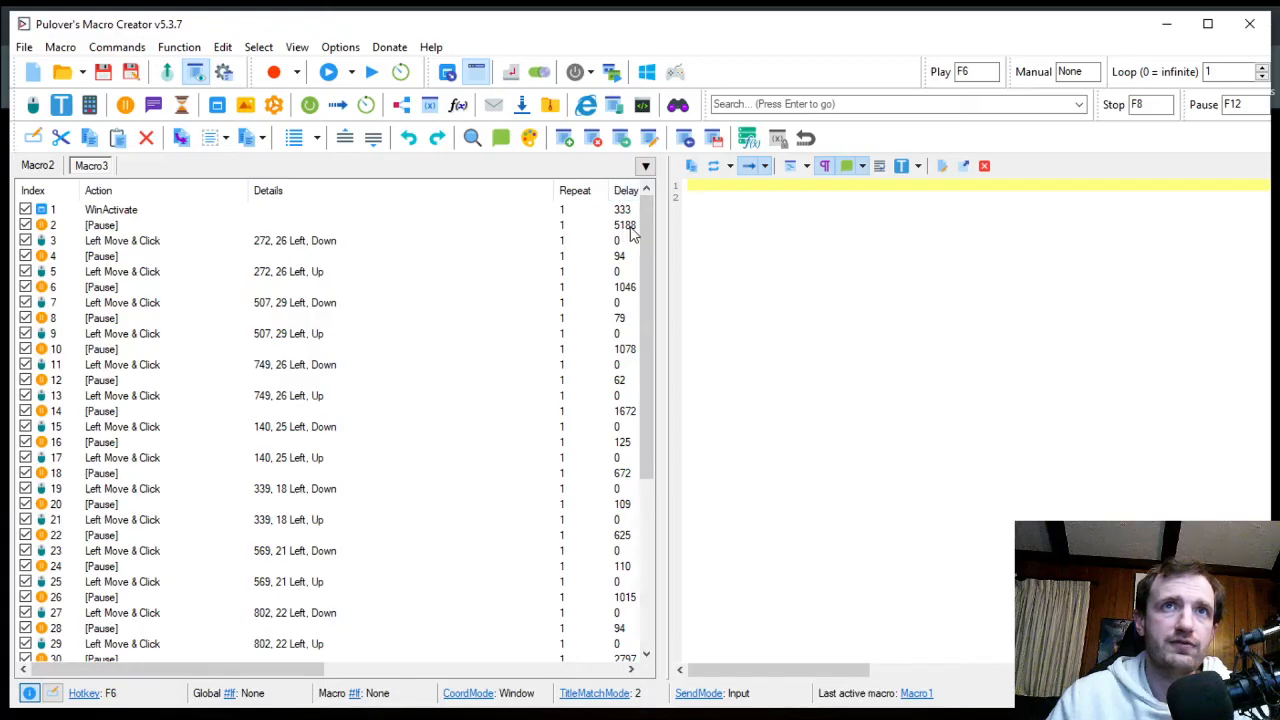
{"action": "mouse_move", "coordinate": [628, 236]}
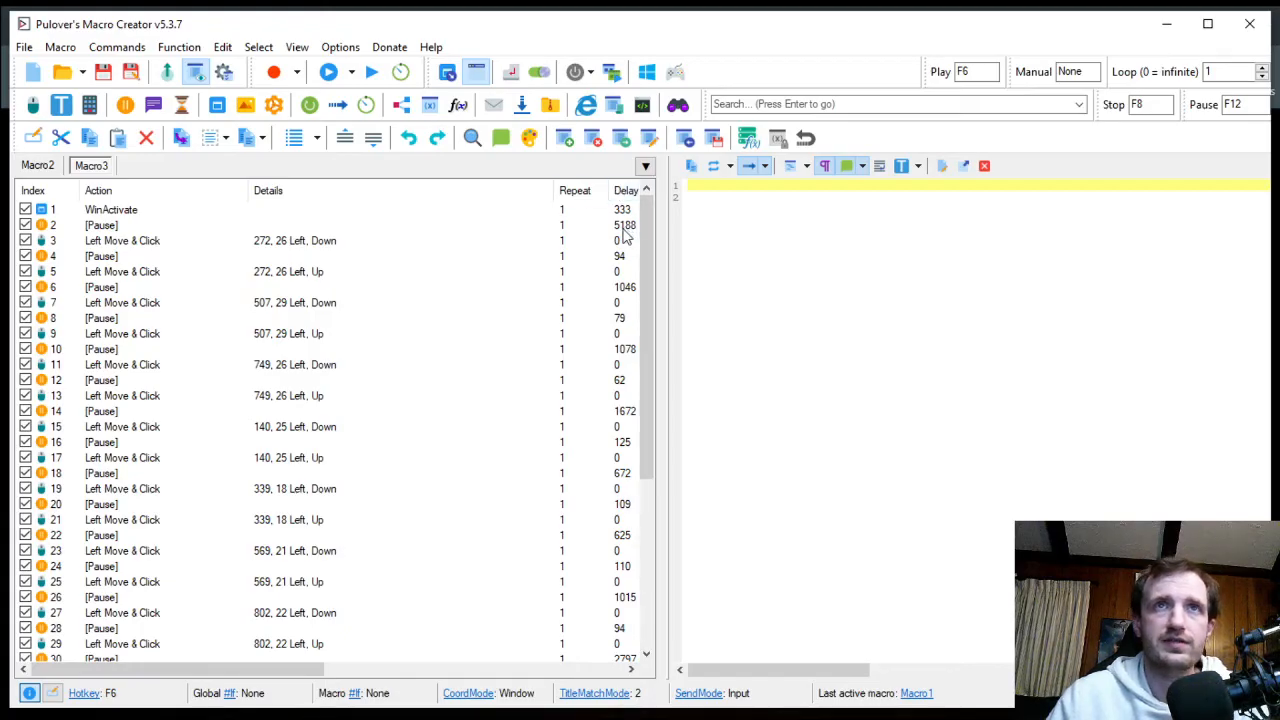
Inspect the 5188 ms pause row and the Send {h} and Sleep script lines.
{"action": "double_click", "coordinate": [101, 225]}
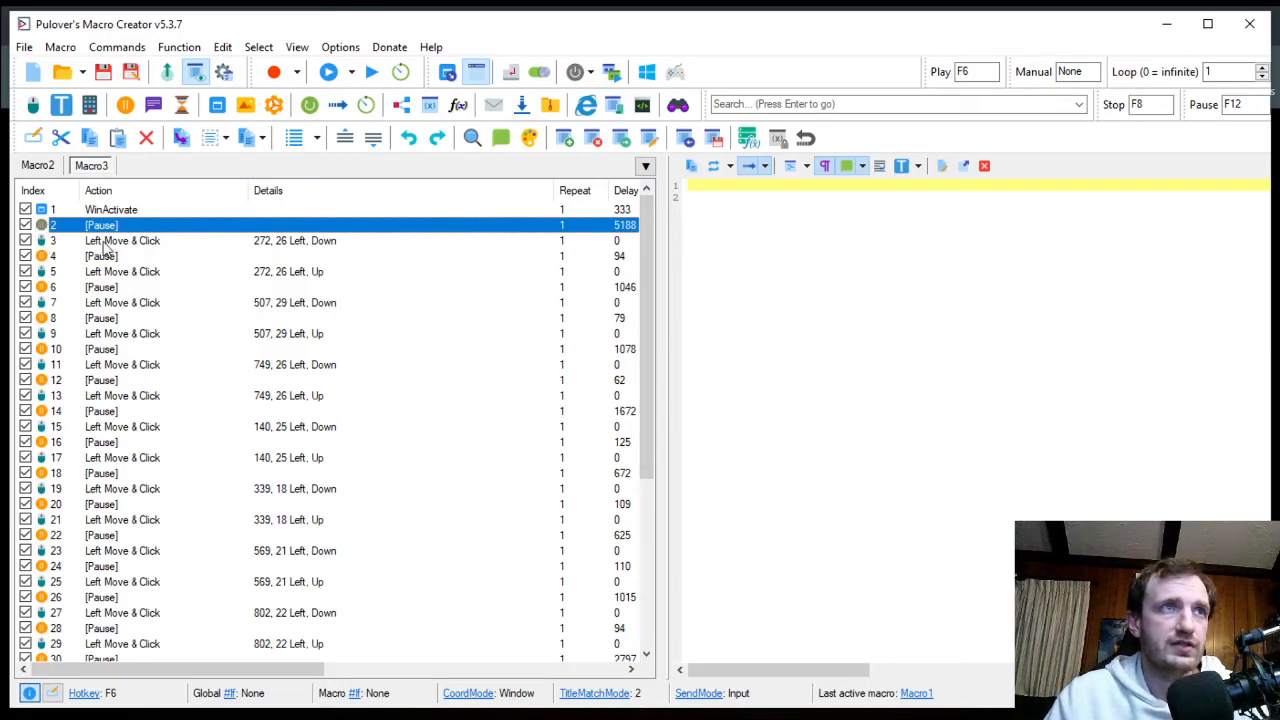
{"action": "mouse_move", "coordinate": [148, 263]}
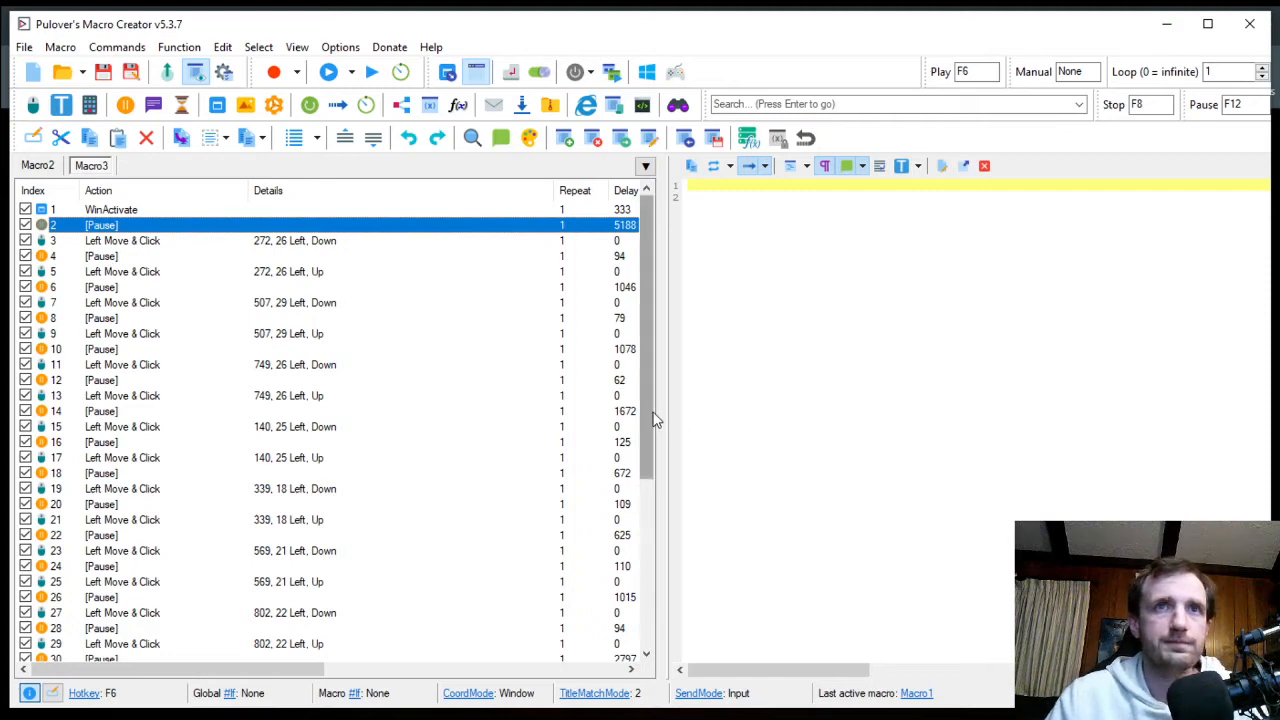
{"action": "scroll", "scroll_direction": "down", "scroll_amount": 3}
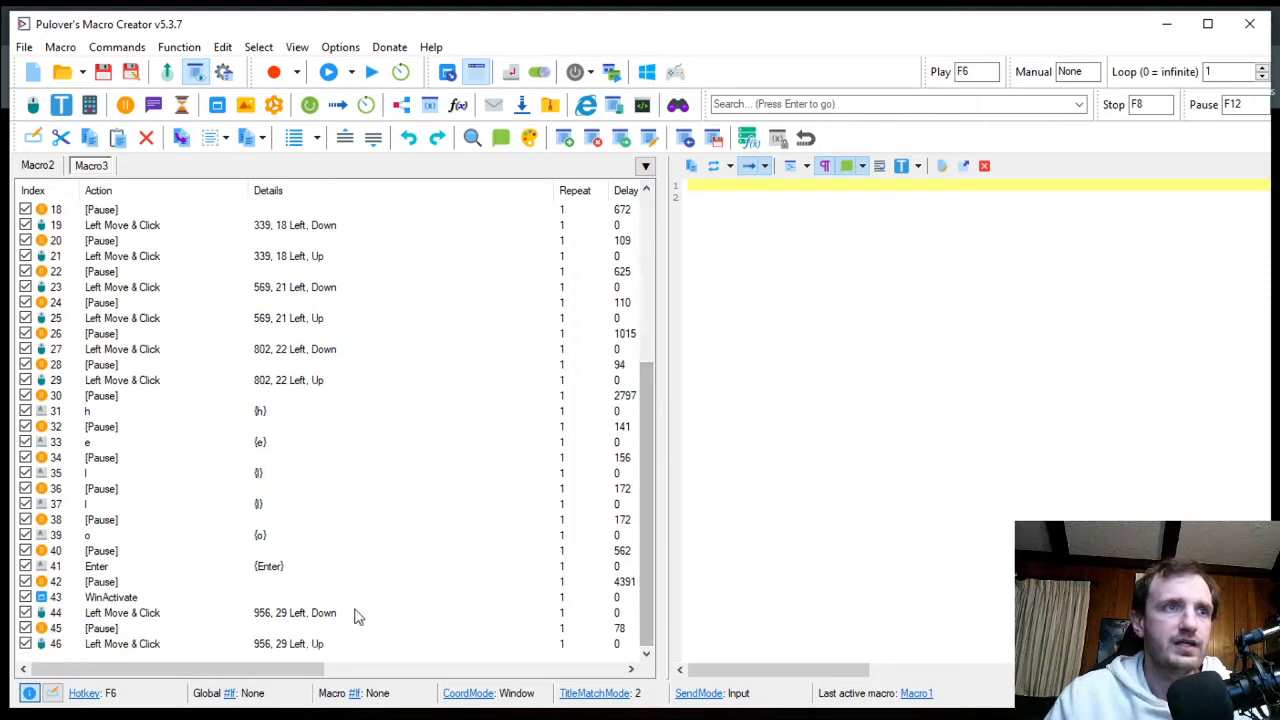
{"action": "mouse_move", "coordinate": [80, 468]}
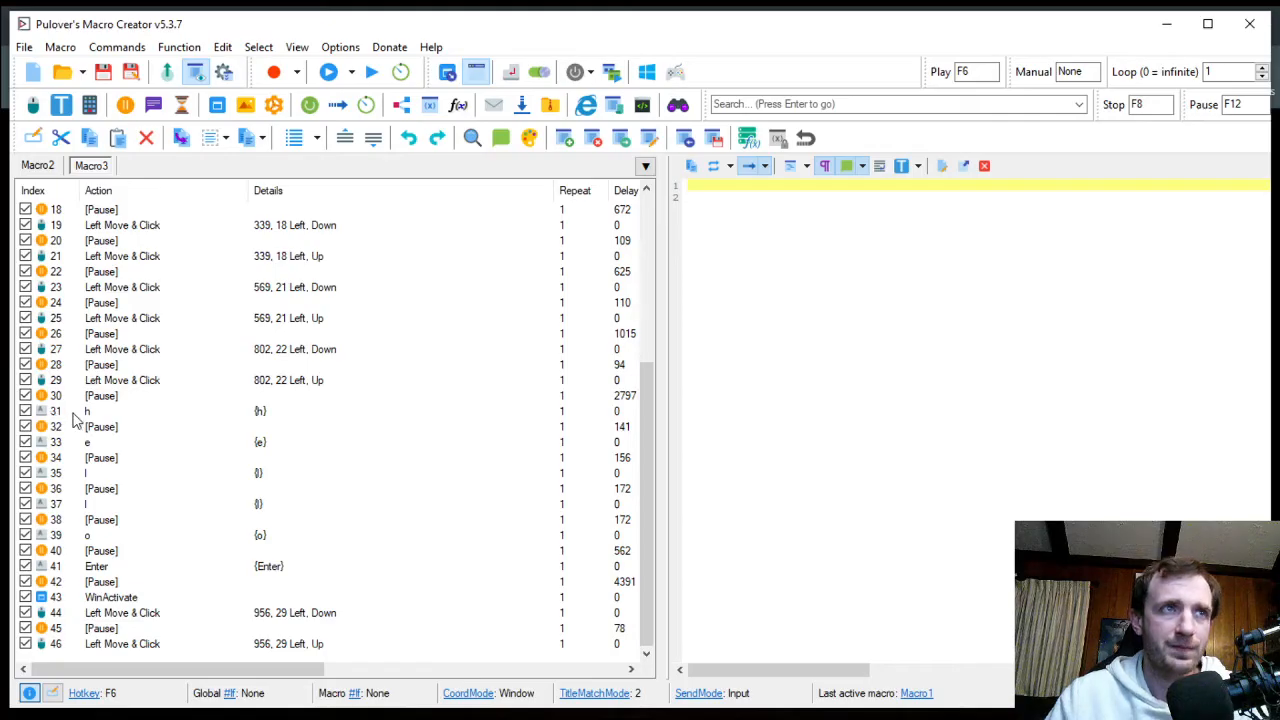
{"action": "mouse_move", "coordinate": [90, 445]}
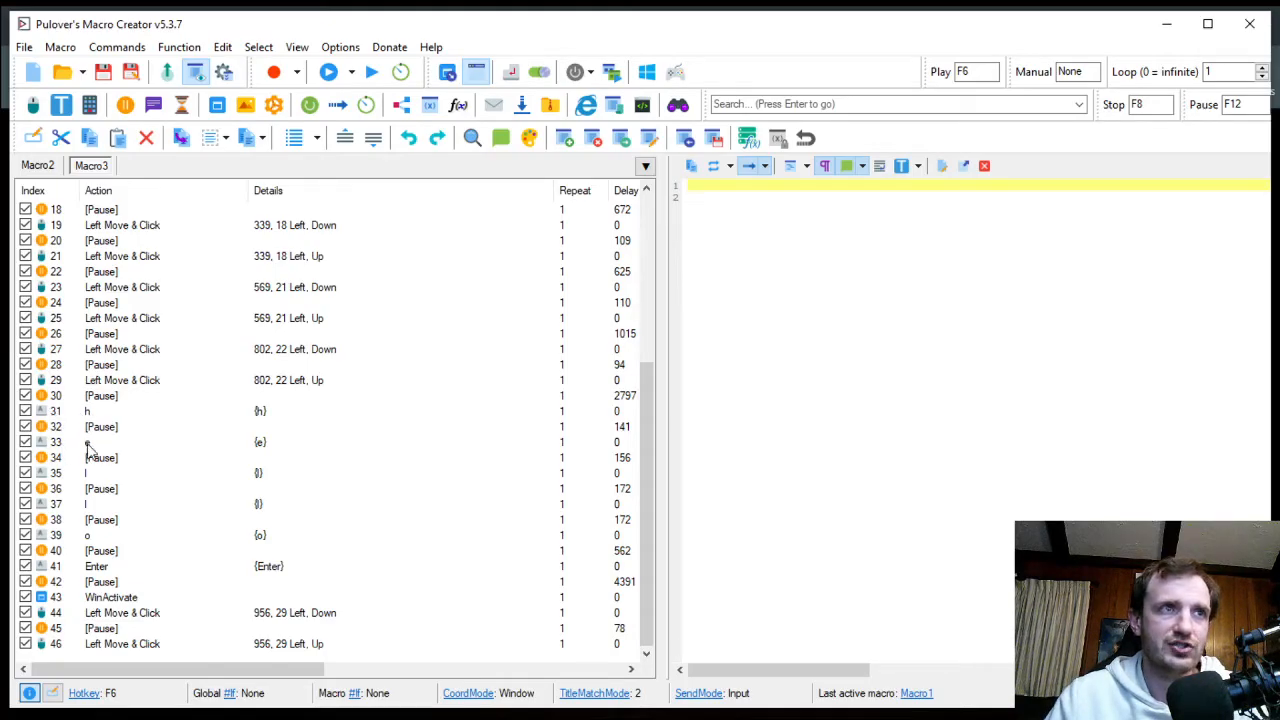
{"action": "mouse_move", "coordinate": [537, 412]}
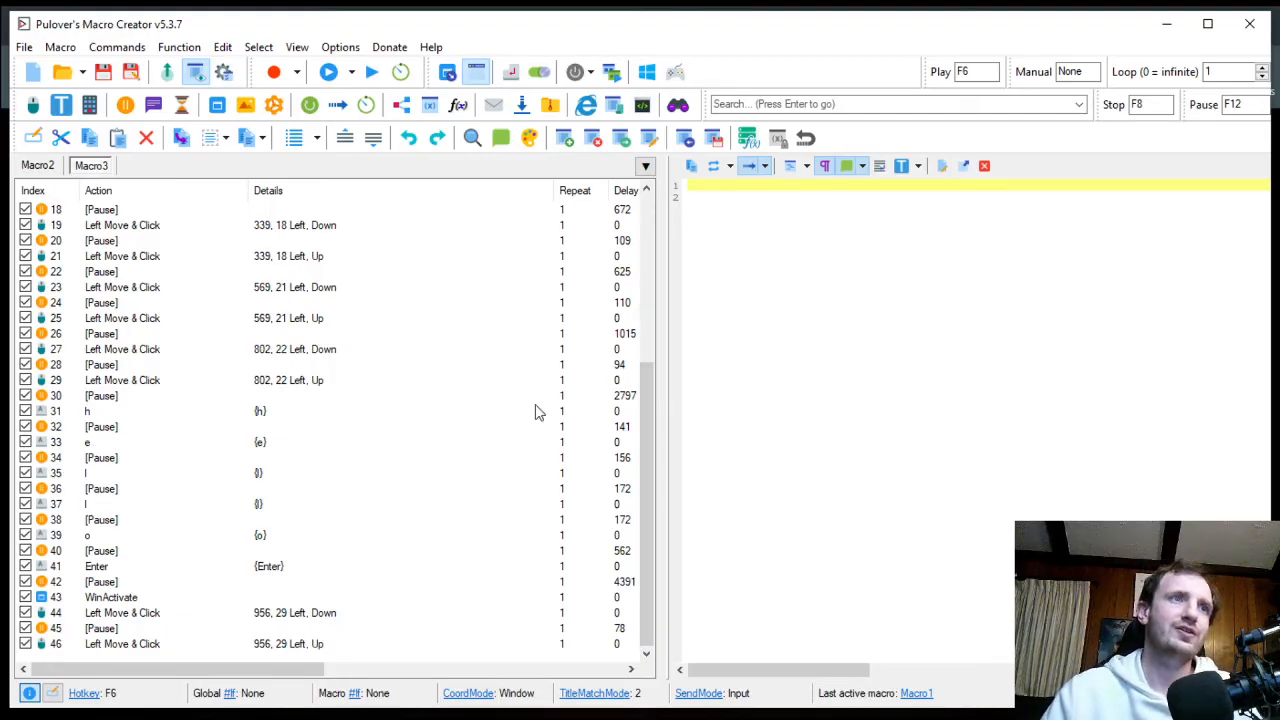
{"action": "mouse_move", "coordinate": [667, 405]}
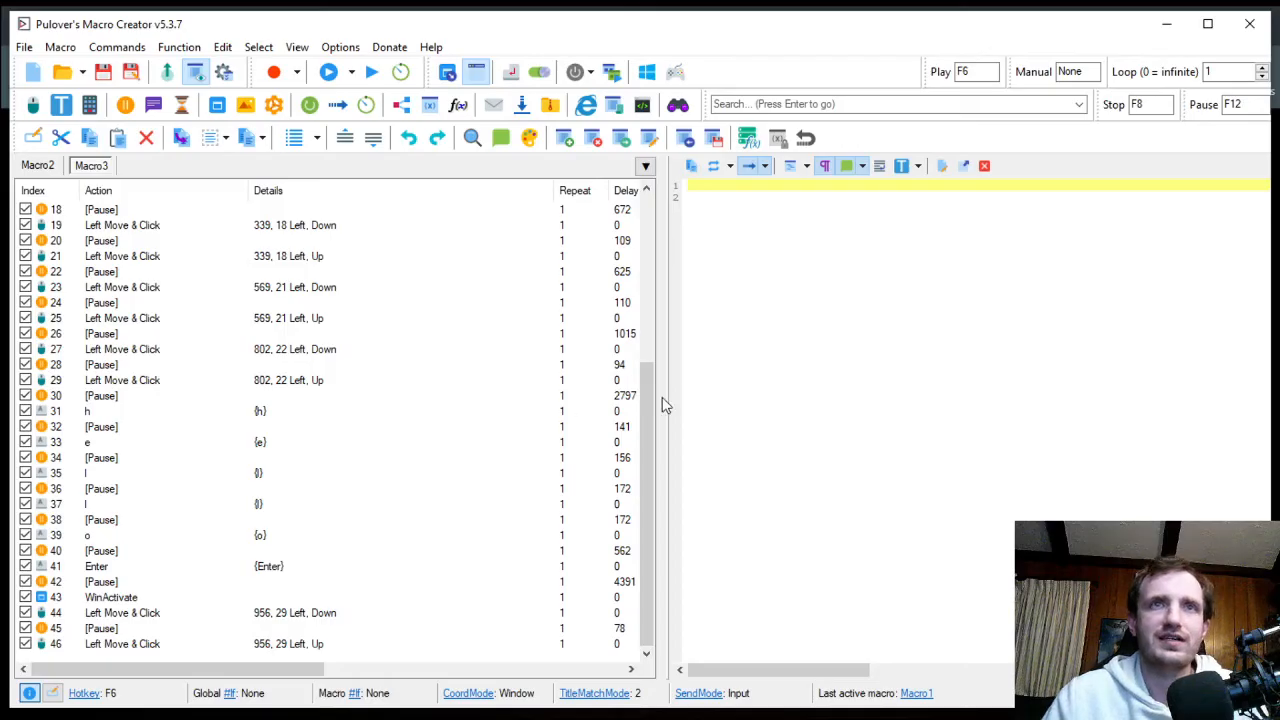
{"action": "mouse_move", "coordinate": [735, 235]}
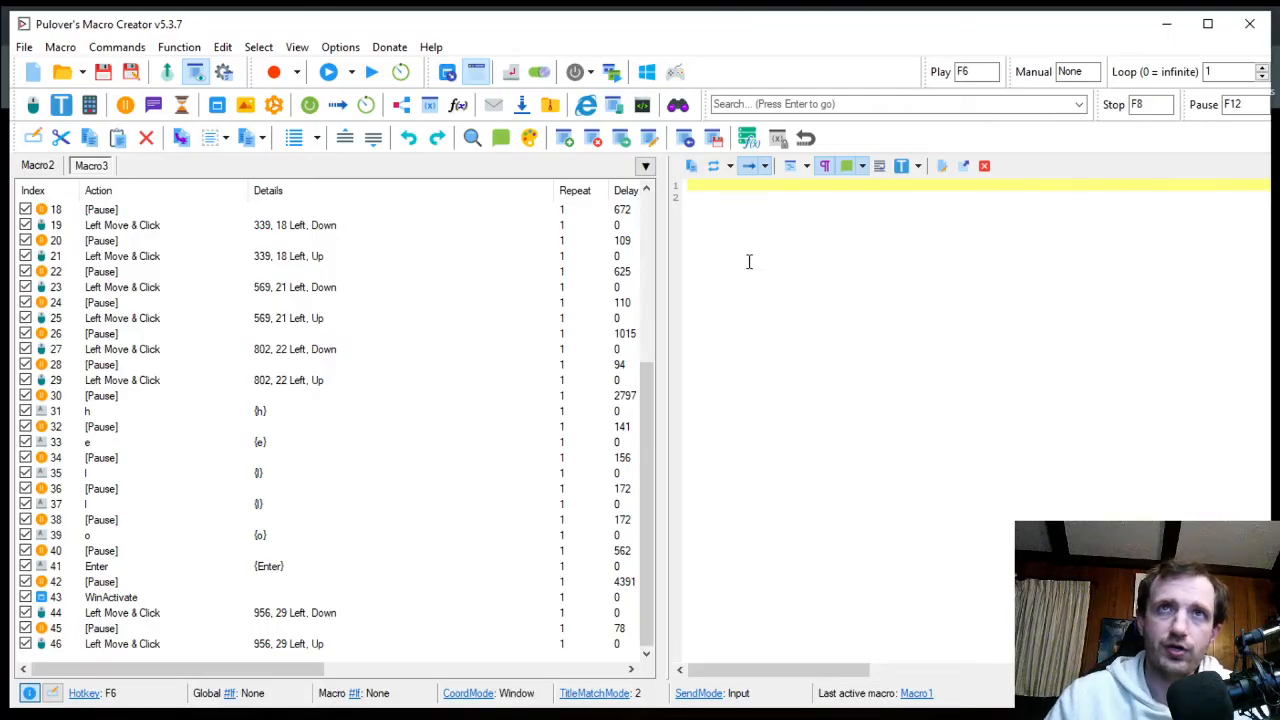
{"action": "mouse_move", "coordinate": [716, 166]}
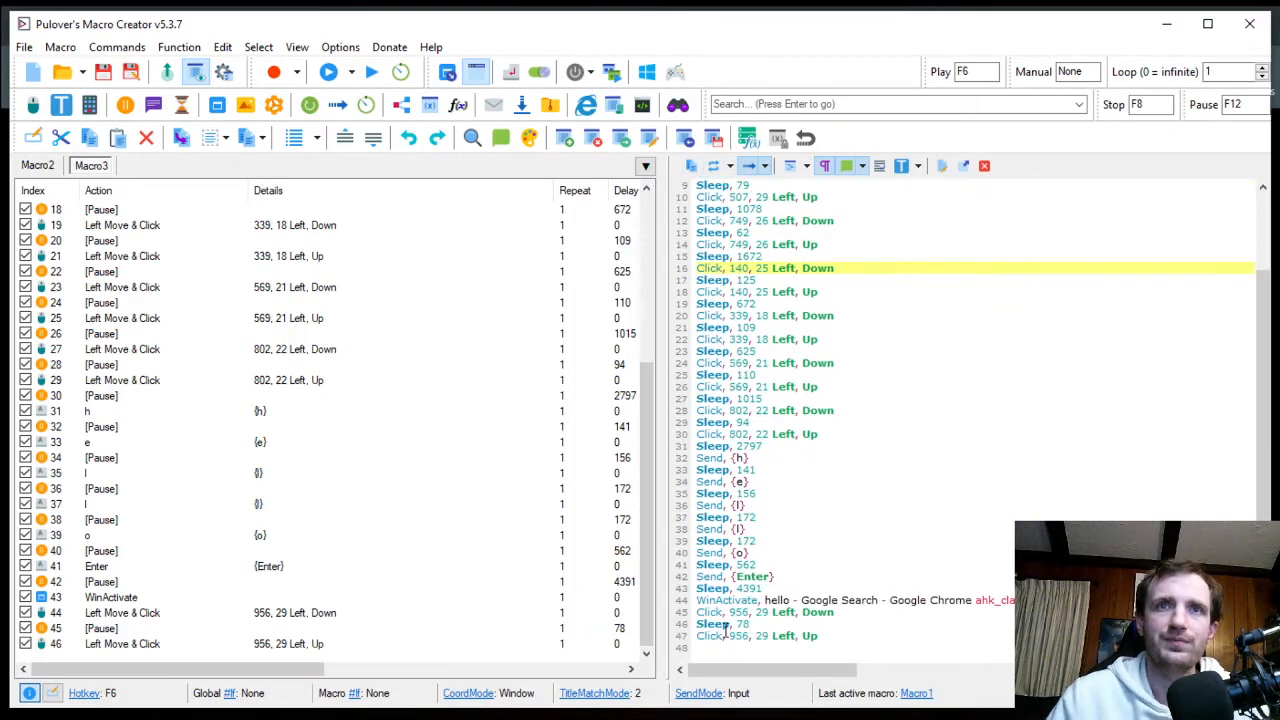
{"action": "left_click", "coordinate": [727, 457]}
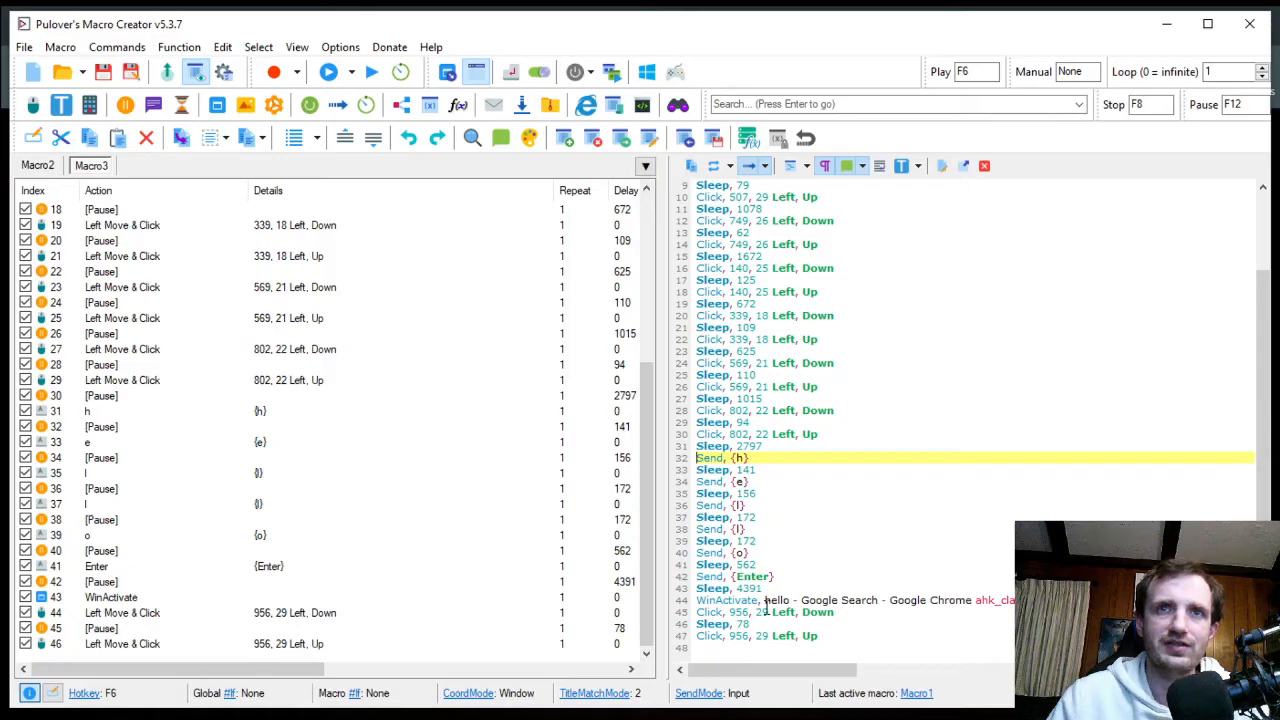
{"action": "mouse_move", "coordinate": [847, 494]}
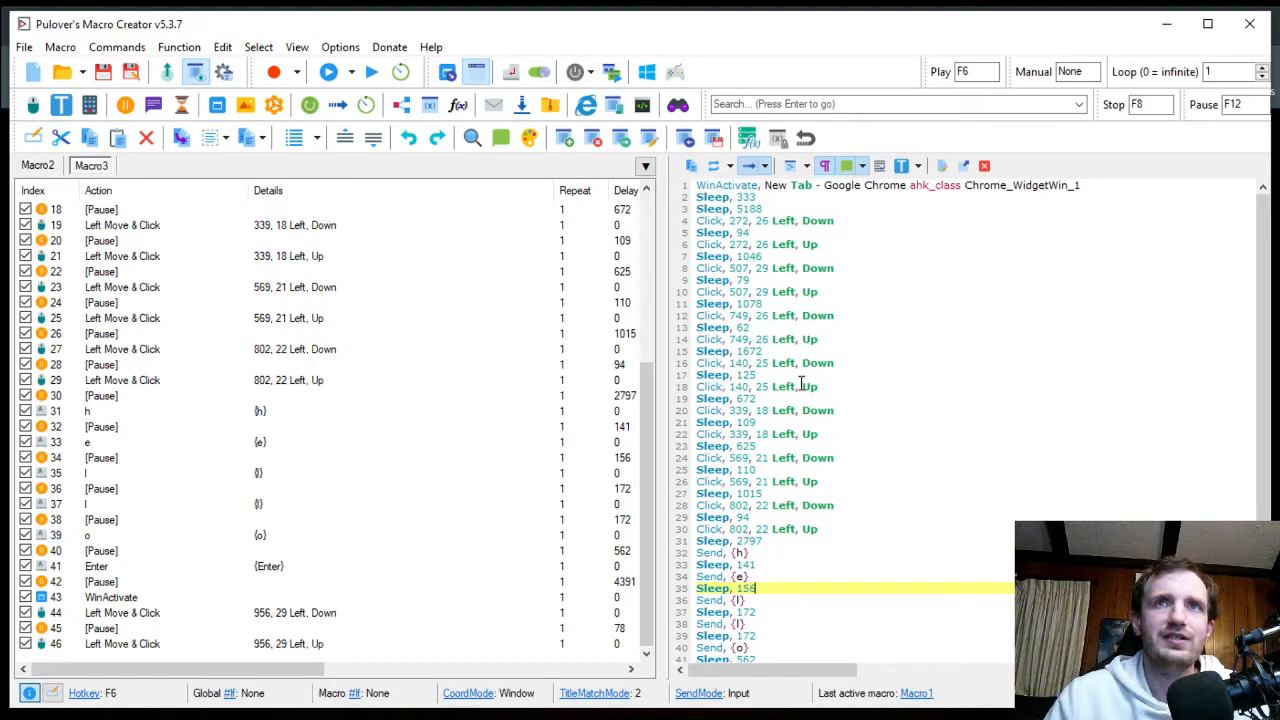
{"action": "left_click", "coordinate": [745, 375]}
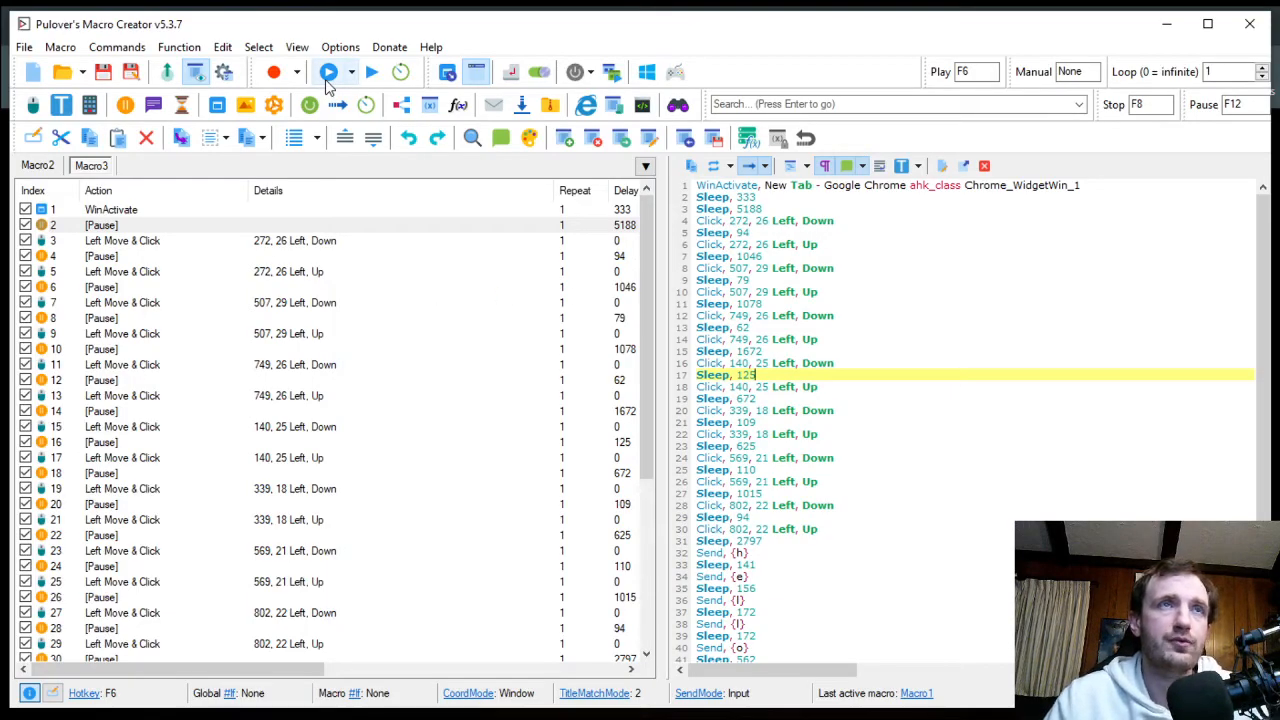
Start playback, dismiss the hotkey tip, and run the macro from the moved control bar.
{"action": "left_click", "coordinate": [329, 71]}
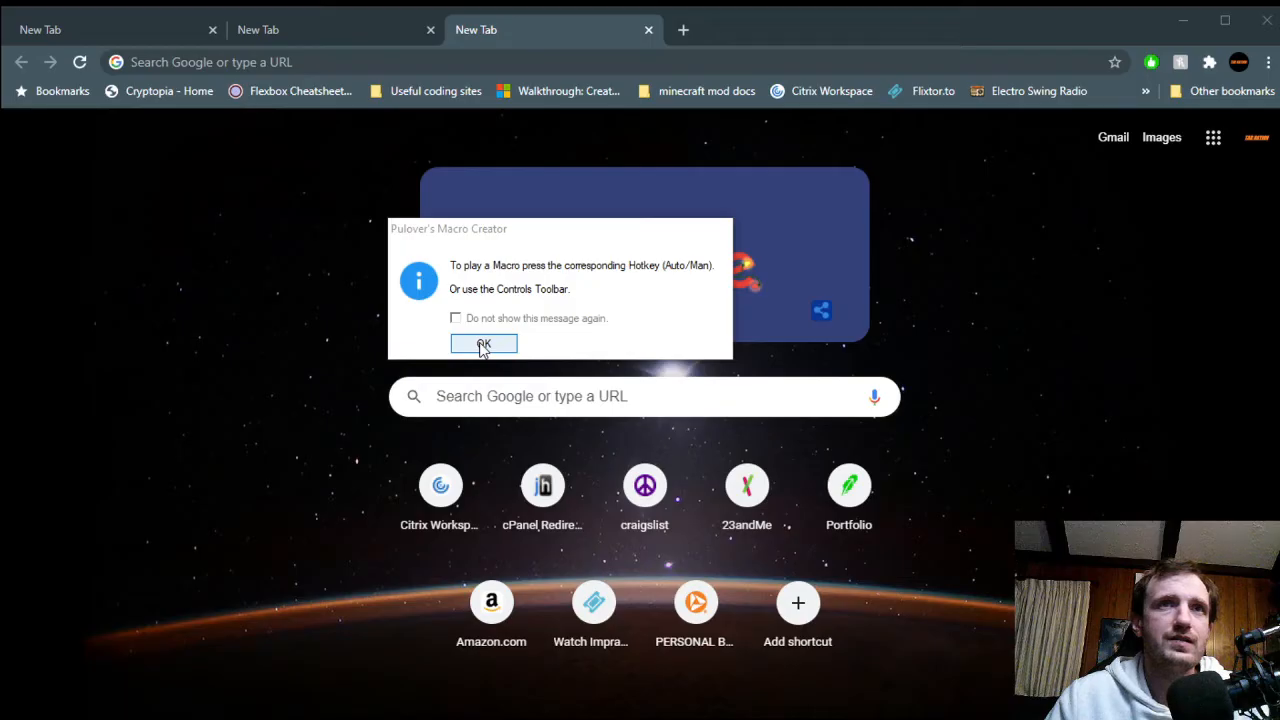
{"action": "left_click", "coordinate": [484, 344]}
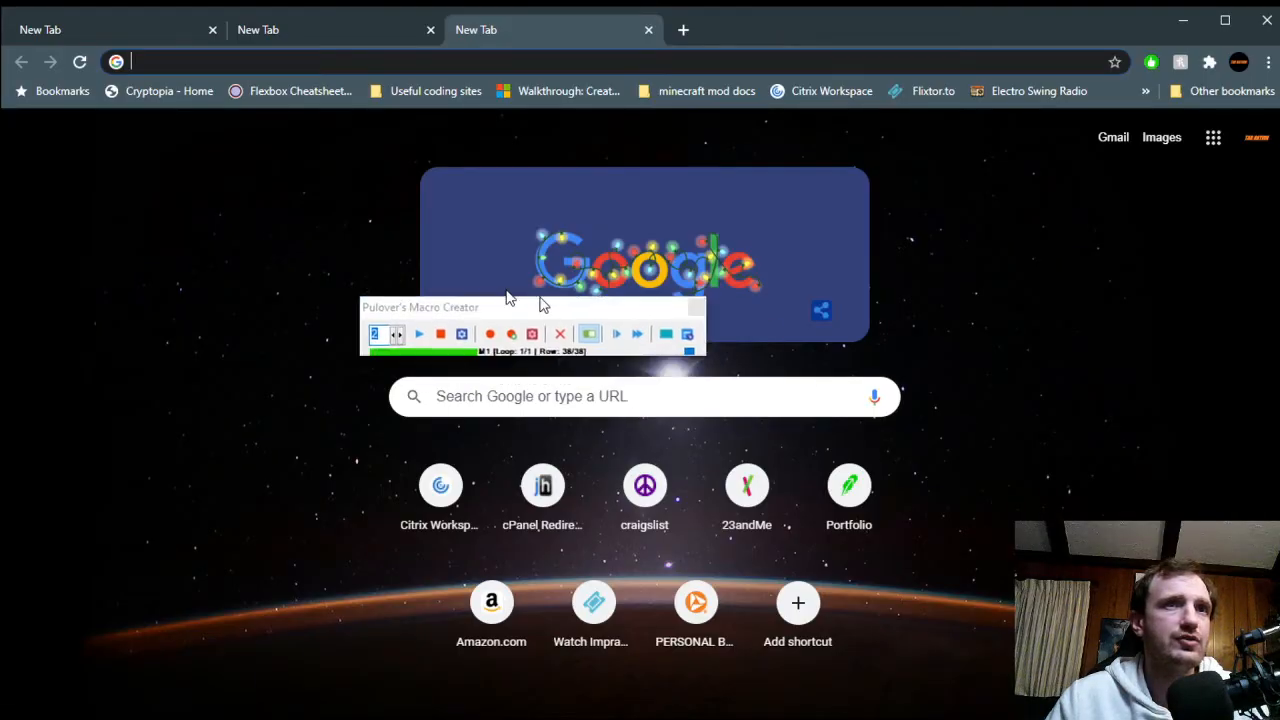
{"action": "left_click_drag", "start_coordinate": [420, 307], "coordinate": [195, 348]}
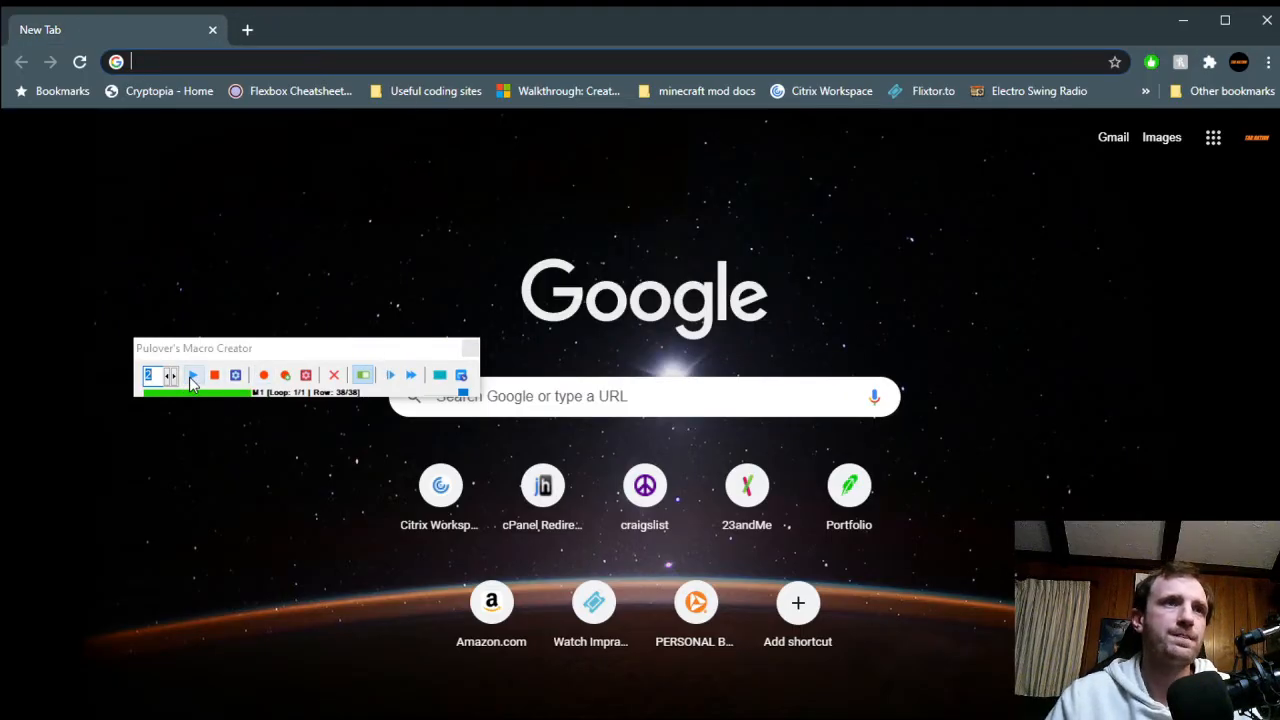
{"action": "left_click", "coordinate": [192, 375]}
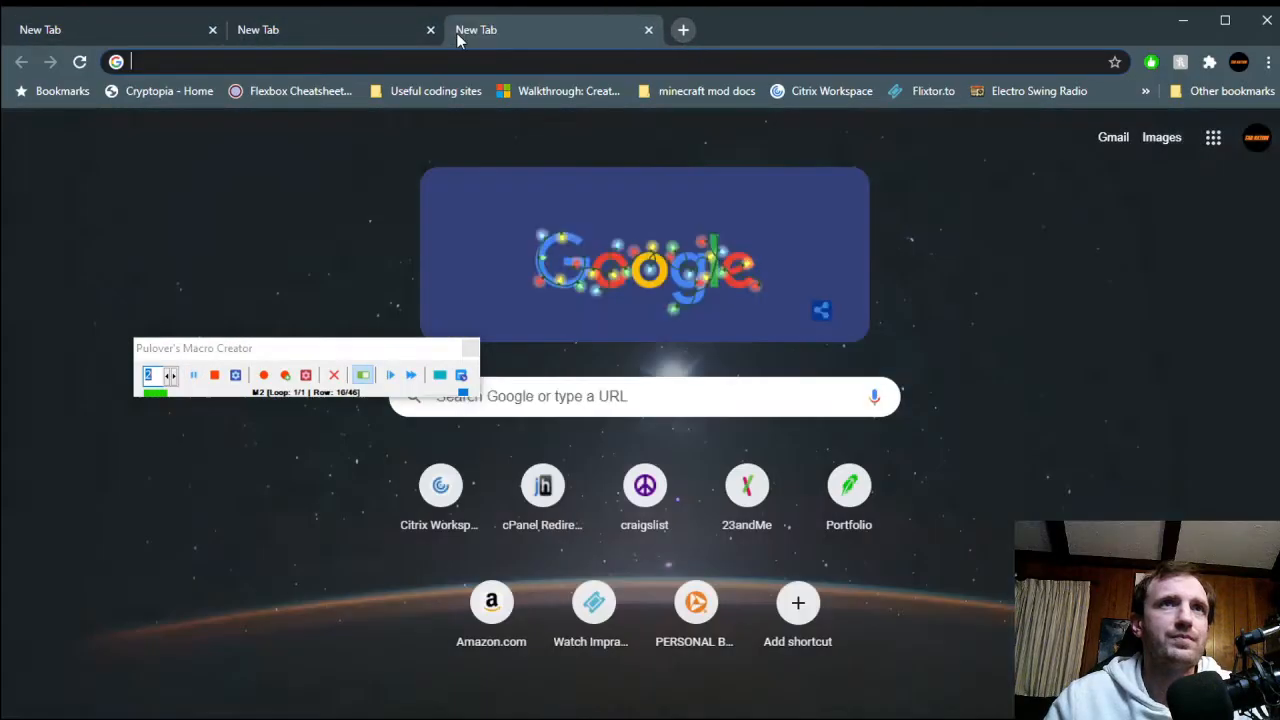
Open new Chrome tabs and type 'hulu.com' into the browser.
{"action": "left_click", "coordinate": [683, 29]}
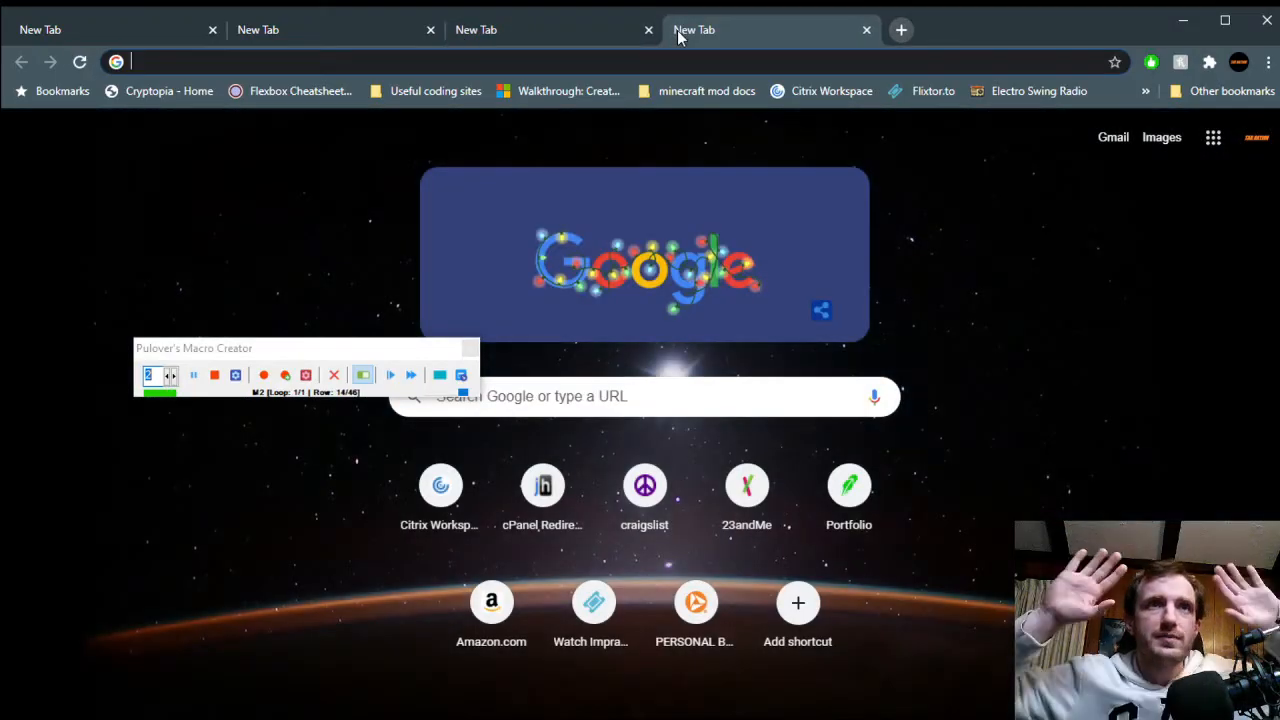
{"action": "left_click", "coordinate": [475, 29]}
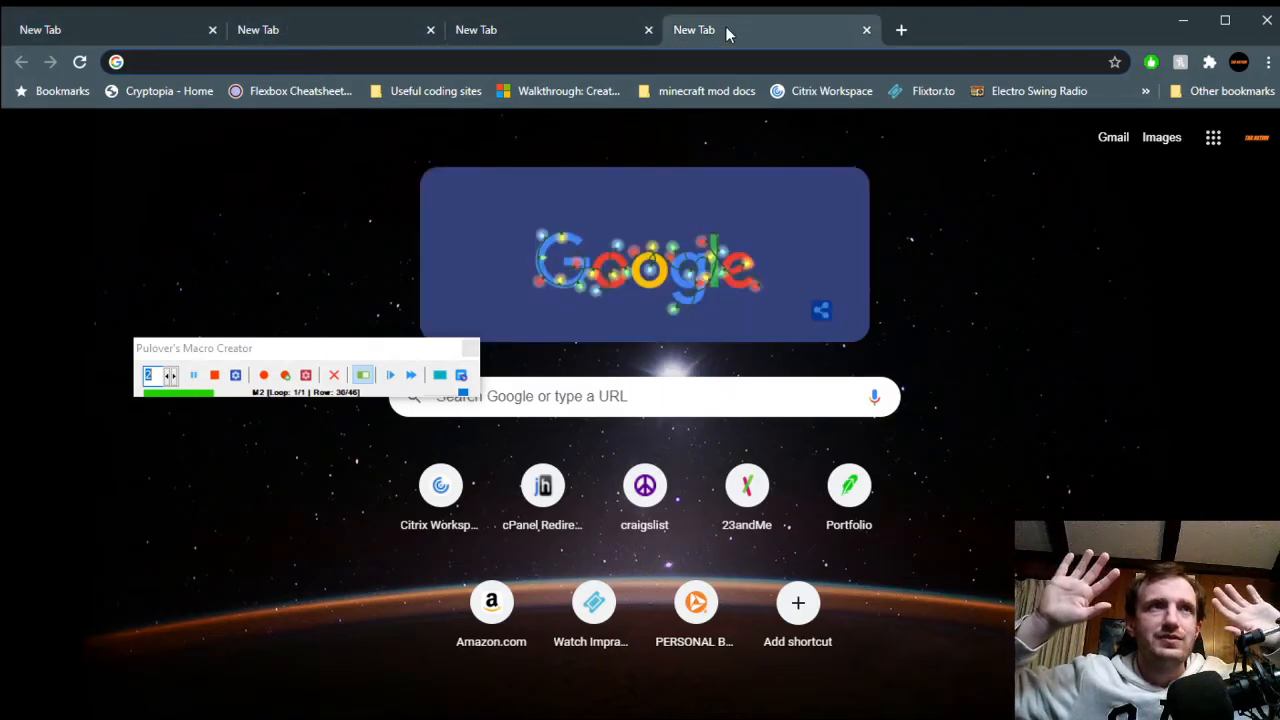
{"action": "type", "text": "hulu.com"}
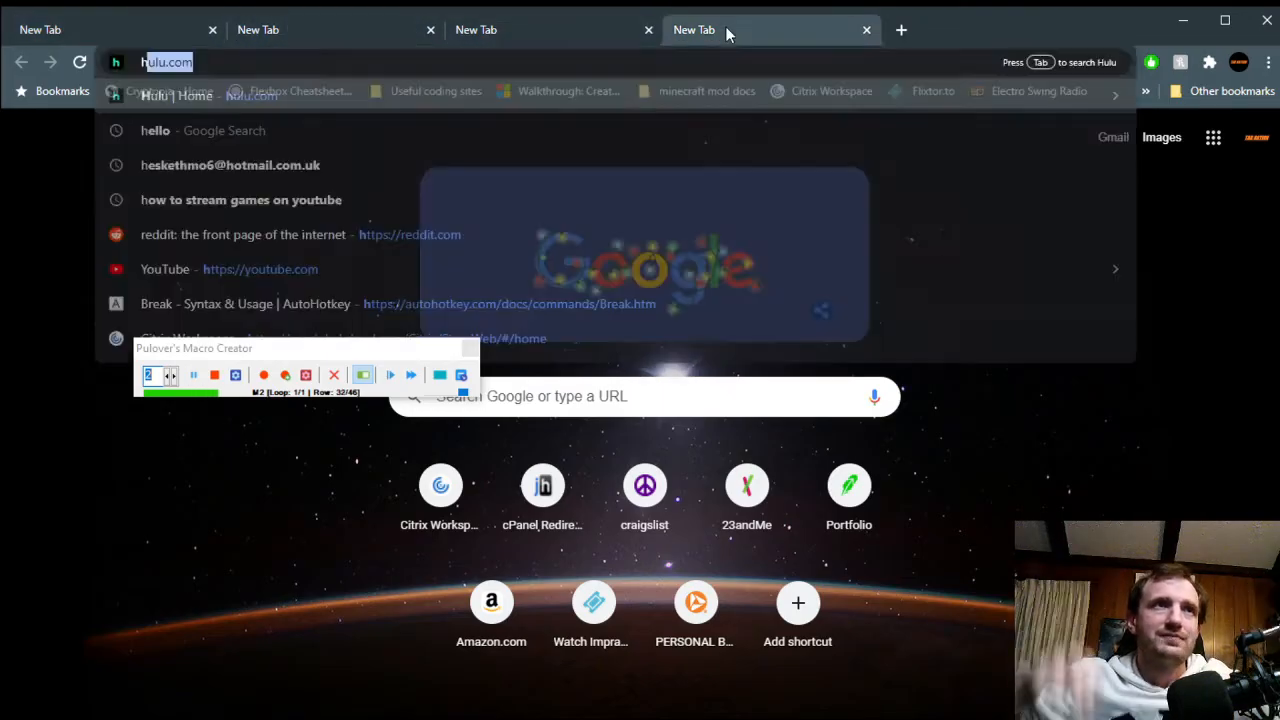
{"action": "left_click", "coordinate": [155, 130]}
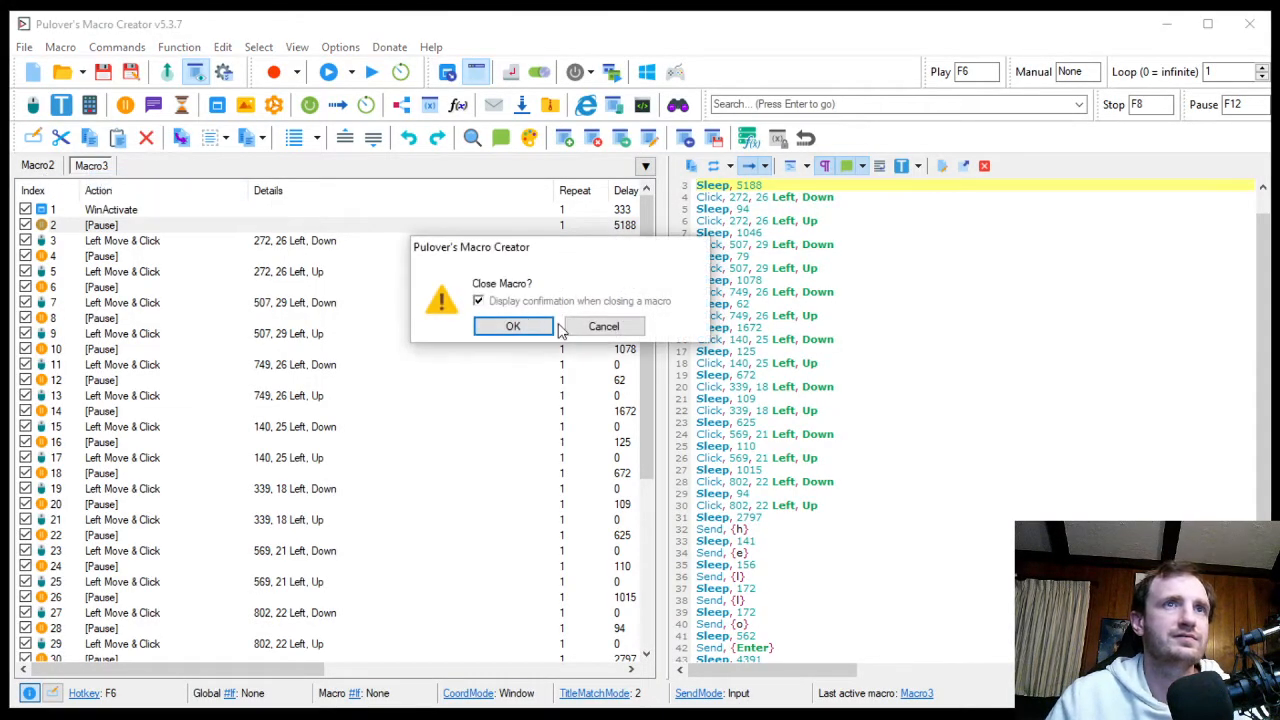
Confirm closing Macro3 in the Close Macro? dialog.
{"action": "left_click", "coordinate": [512, 326]}
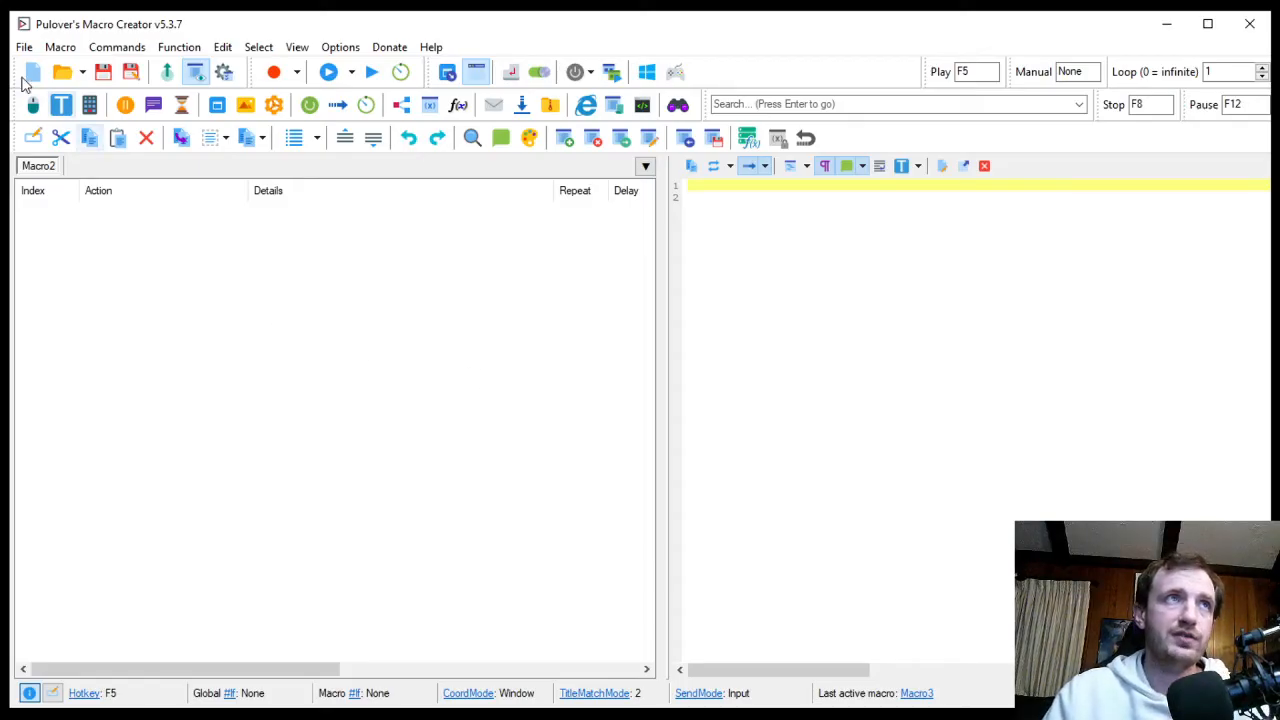
{"action": "mouse_move", "coordinate": [548, 138]}
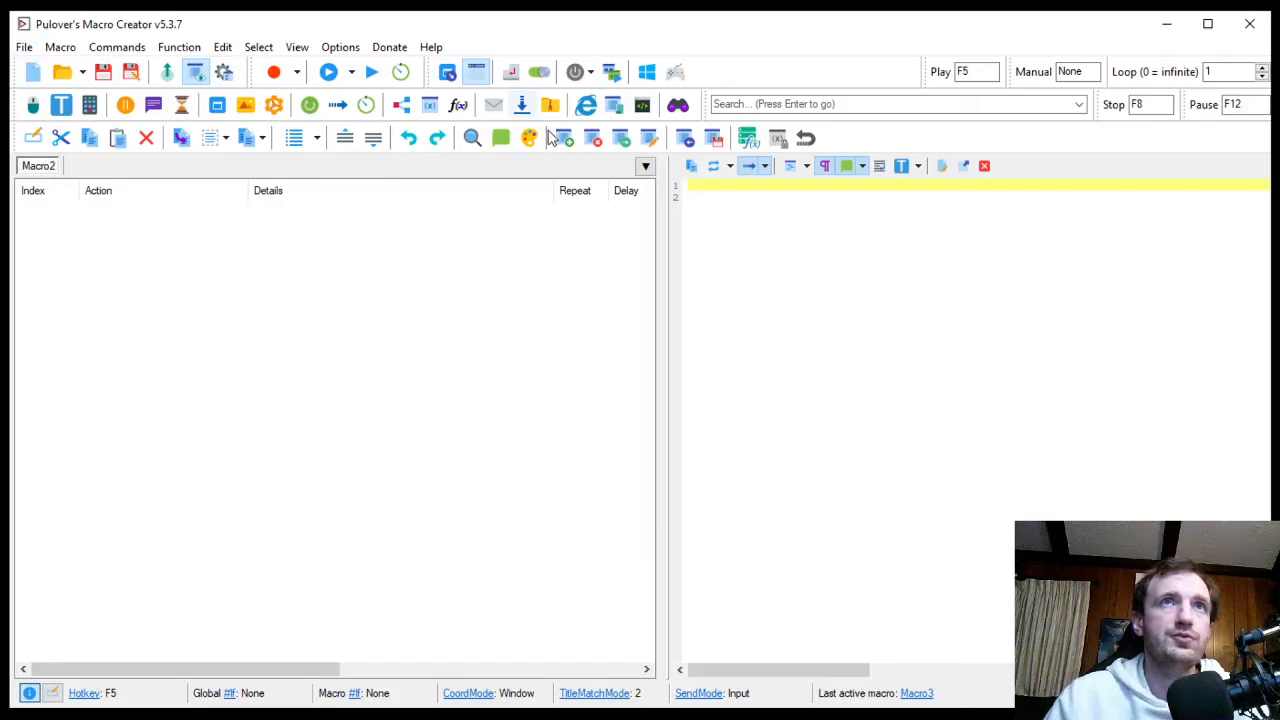
{"action": "left_click", "coordinate": [24, 47]}
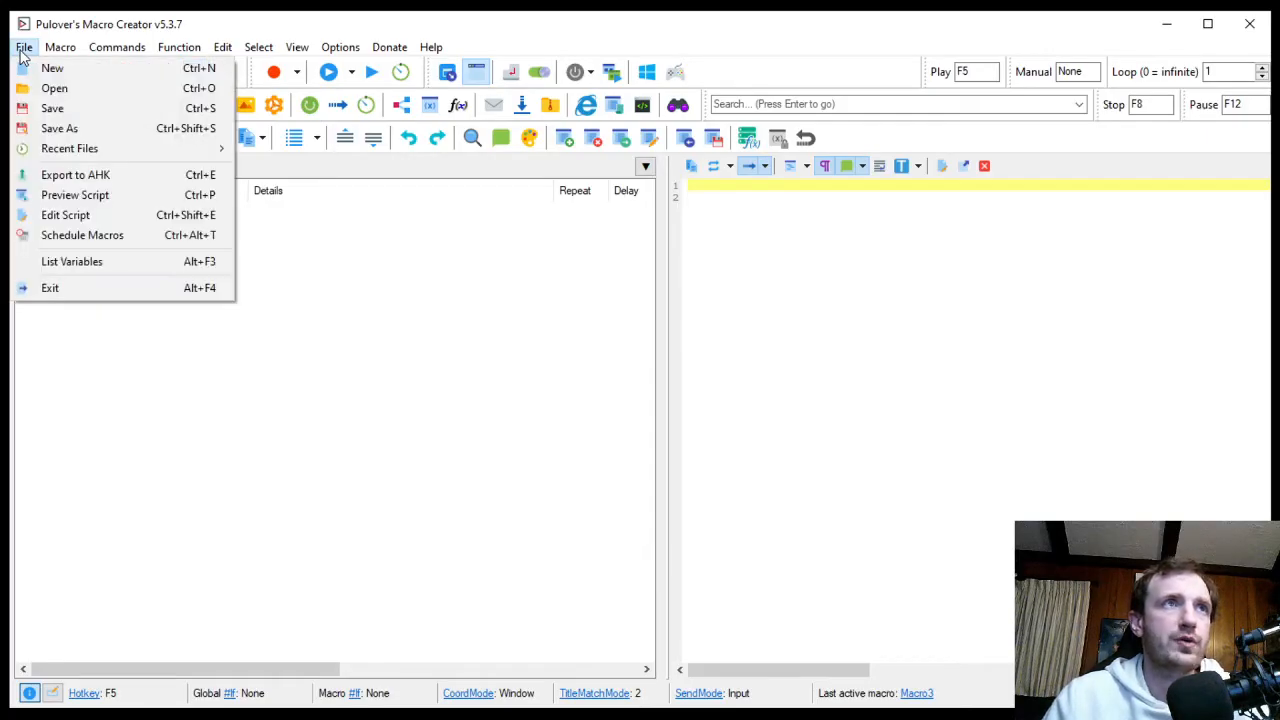
{"action": "left_click", "coordinate": [75, 174]}
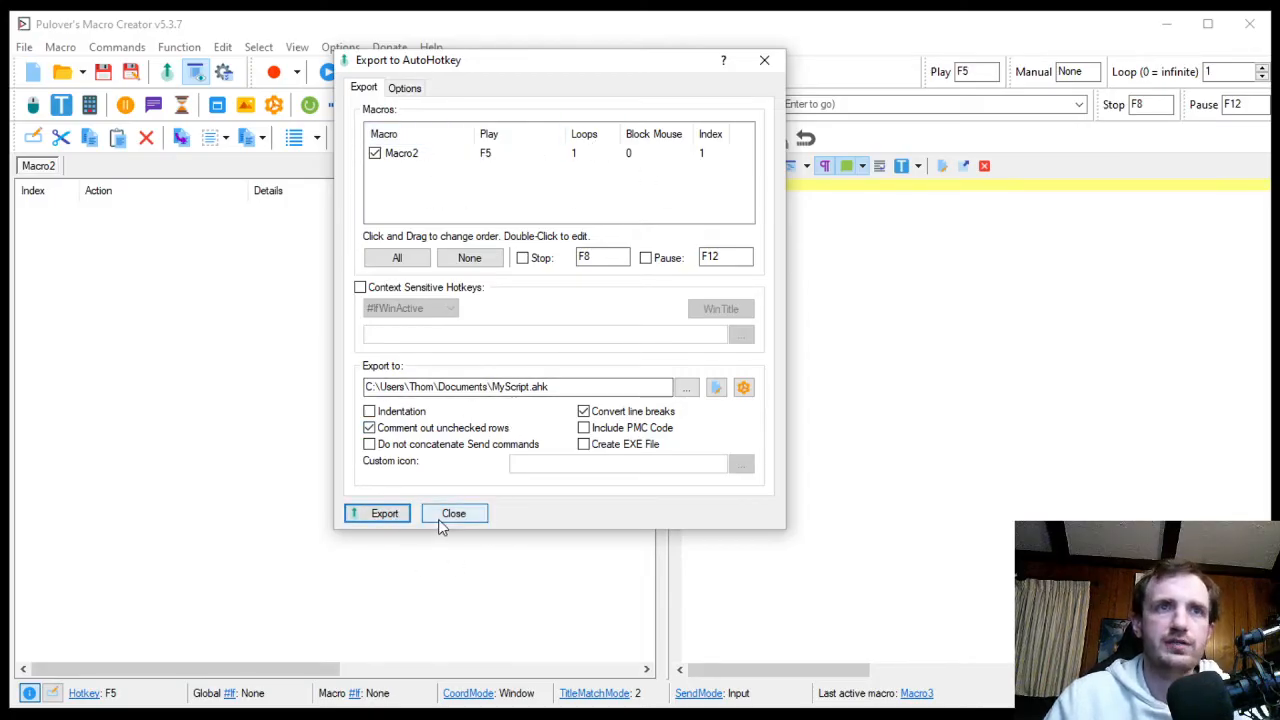
{"action": "left_click", "coordinate": [453, 513]}
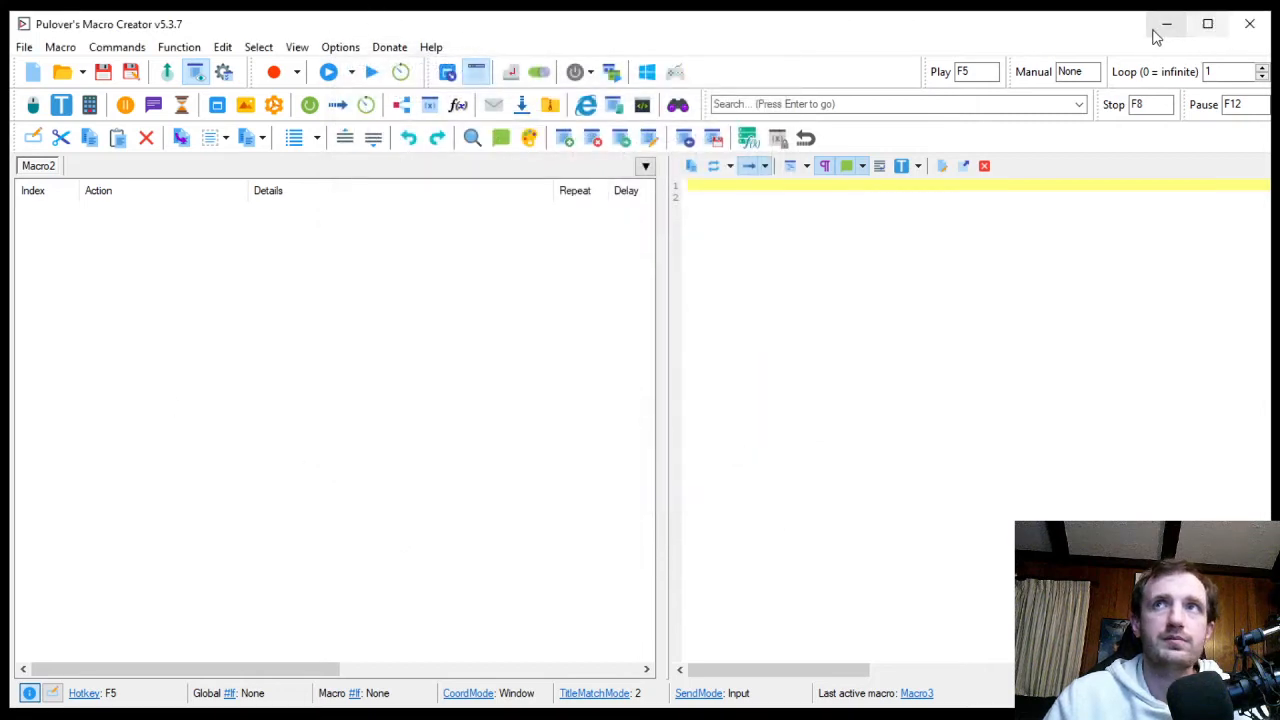
{"action": "left_click", "coordinate": [1166, 23]}
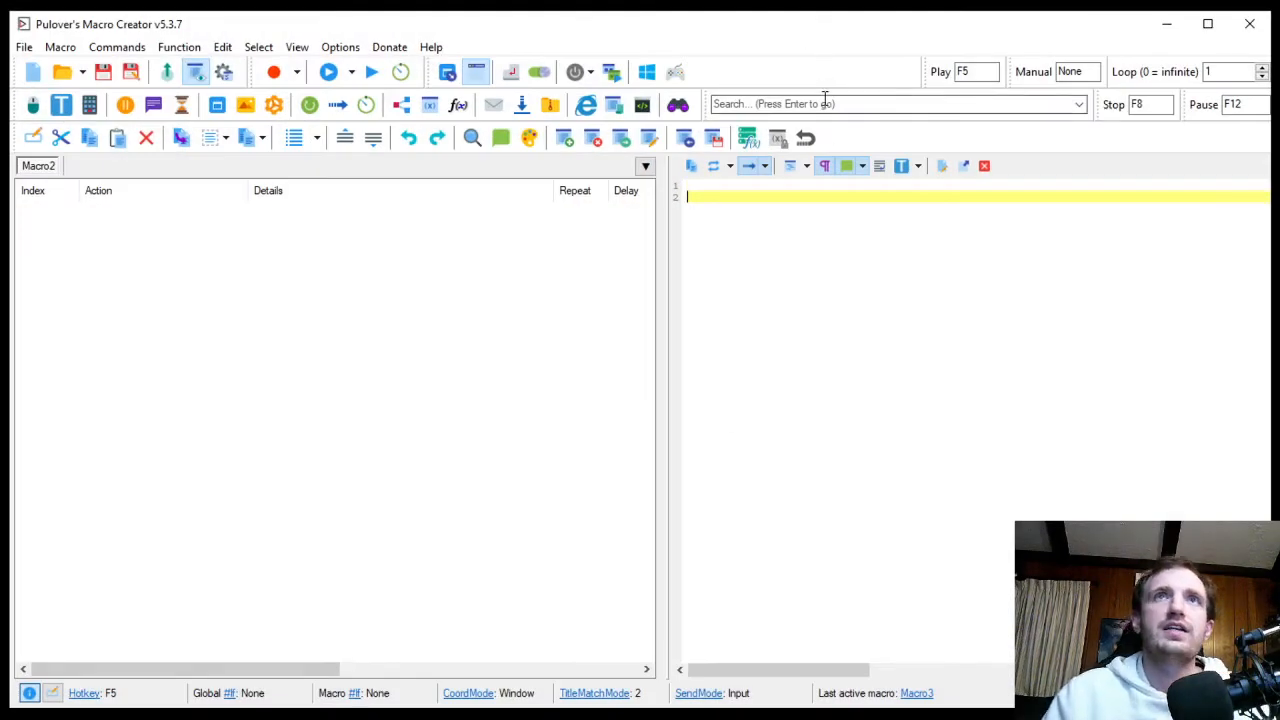
{"action": "mouse_move", "coordinate": [809, 43]}
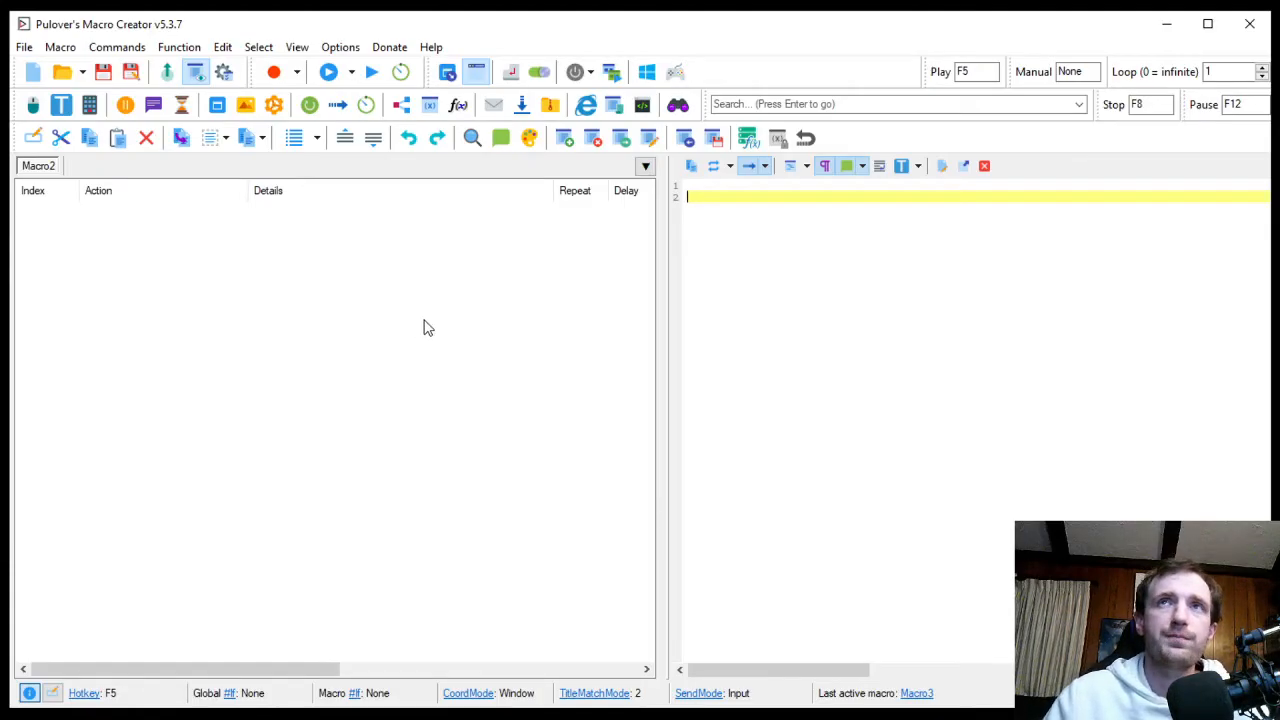
{"action": "mouse_move", "coordinate": [968, 78]}
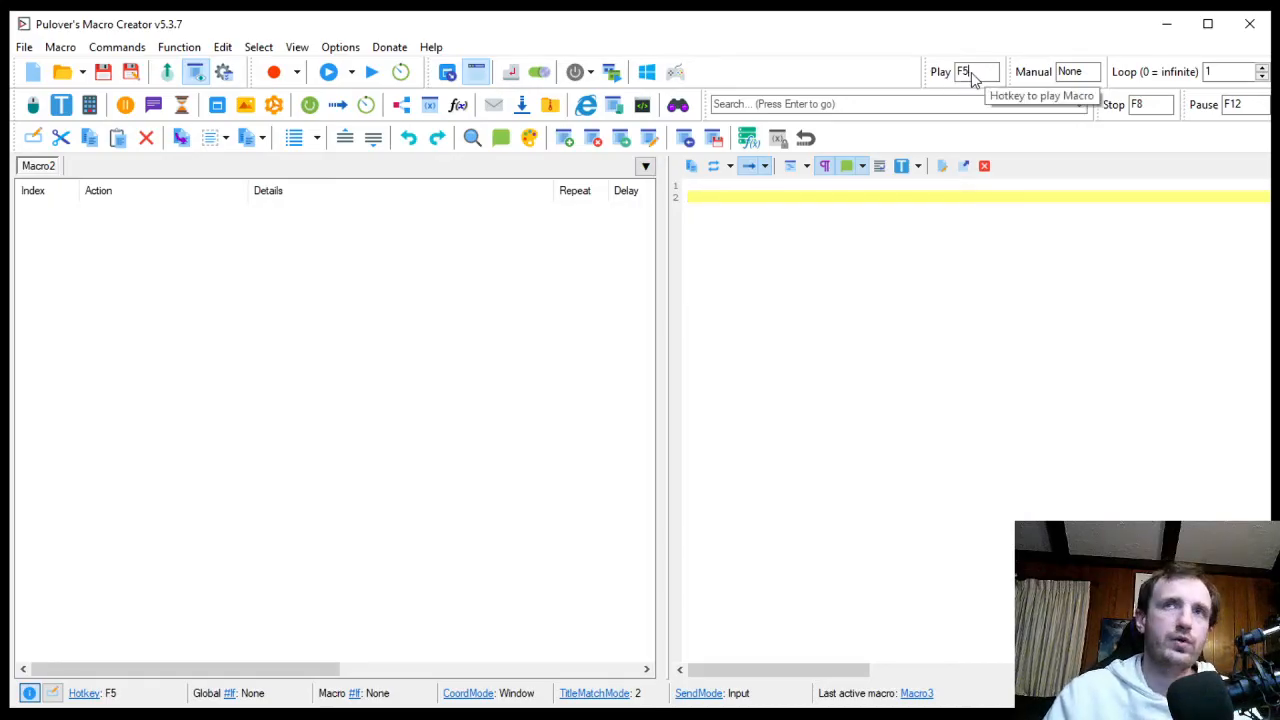
Set Macro2's play hotkey to F1, add a 300 ms pause, then a message box.
{"action": "type", "text": "F1"}
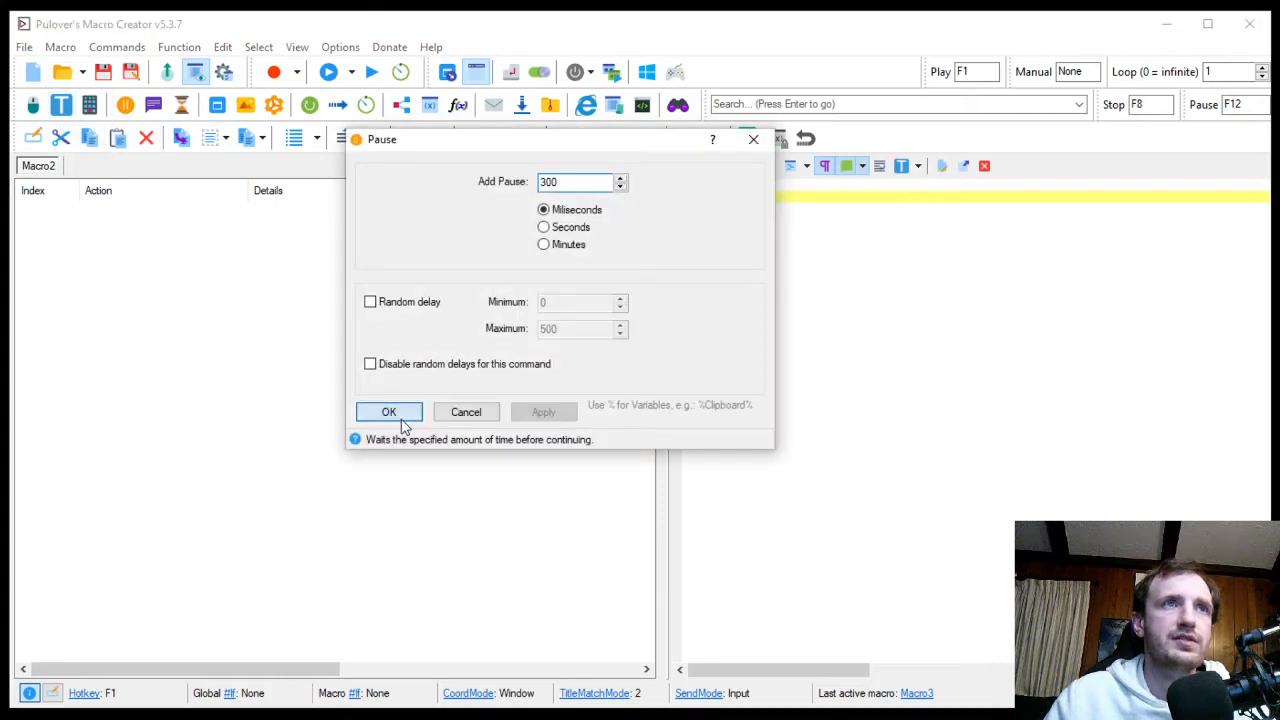
{"action": "left_click", "coordinate": [388, 411]}
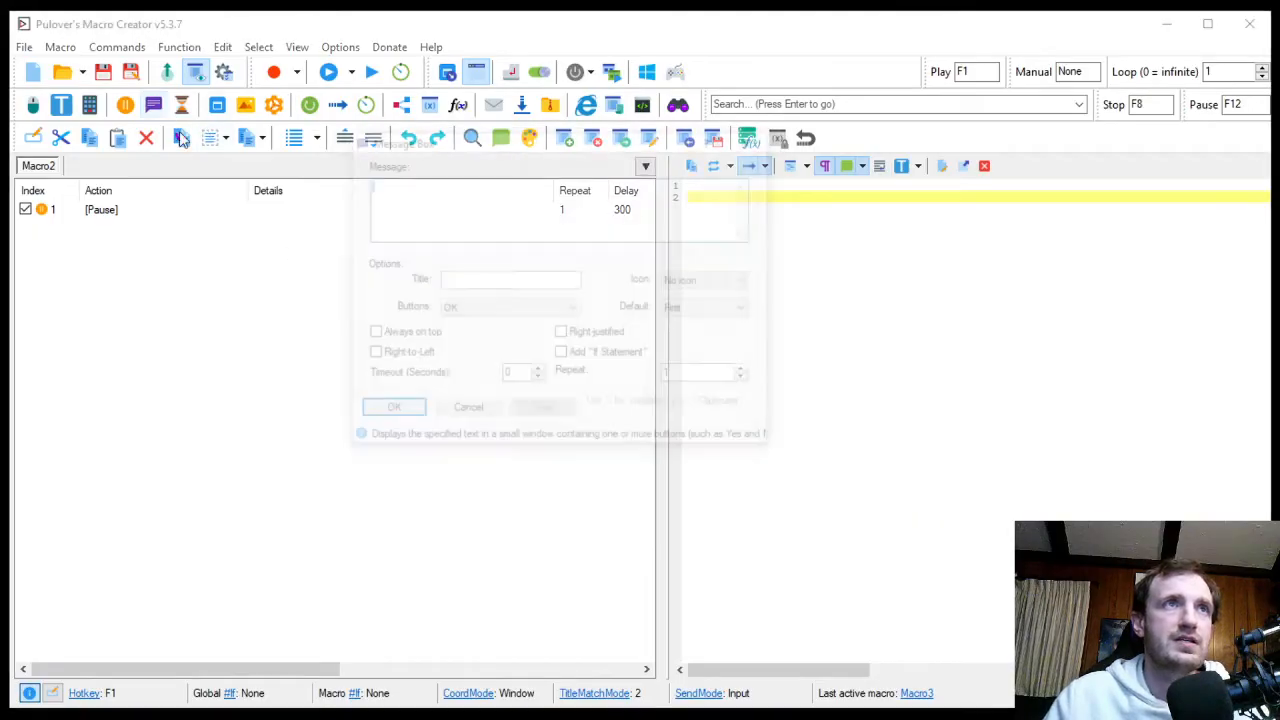
{"action": "left_click", "coordinate": [393, 406]}
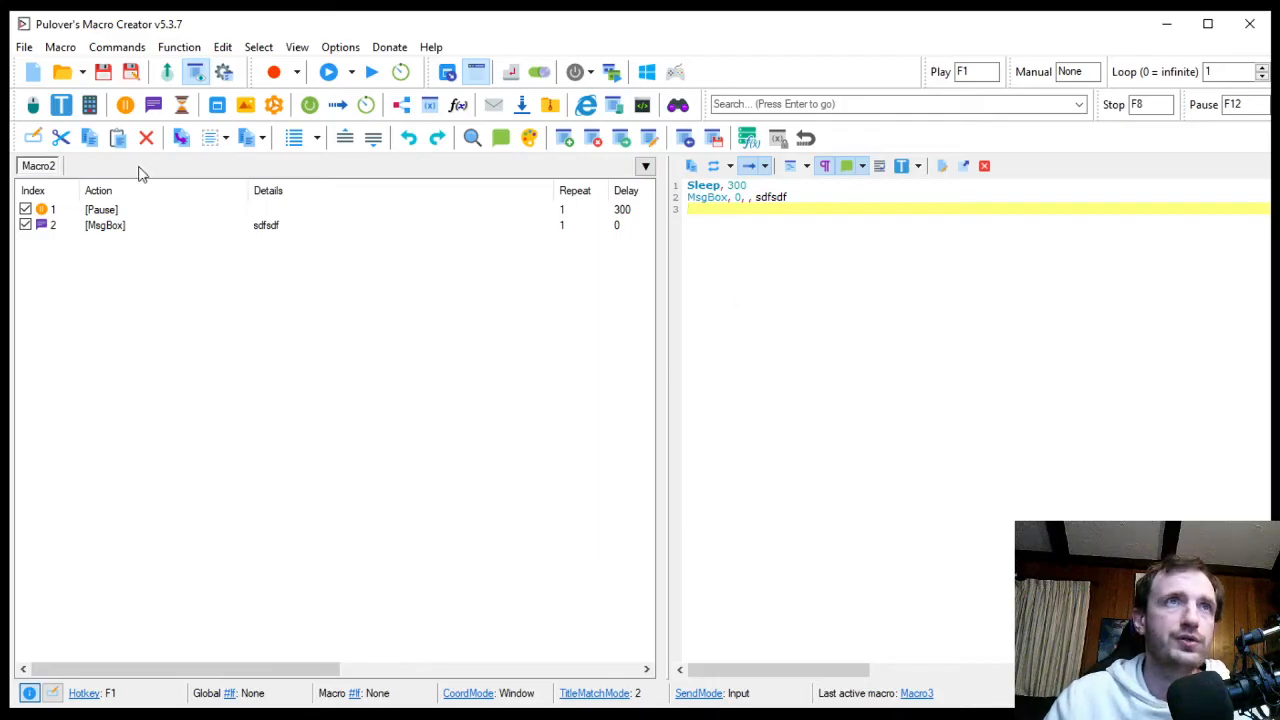
{"action": "right_click", "coordinate": [38, 165]}
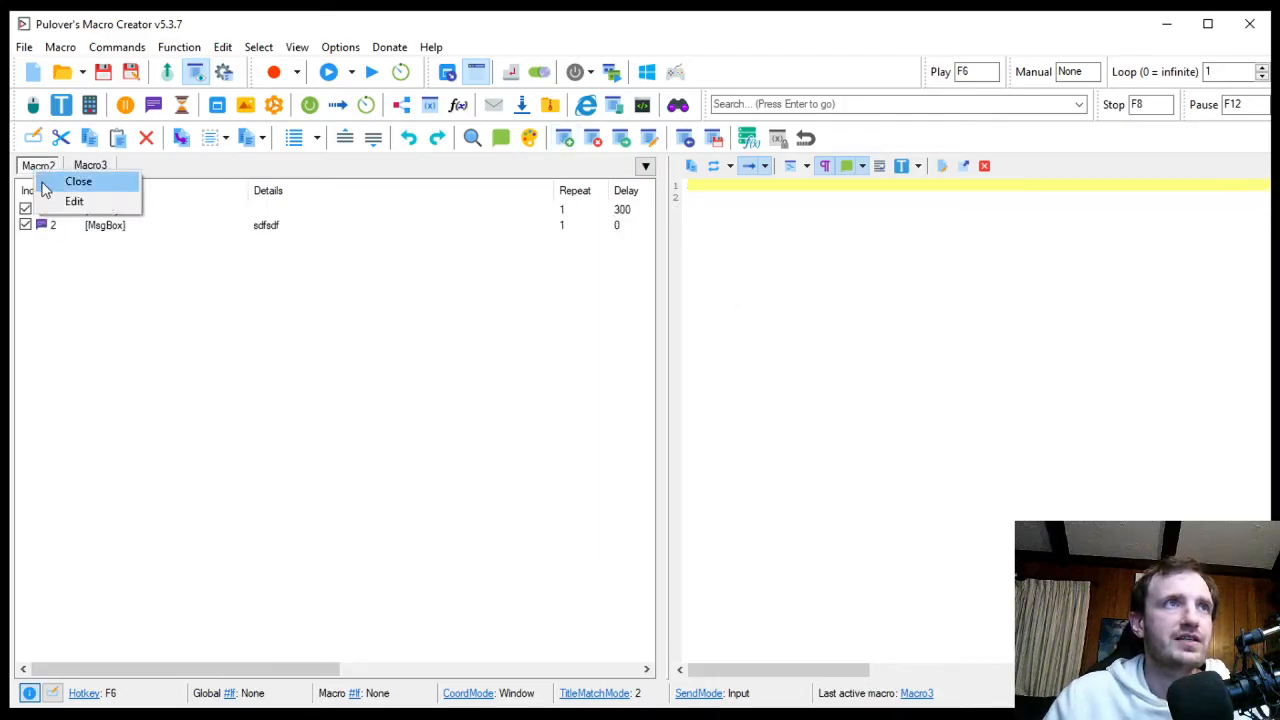
{"action": "left_click", "coordinate": [78, 181]}
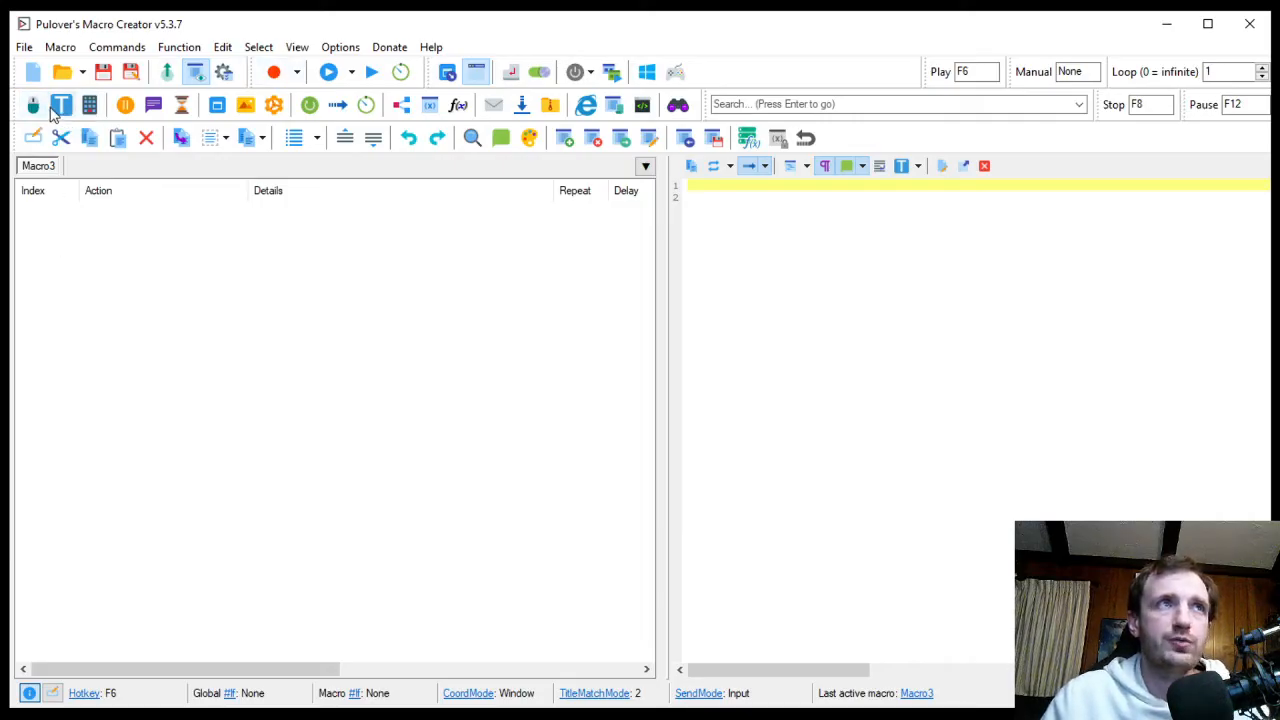
{"action": "mouse_move", "coordinate": [33, 105]}
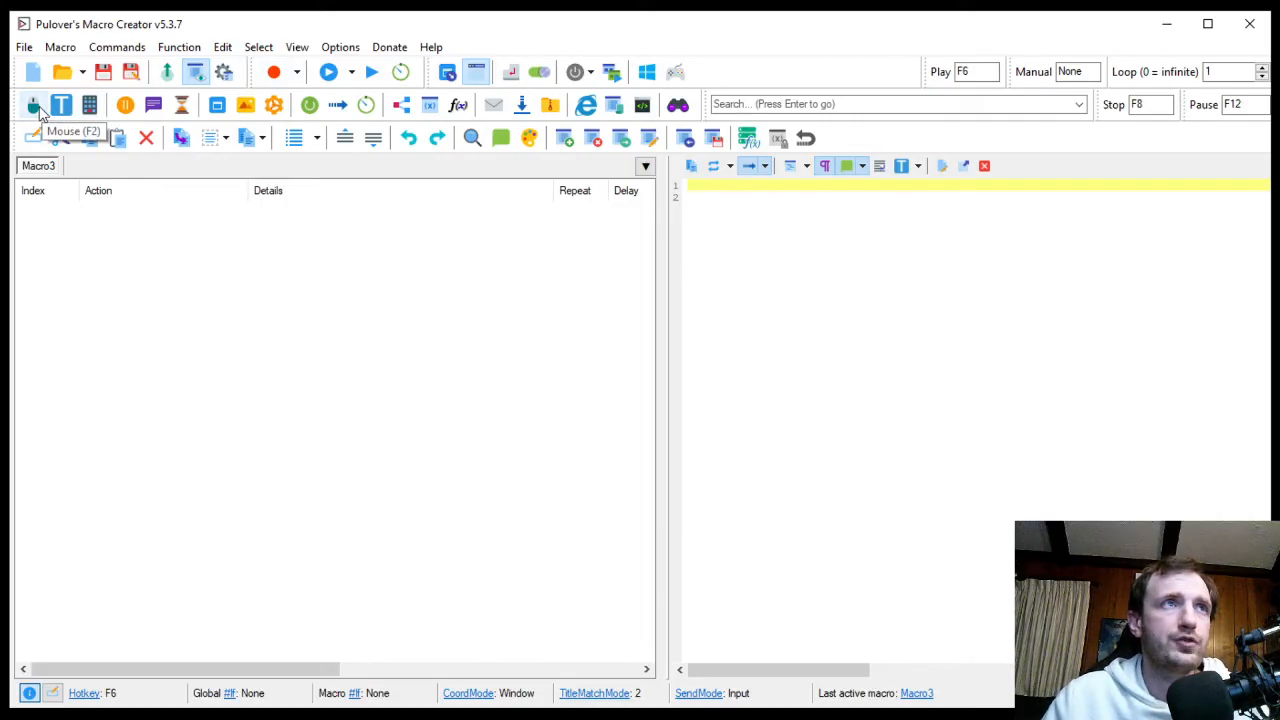
Add a left click with click count 1, repeated 3 times with a 10 ms delay.
{"action": "left_click", "coordinate": [33, 104]}
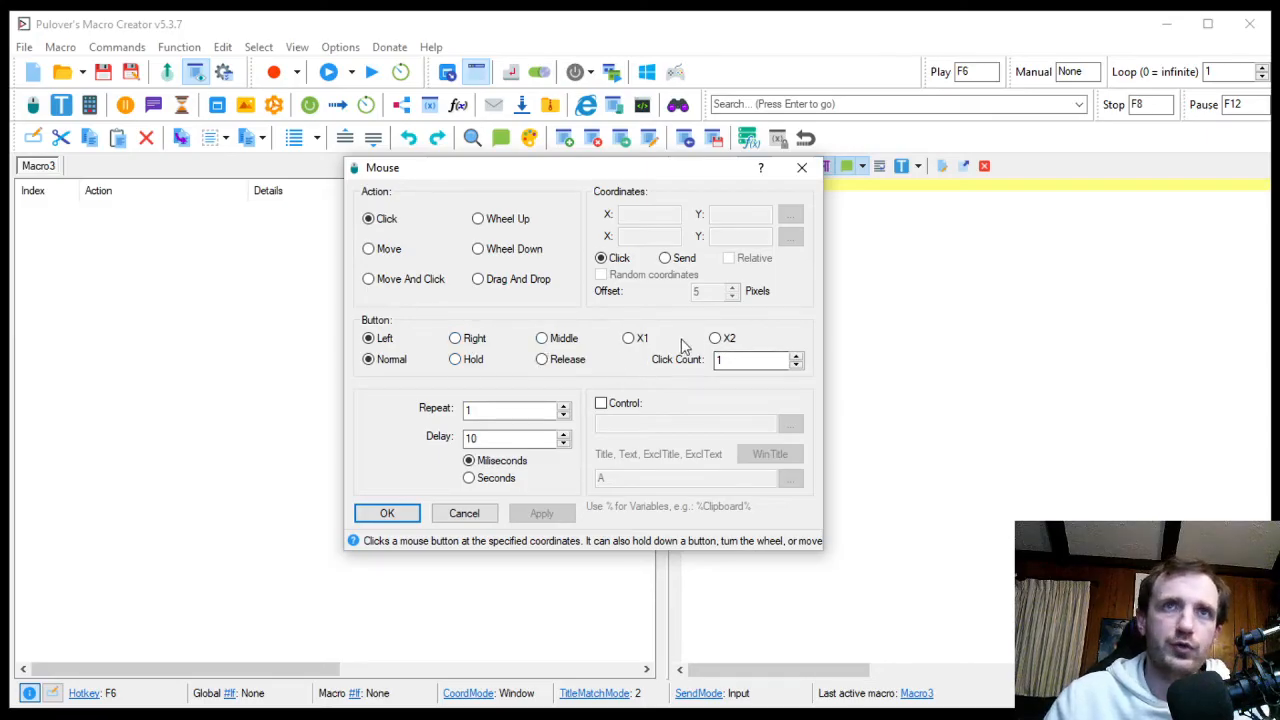
{"action": "mouse_move", "coordinate": [735, 457]}
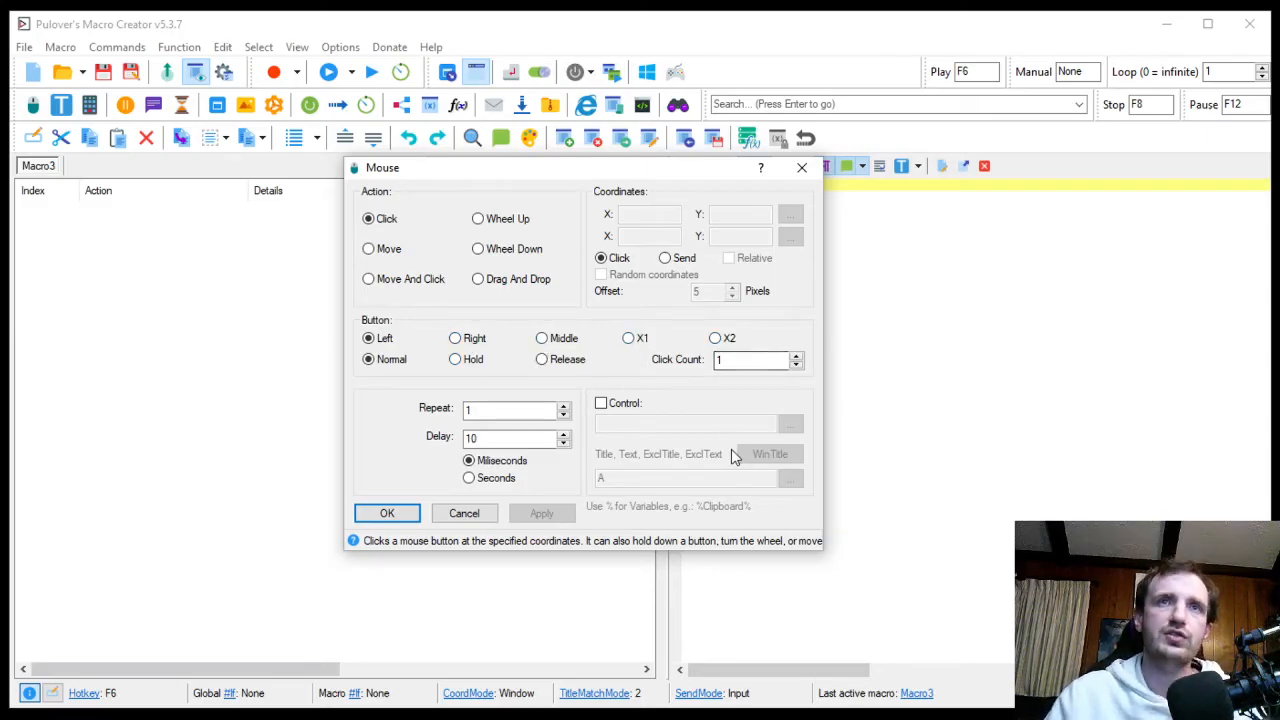
{"action": "left_click", "coordinate": [750, 360]}
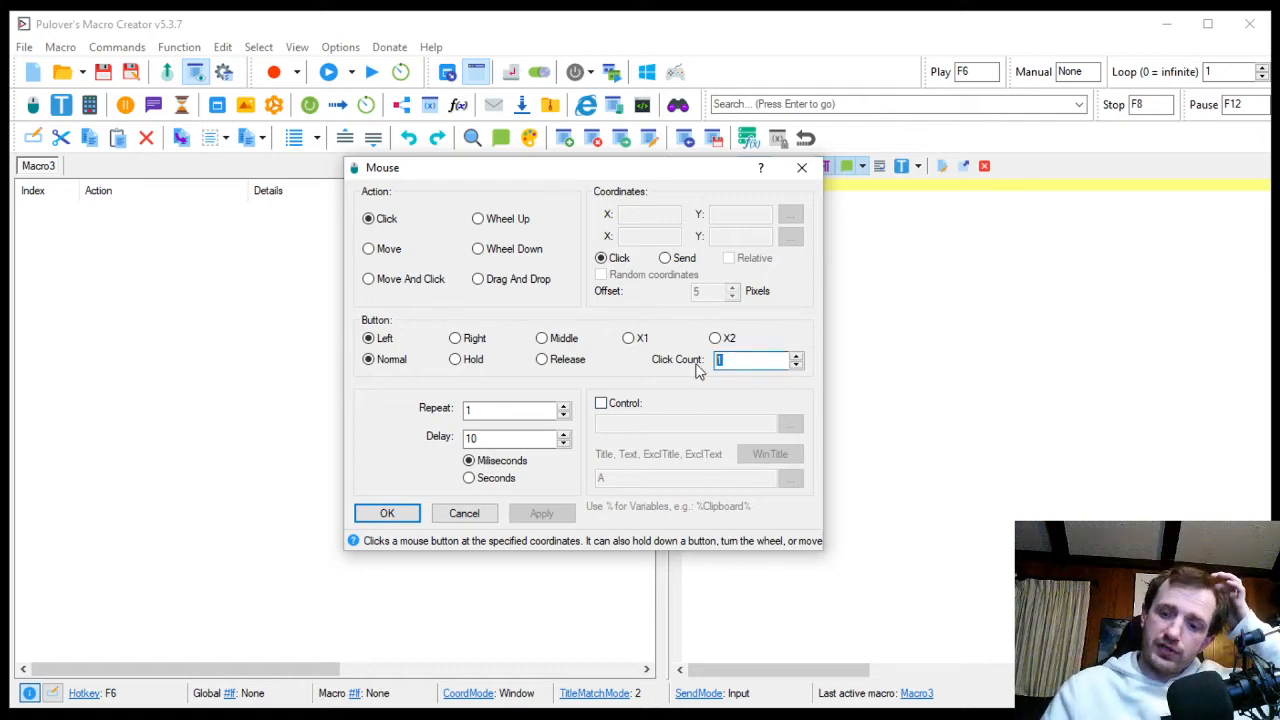
{"action": "type", "text": "10"}
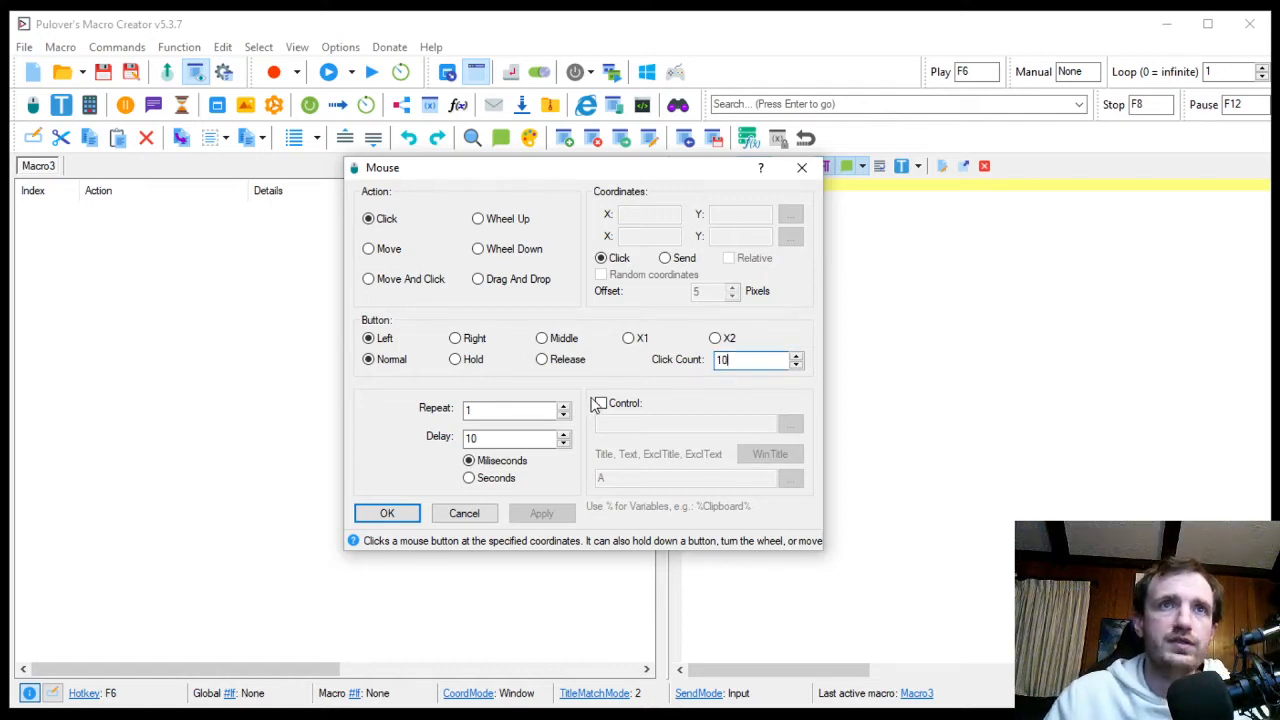
{"action": "type", "text": "1"}
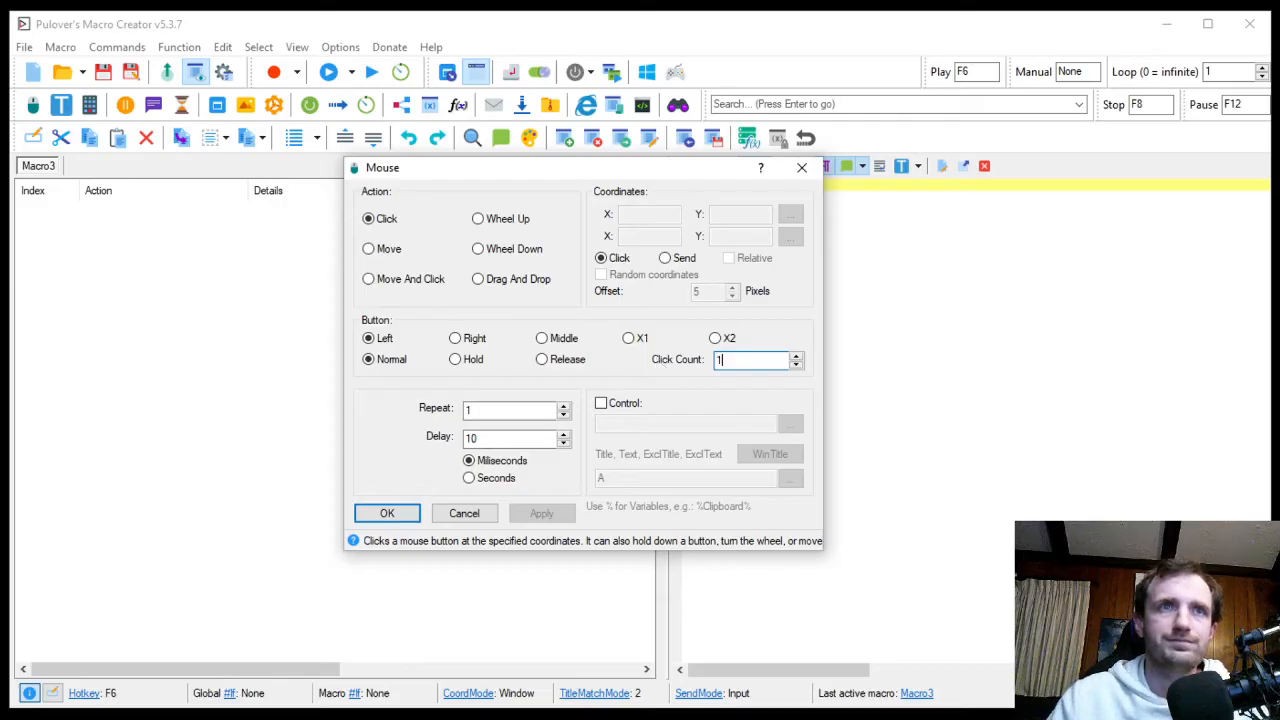
{"action": "left_click", "coordinate": [510, 409]}
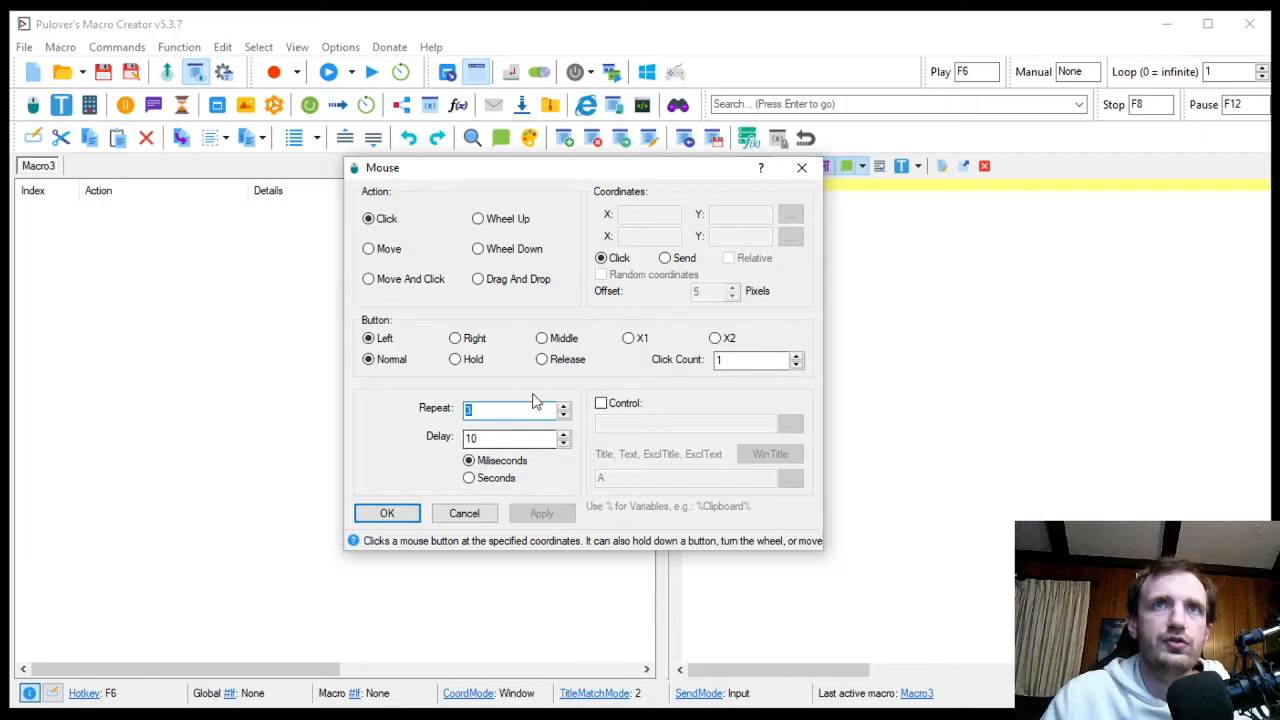
{"action": "mouse_move", "coordinate": [662, 252]}
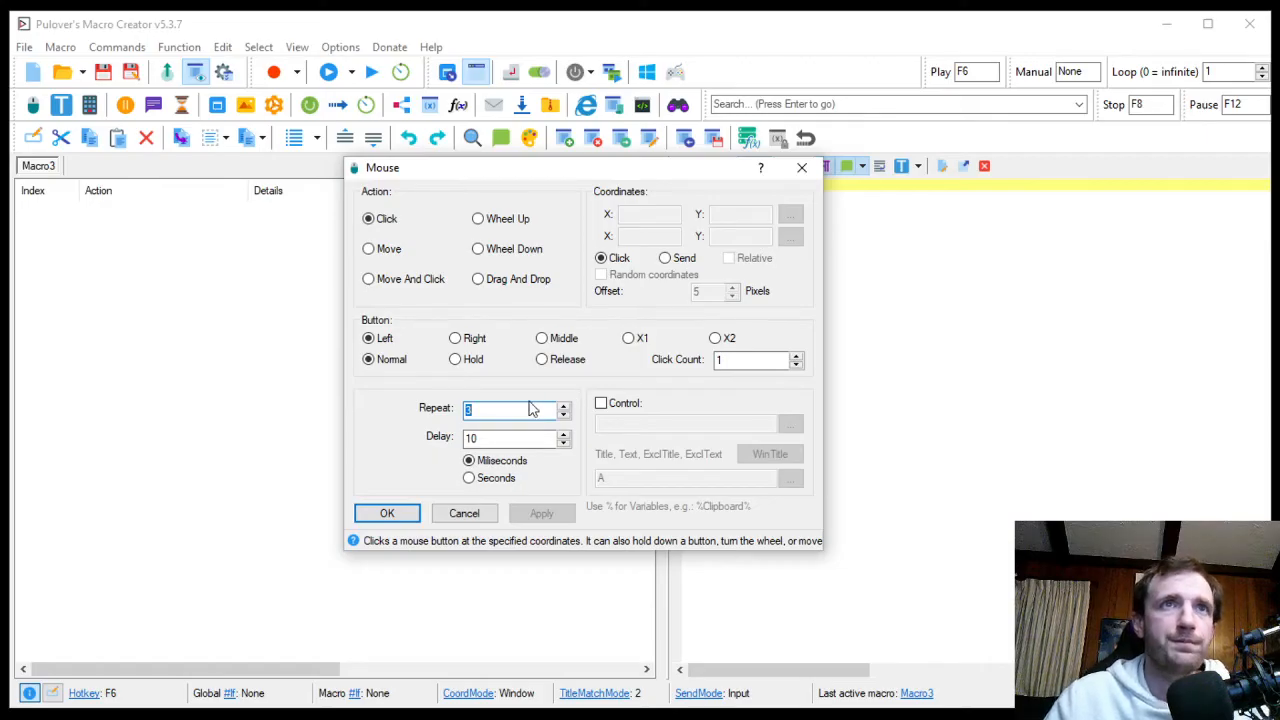
{"action": "left_click", "coordinate": [387, 513]}
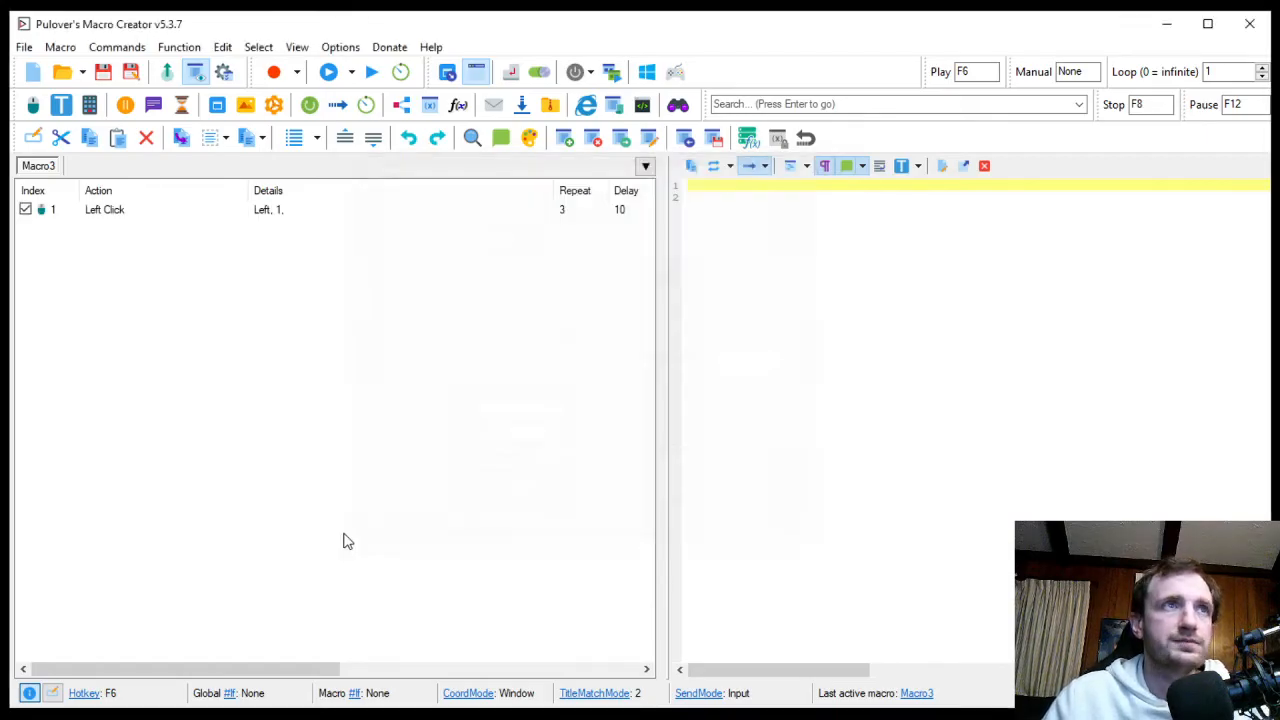
{"action": "mouse_move", "coordinate": [162, 228]}
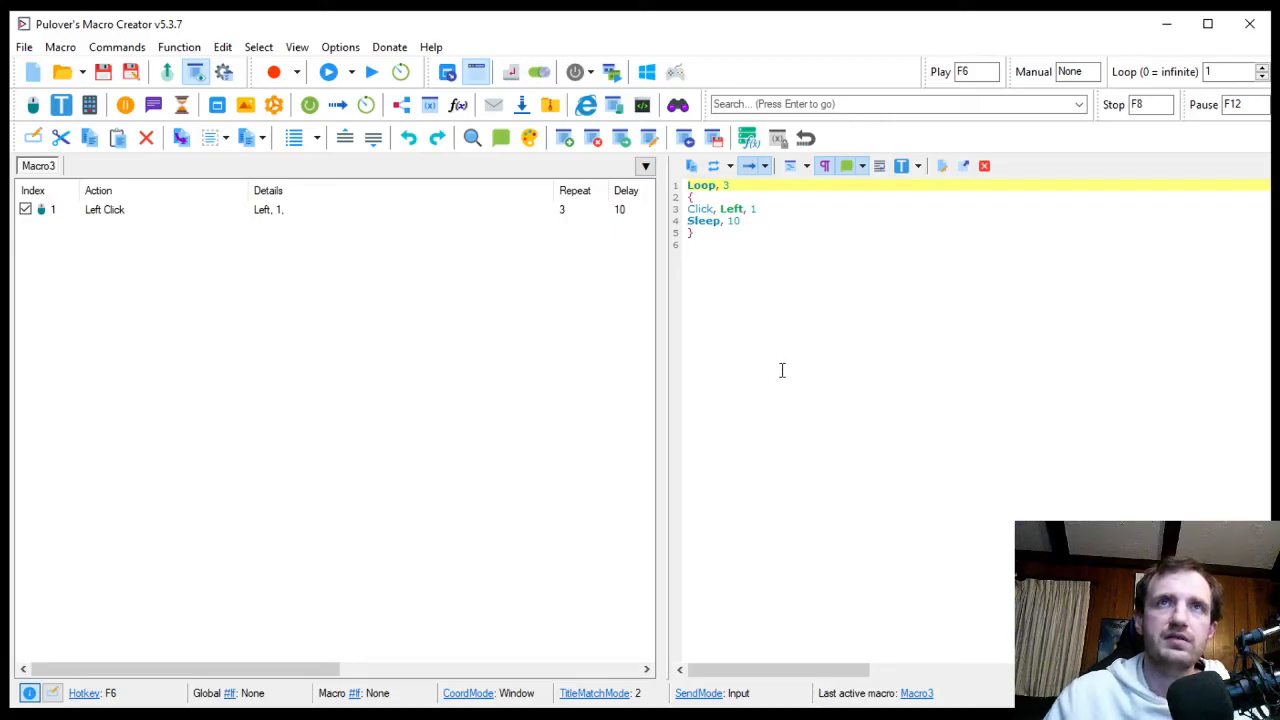
{"action": "mouse_move", "coordinate": [90, 215]}
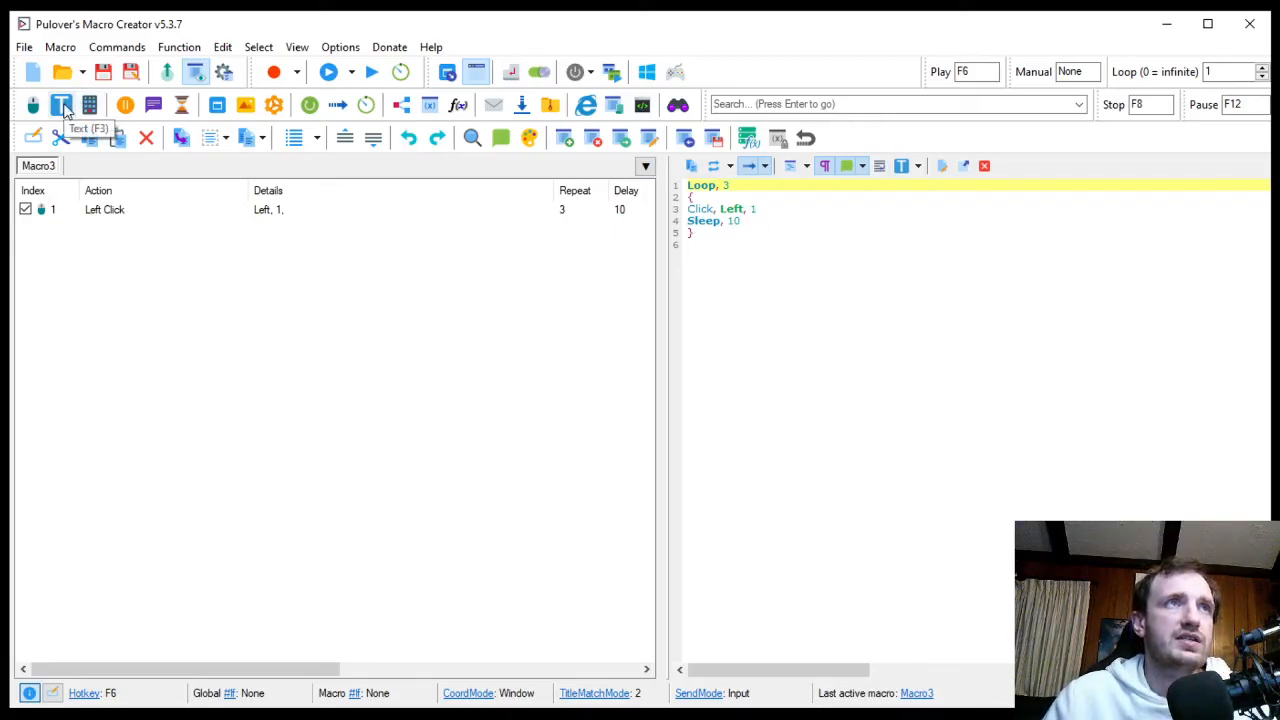
Add a Text action sending 'juklkl' and 'klio', then select line 10 in the script.
{"action": "left_click", "coordinate": [62, 105]}
{"action": "type", "text": "fgjhgjhgjh"}
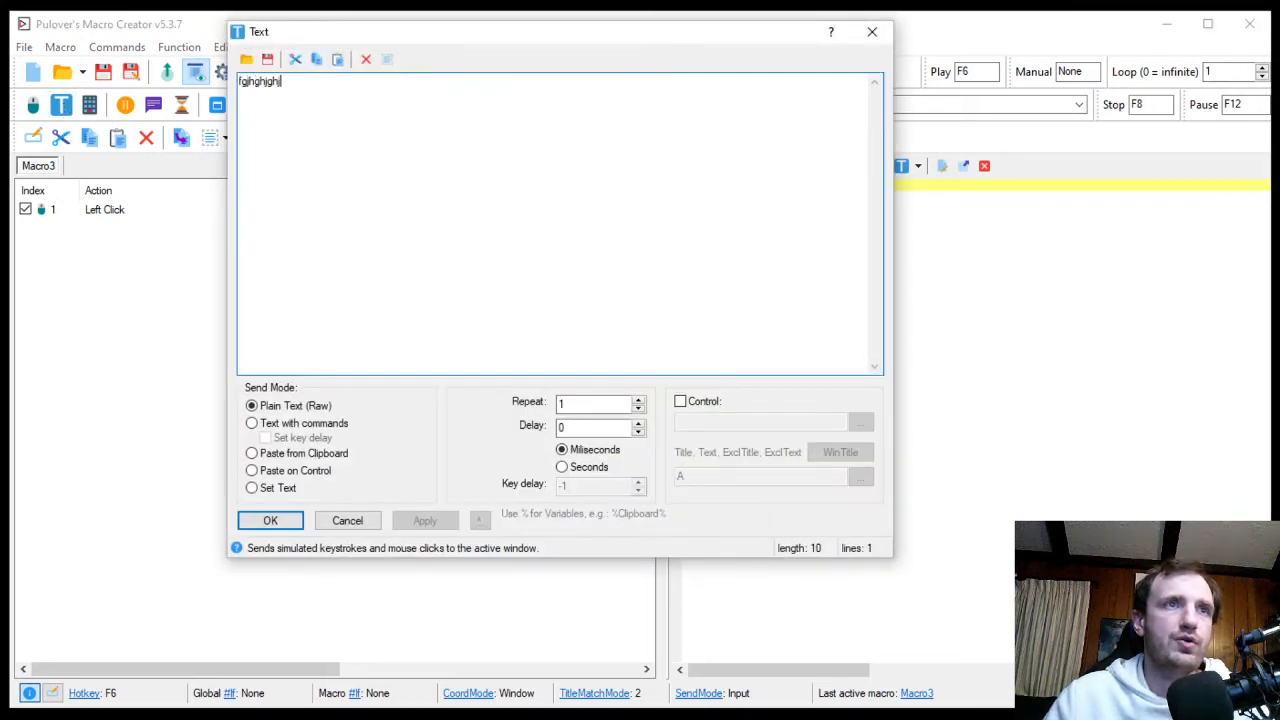
{"action": "type", "text": "juklkl"}
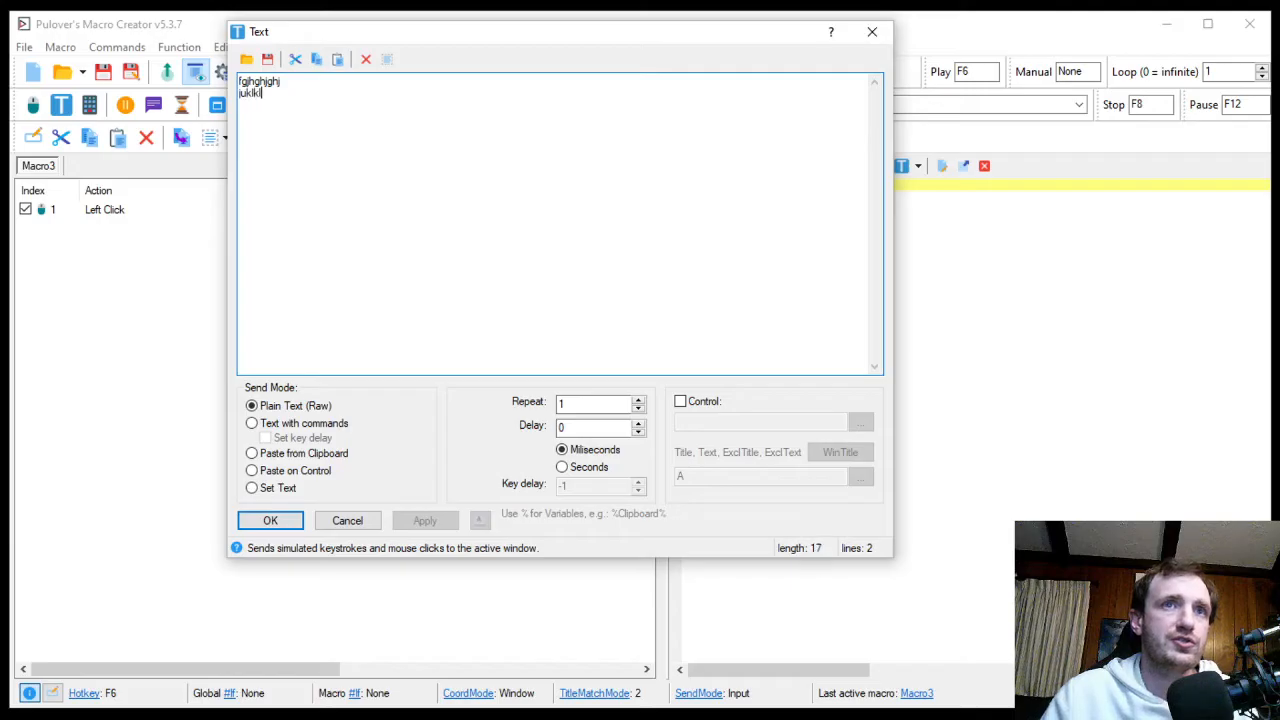
{"action": "type", "text": "klio"}
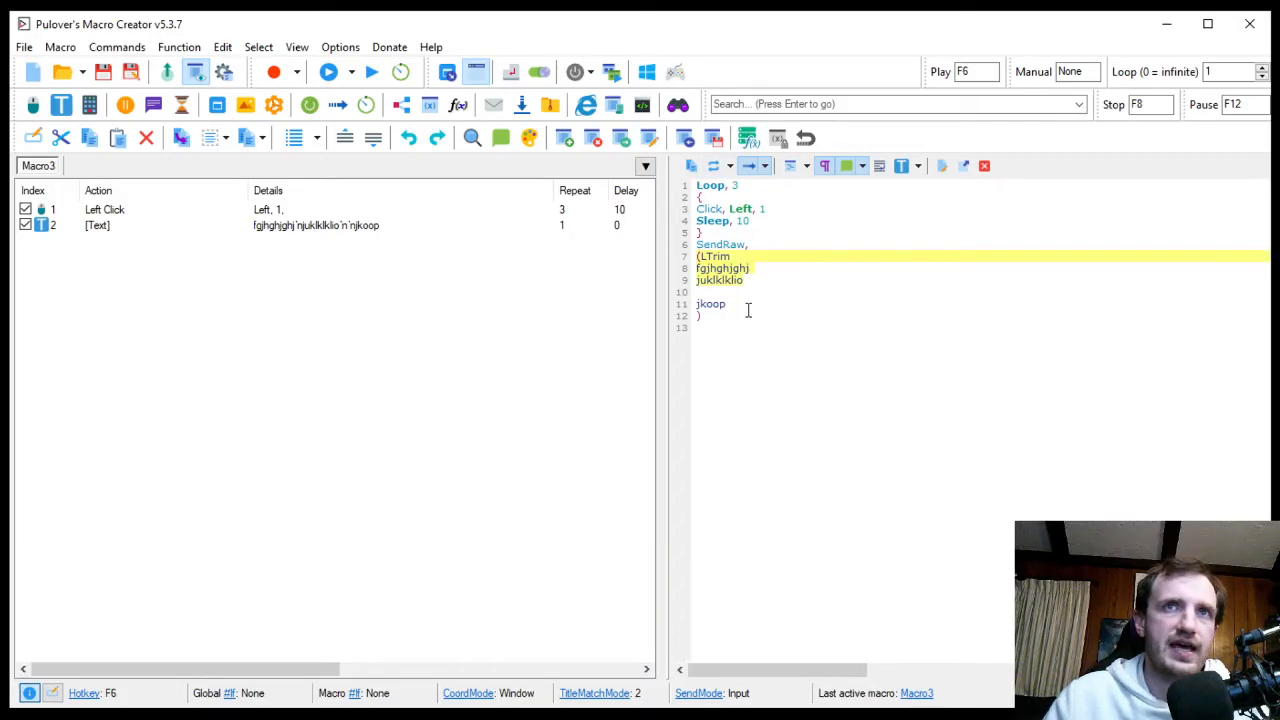
{"action": "left_click", "coordinate": [700, 316]}
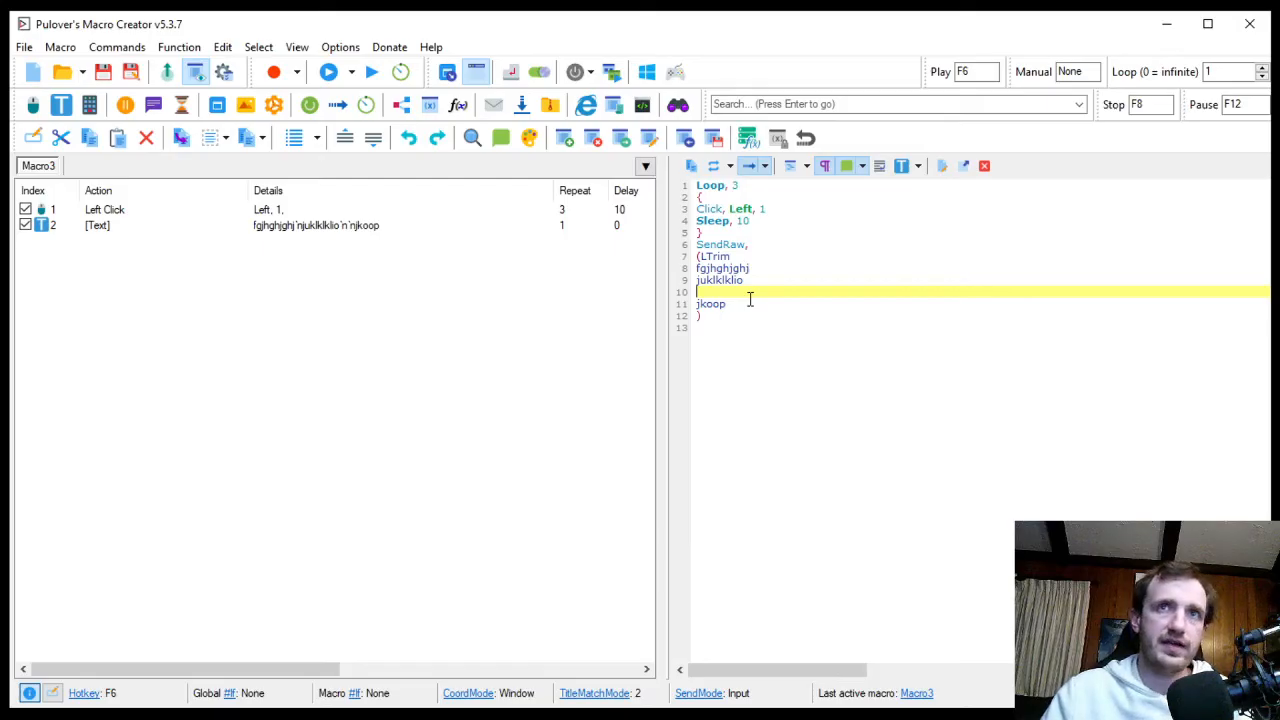
{"action": "mouse_move", "coordinate": [578, 313]}
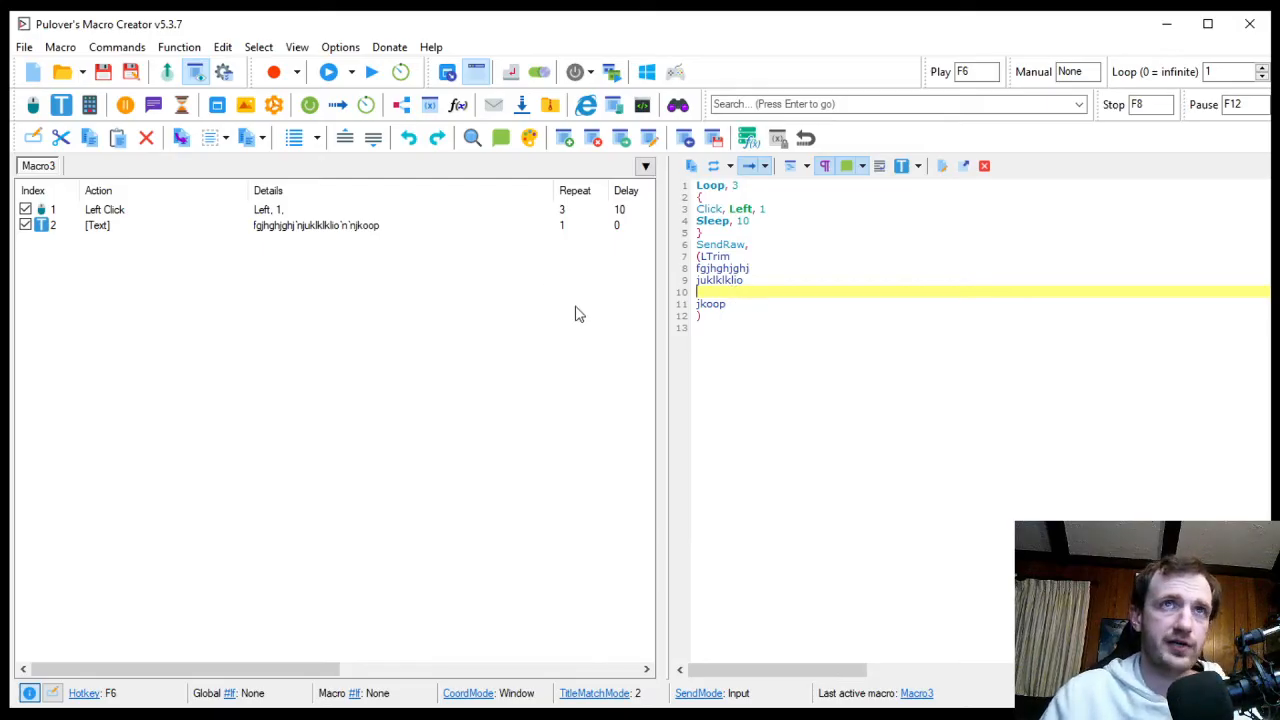
{"action": "mouse_move", "coordinate": [125, 104]}
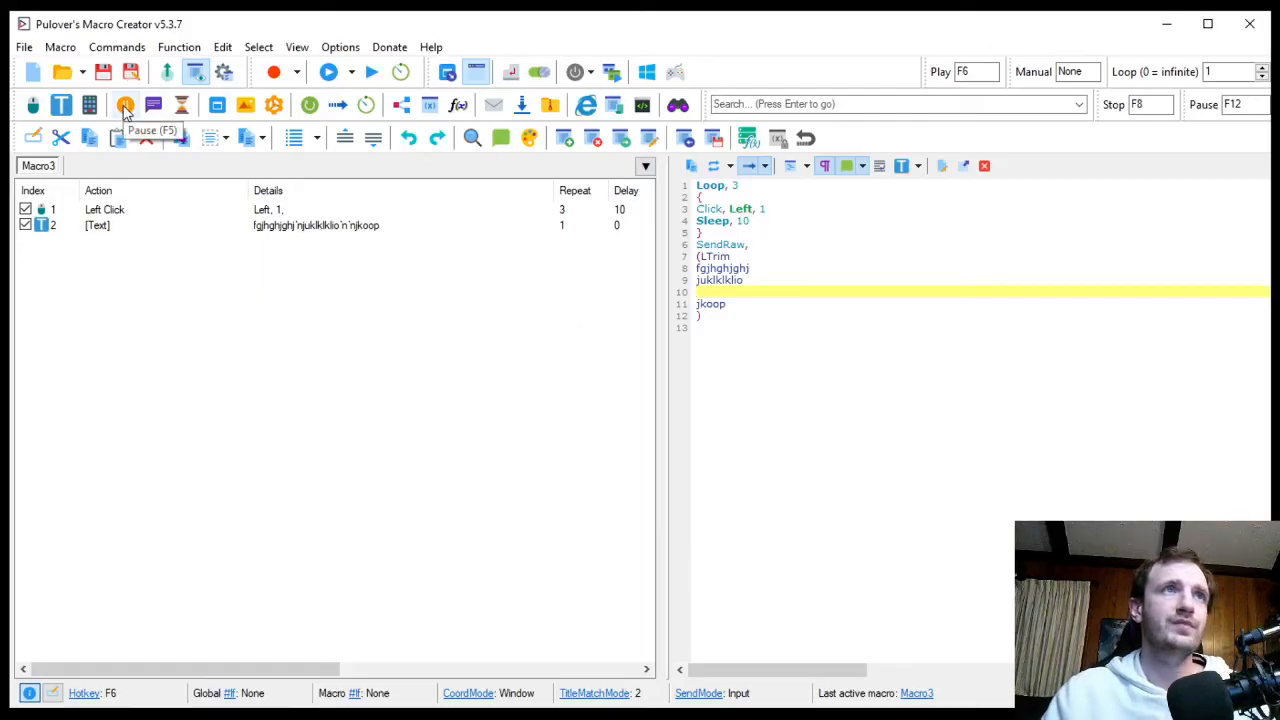
Open the Pause dialog and cancel it without adding a pause.
{"action": "left_click", "coordinate": [125, 105]}
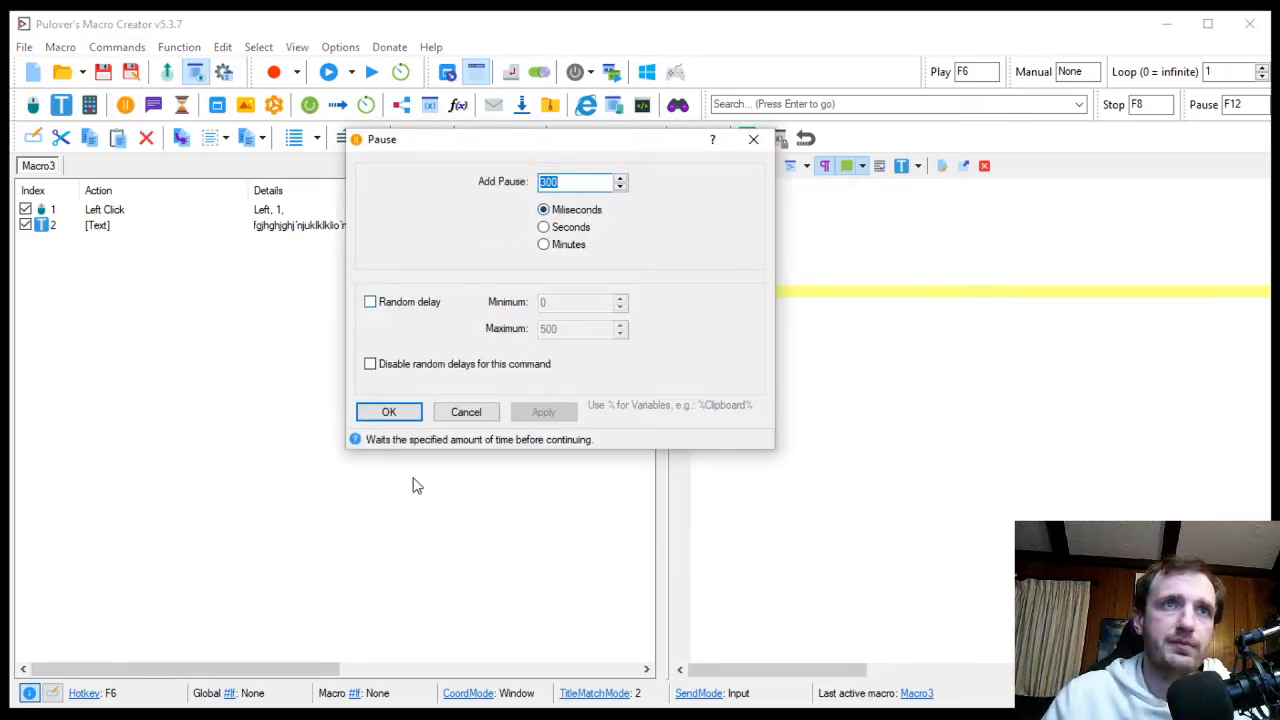
{"action": "left_click", "coordinate": [388, 411]}
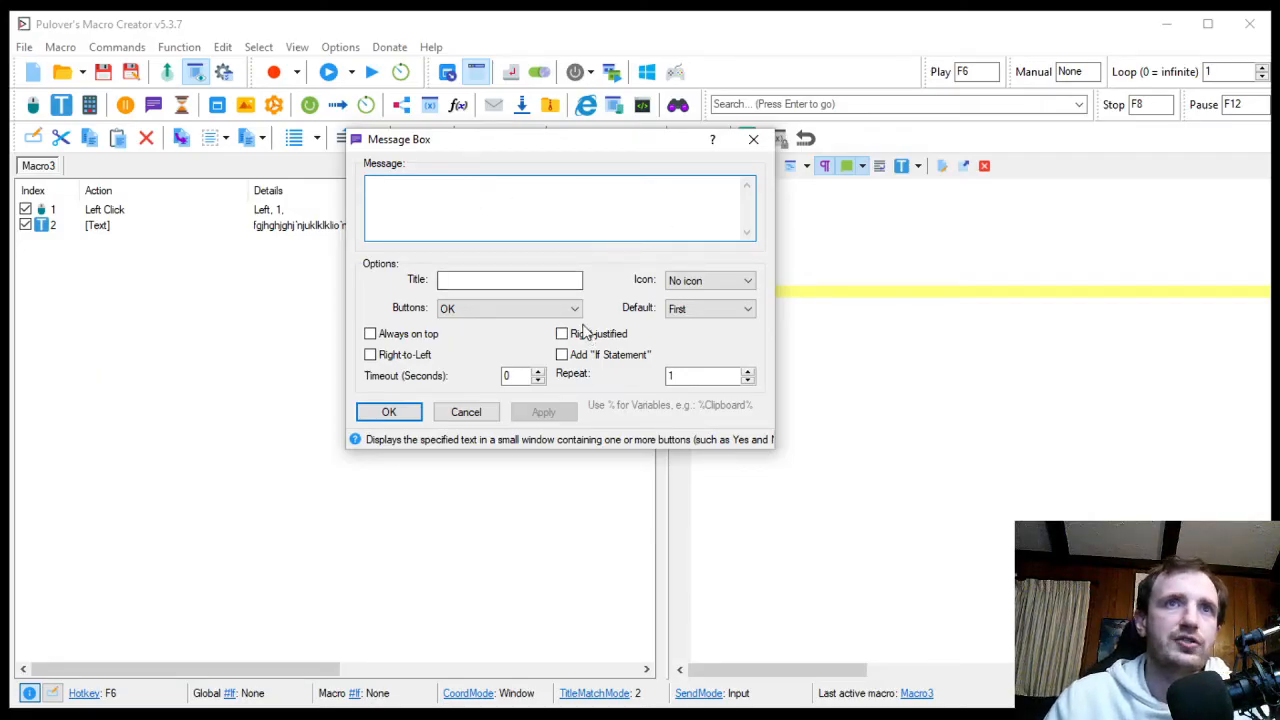
Add a message box with text 'hello', title 'msg test', Yes/No buttons and Error icon.
{"action": "left_click", "coordinate": [472, 214]}
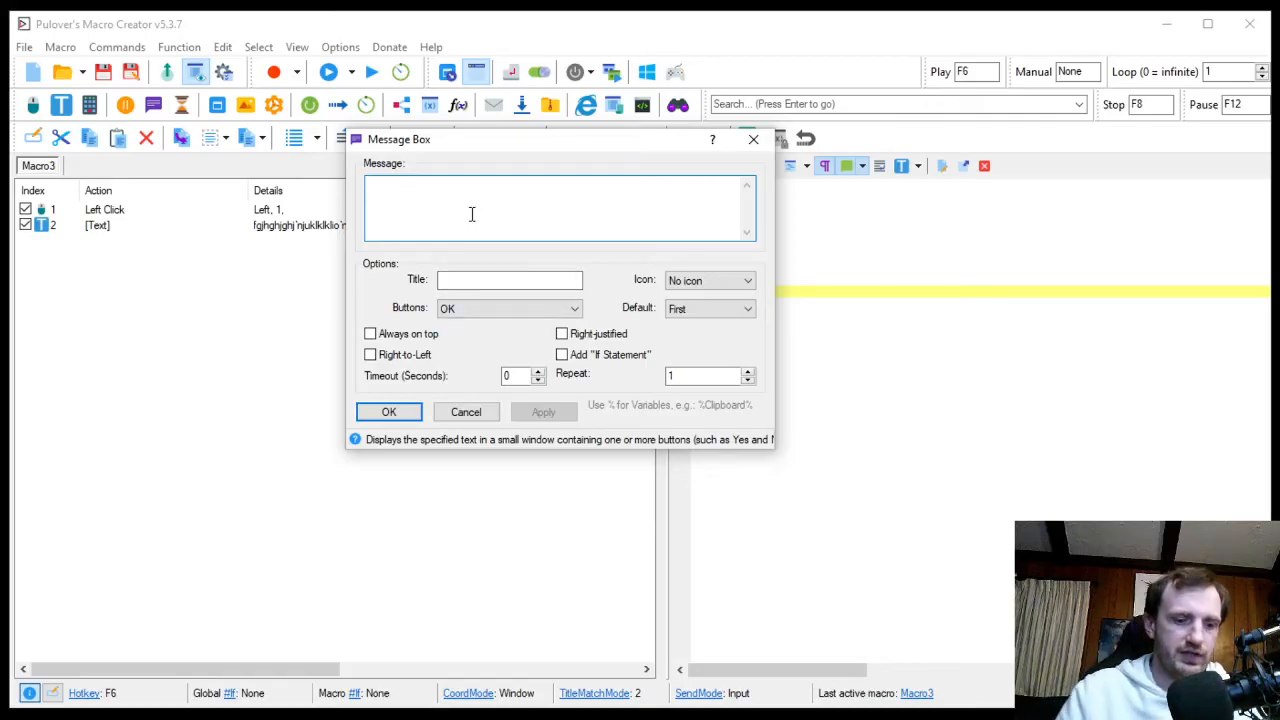
{"action": "type", "text": "hello"}
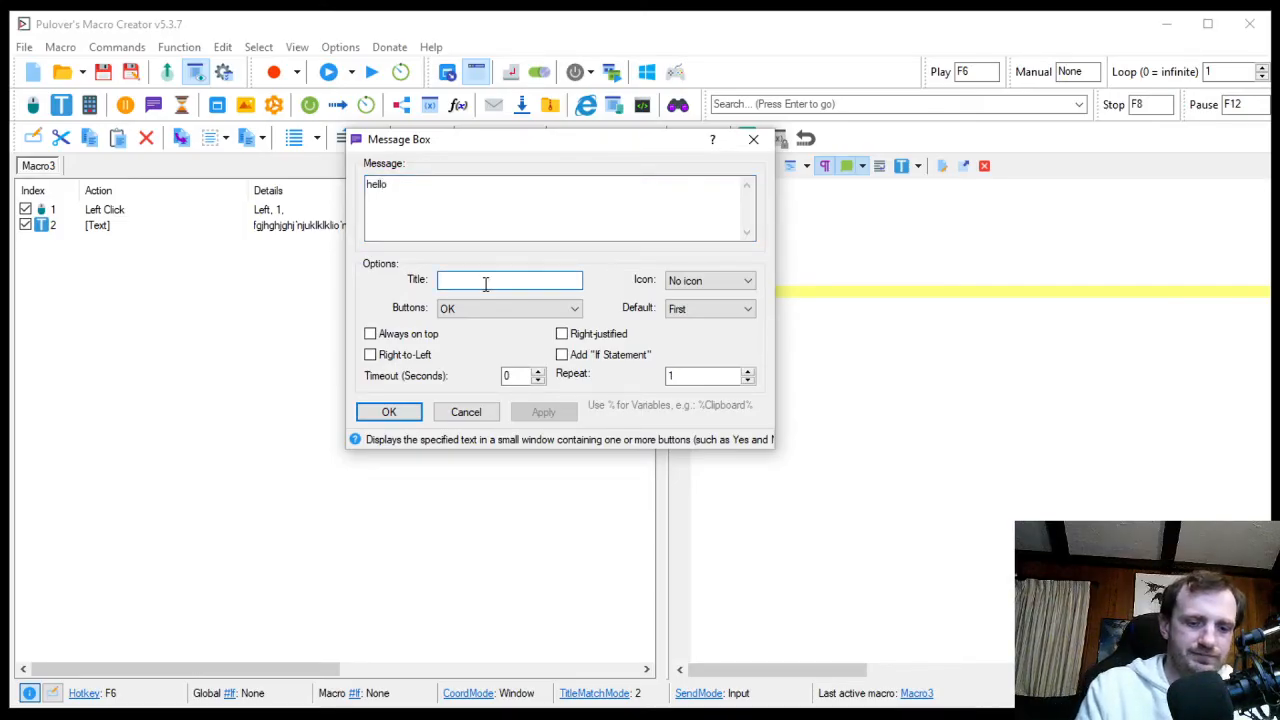
{"action": "type", "text": "msg test"}
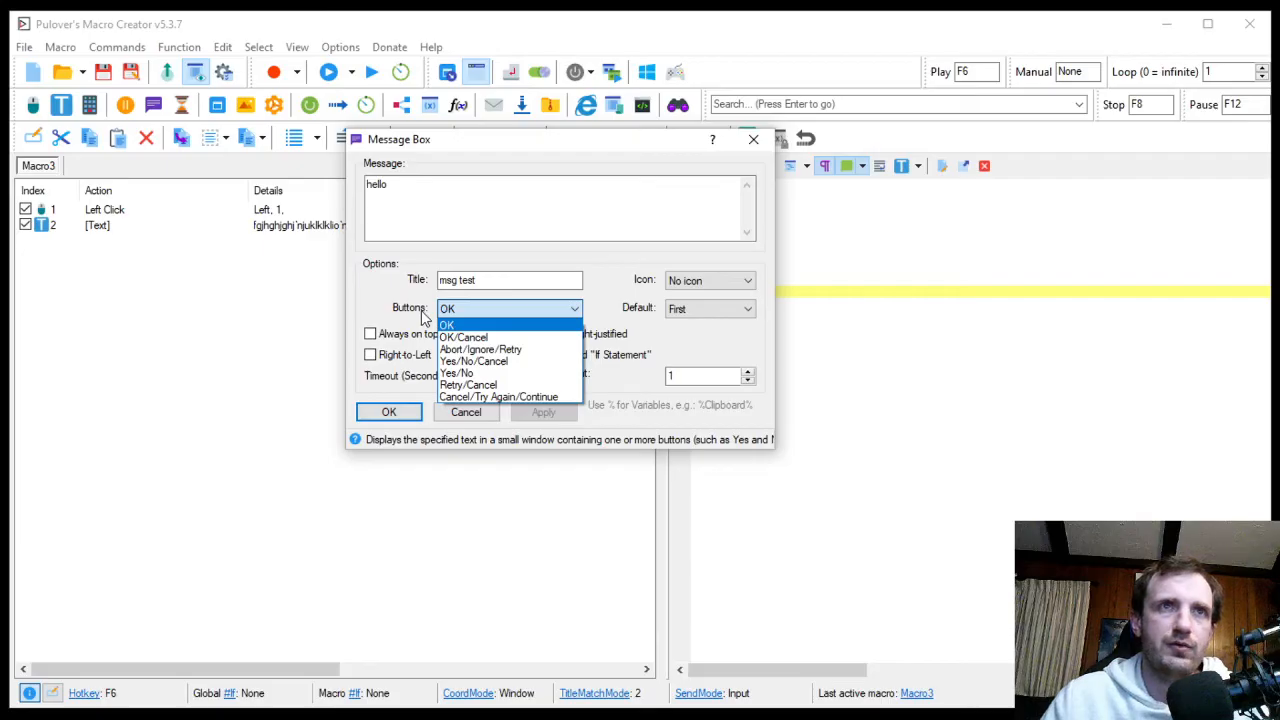
{"action": "mouse_move", "coordinate": [457, 373]}
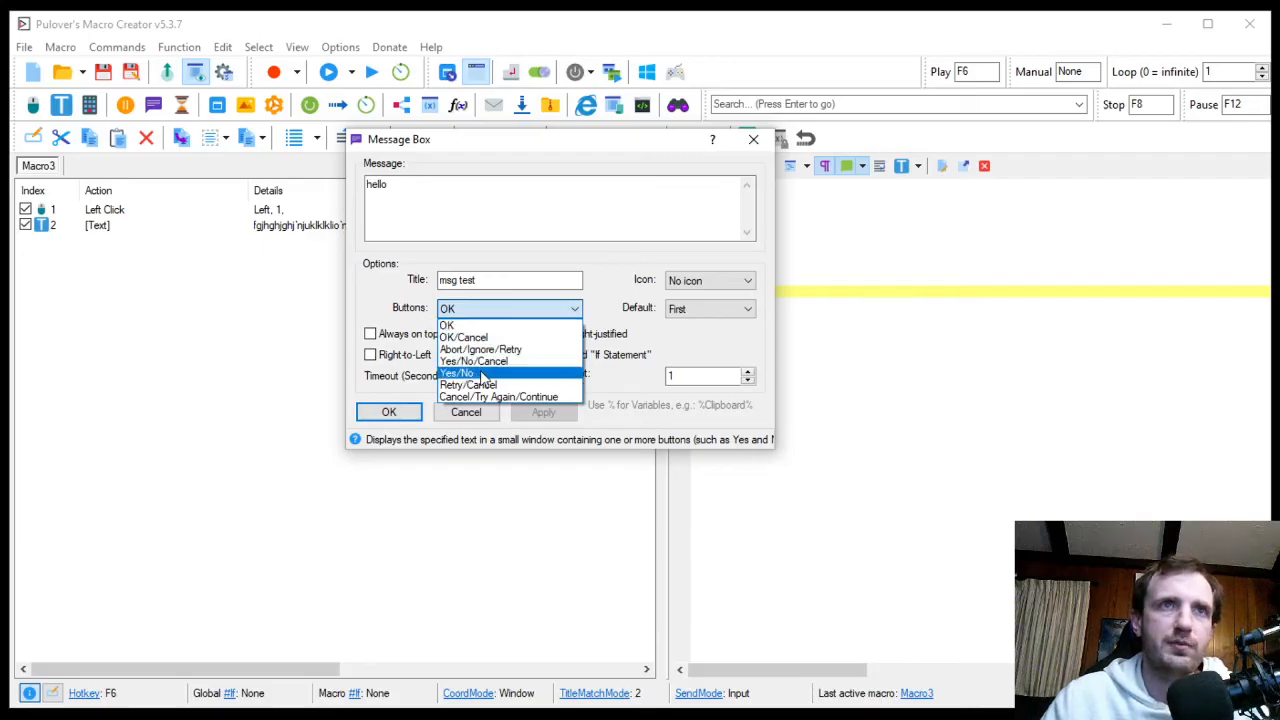
{"action": "left_click", "coordinate": [457, 372]}
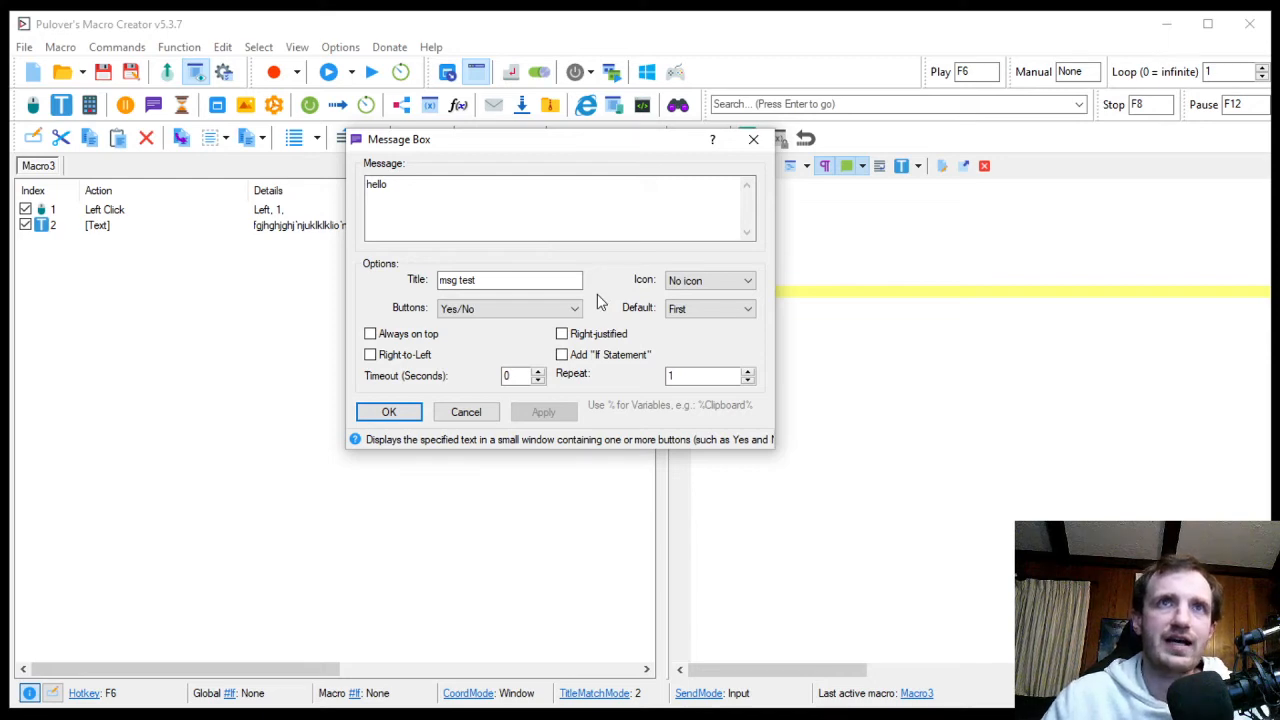
{"action": "left_click", "coordinate": [710, 280]}
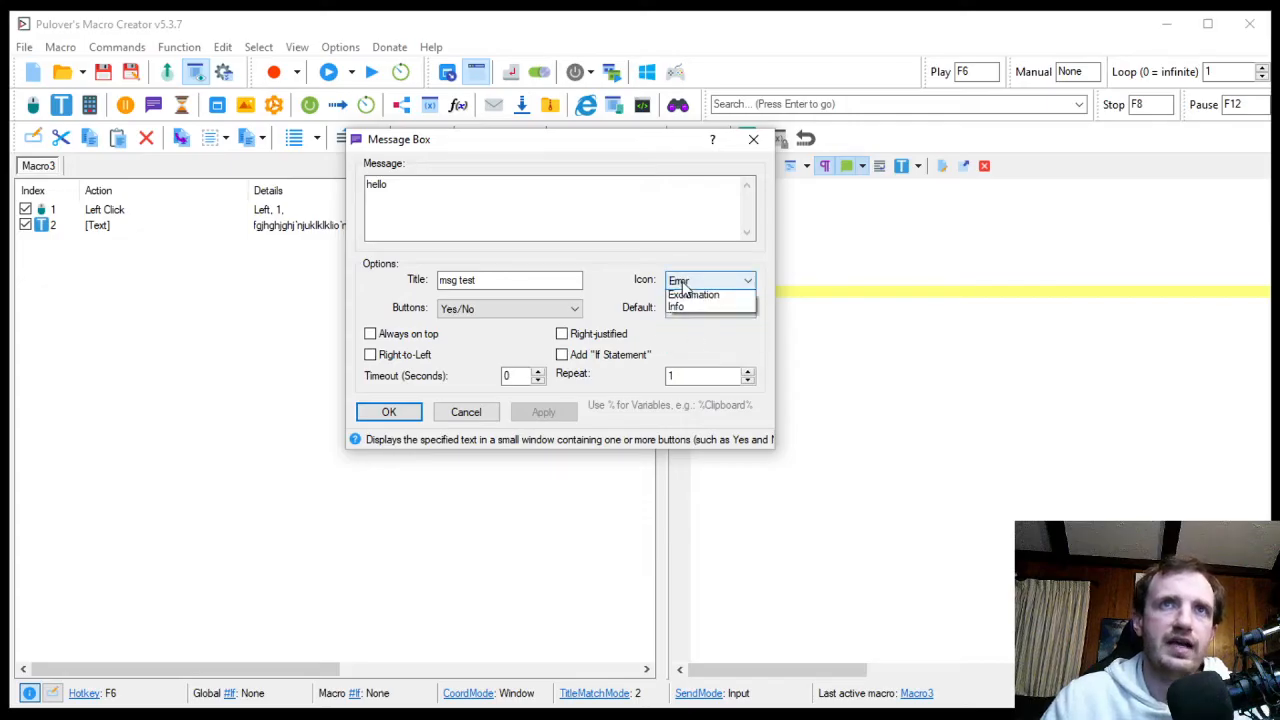
{"action": "left_click", "coordinate": [746, 280]}
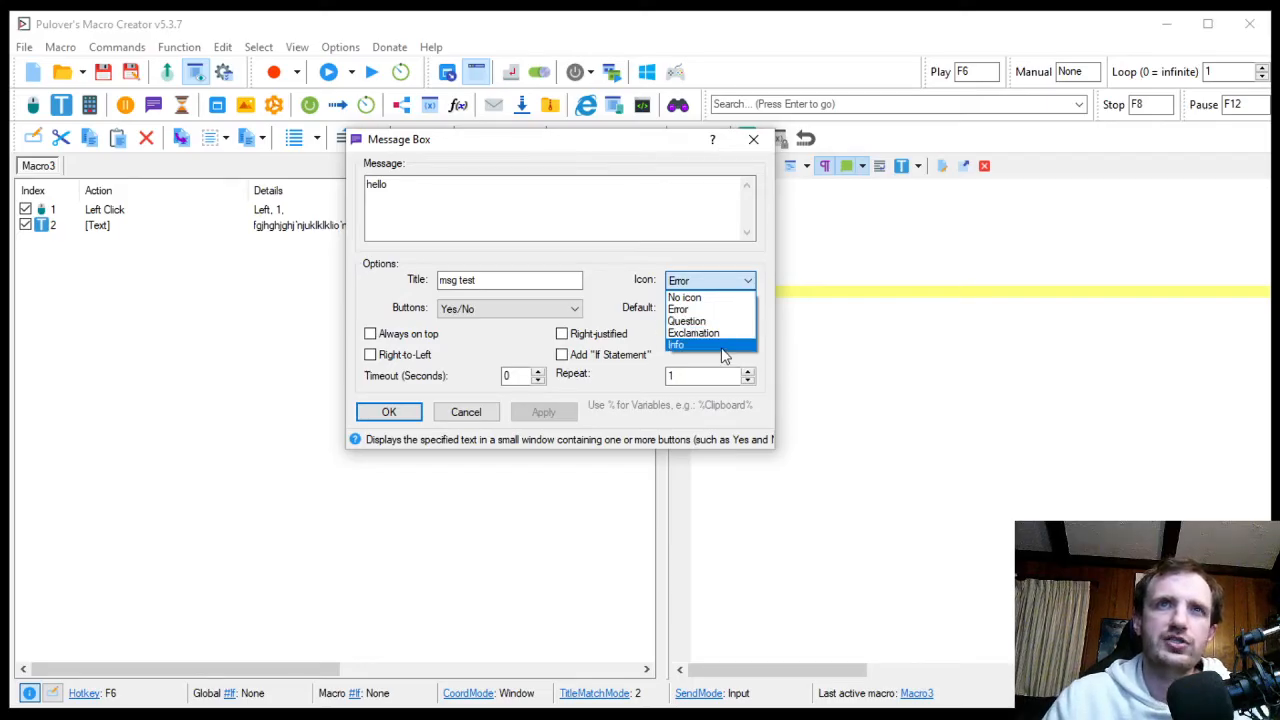
{"action": "mouse_move", "coordinate": [693, 333]}
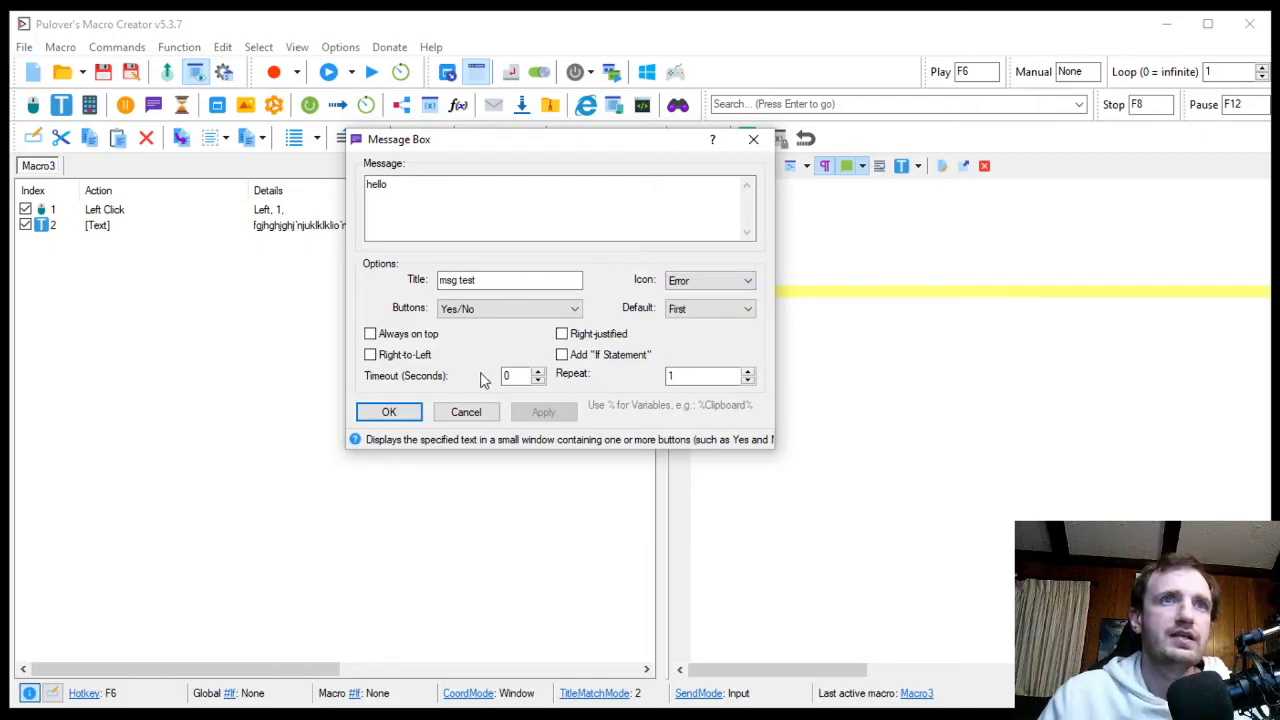
{"action": "left_click", "coordinate": [389, 412]}
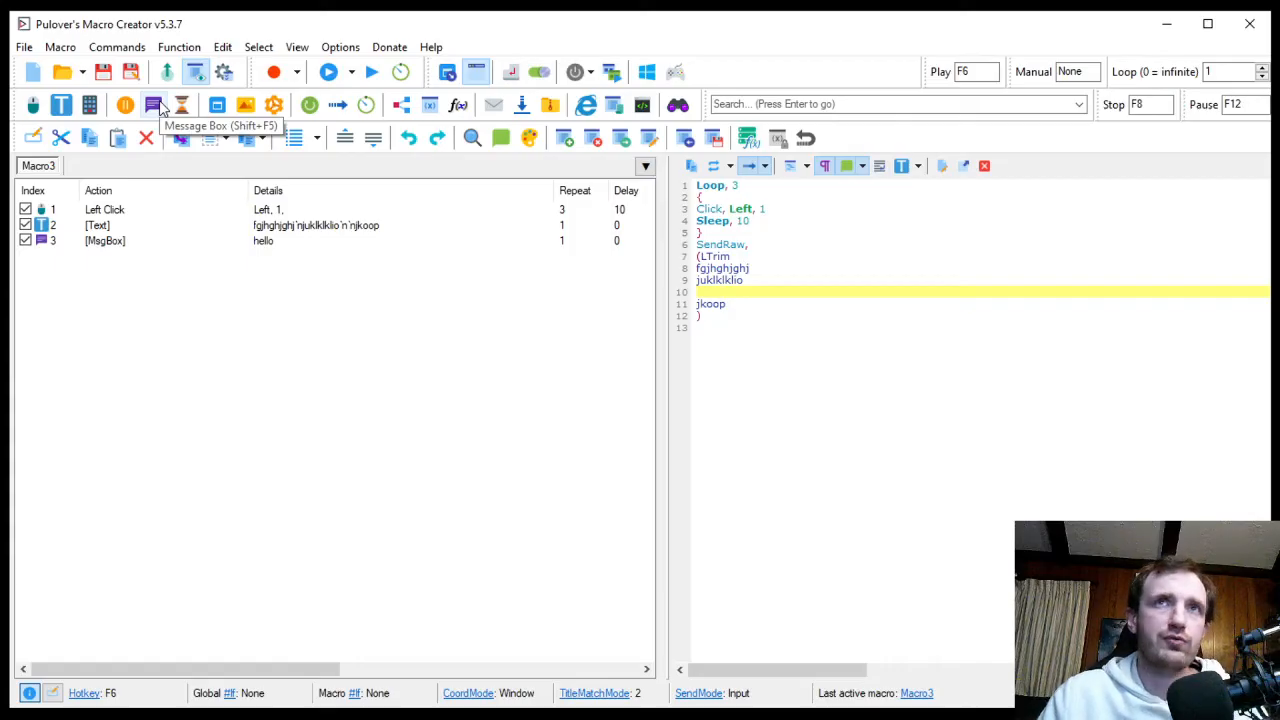
{"action": "mouse_move", "coordinate": [182, 105]}
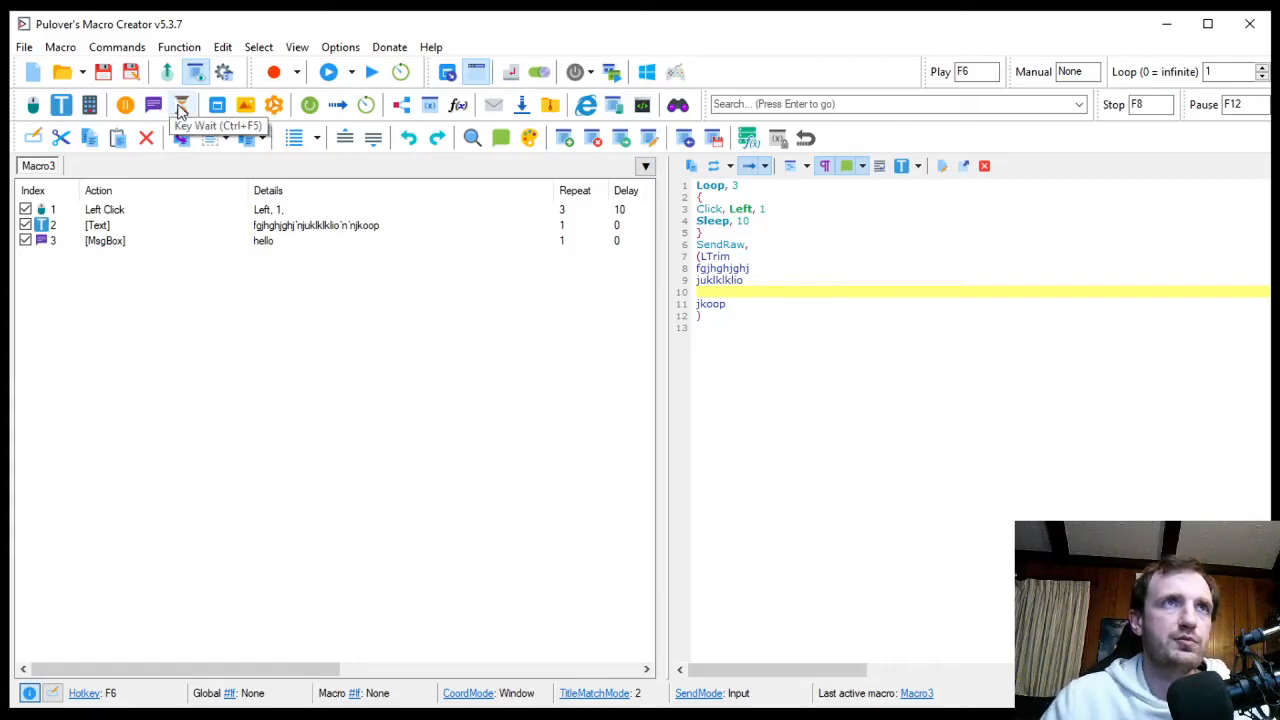
{"action": "left_click", "coordinate": [182, 104]}
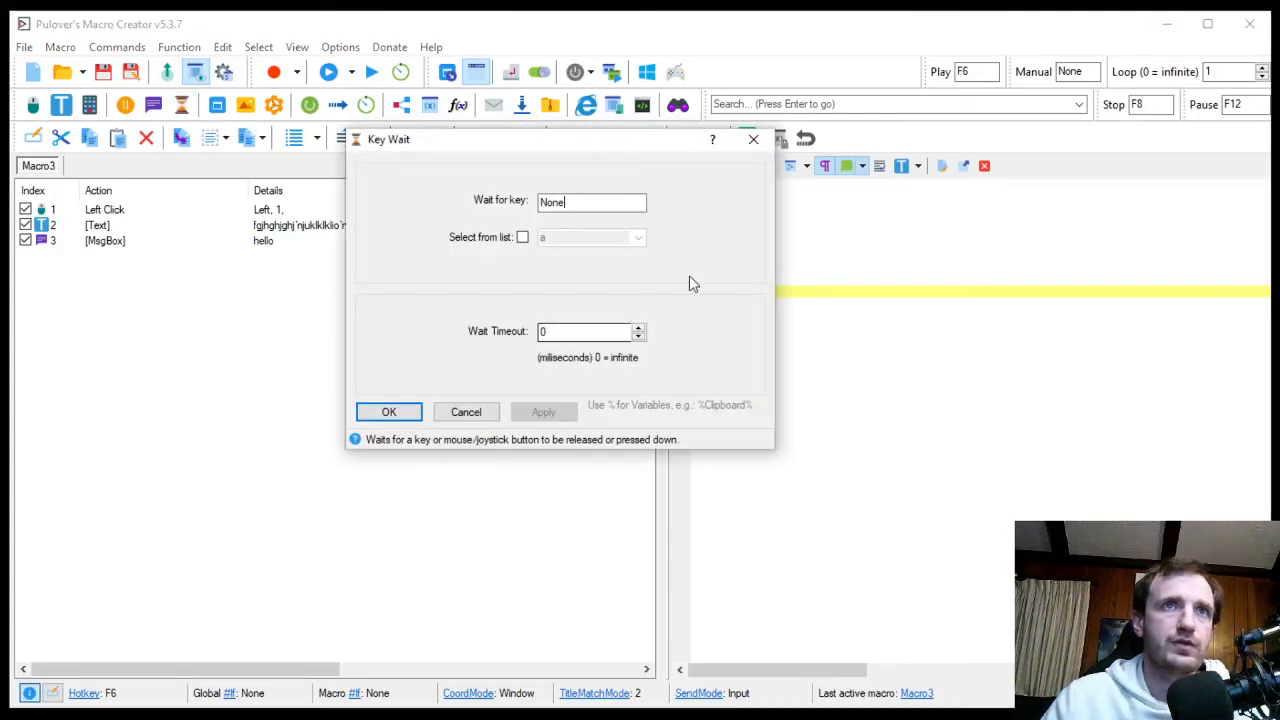
{"action": "left_click", "coordinate": [465, 411]}
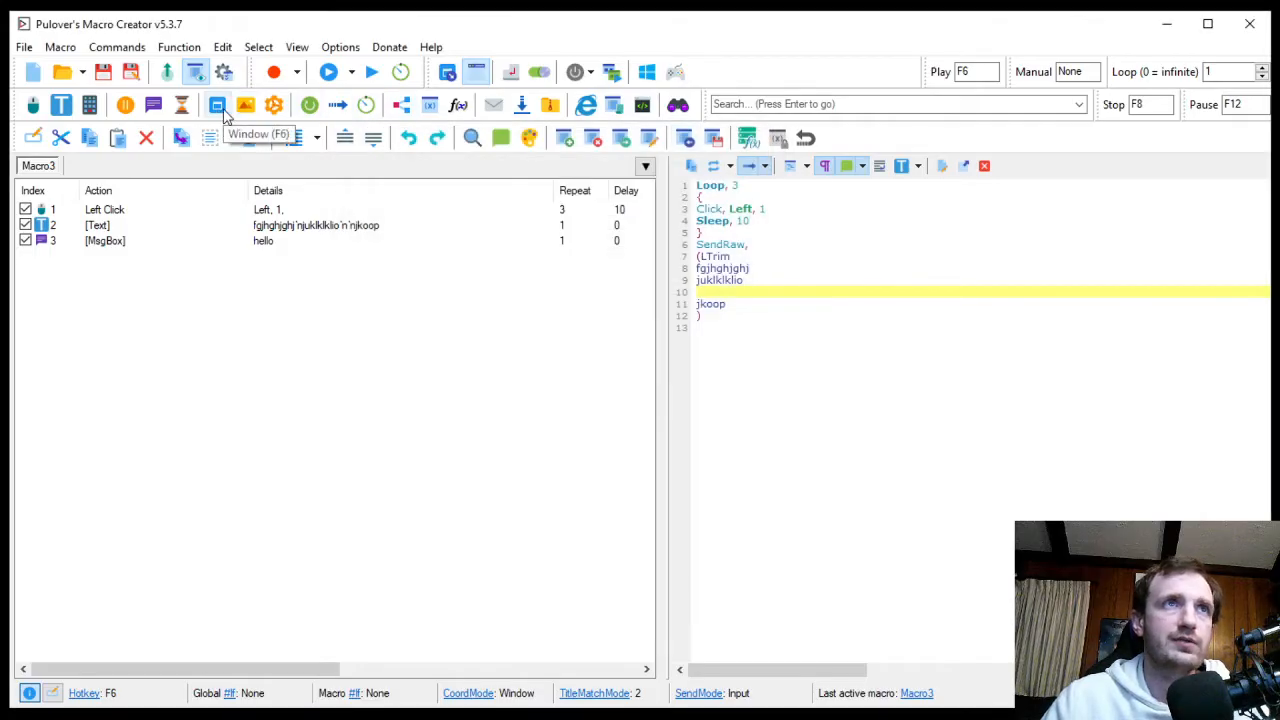
{"action": "left_click", "coordinate": [217, 104]}
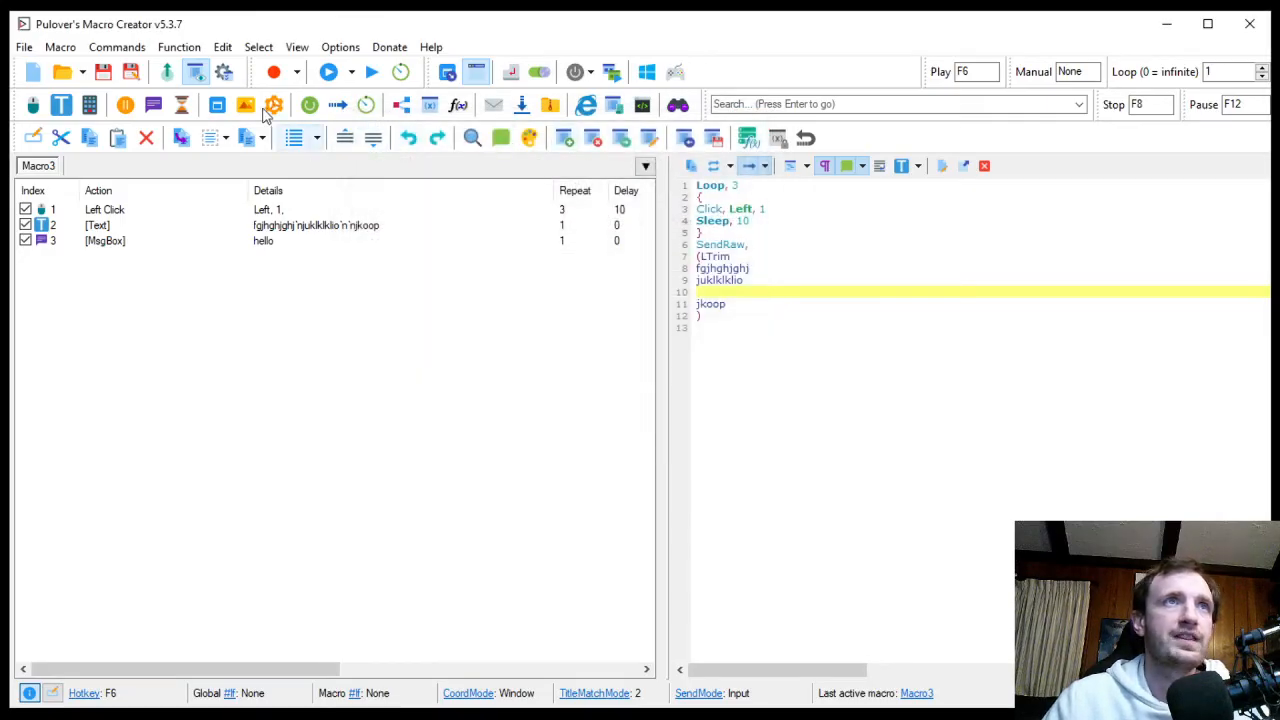
{"action": "left_click", "coordinate": [245, 104]}
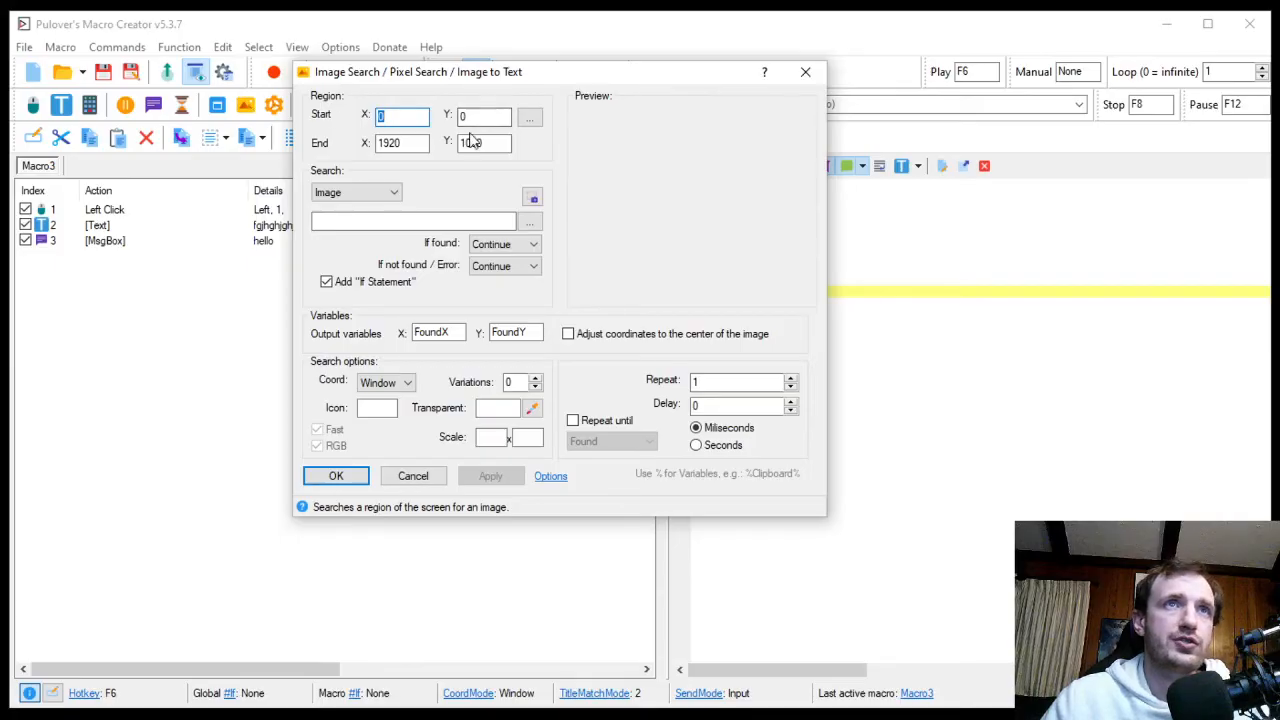
{"action": "type", "text": "1080"}
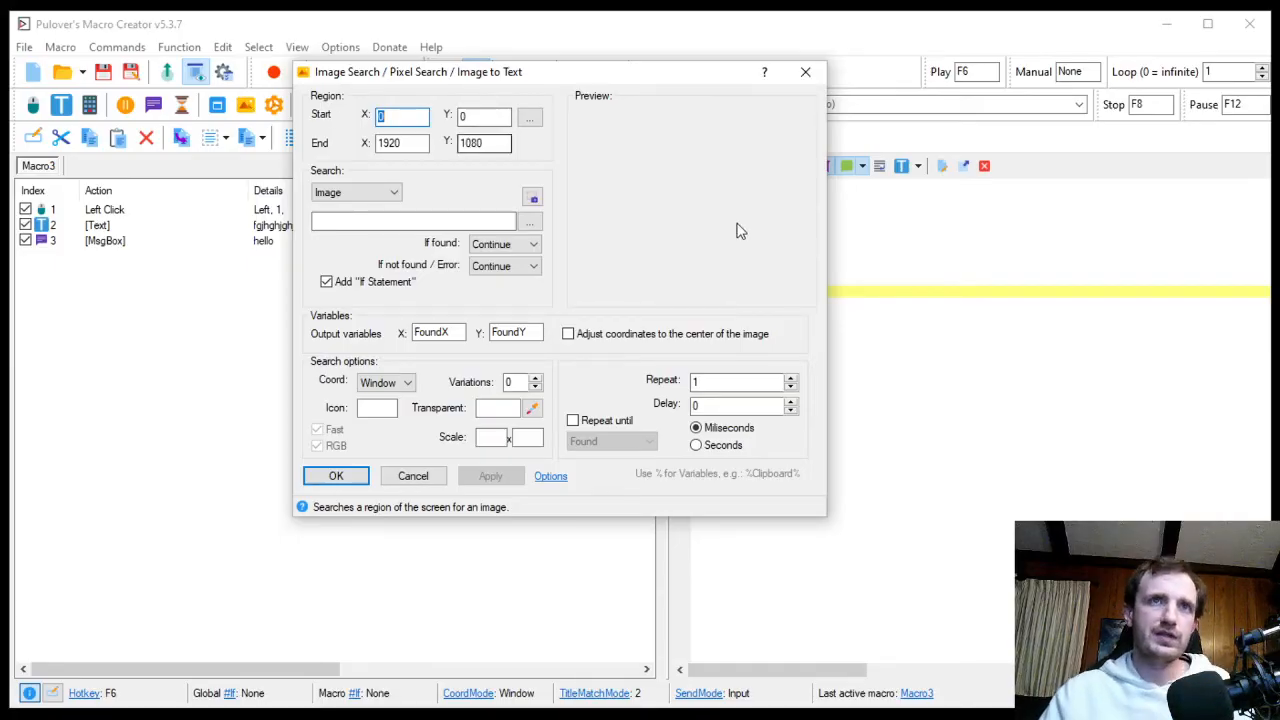
{"action": "mouse_move", "coordinate": [735, 228]}
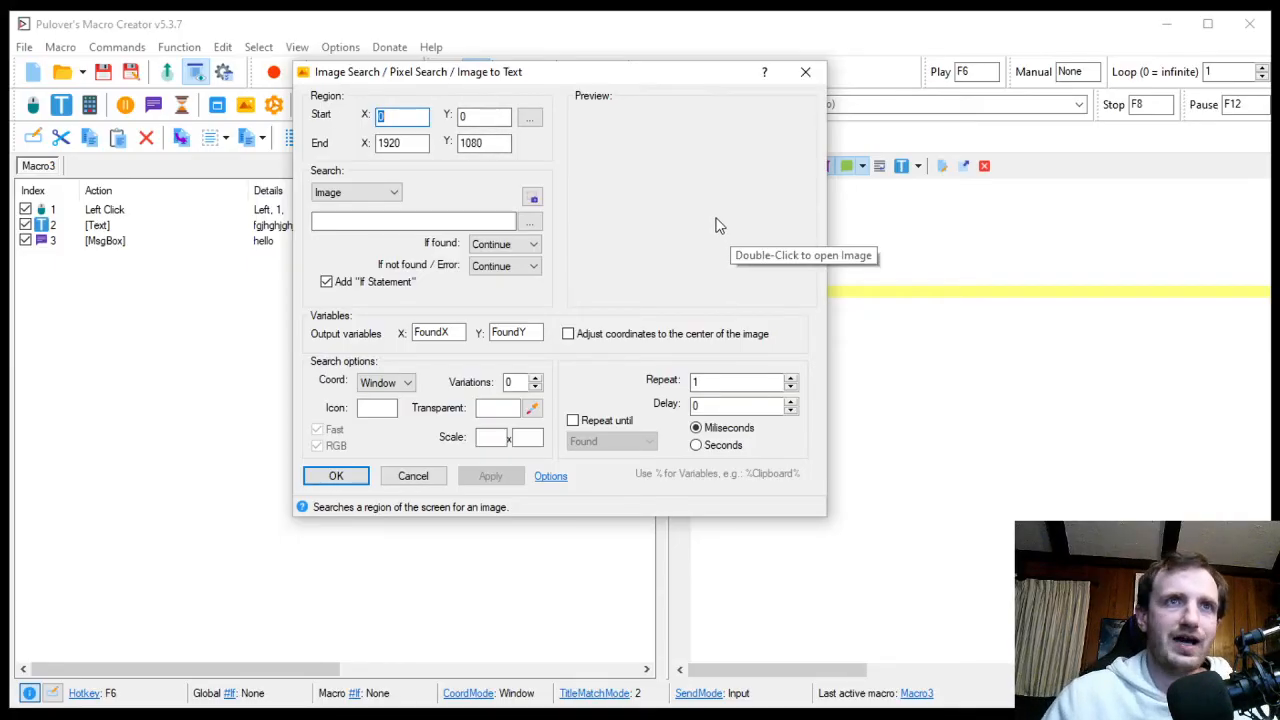
{"action": "mouse_move", "coordinate": [465, 100]}
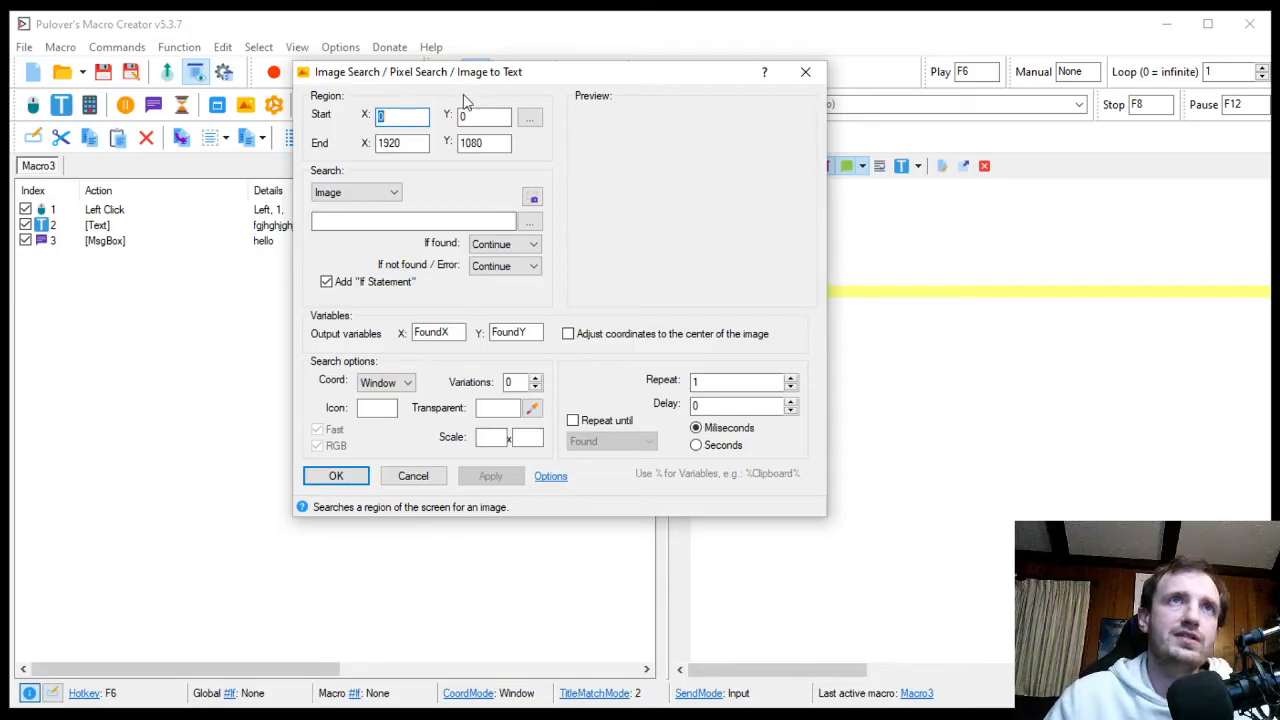
{"action": "mouse_move", "coordinate": [580, 102]}
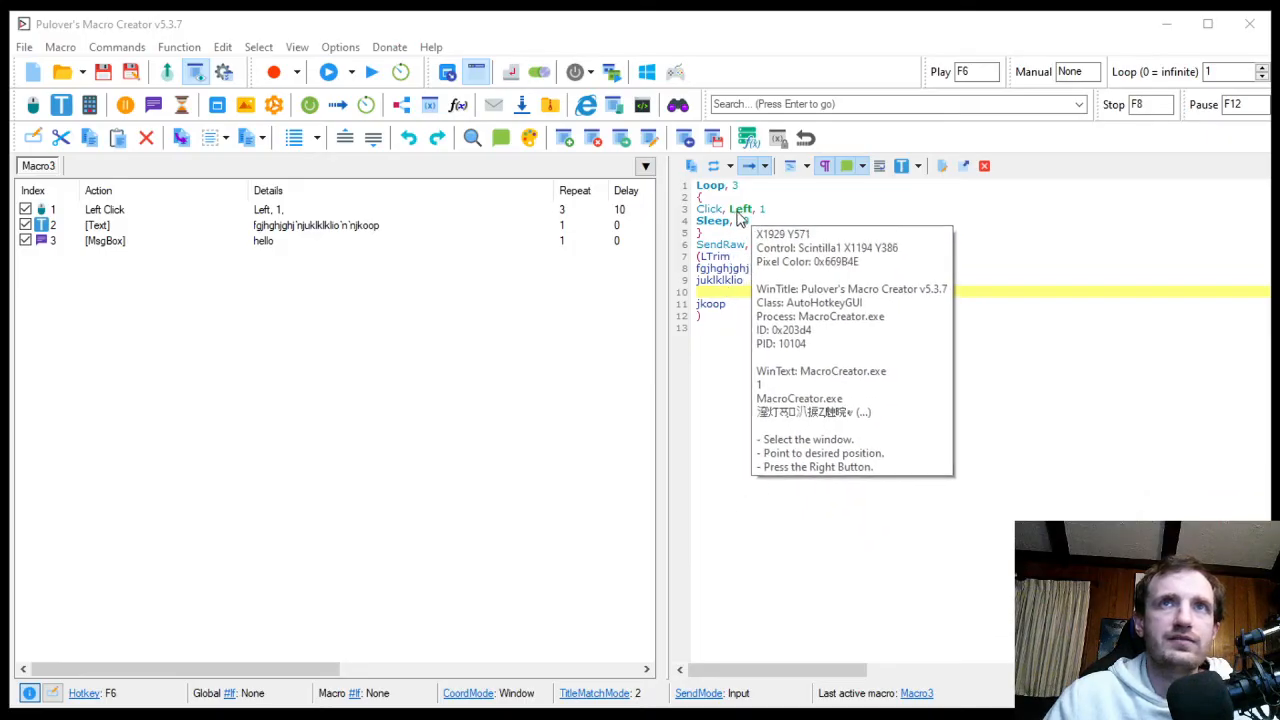
{"action": "mouse_move", "coordinate": [735, 219]}
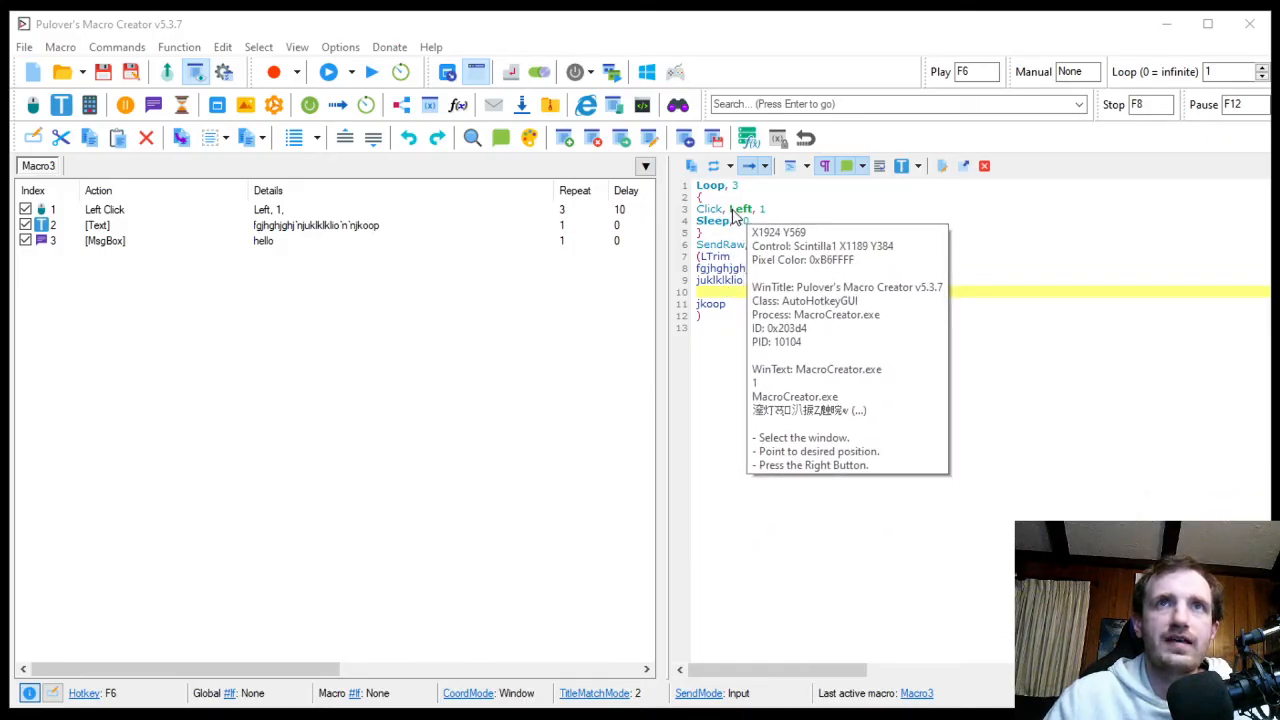
{"action": "mouse_move", "coordinate": [735, 217]}
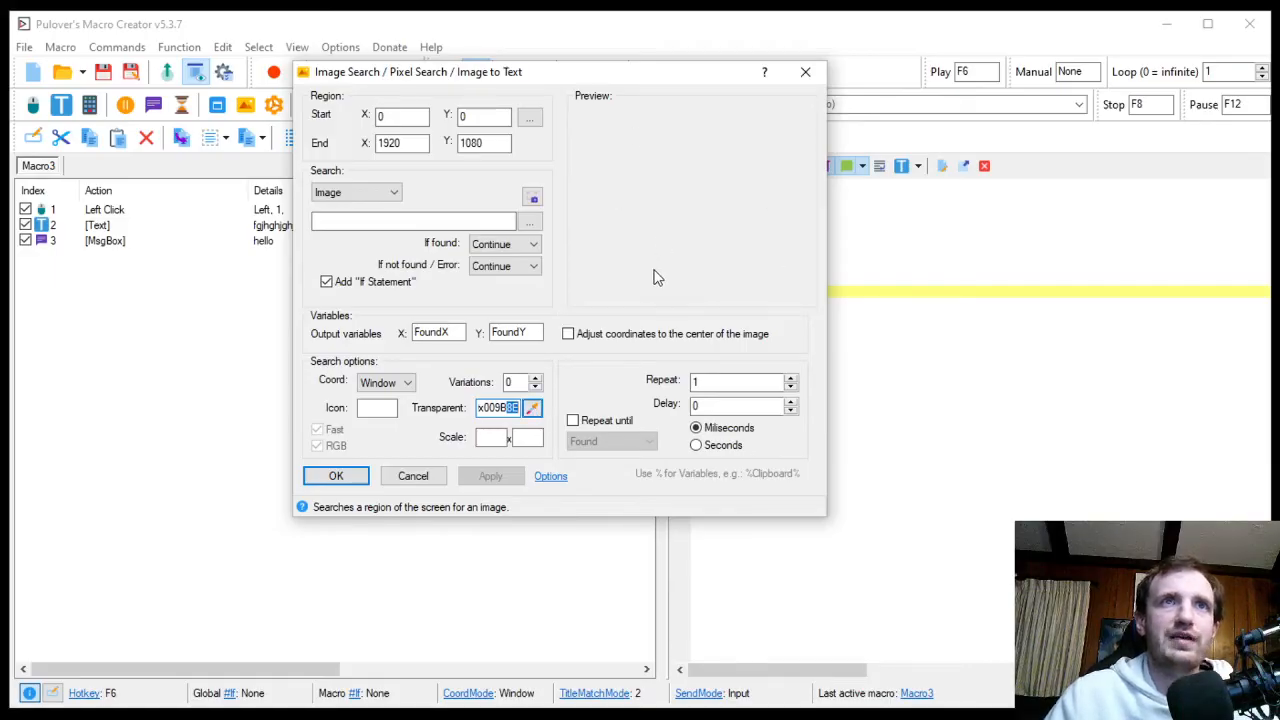
{"action": "mouse_move", "coordinate": [463, 445]}
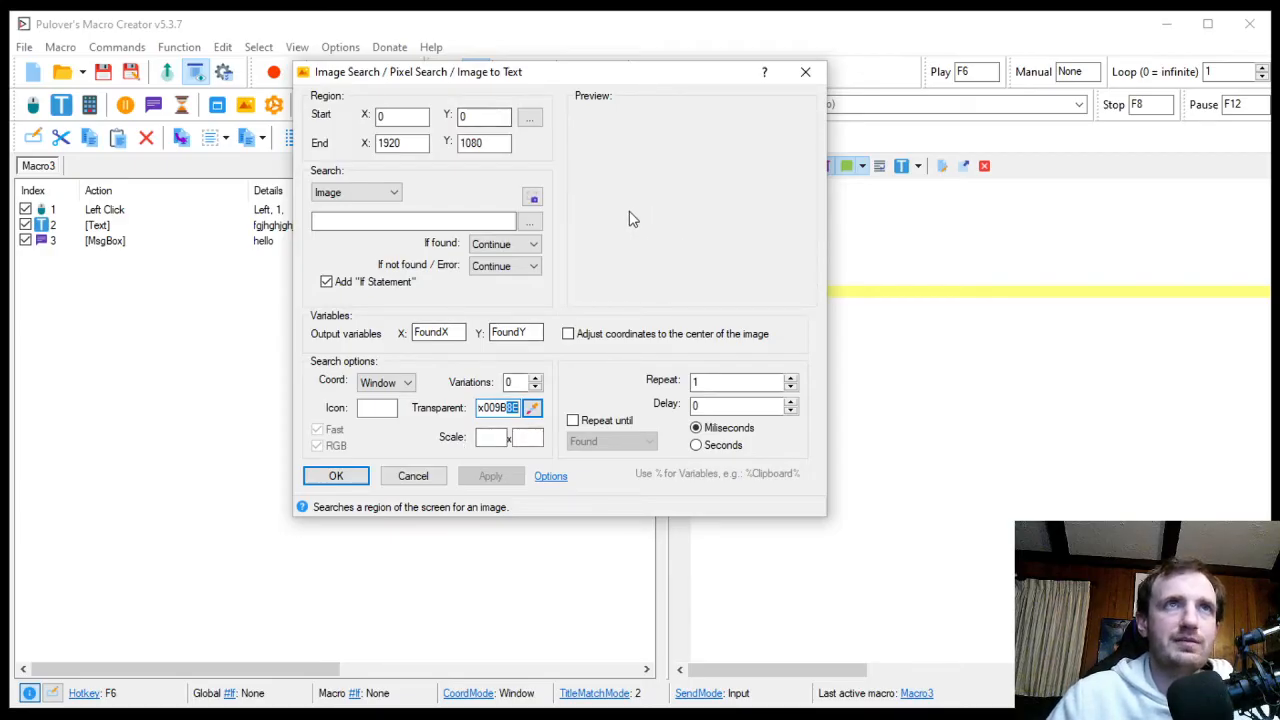
{"action": "mouse_move", "coordinate": [633, 218]}
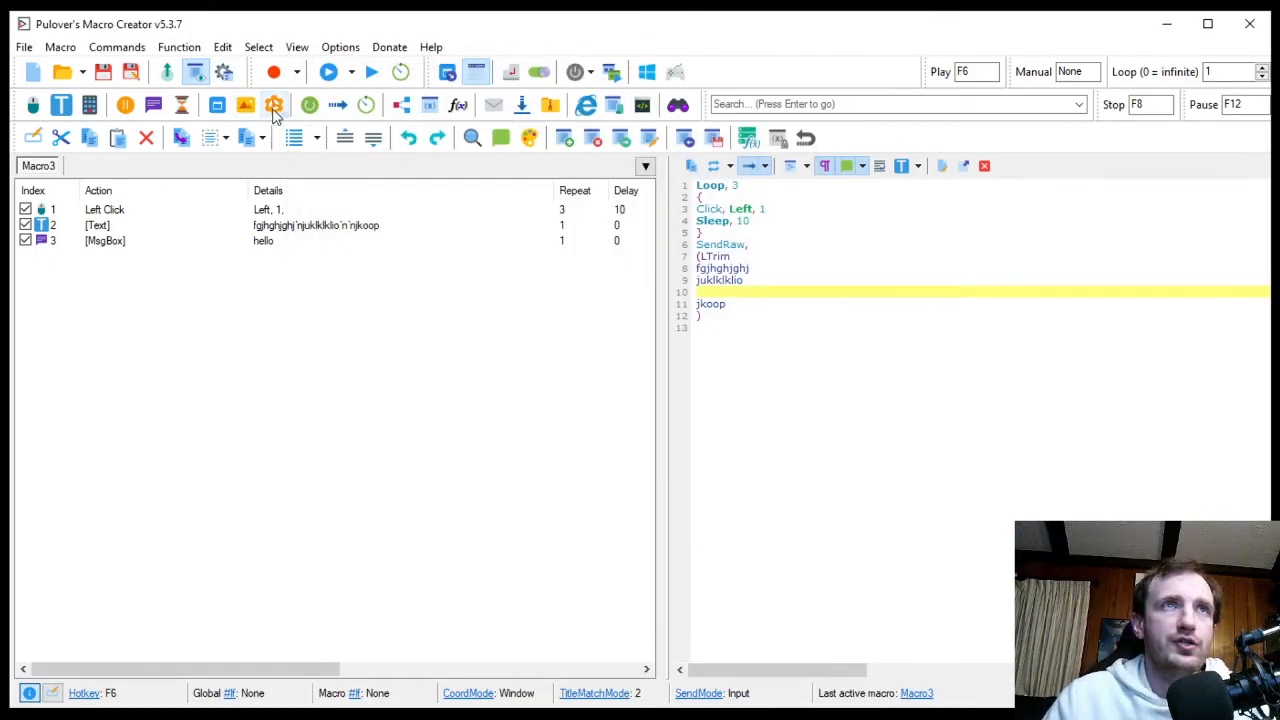
{"action": "left_click", "coordinate": [275, 104]}
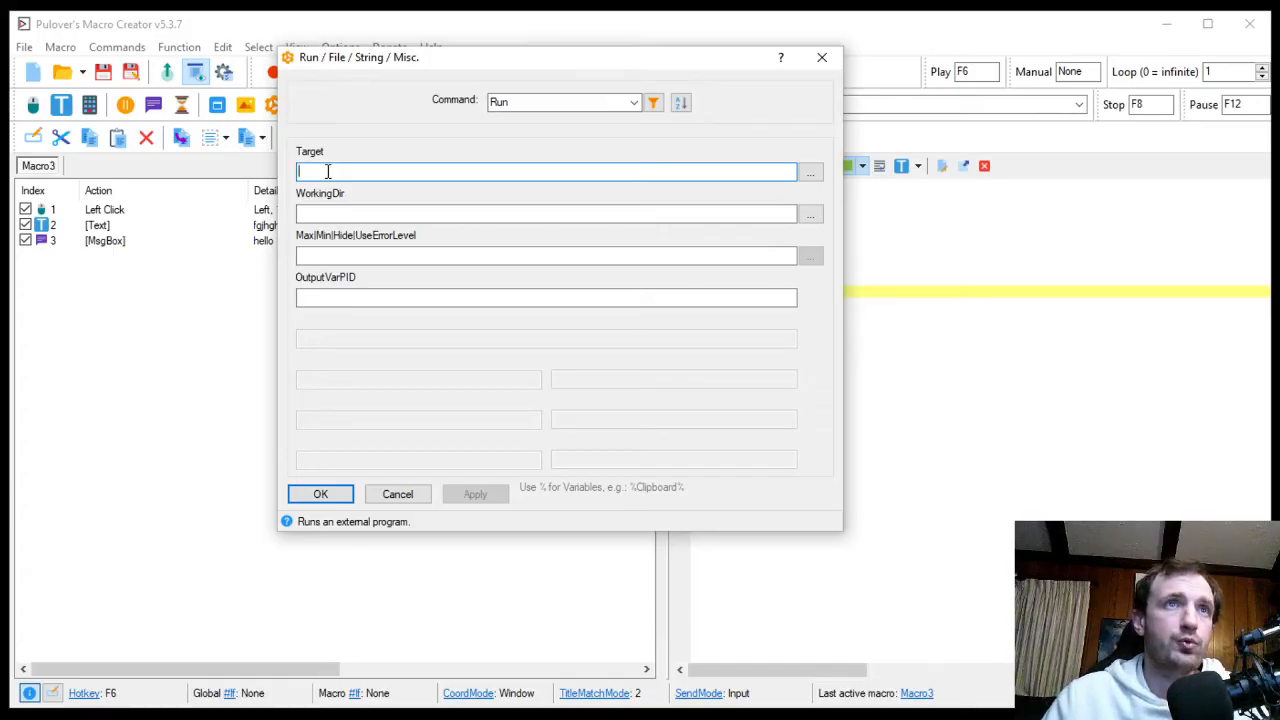
{"action": "left_click", "coordinate": [810, 171]}
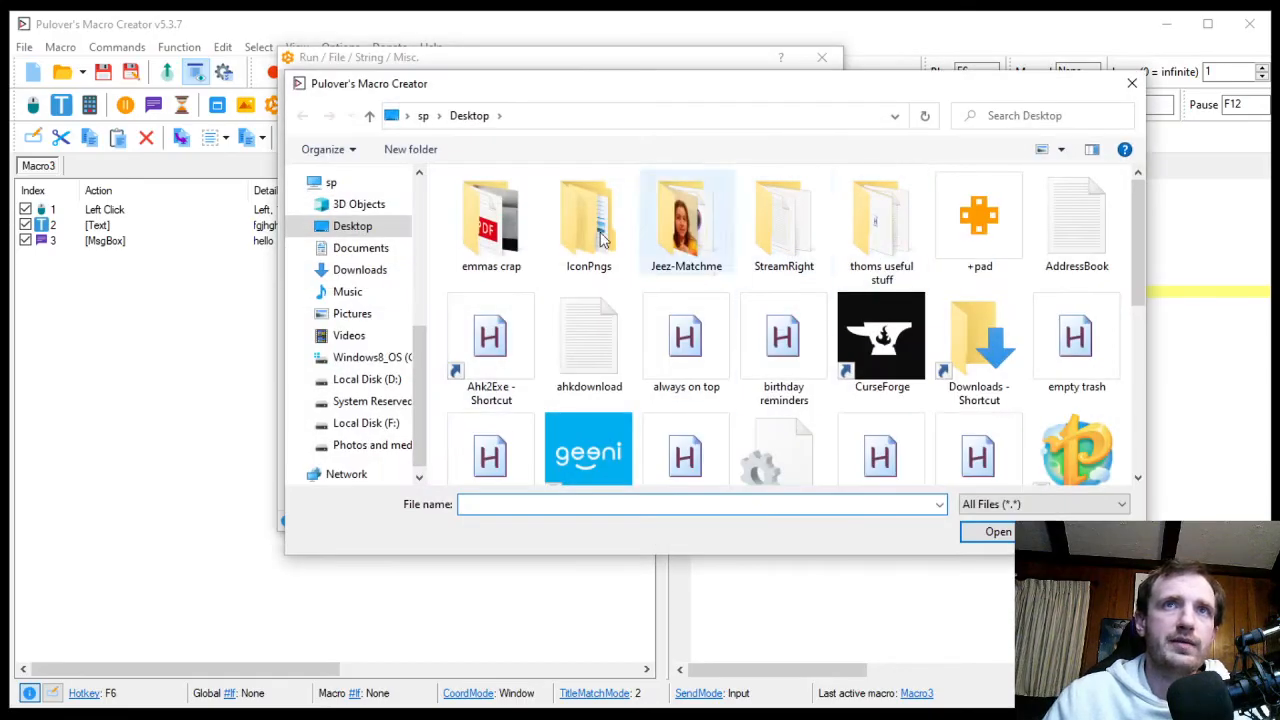
{"action": "scroll", "scroll_direction": "down", "scroll_amount": 3}
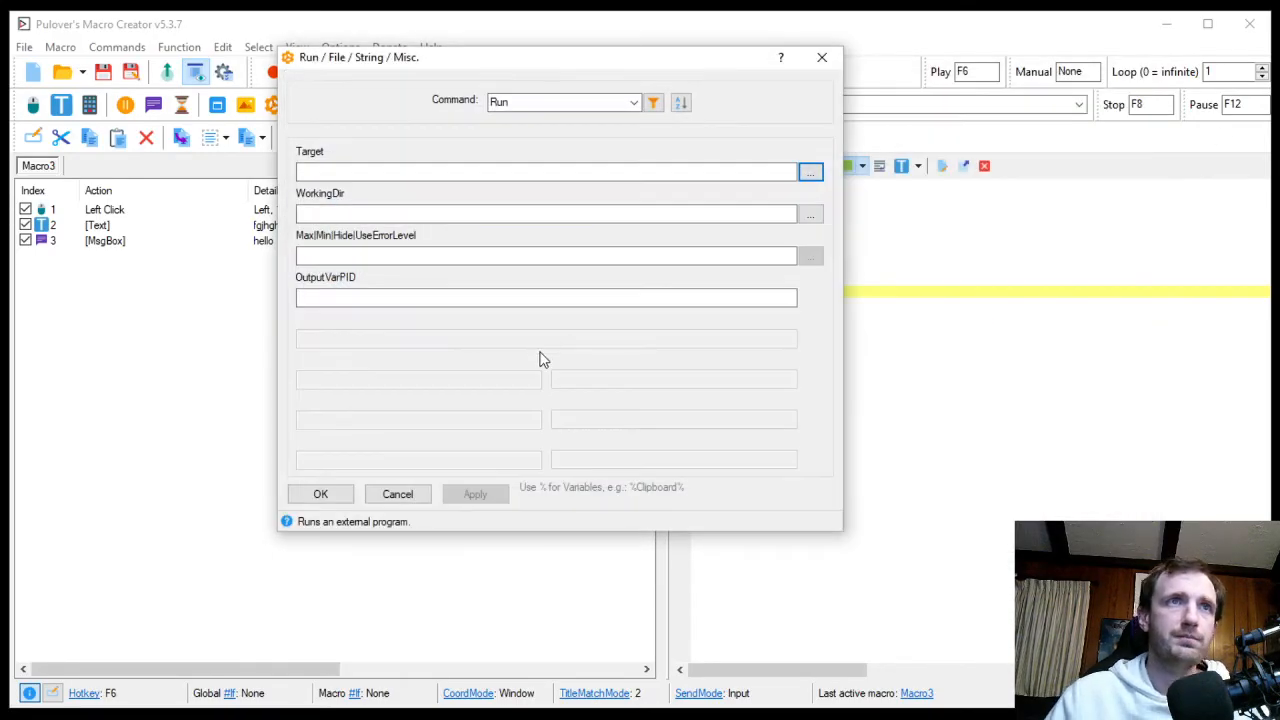
{"action": "left_click", "coordinate": [397, 493]}
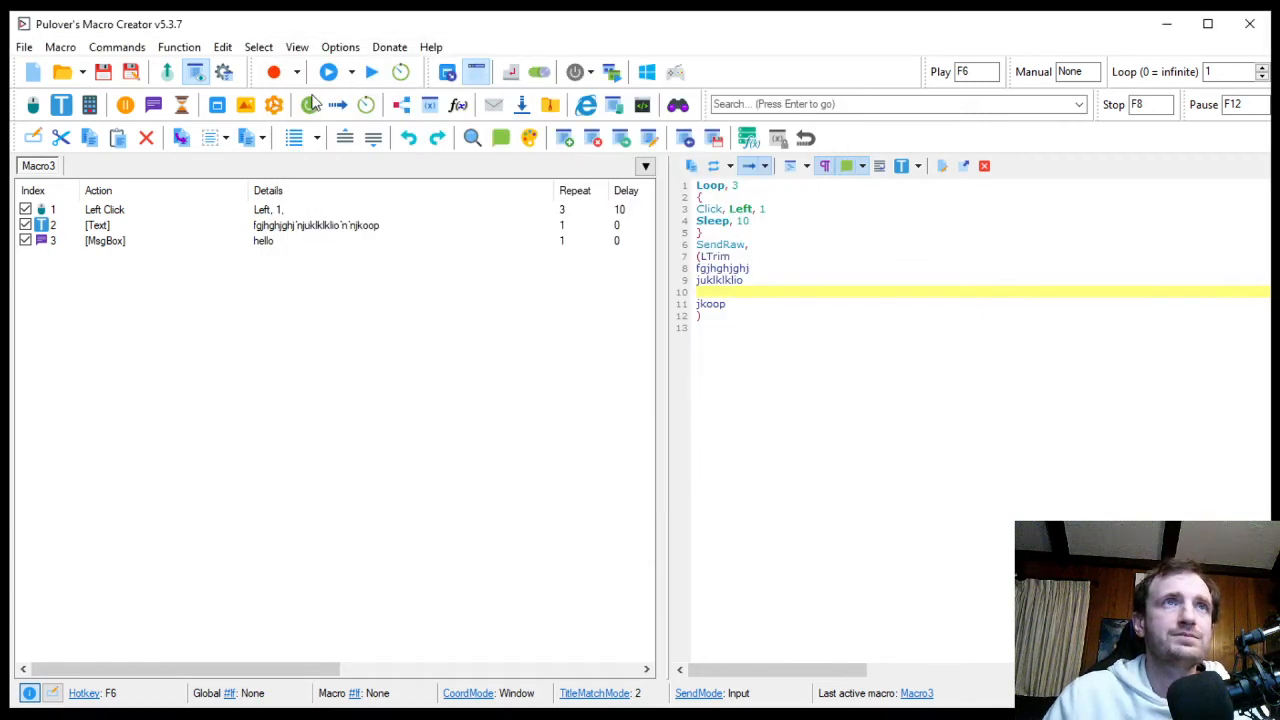
{"action": "mouse_move", "coordinate": [311, 104]}
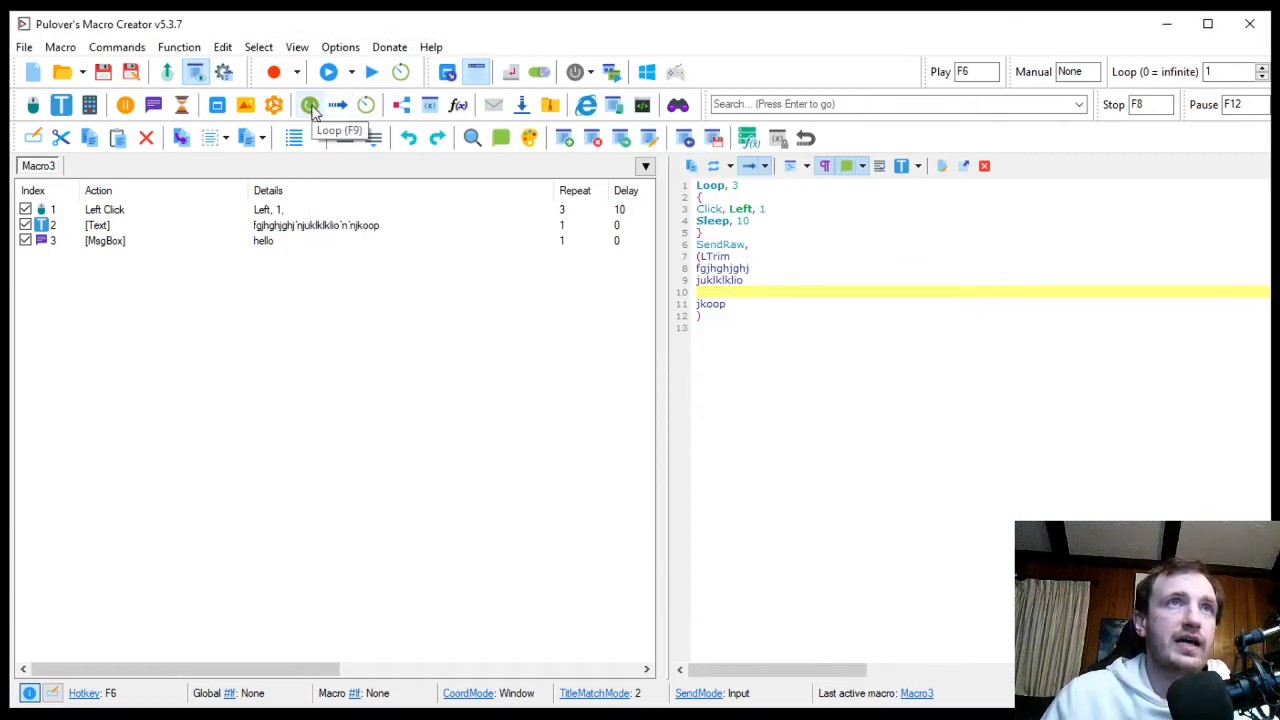
{"action": "left_click", "coordinate": [310, 104]}
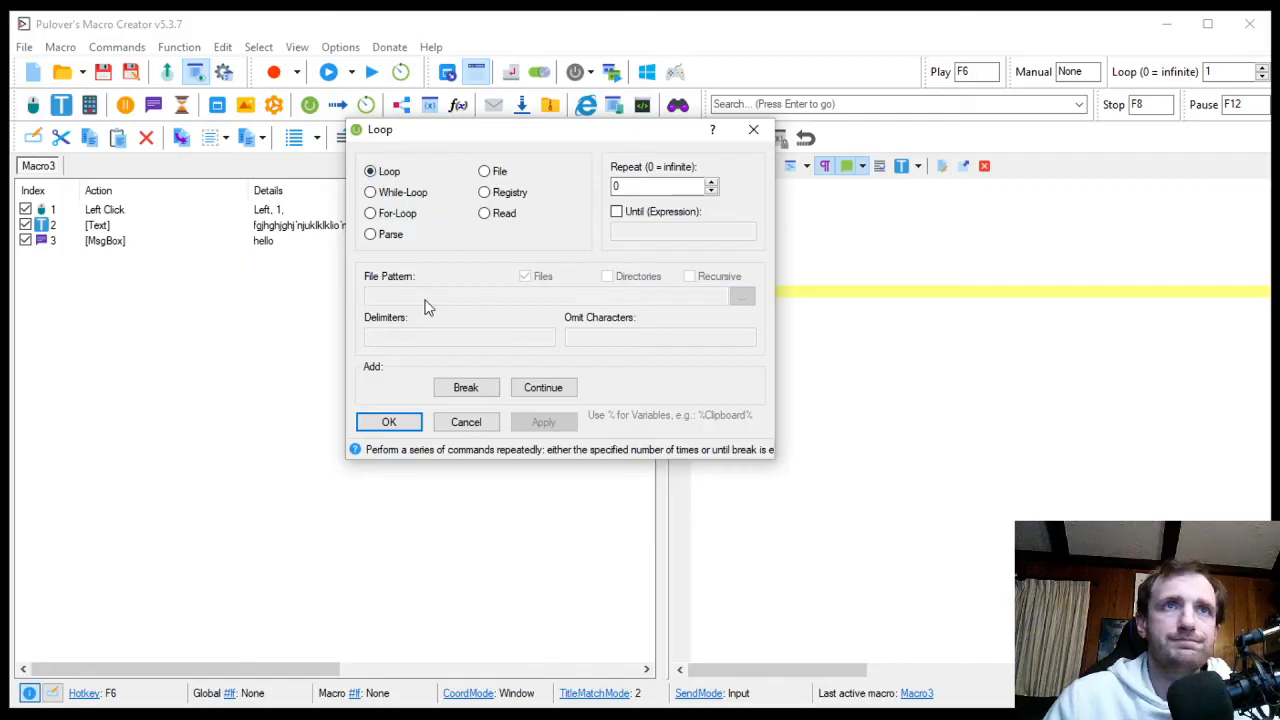
{"action": "left_click", "coordinate": [660, 186]}
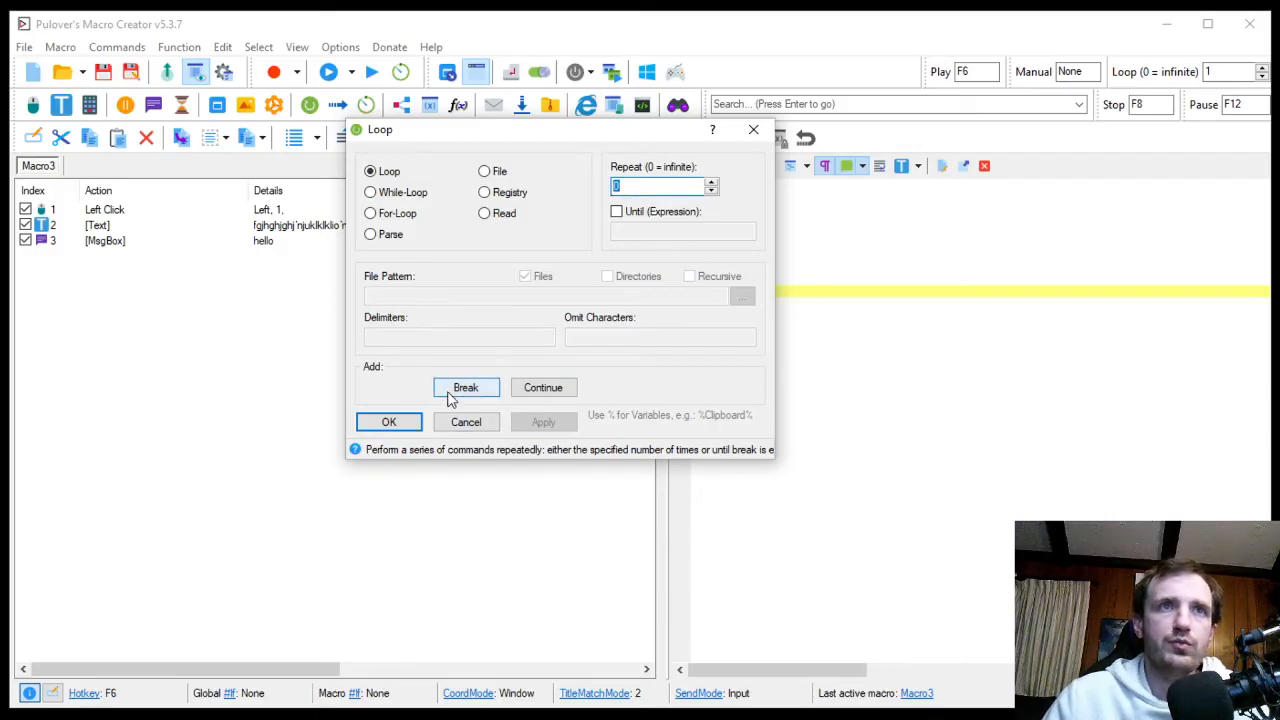
{"action": "mouse_move", "coordinate": [518, 414]}
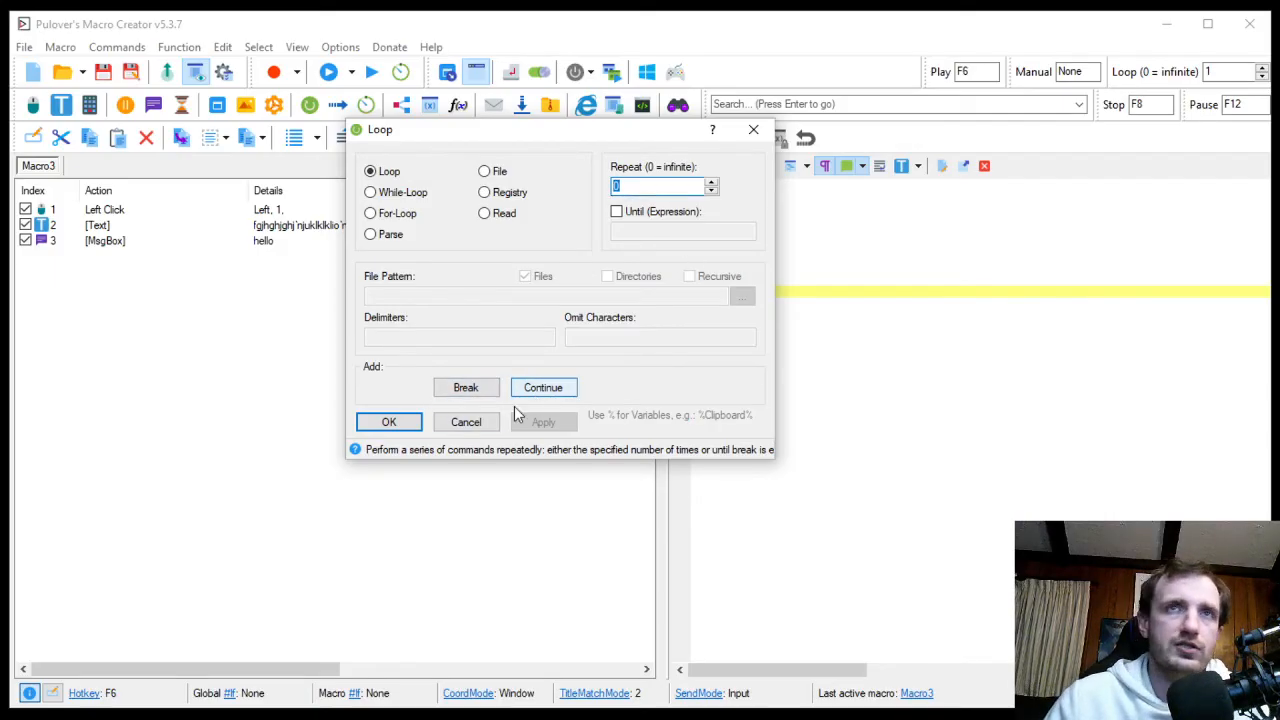
{"action": "left_click", "coordinate": [389, 421]}
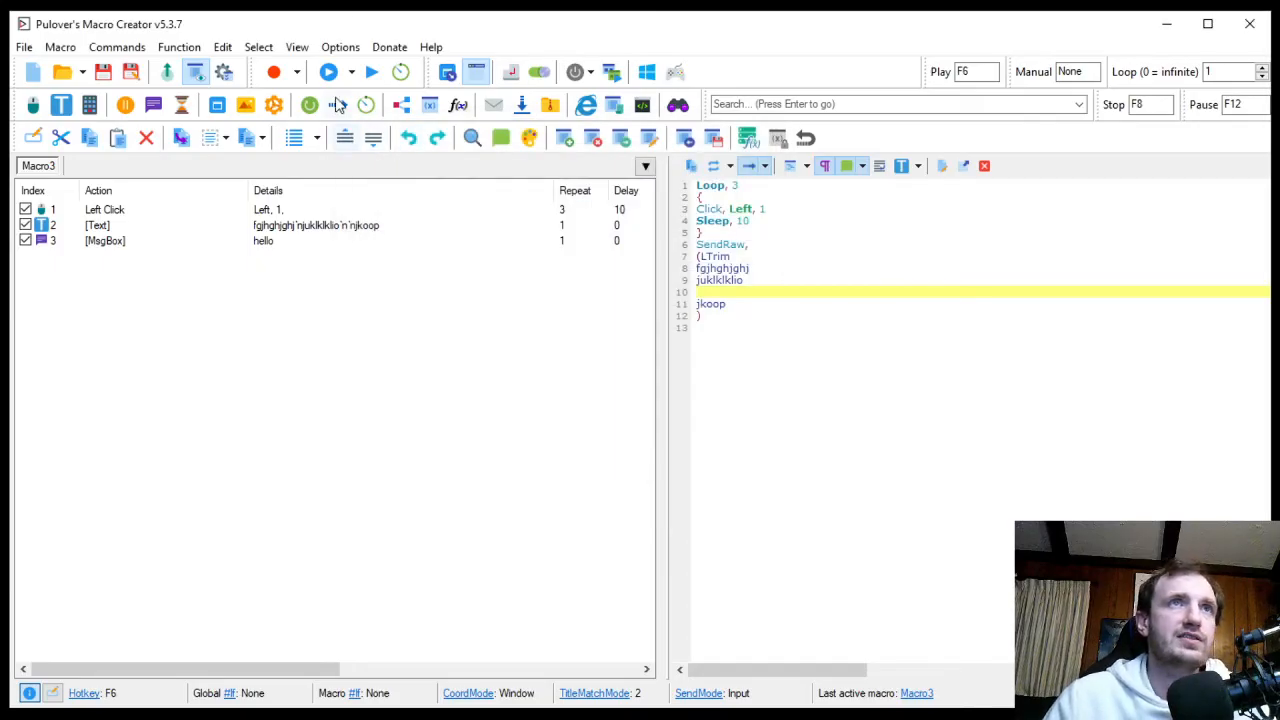
{"action": "mouse_move", "coordinate": [338, 104]}
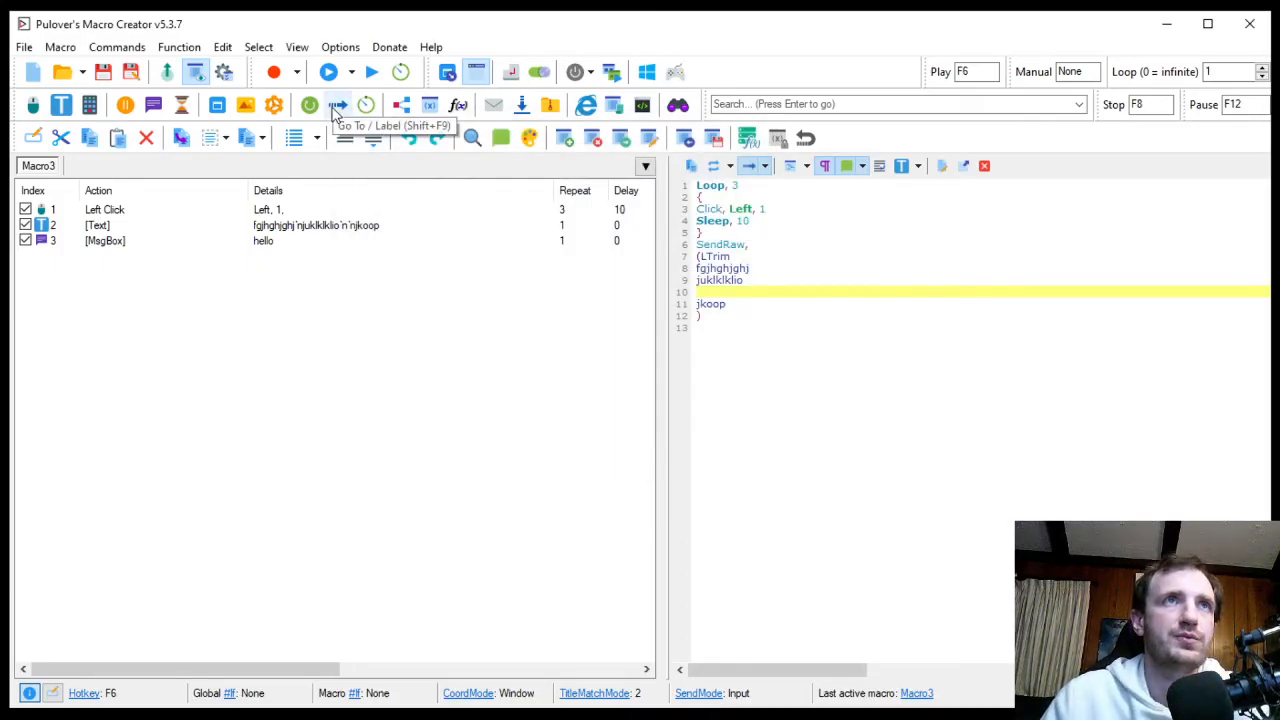
{"action": "left_click", "coordinate": [338, 104]}
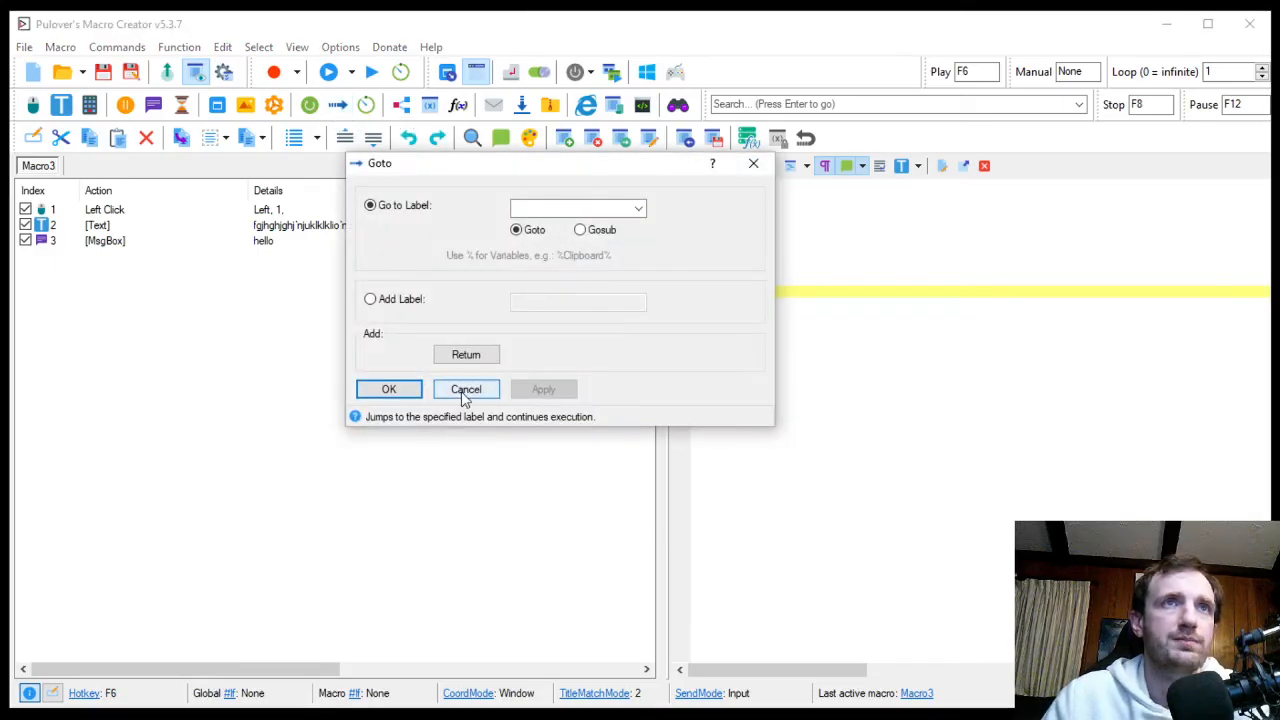
{"action": "left_click", "coordinate": [465, 389]}
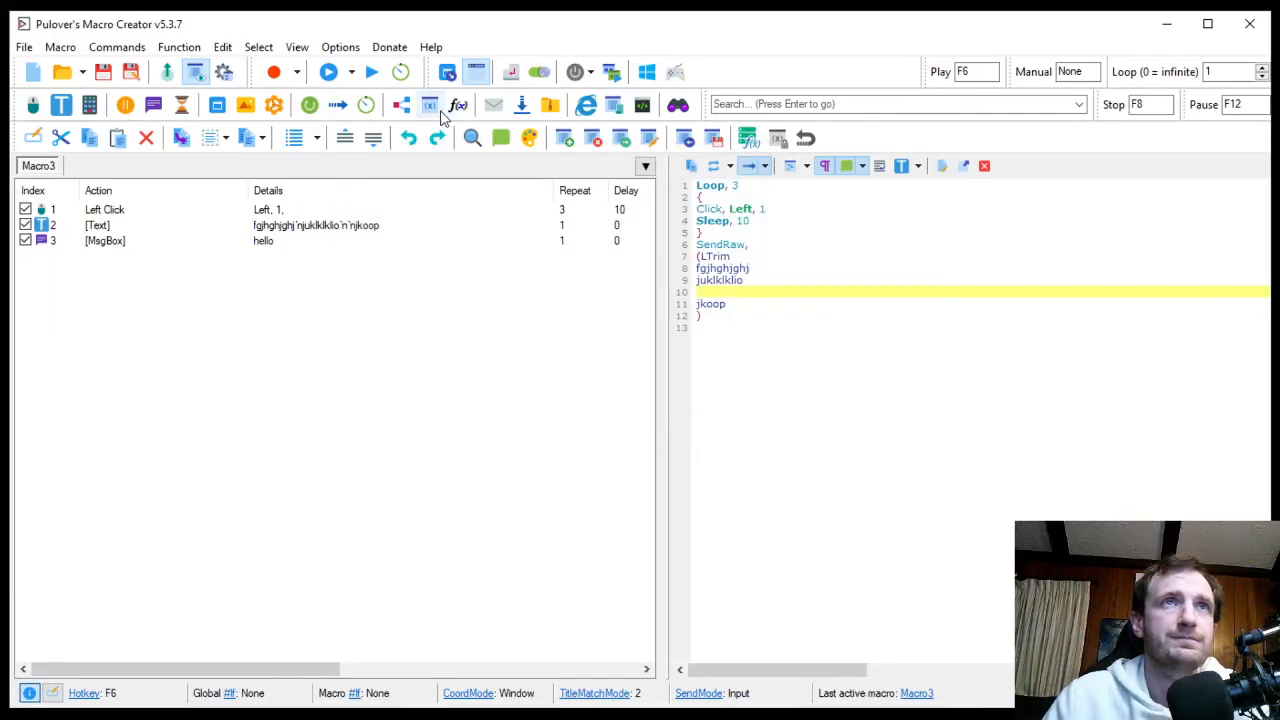
Set up an If Statement using 'If window exist' and start choosing the window title.
{"action": "left_click", "coordinate": [429, 104]}
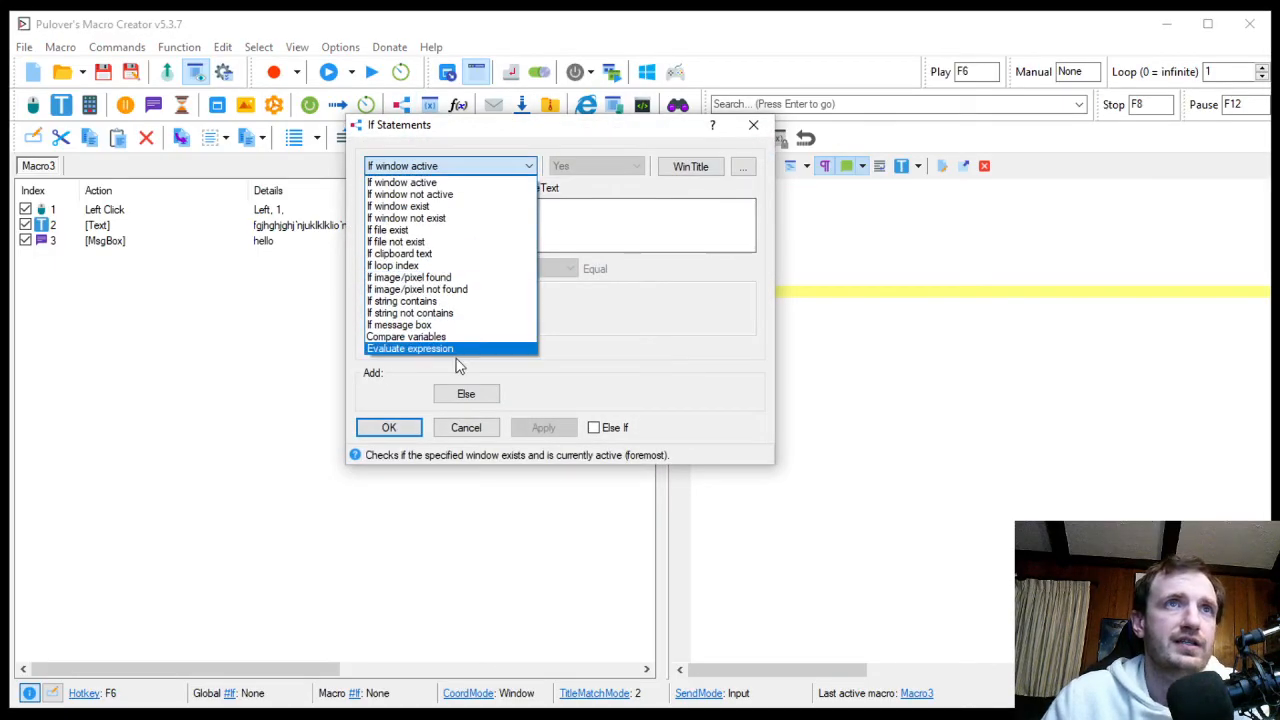
{"action": "mouse_move", "coordinate": [517, 390]}
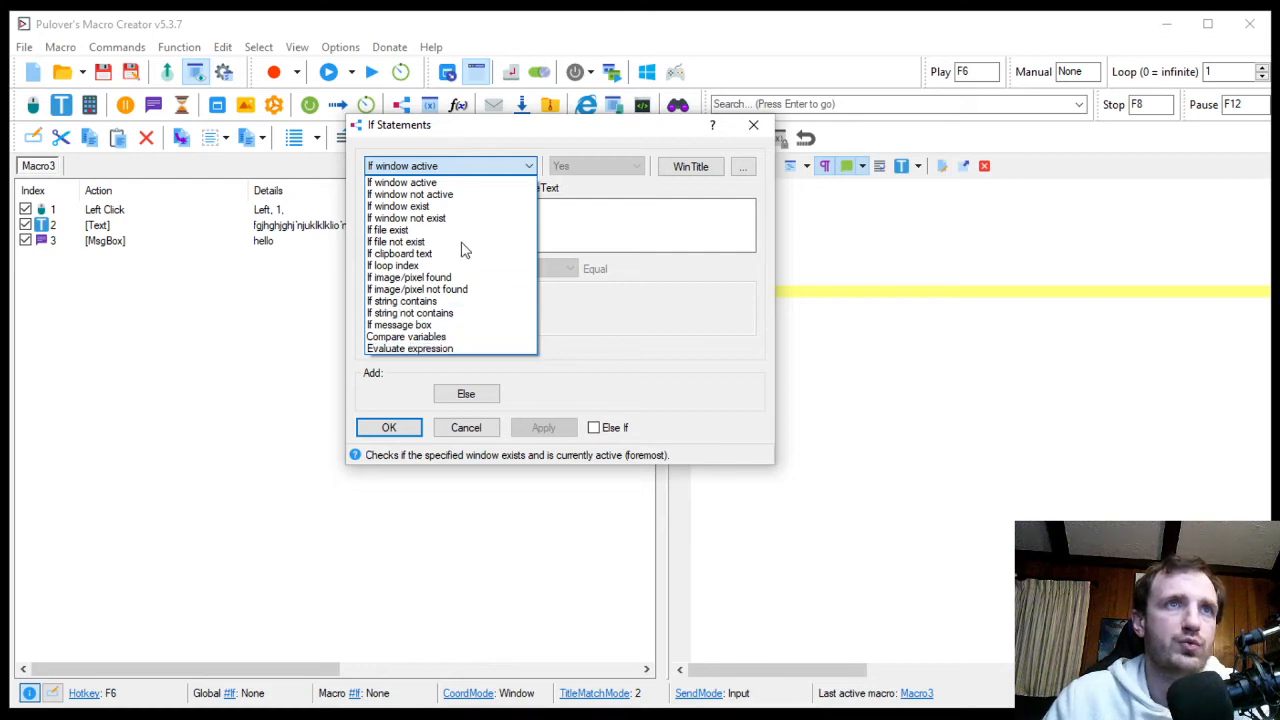
{"action": "mouse_move", "coordinate": [497, 301]}
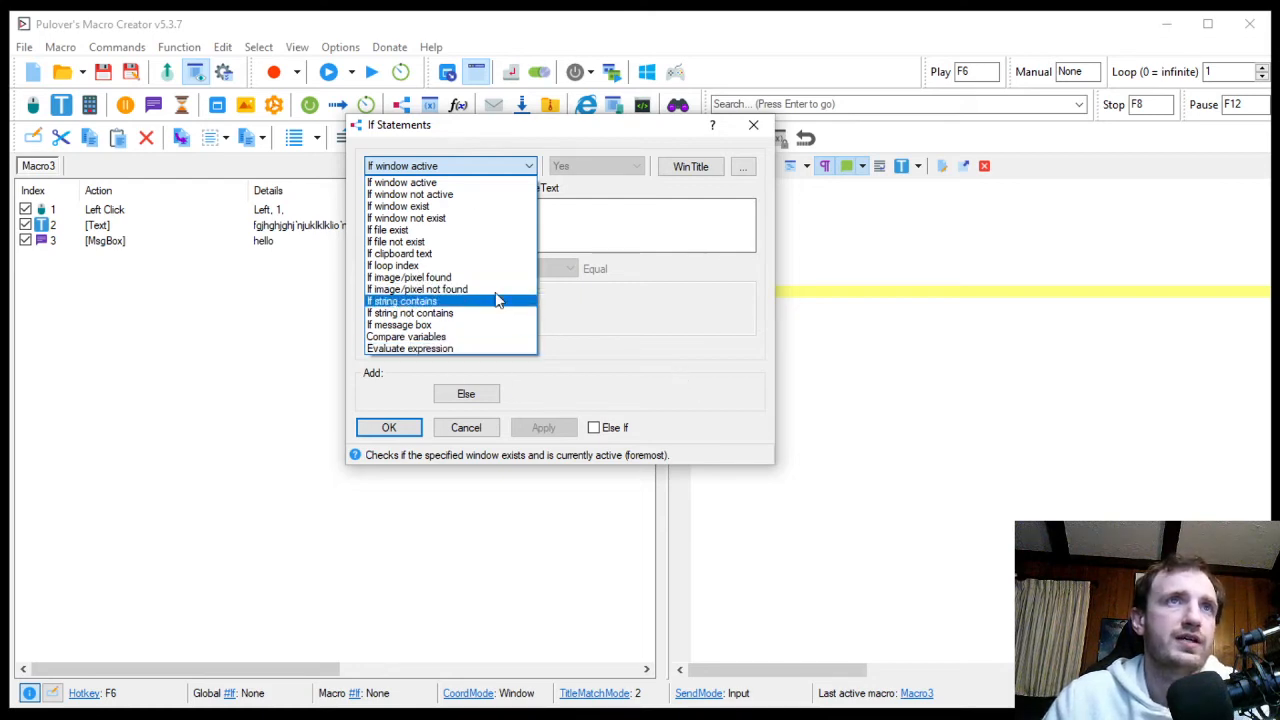
{"action": "mouse_move", "coordinate": [420, 253]}
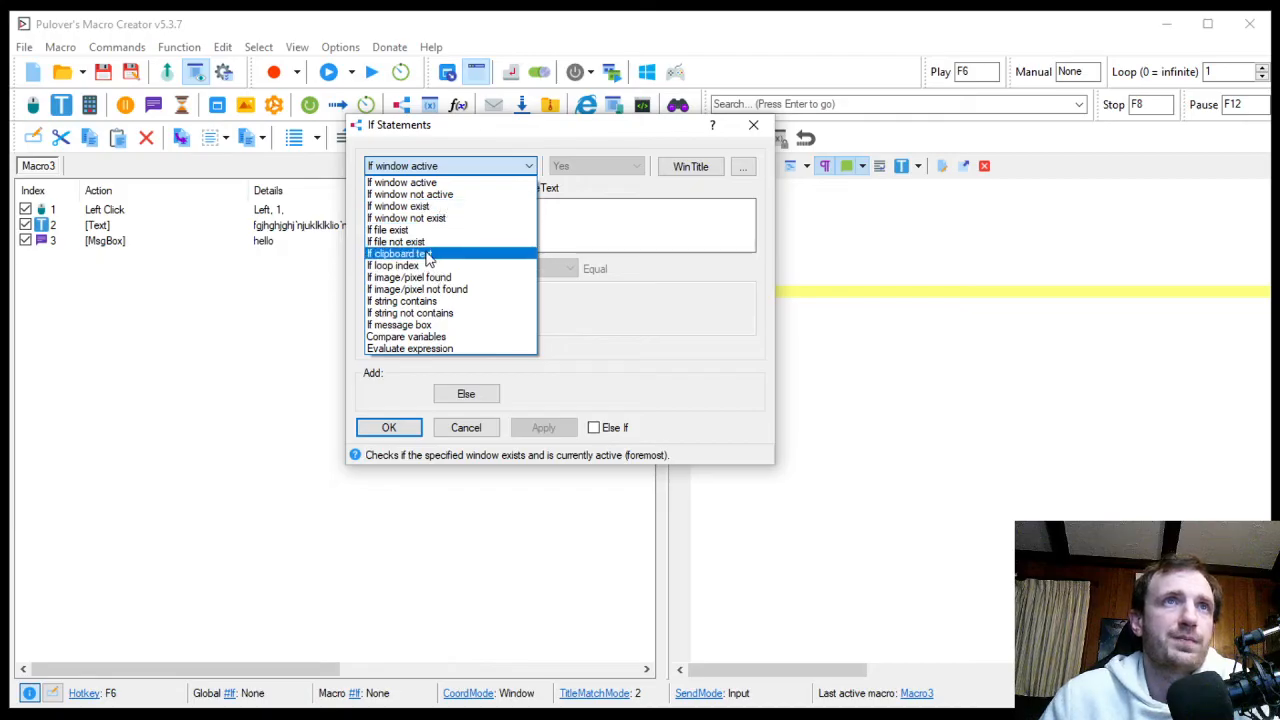
{"action": "left_click", "coordinate": [398, 206]}
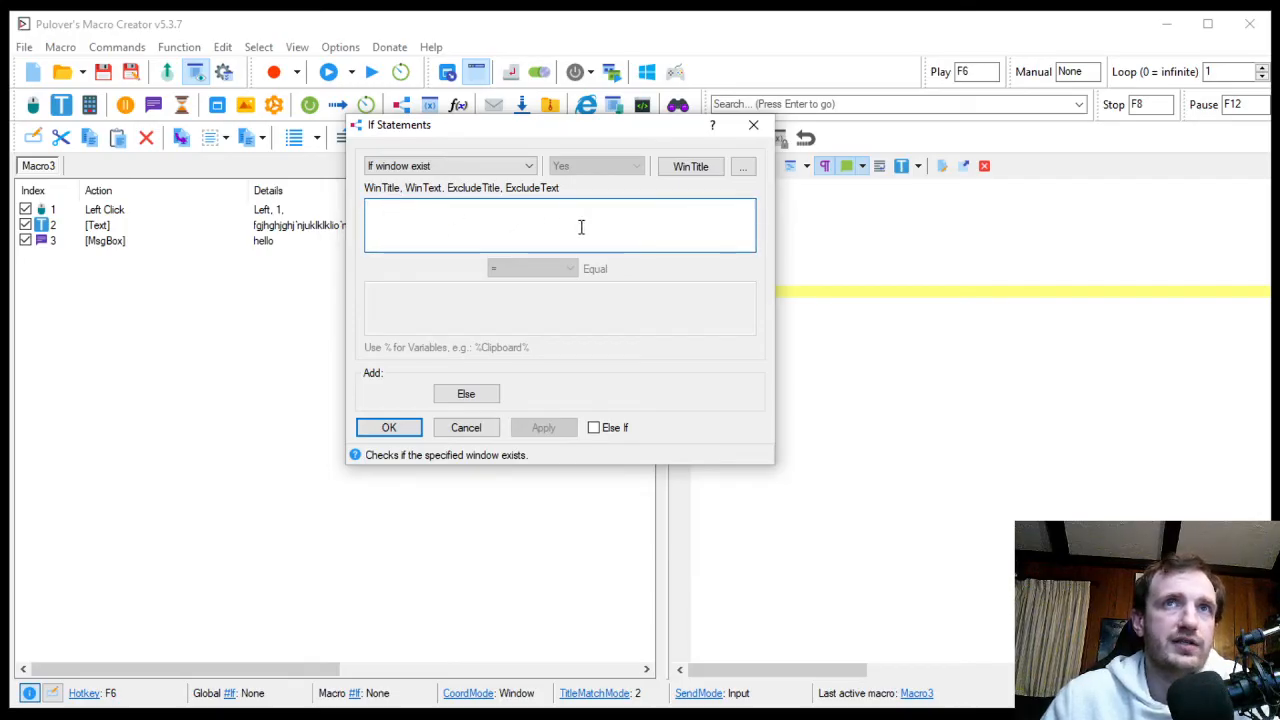
{"action": "left_click", "coordinate": [690, 166]}
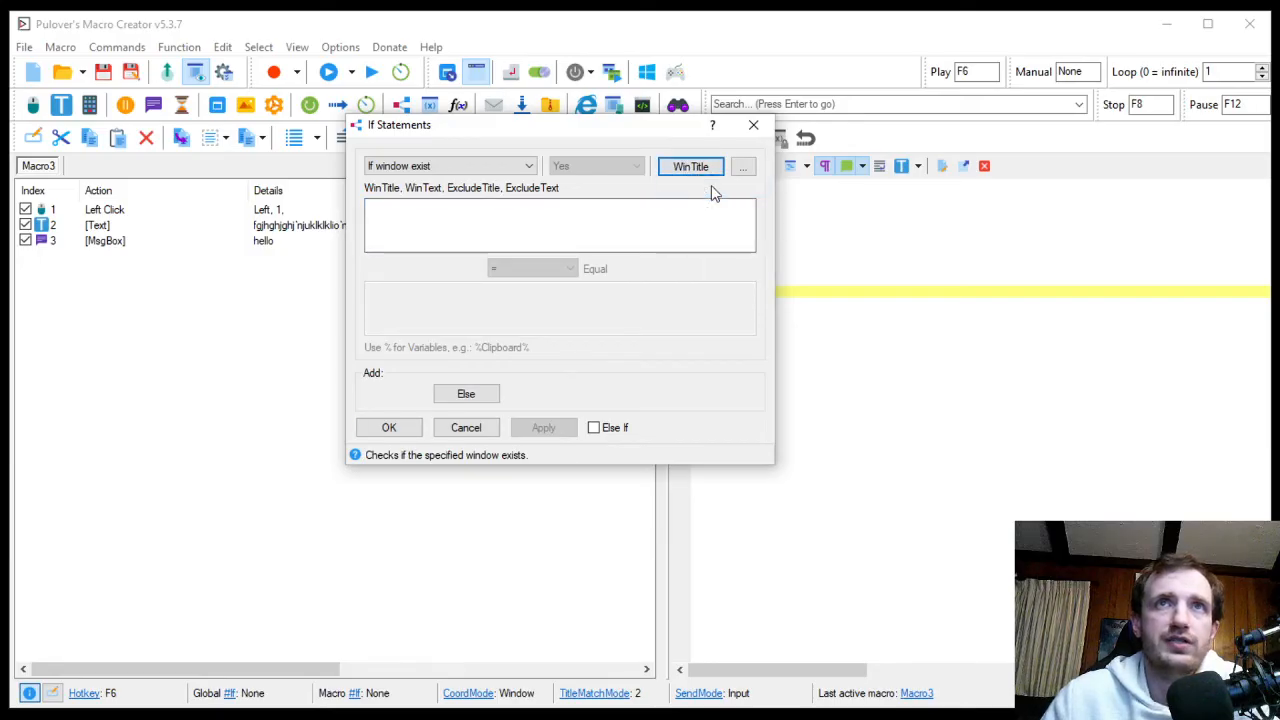
{"action": "mouse_move", "coordinate": [783, 37]}
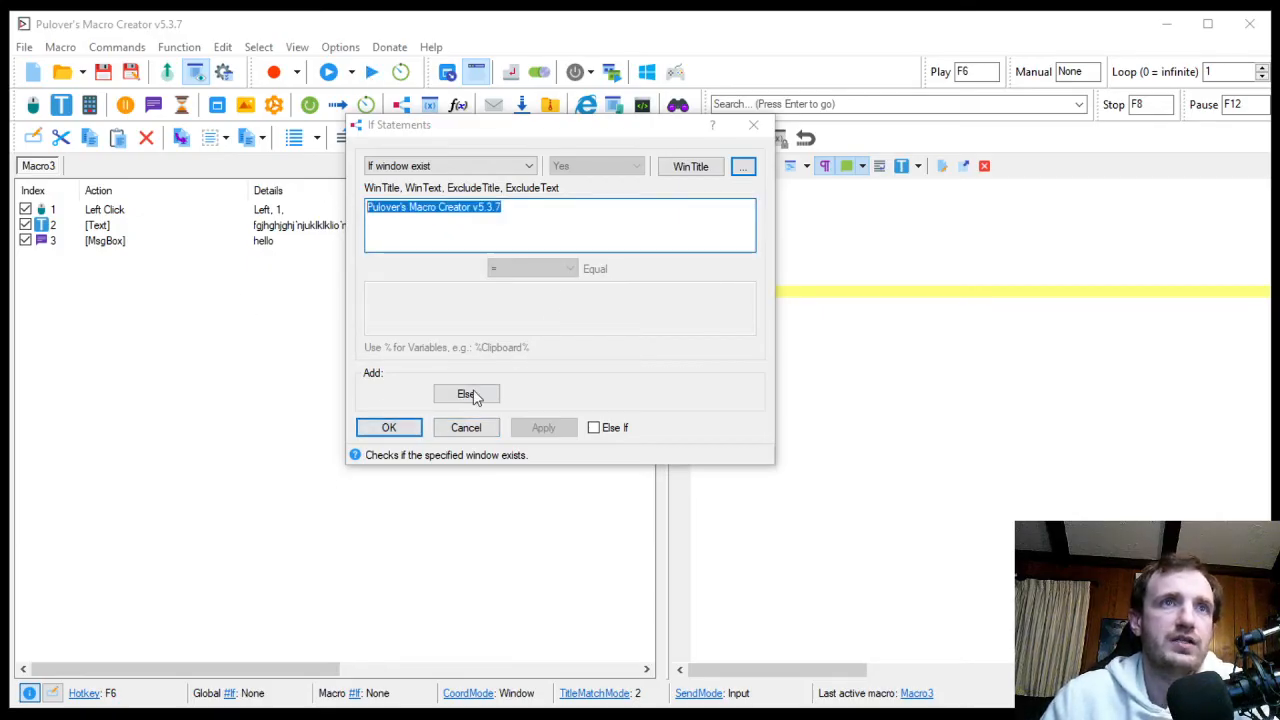
Discard the If condition, open the Send Email dialog and focus its BCC field.
{"action": "left_click", "coordinate": [465, 427]}
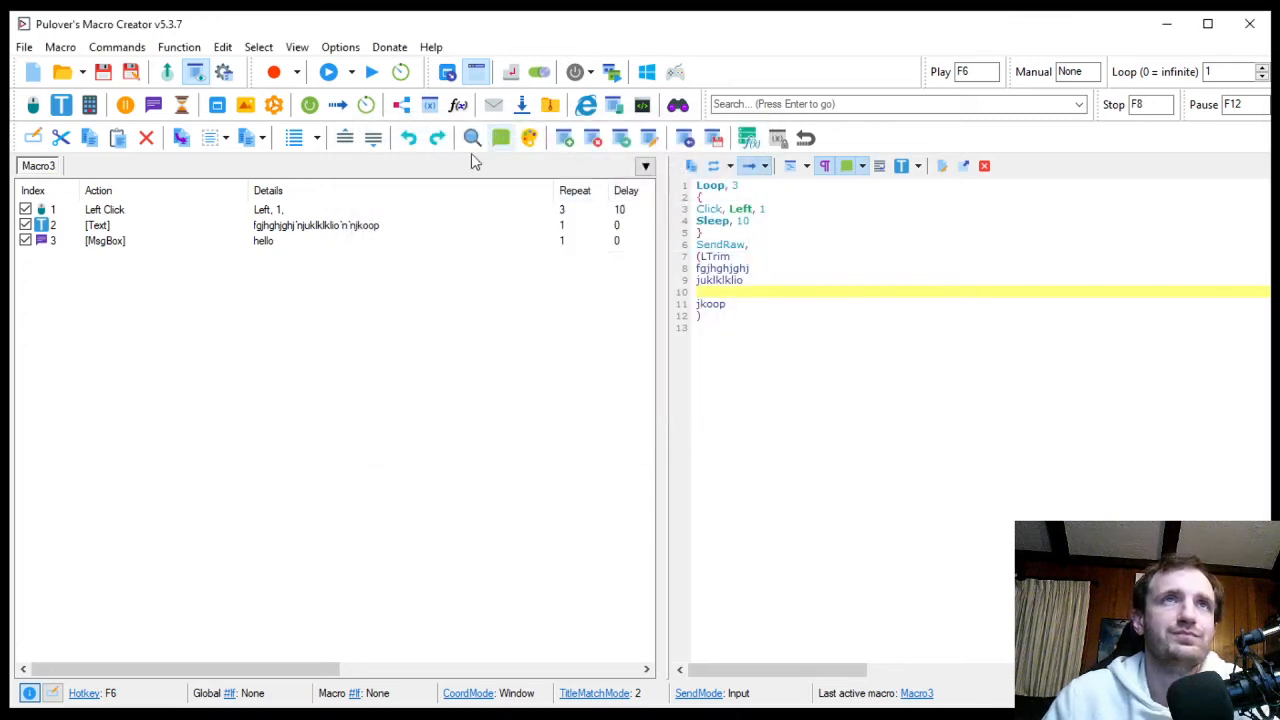
{"action": "mouse_move", "coordinate": [494, 104]}
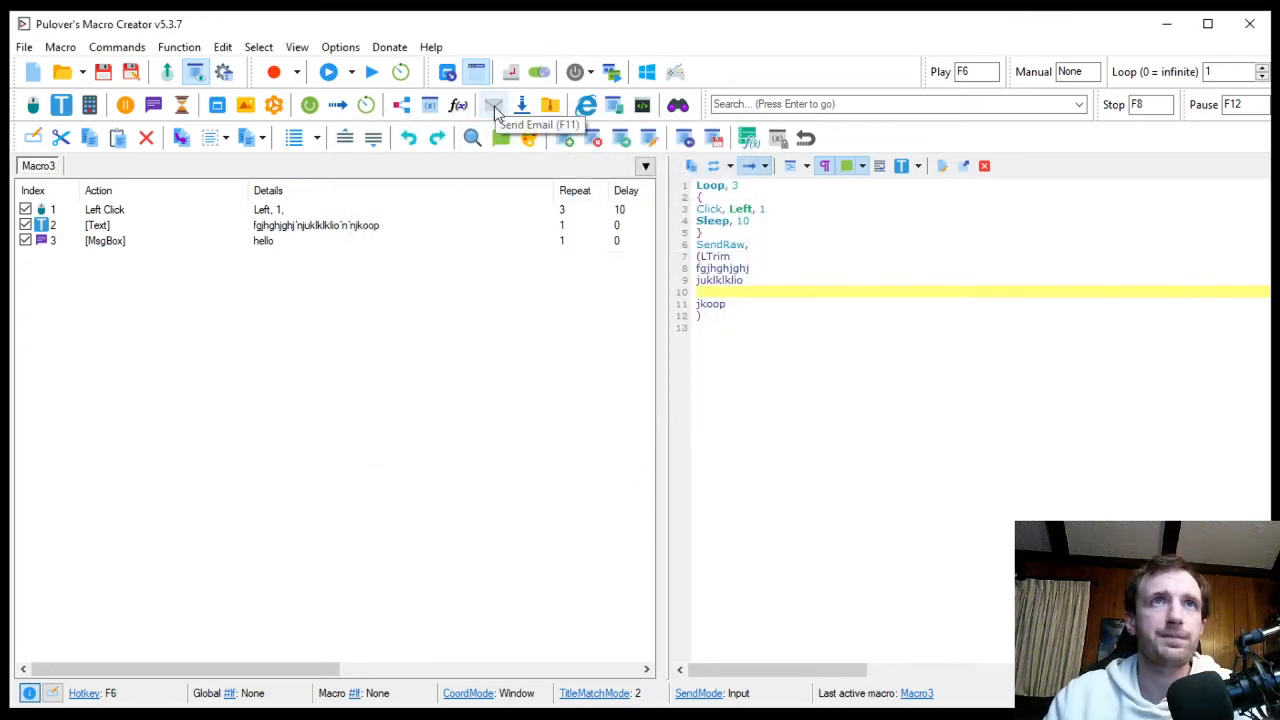
{"action": "left_click", "coordinate": [493, 104]}
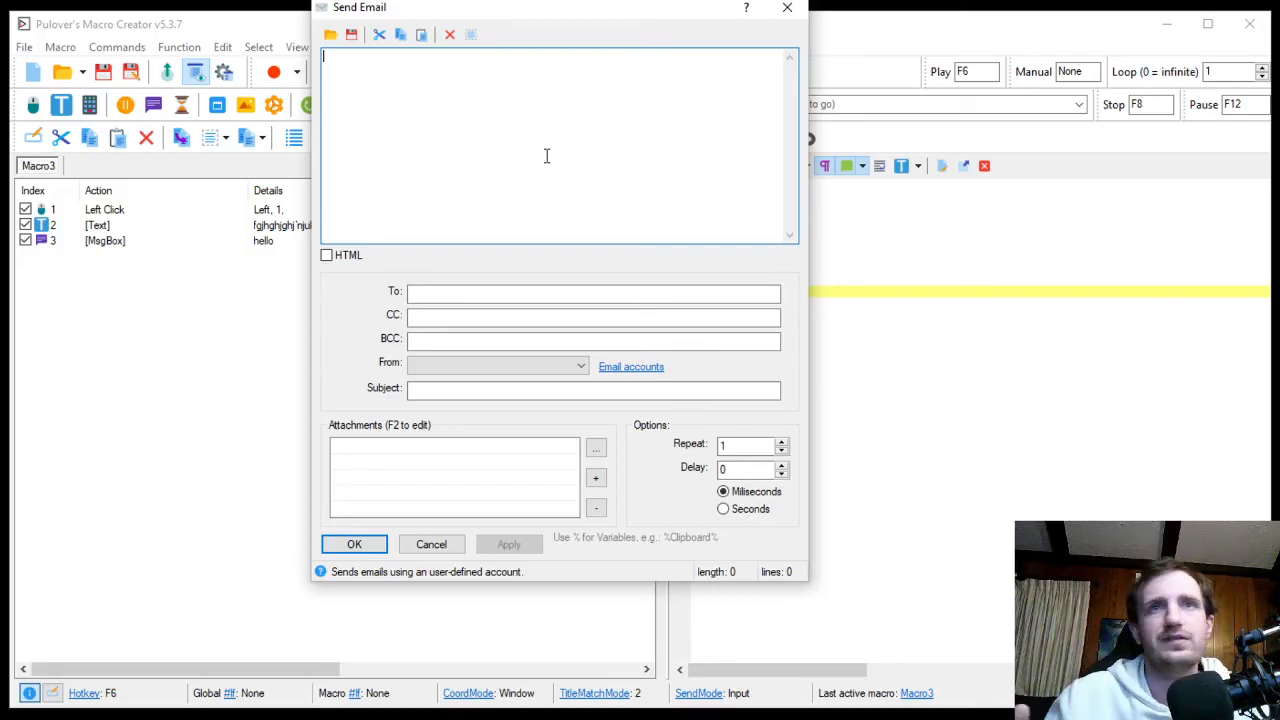
{"action": "mouse_move", "coordinate": [447, 92]}
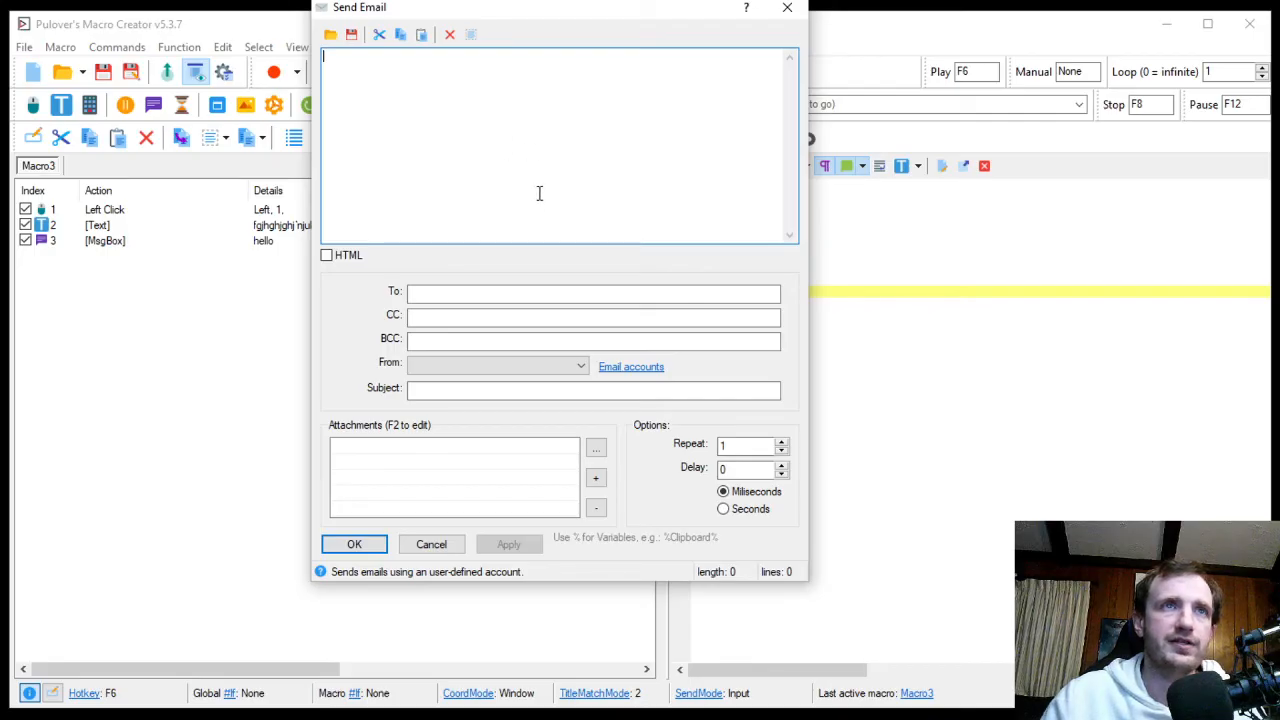
{"action": "left_click", "coordinate": [593, 317]}
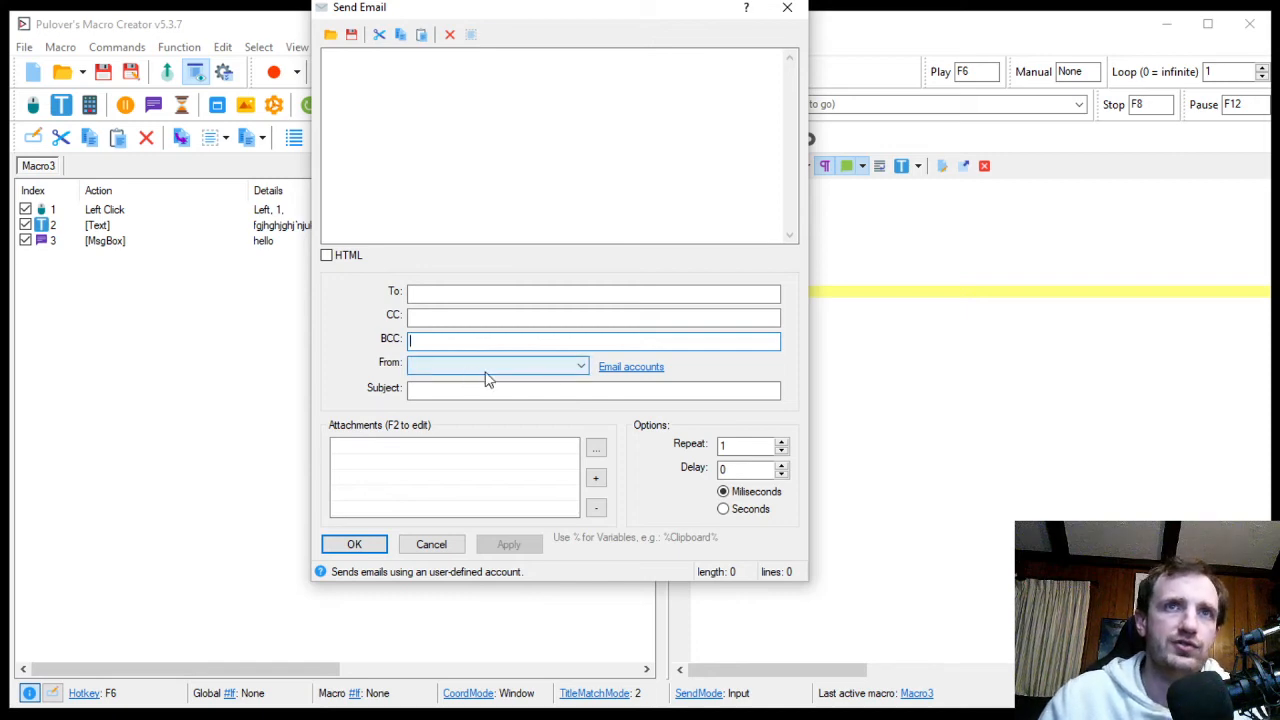
Open the Email accounts settings and click into the SMTP server and password fields.
{"action": "left_click", "coordinate": [631, 366]}
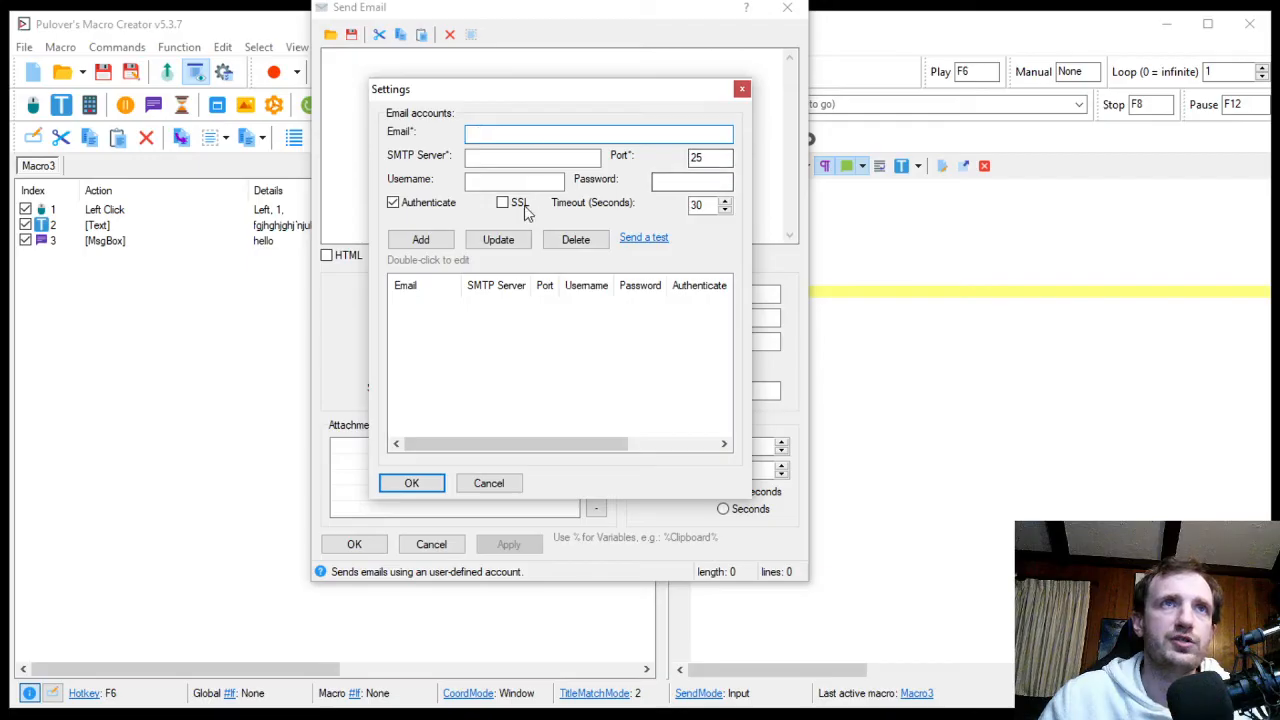
{"action": "left_click", "coordinate": [532, 157]}
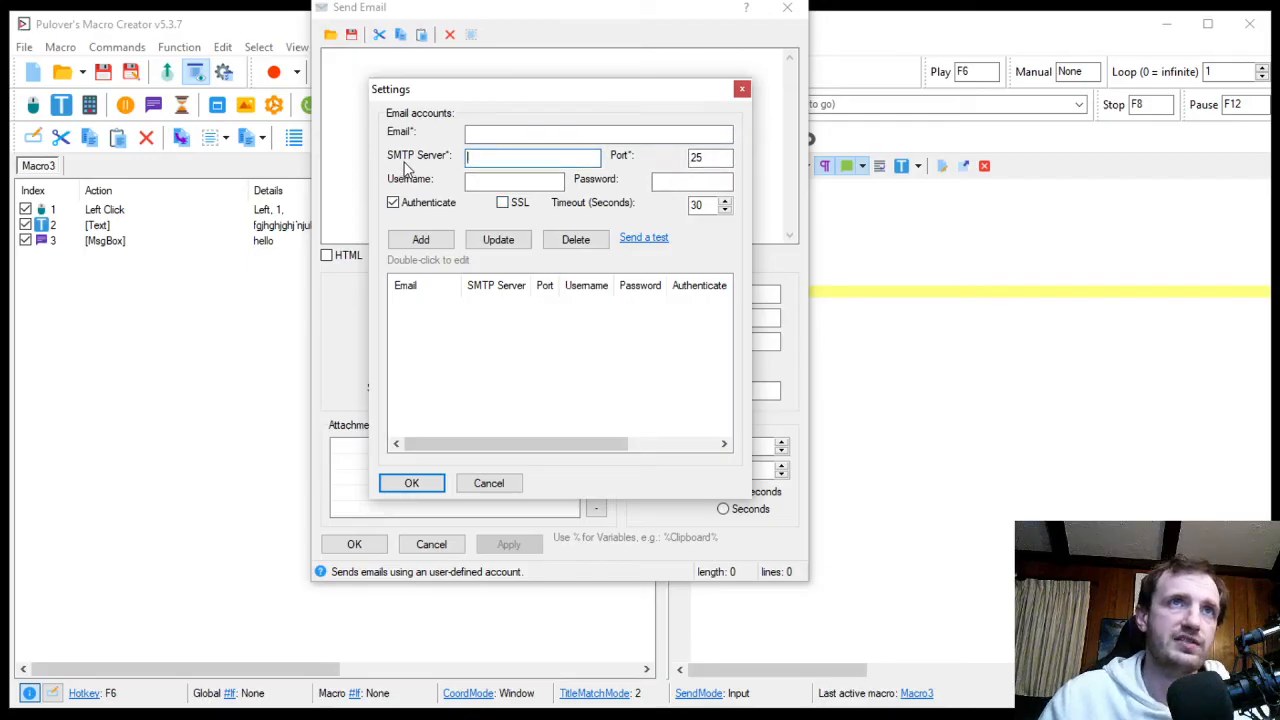
{"action": "left_click", "coordinate": [532, 157]}
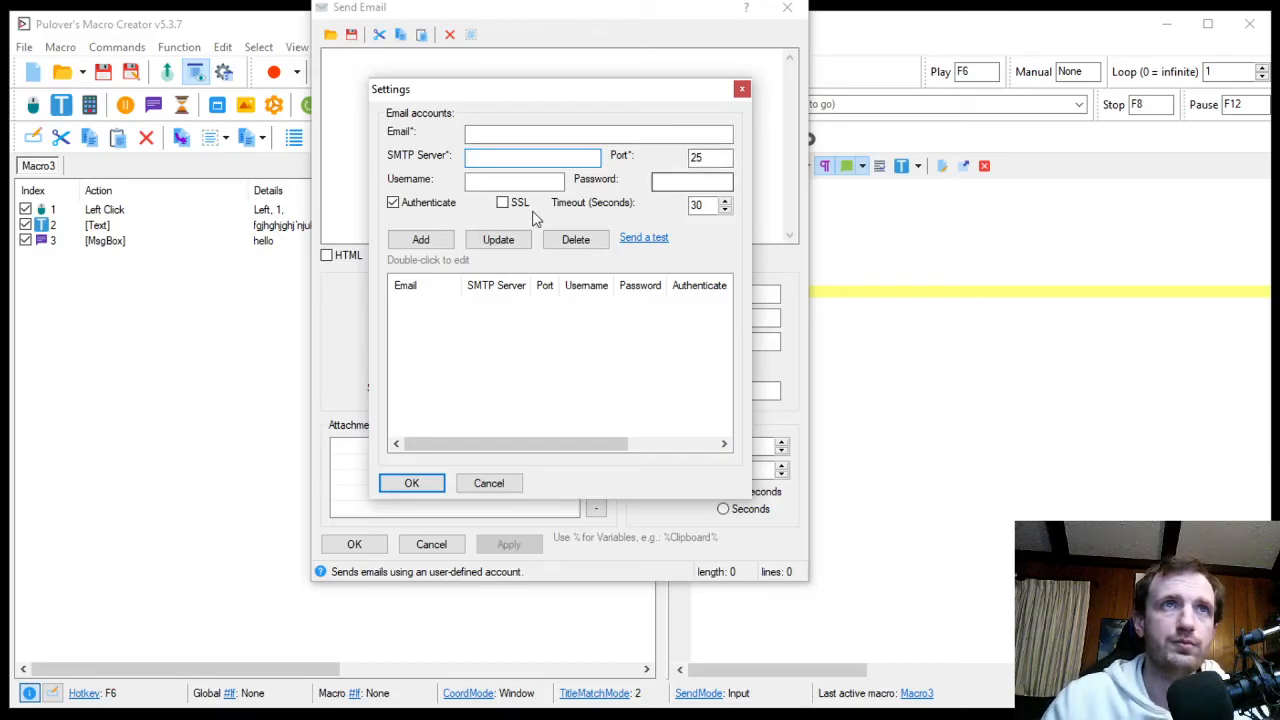
{"action": "left_click", "coordinate": [692, 181]}
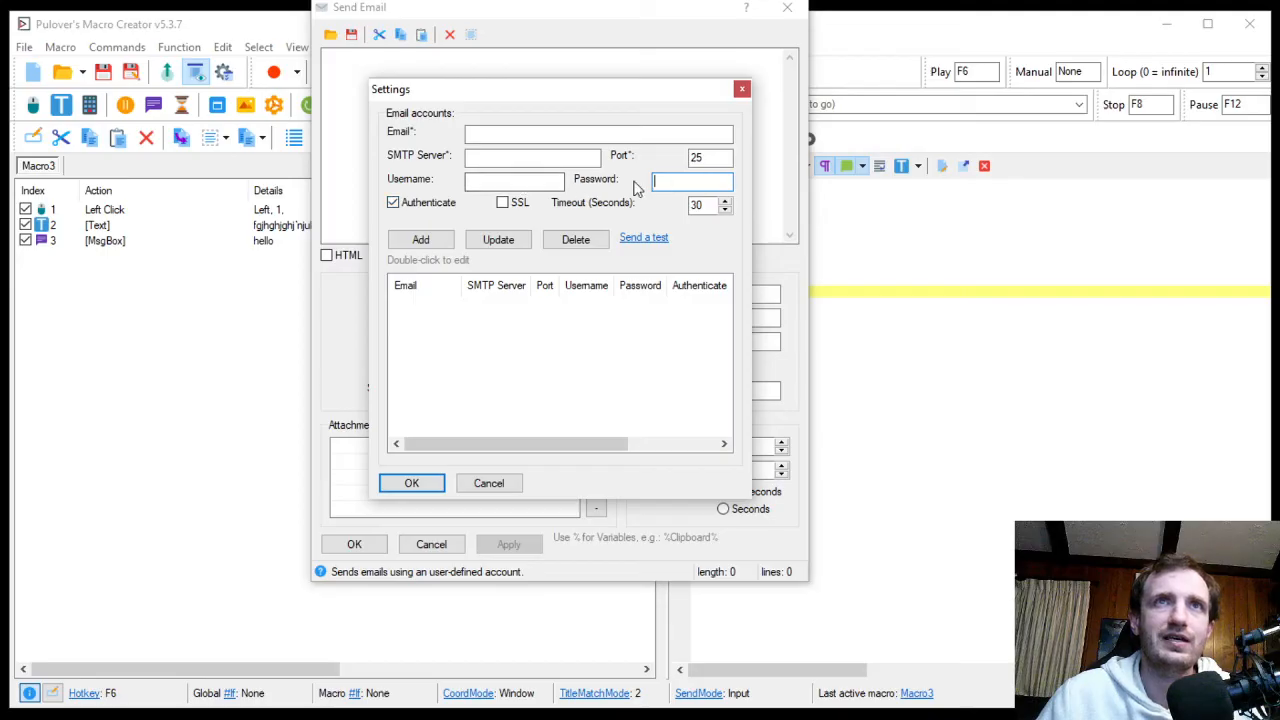
{"action": "mouse_move", "coordinate": [547, 404]}
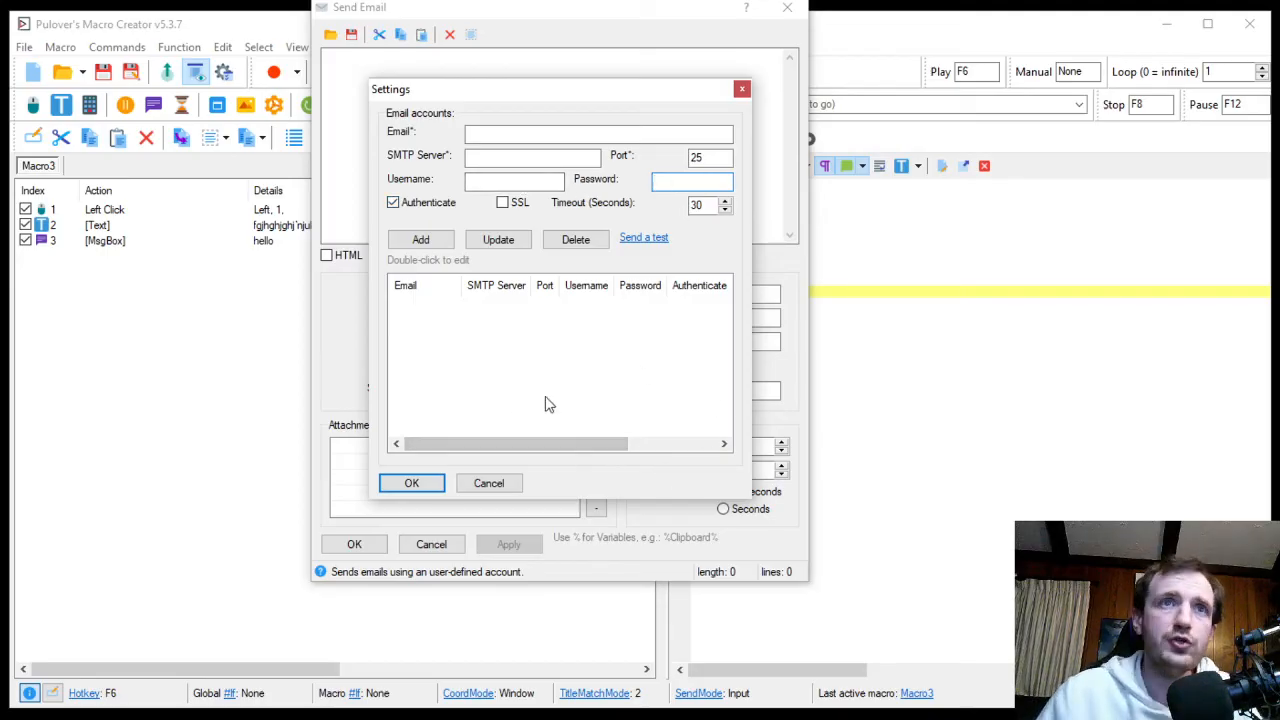
{"action": "mouse_move", "coordinate": [560, 383]}
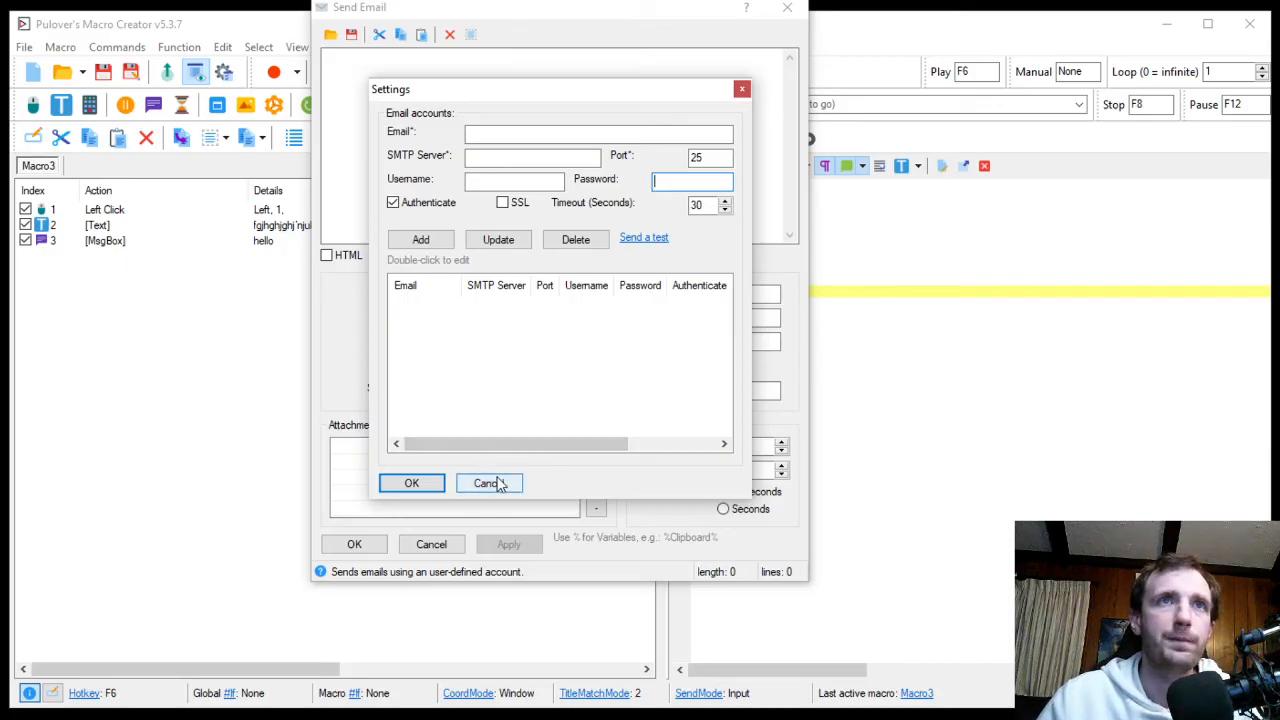
Cancel the email account settings without adding an account.
{"action": "left_click", "coordinate": [488, 483]}
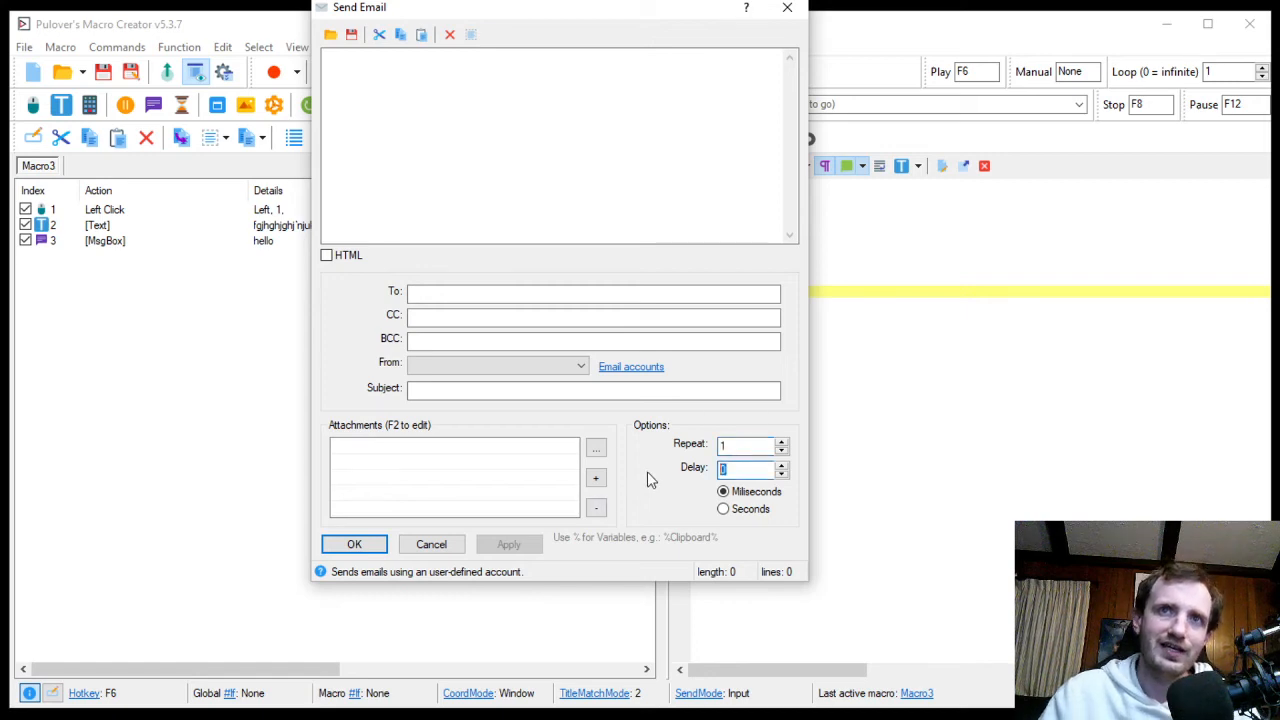
{"action": "mouse_move", "coordinate": [708, 485]}
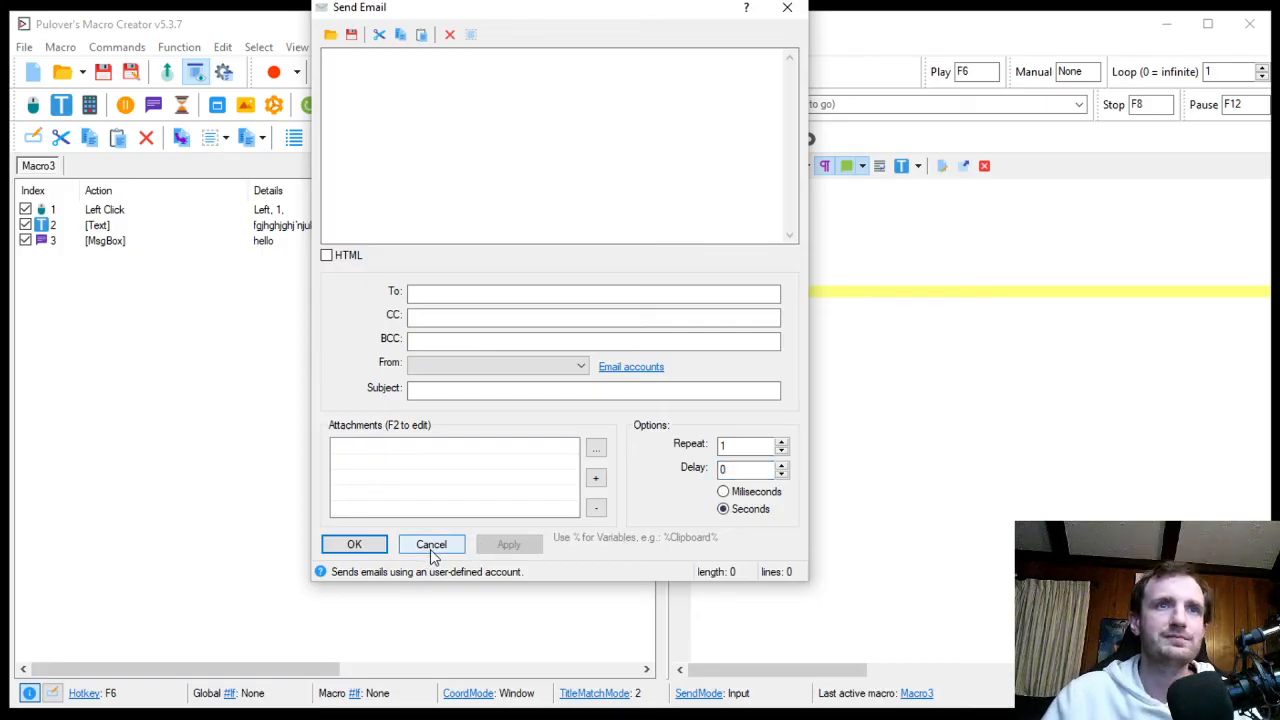
Cancel Send Email, then open the Download files folder browser and dismiss it.
{"action": "left_click", "coordinate": [431, 544]}
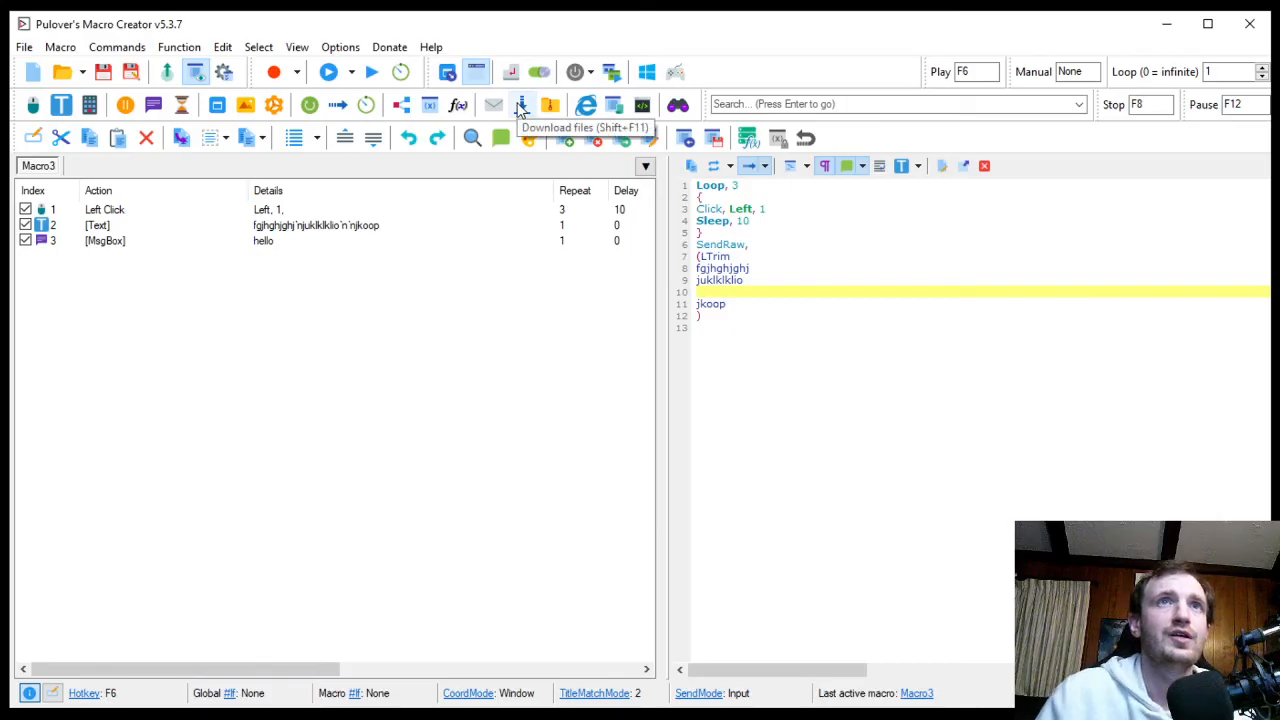
{"action": "left_click", "coordinate": [521, 104]}
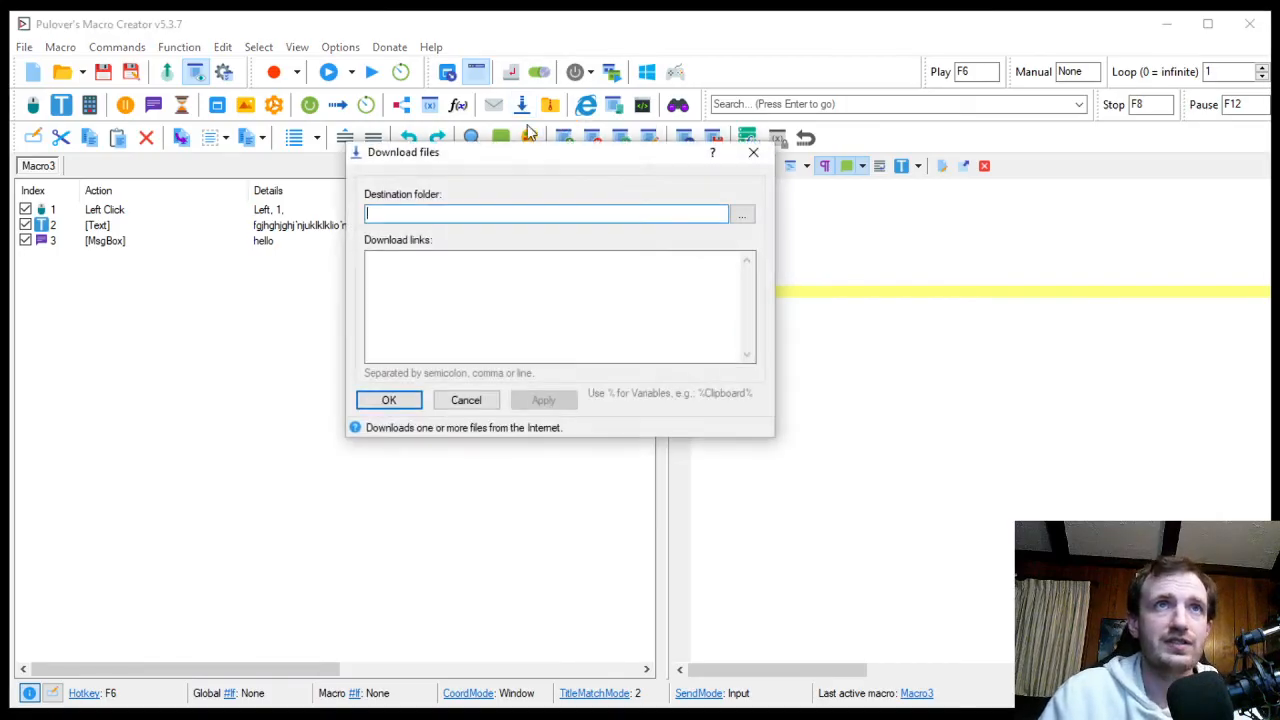
{"action": "left_click", "coordinate": [742, 213]}
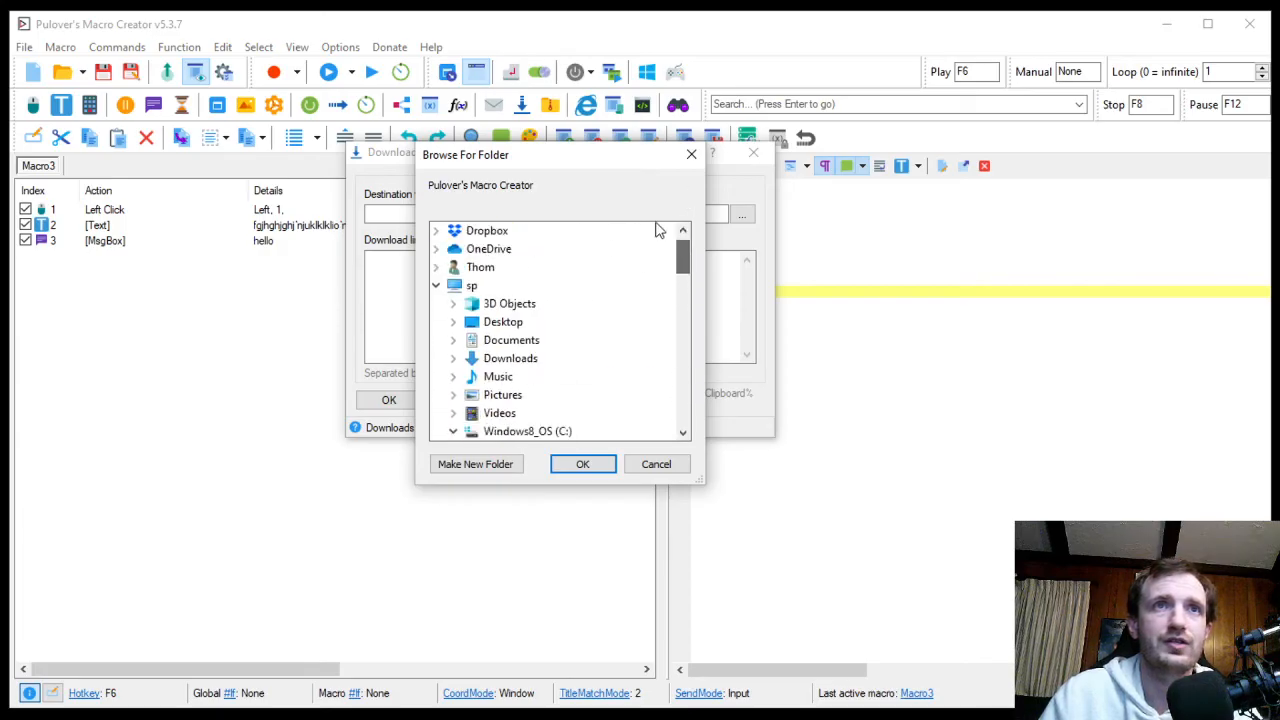
{"action": "left_click", "coordinate": [656, 463]}
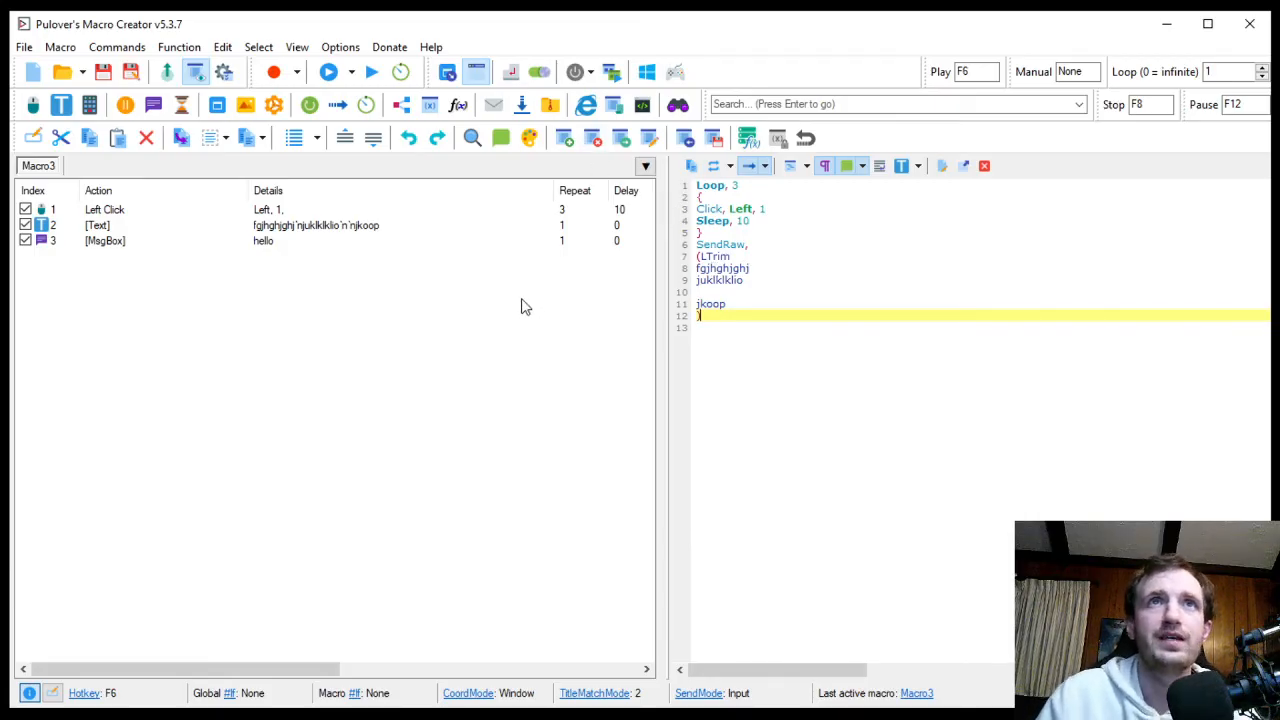
{"action": "mouse_move", "coordinate": [586, 104]}
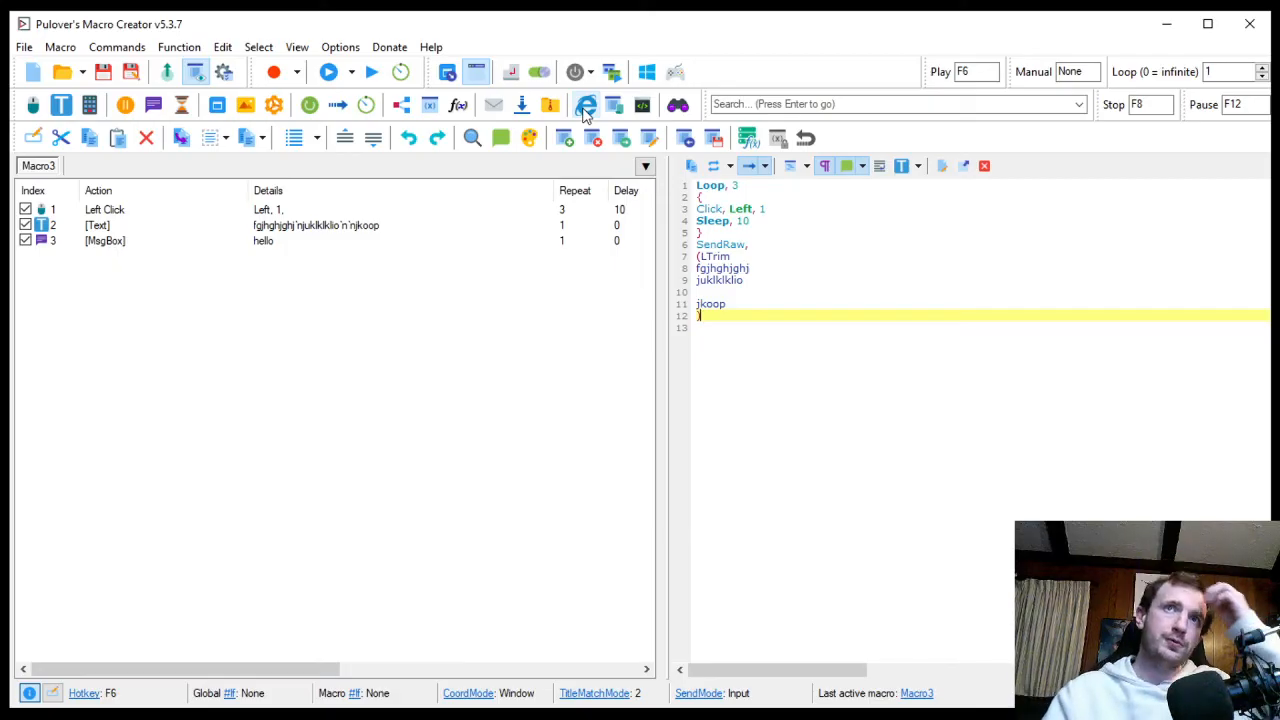
{"action": "left_click", "coordinate": [586, 104]}
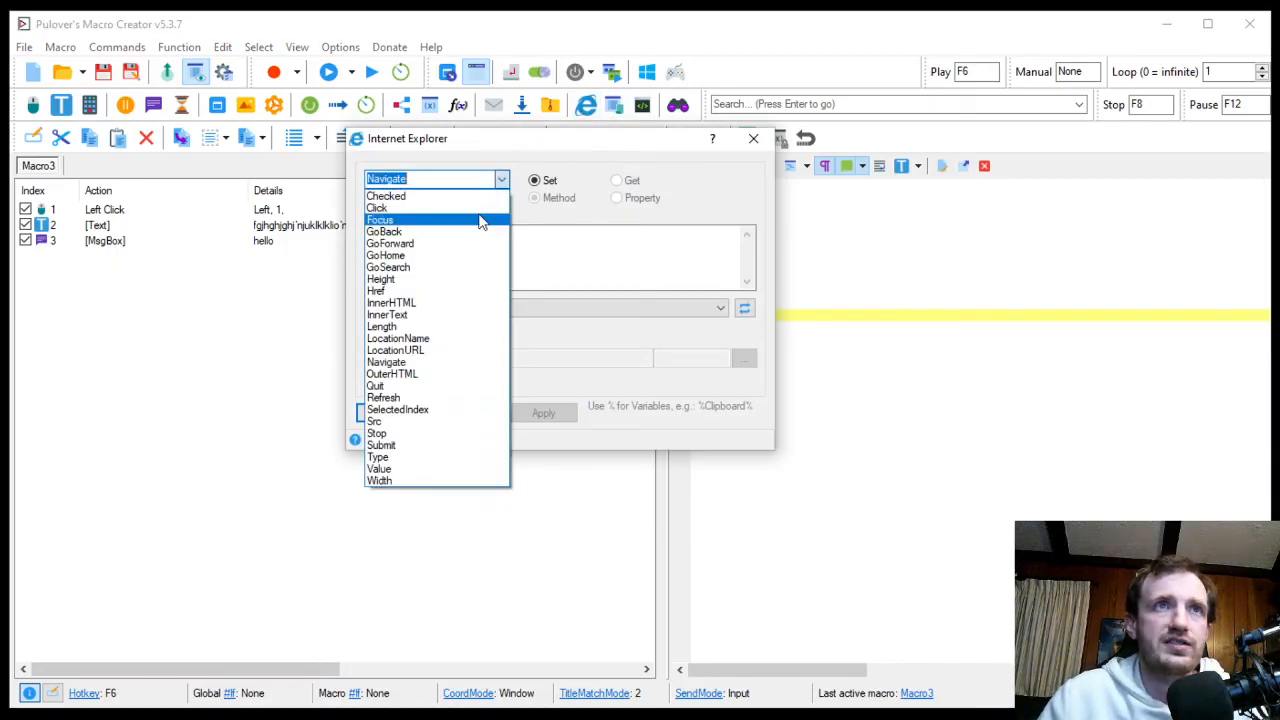
{"action": "mouse_move", "coordinate": [413, 279]}
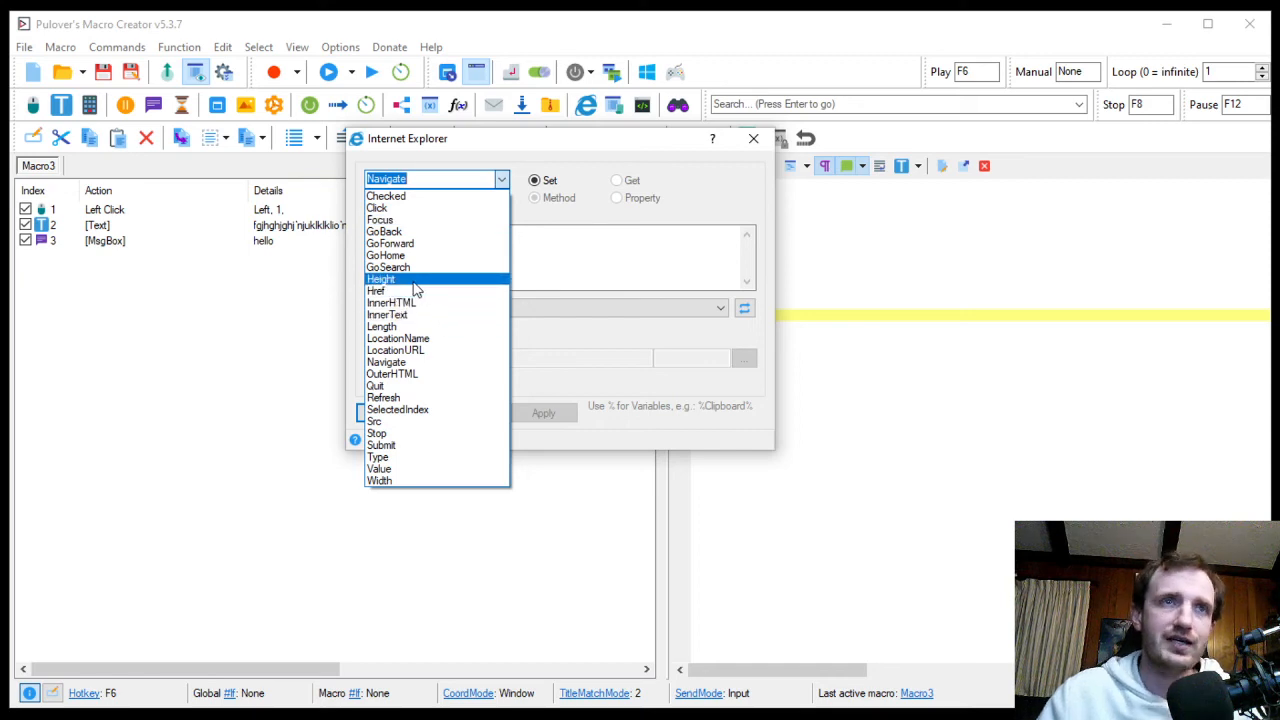
{"action": "mouse_move", "coordinate": [403, 445]}
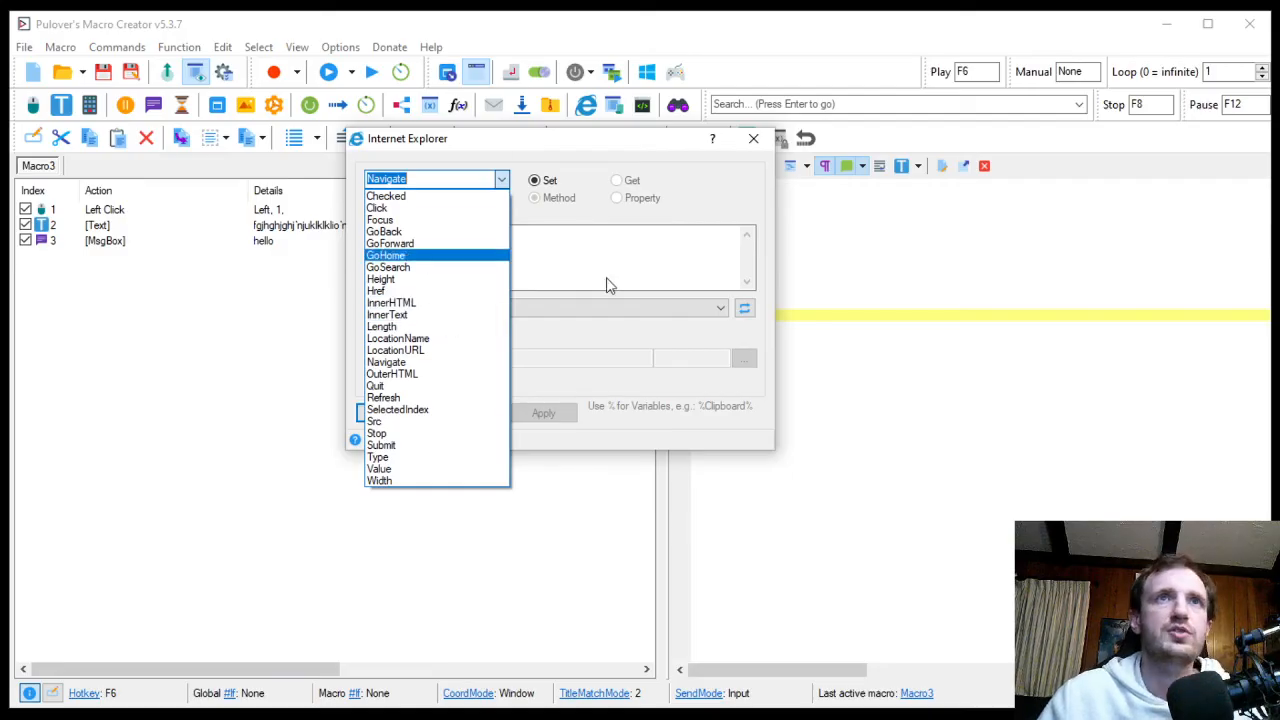
{"action": "left_click", "coordinate": [386, 362]}
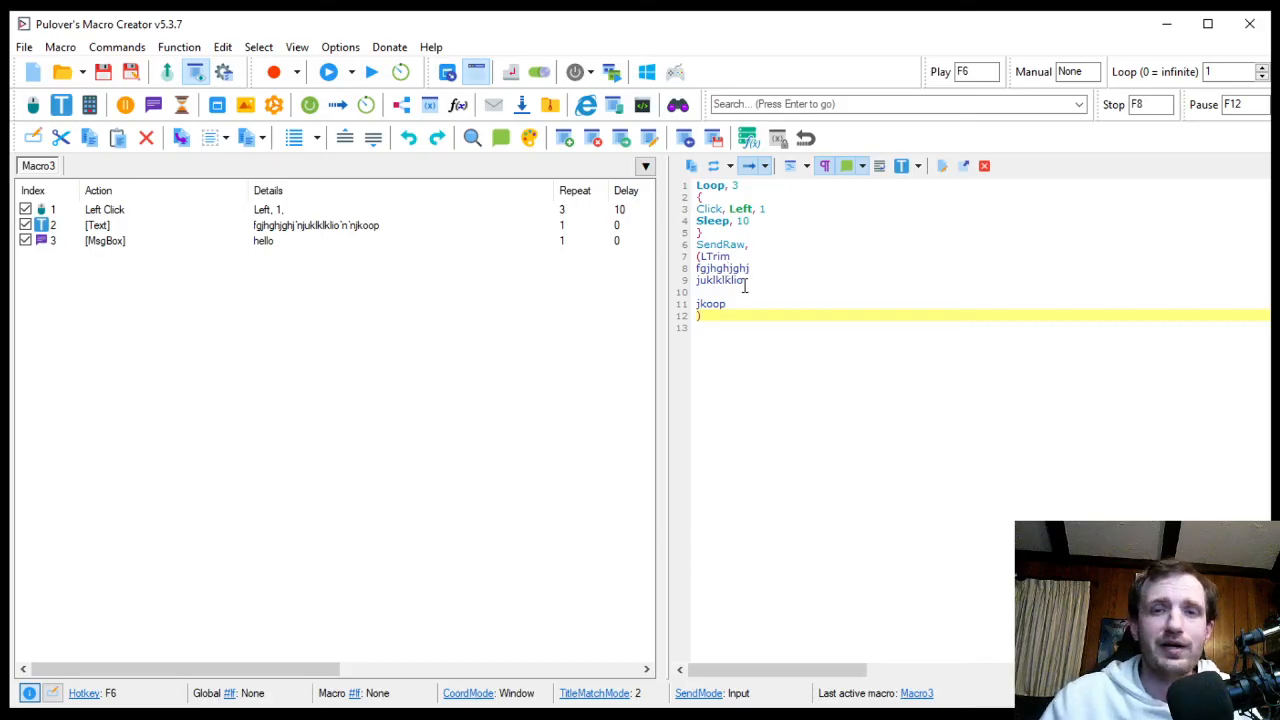
{"action": "mouse_move", "coordinate": [617, 104]}
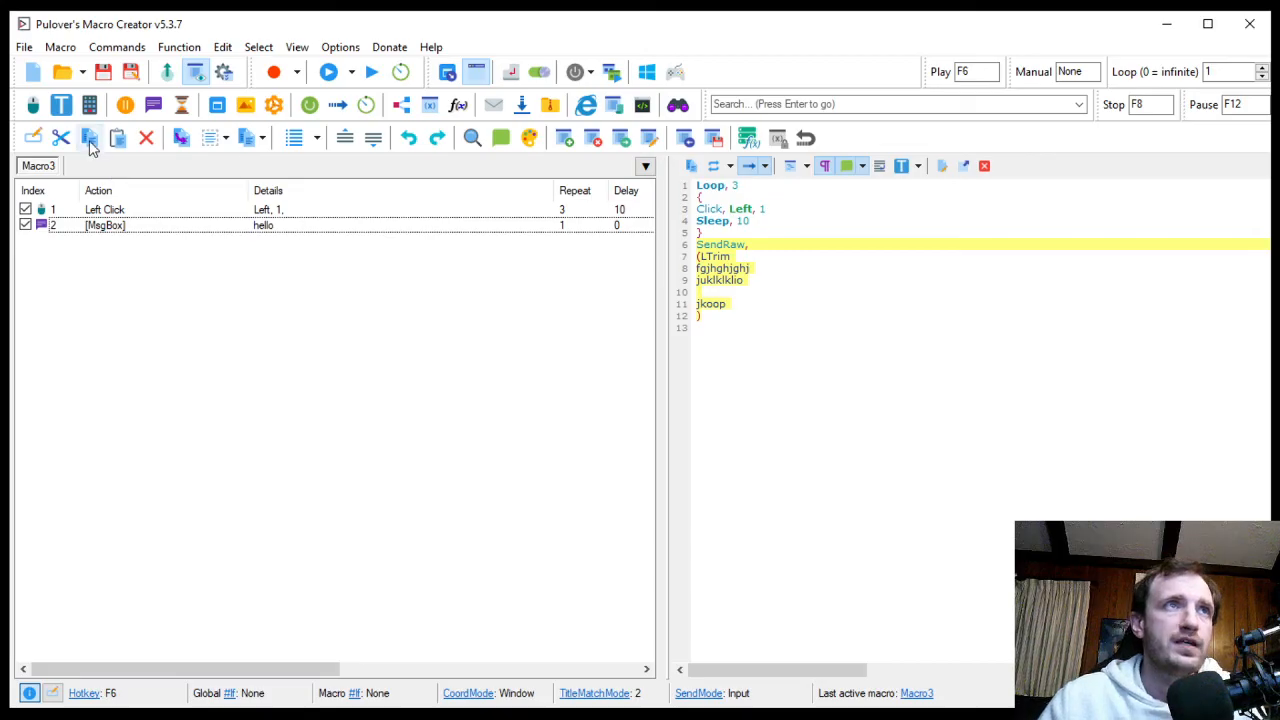
{"action": "mouse_move", "coordinate": [116, 138]}
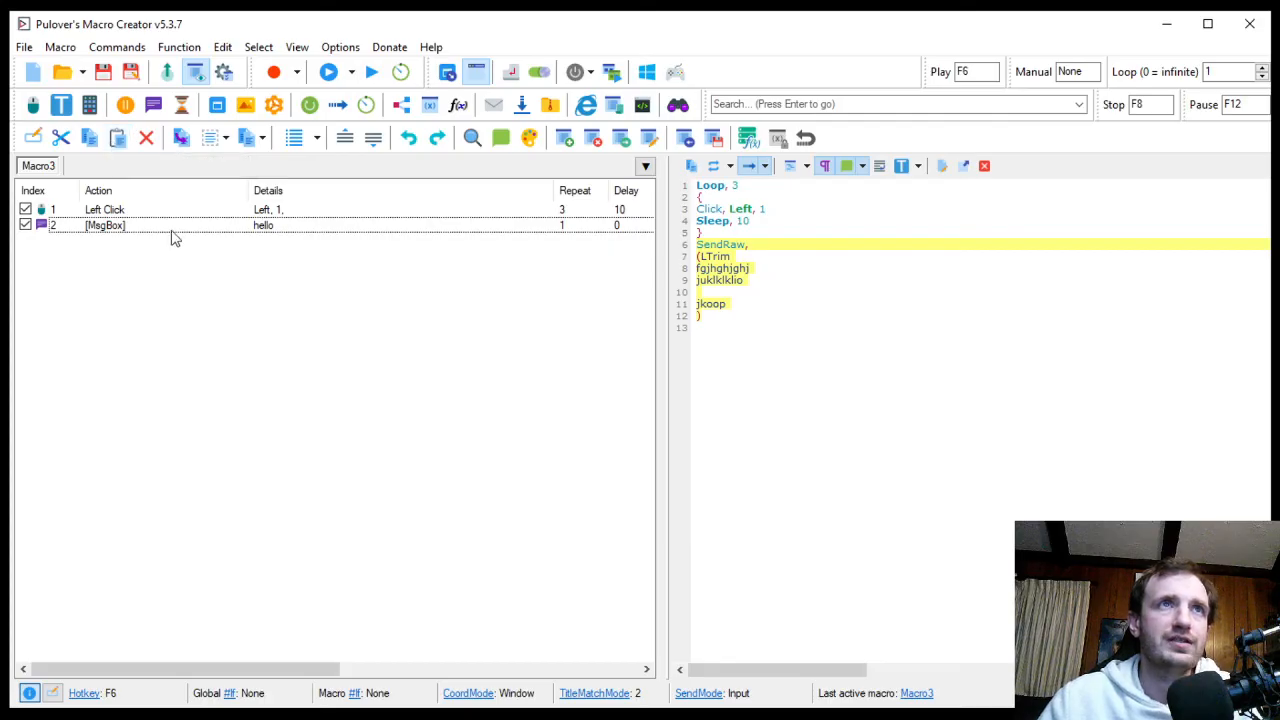
{"action": "mouse_move", "coordinate": [181, 138]}
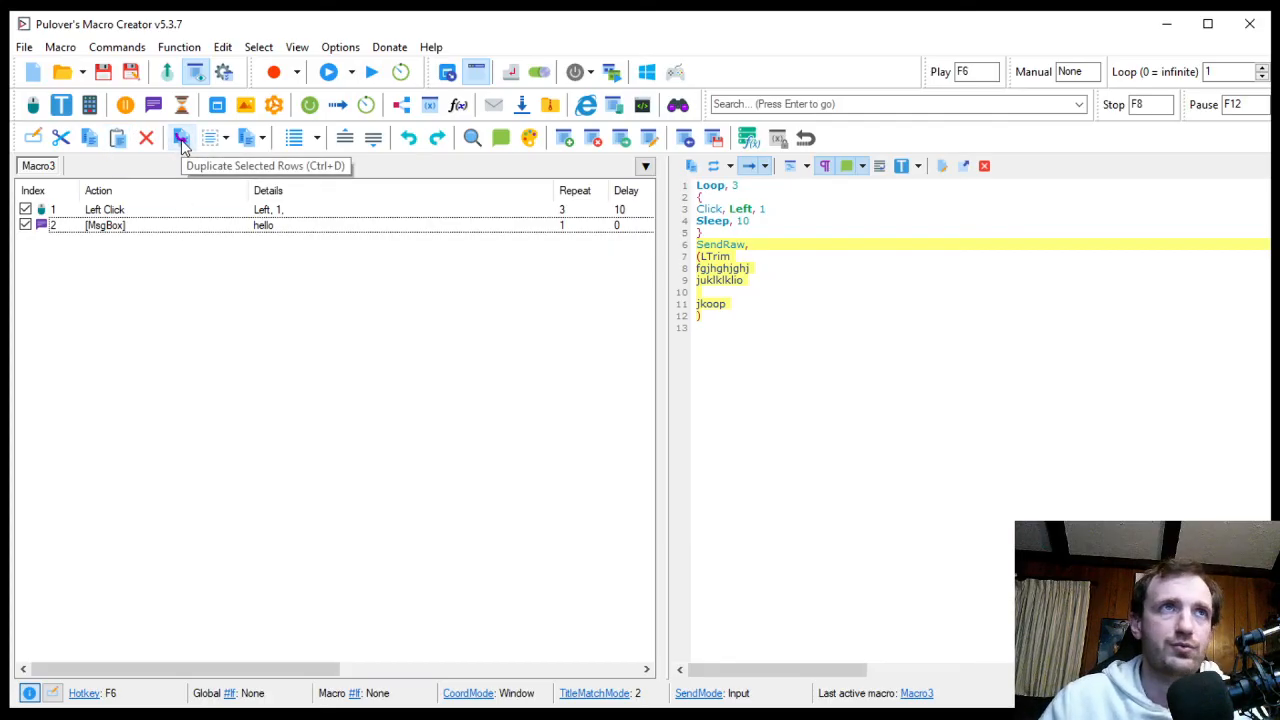
{"action": "mouse_move", "coordinate": [520, 240]}
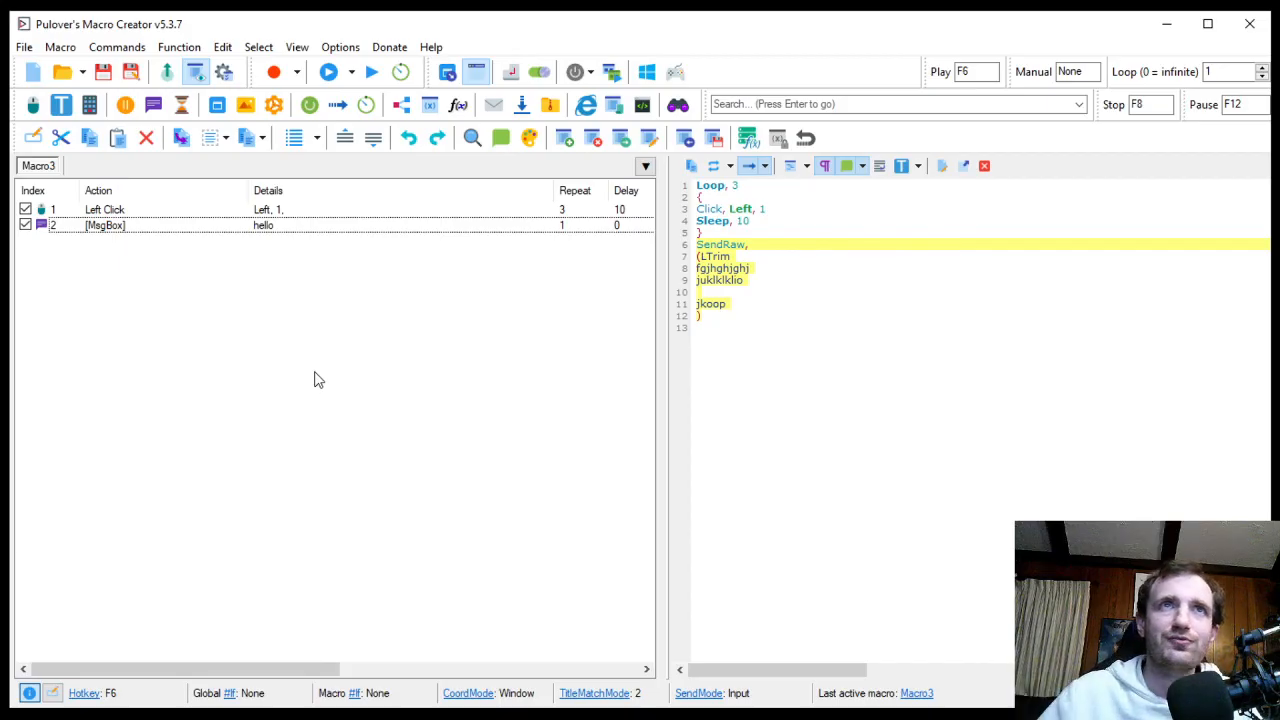
{"action": "mouse_move", "coordinate": [461, 102]}
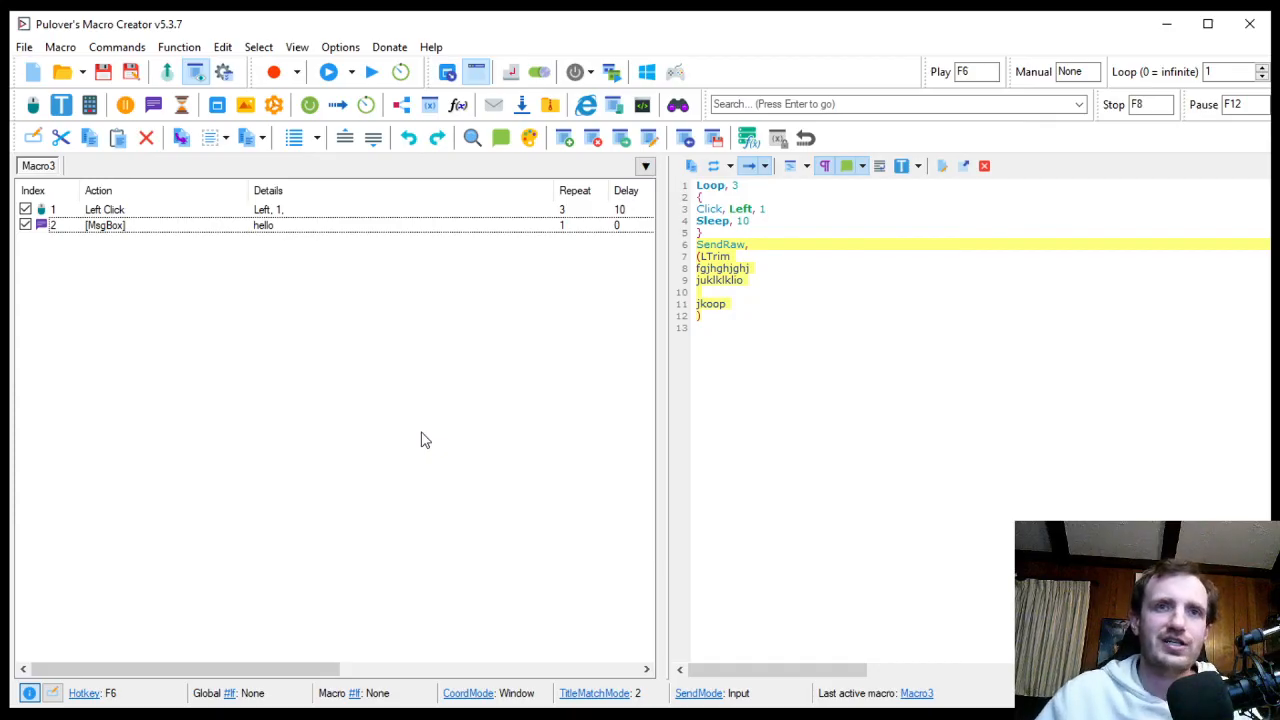
{"action": "mouse_move", "coordinate": [560, 450]}
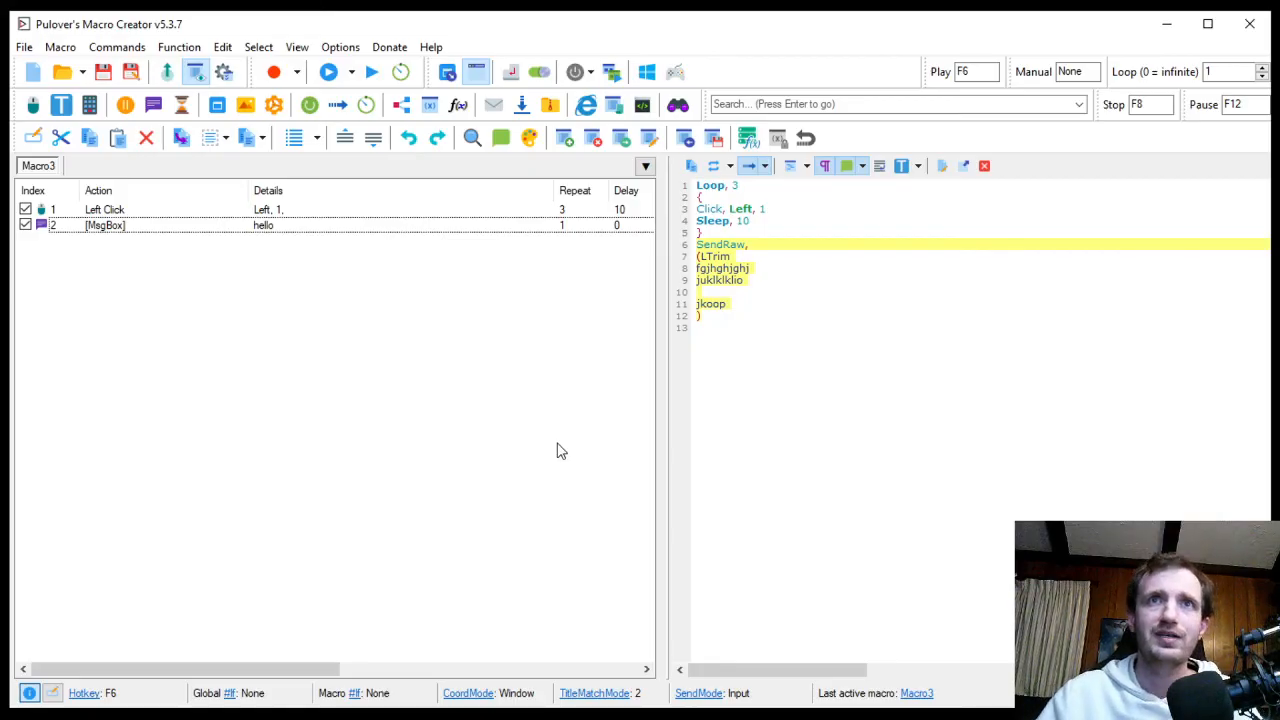
{"action": "mouse_move", "coordinate": [955, 442]}
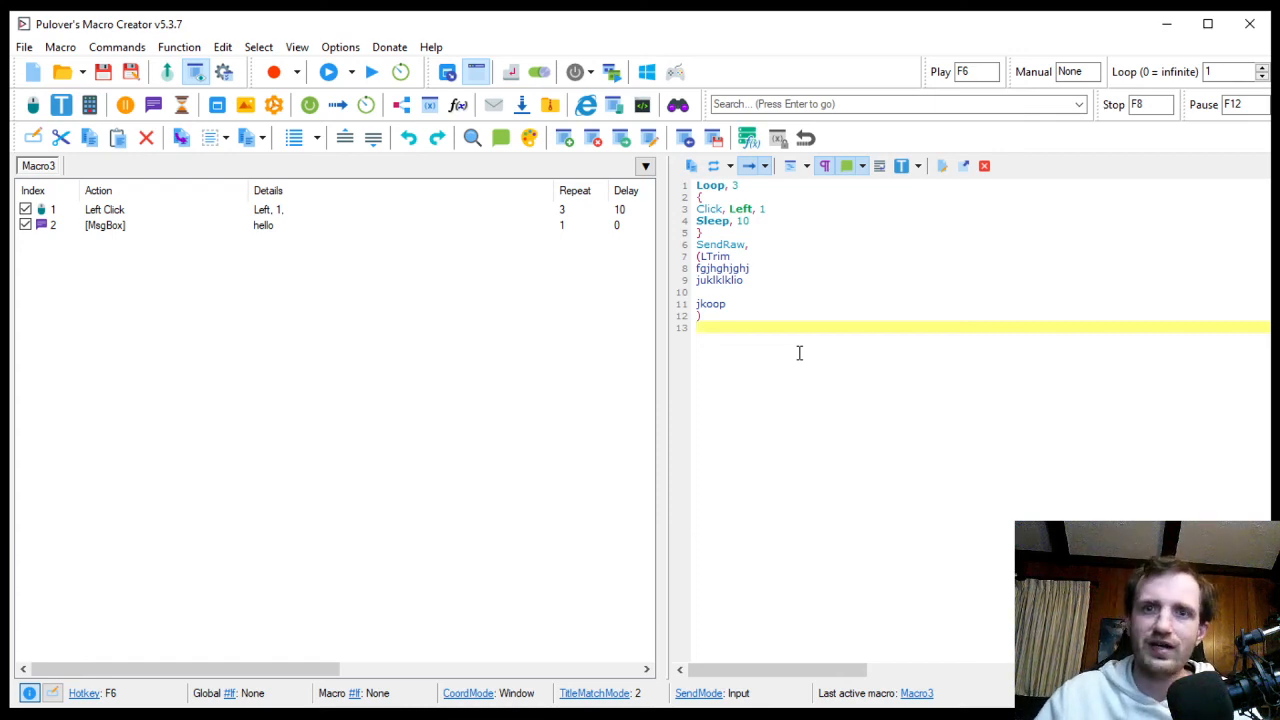
{"action": "mouse_move", "coordinate": [783, 347]}
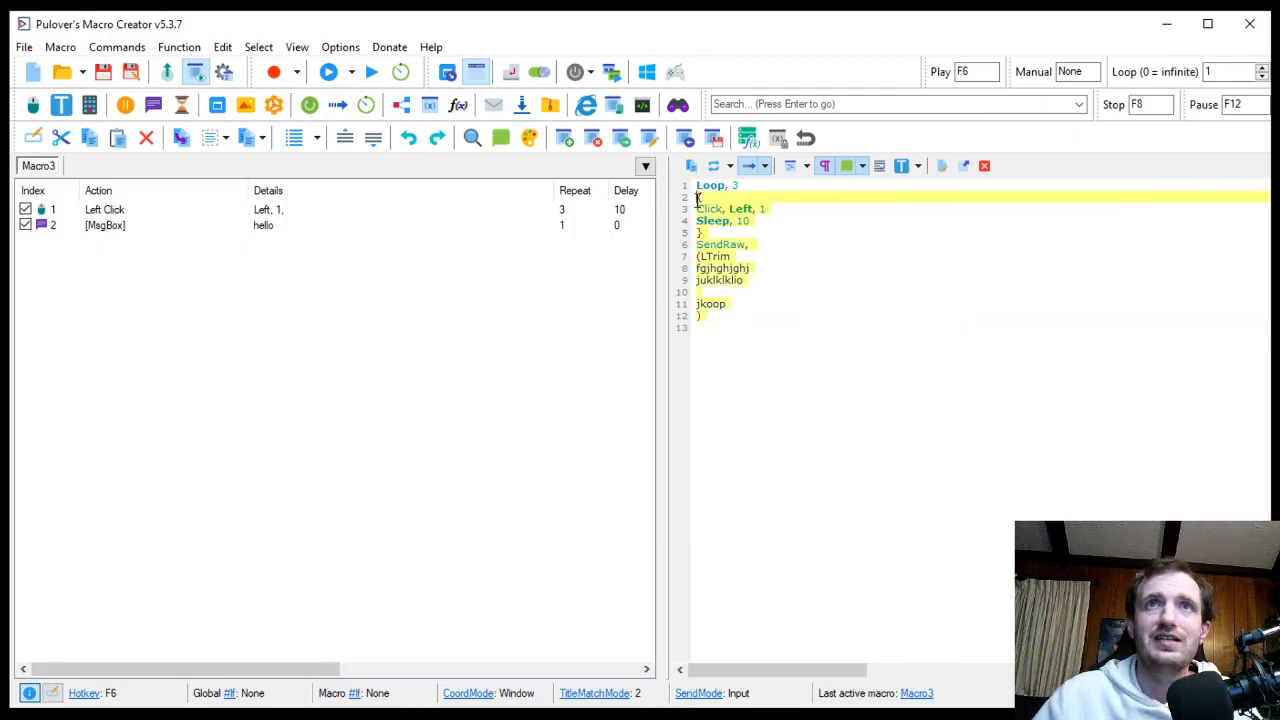
{"action": "mouse_move", "coordinate": [901, 166]}
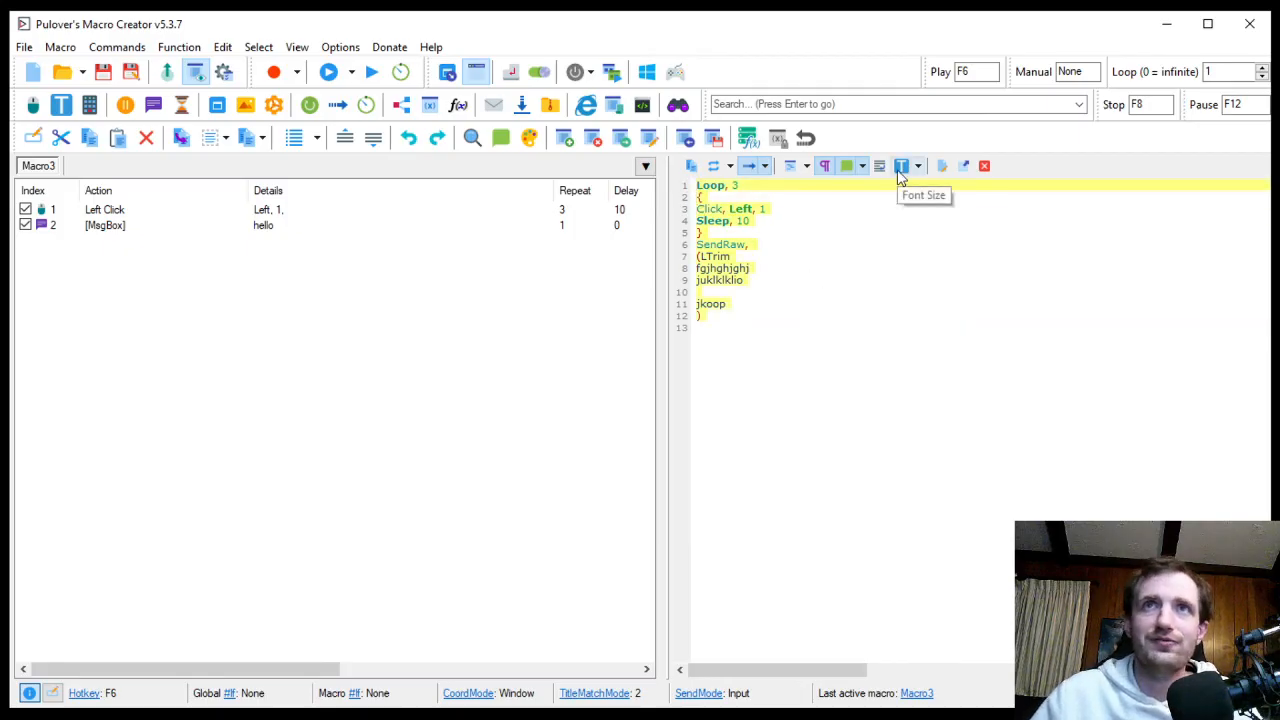
{"action": "mouse_move", "coordinate": [875, 207]}
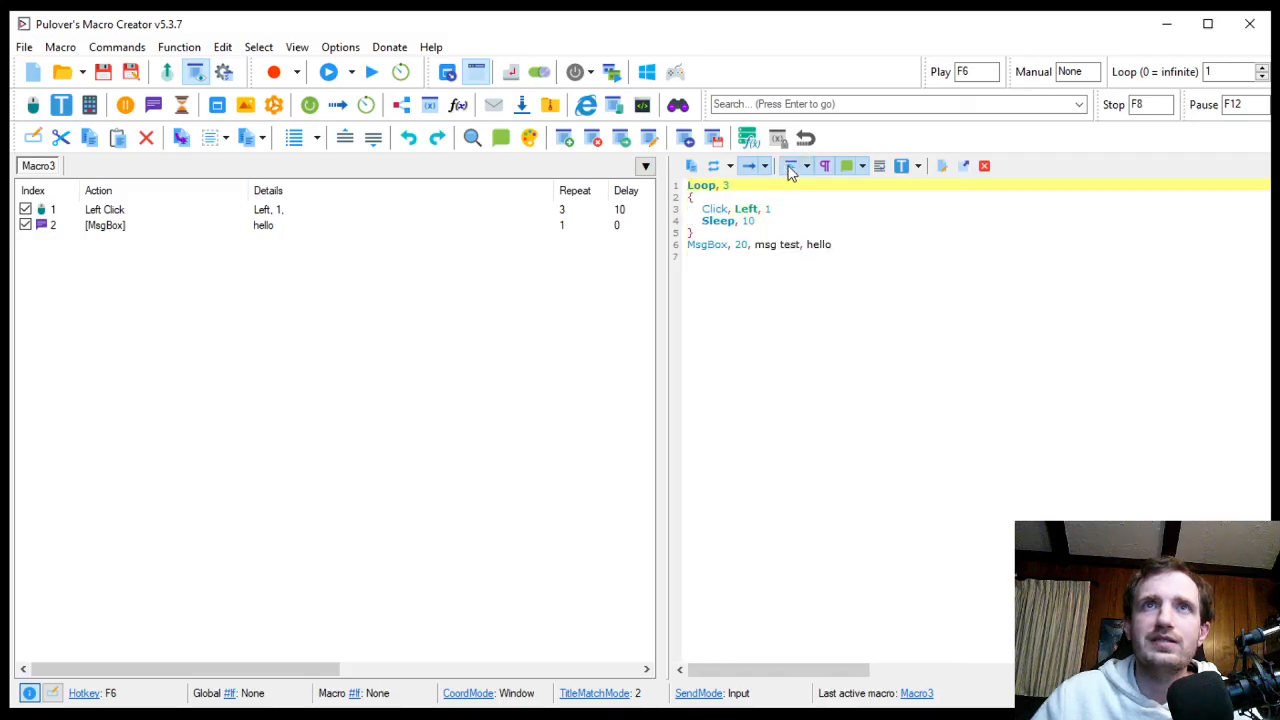
{"action": "mouse_move", "coordinate": [677, 230]}
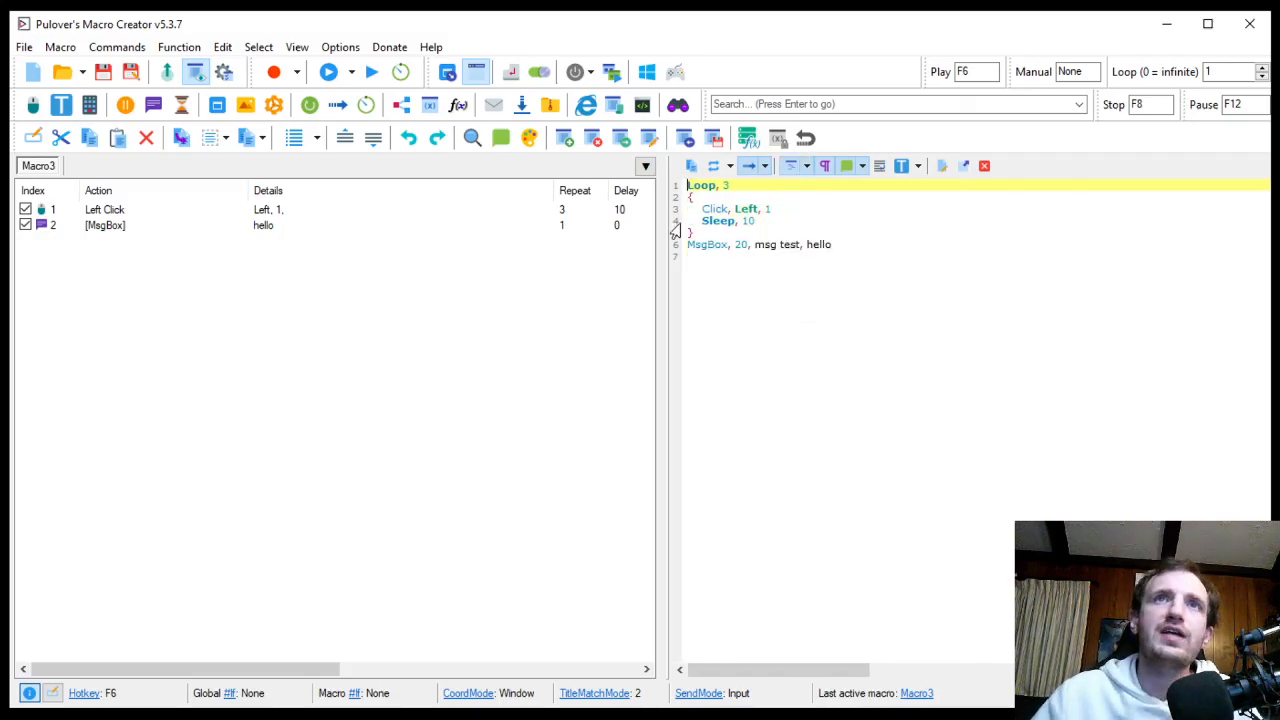
{"action": "mouse_move", "coordinate": [792, 166]}
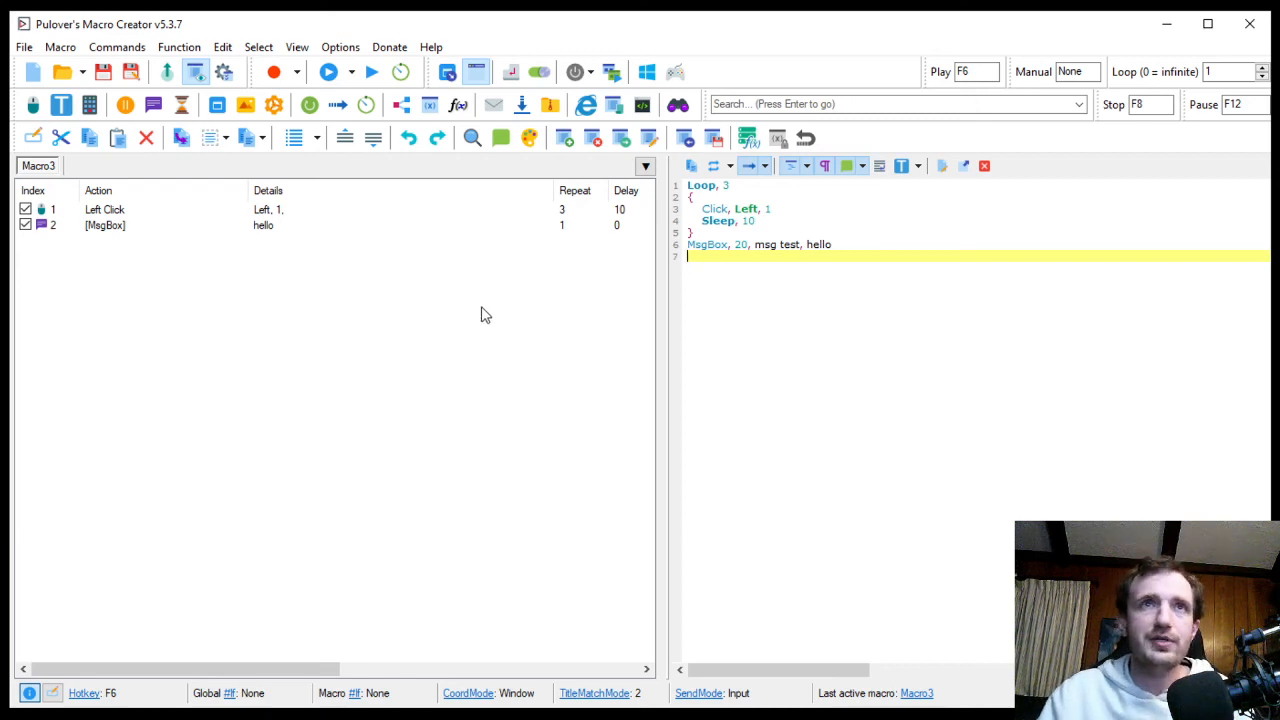
{"action": "mouse_move", "coordinate": [479, 287]}
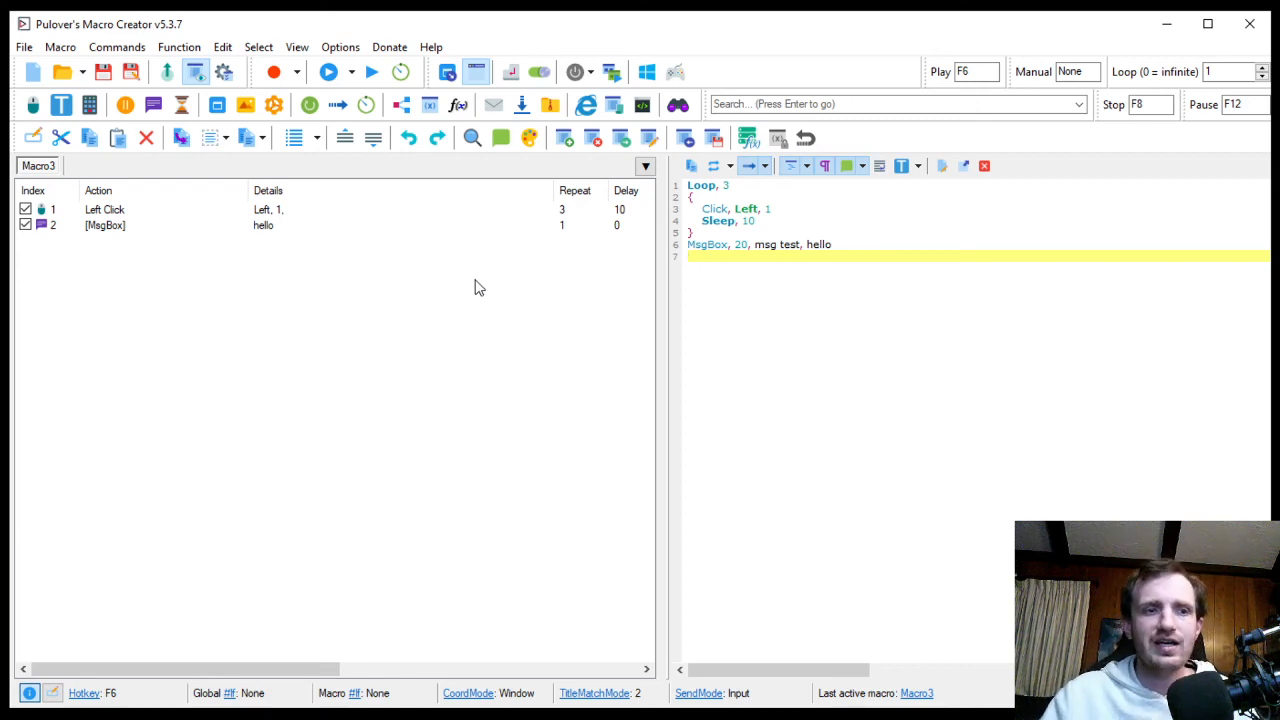